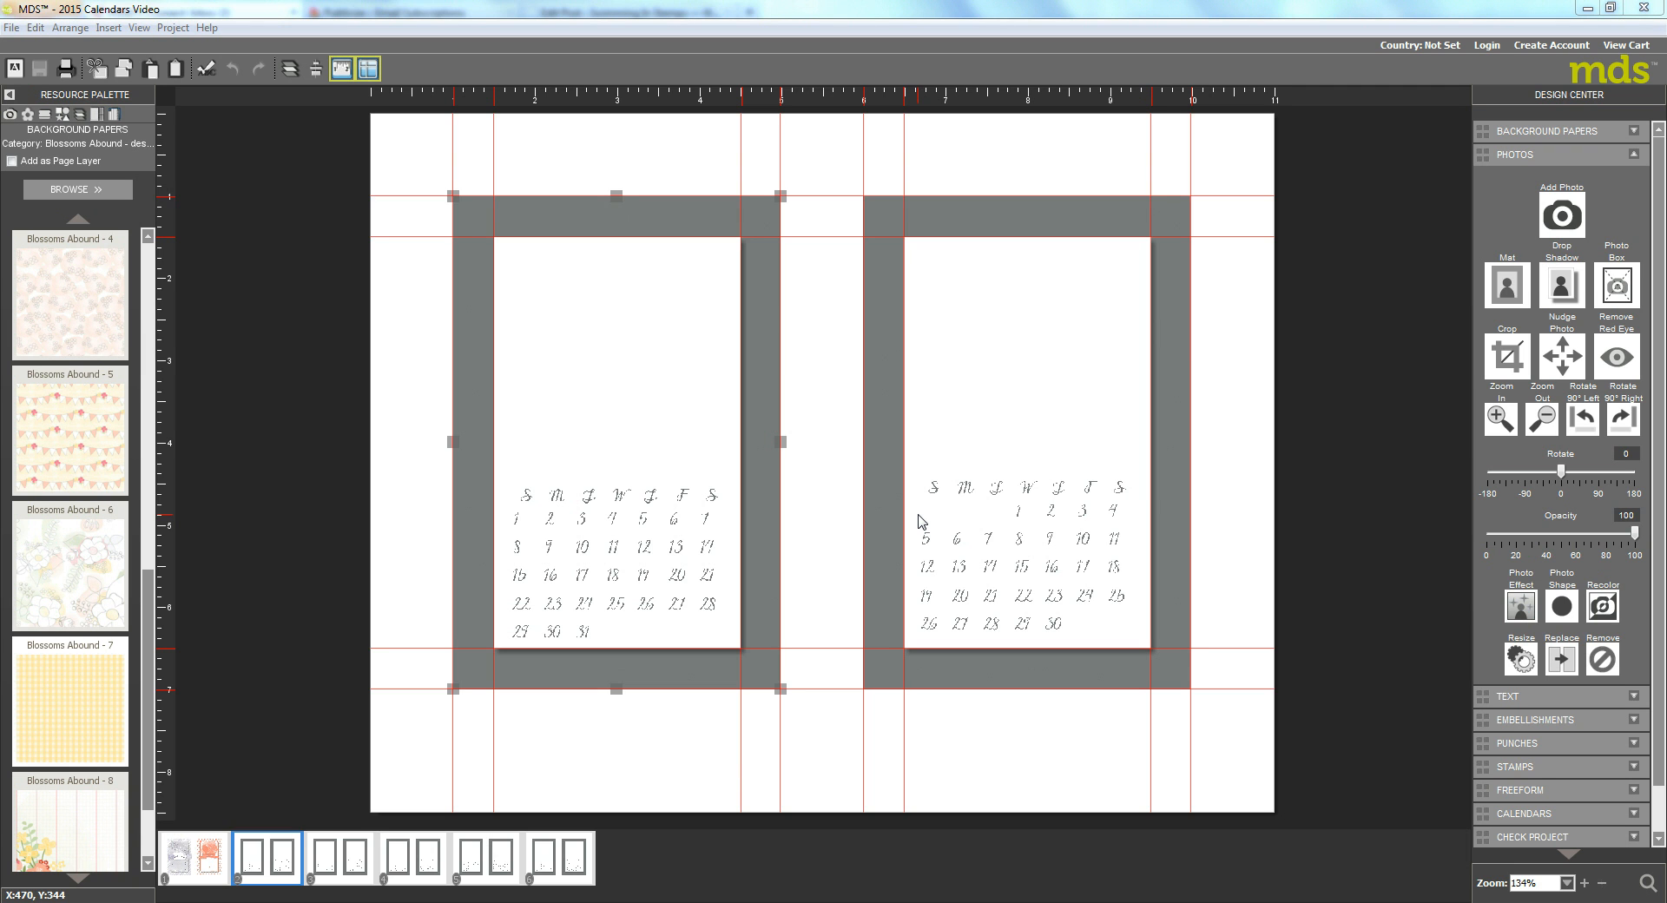
mouse_move(391, 290)
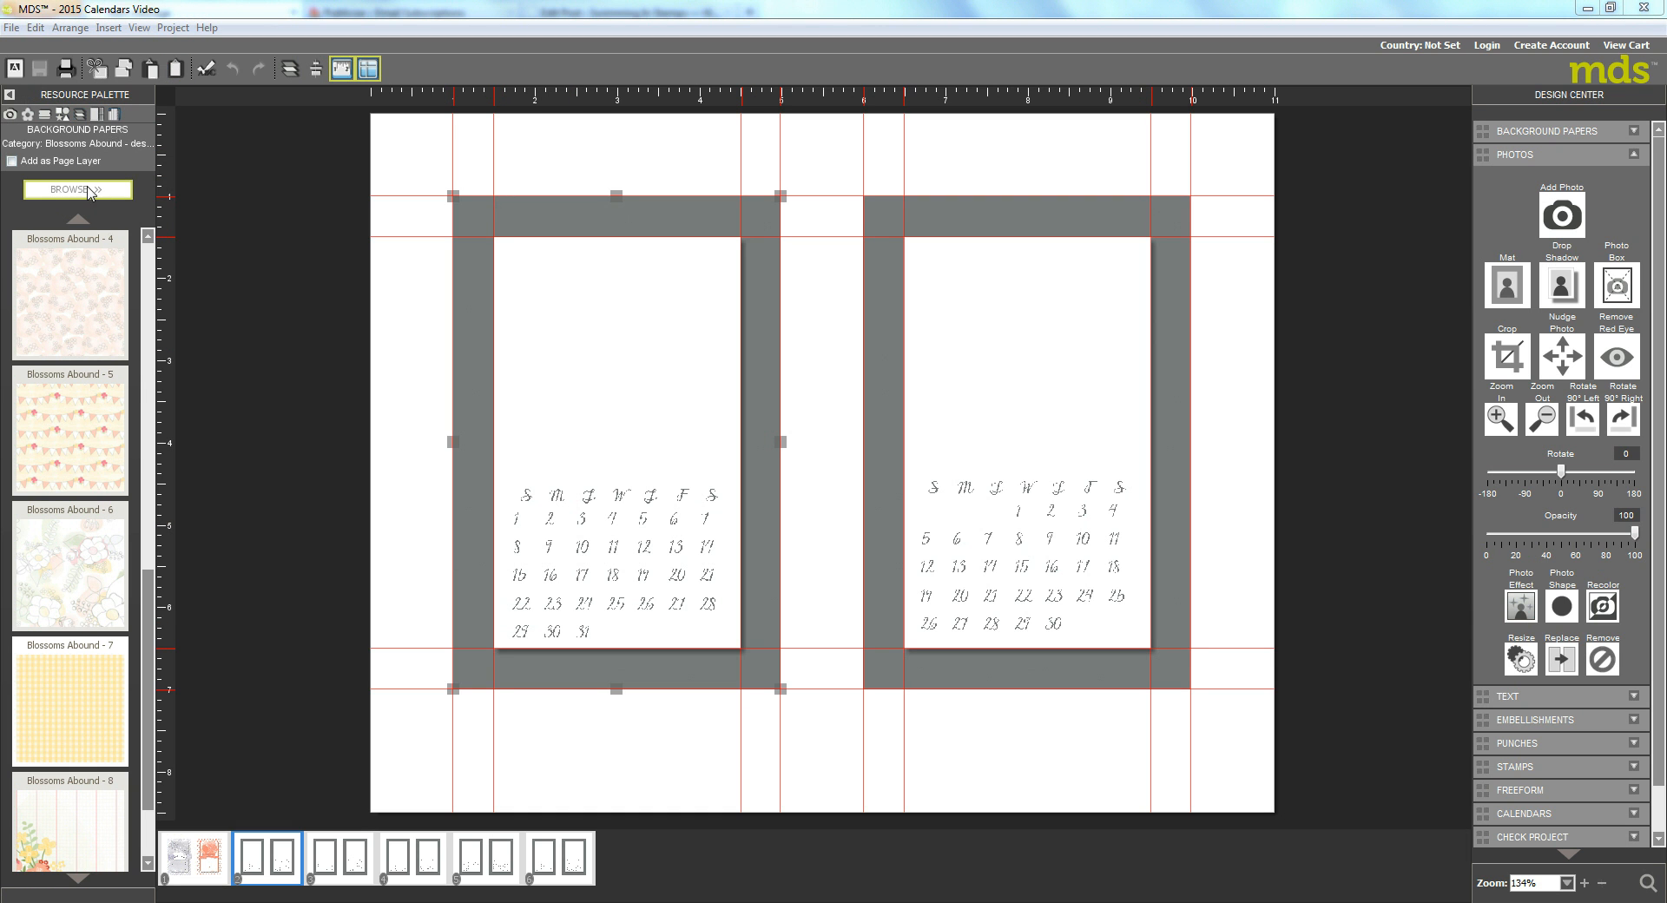
Step: Place the Blossoms Abound - 7 yellow gingham paper into the left page's photo box
click(78, 190)
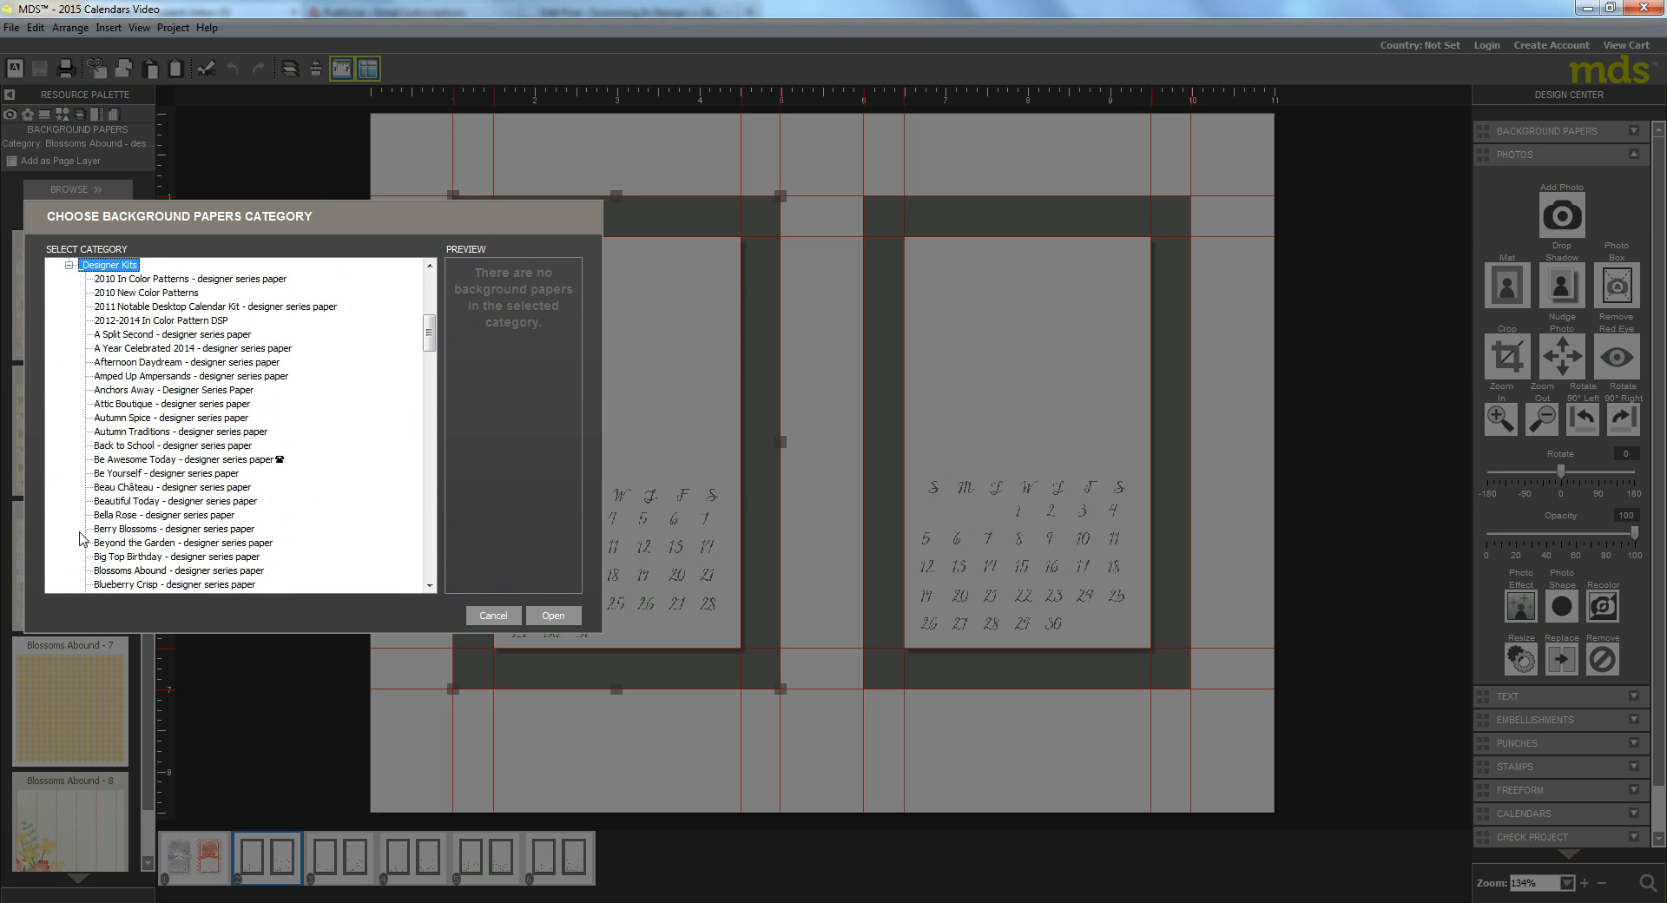
scroll(down, 3)
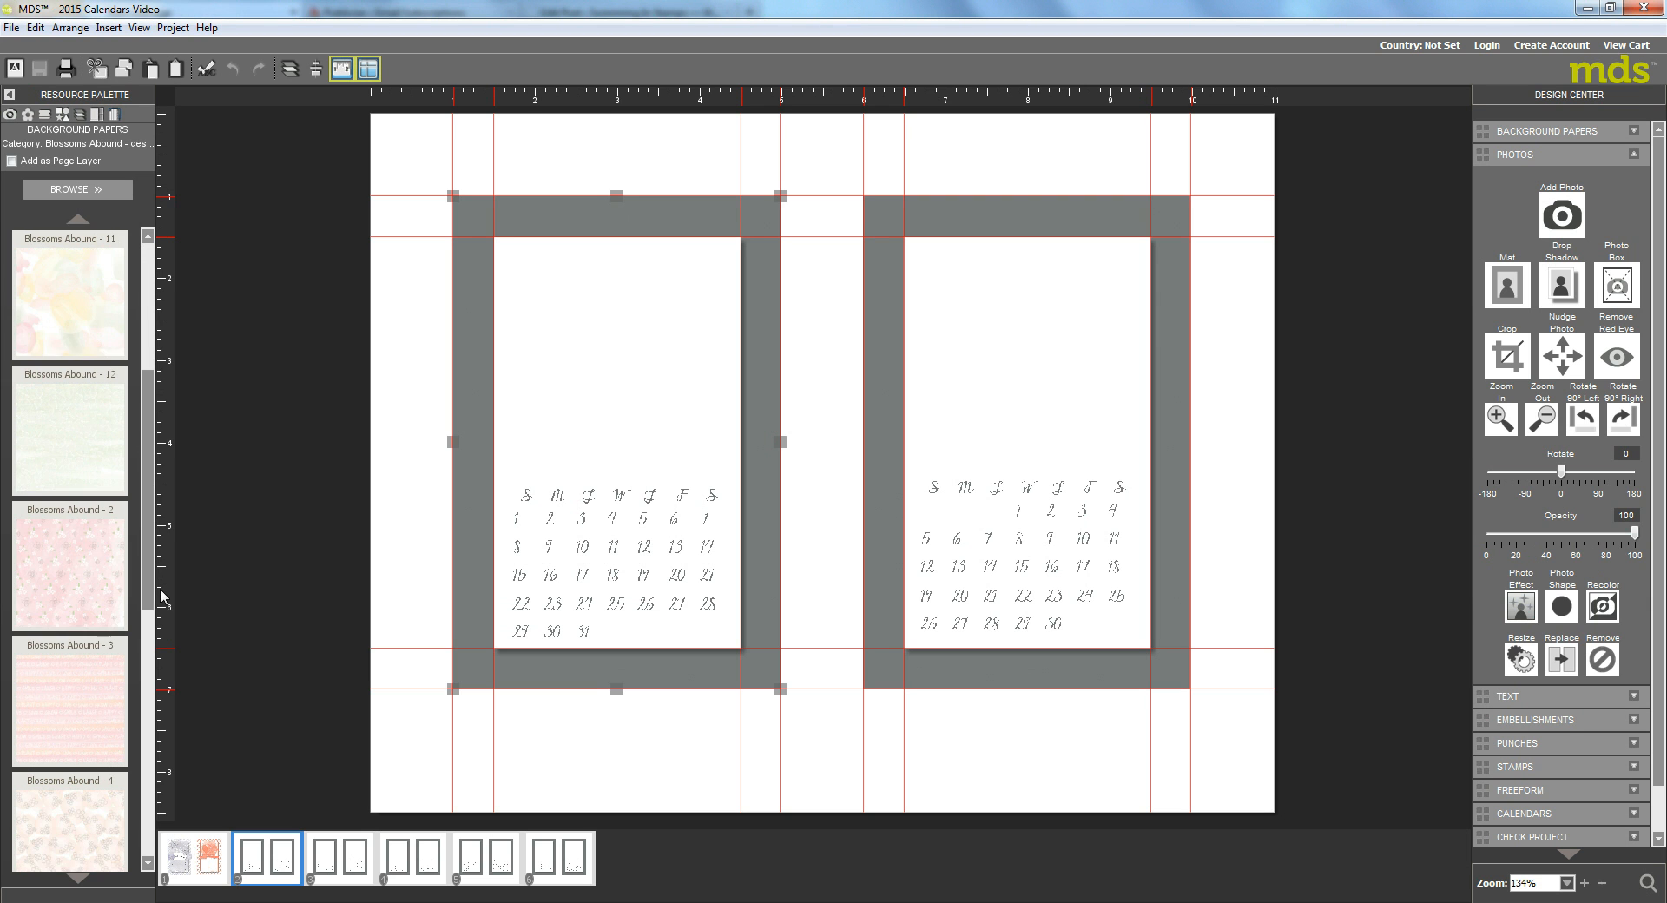
scroll(down, 3)
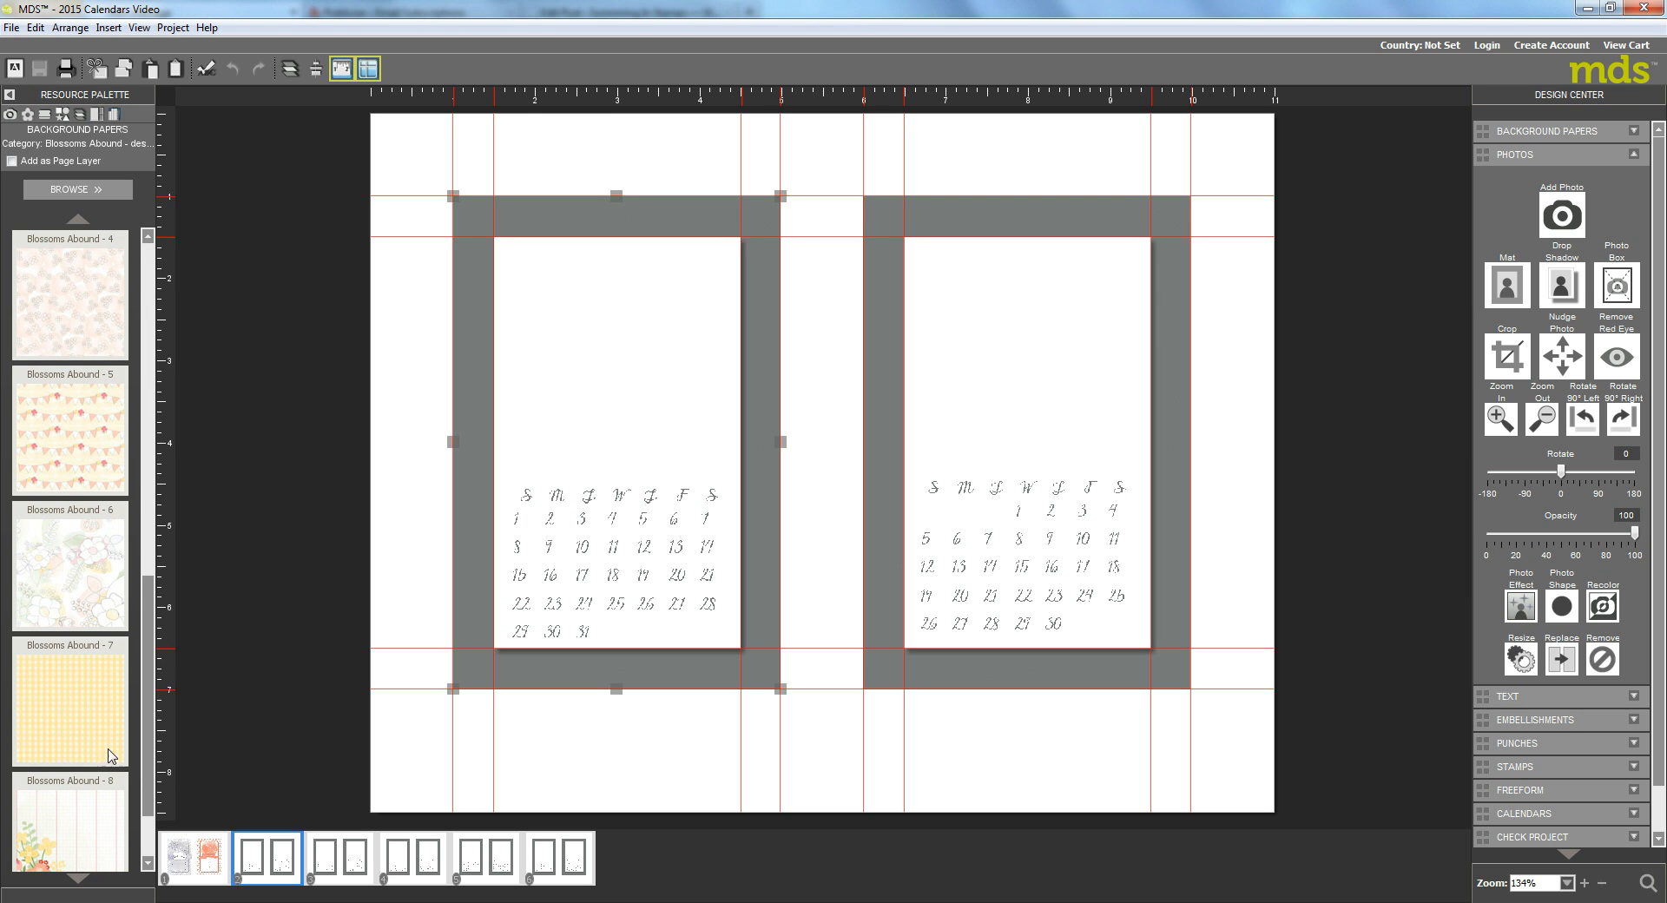
mouse_move(453, 582)
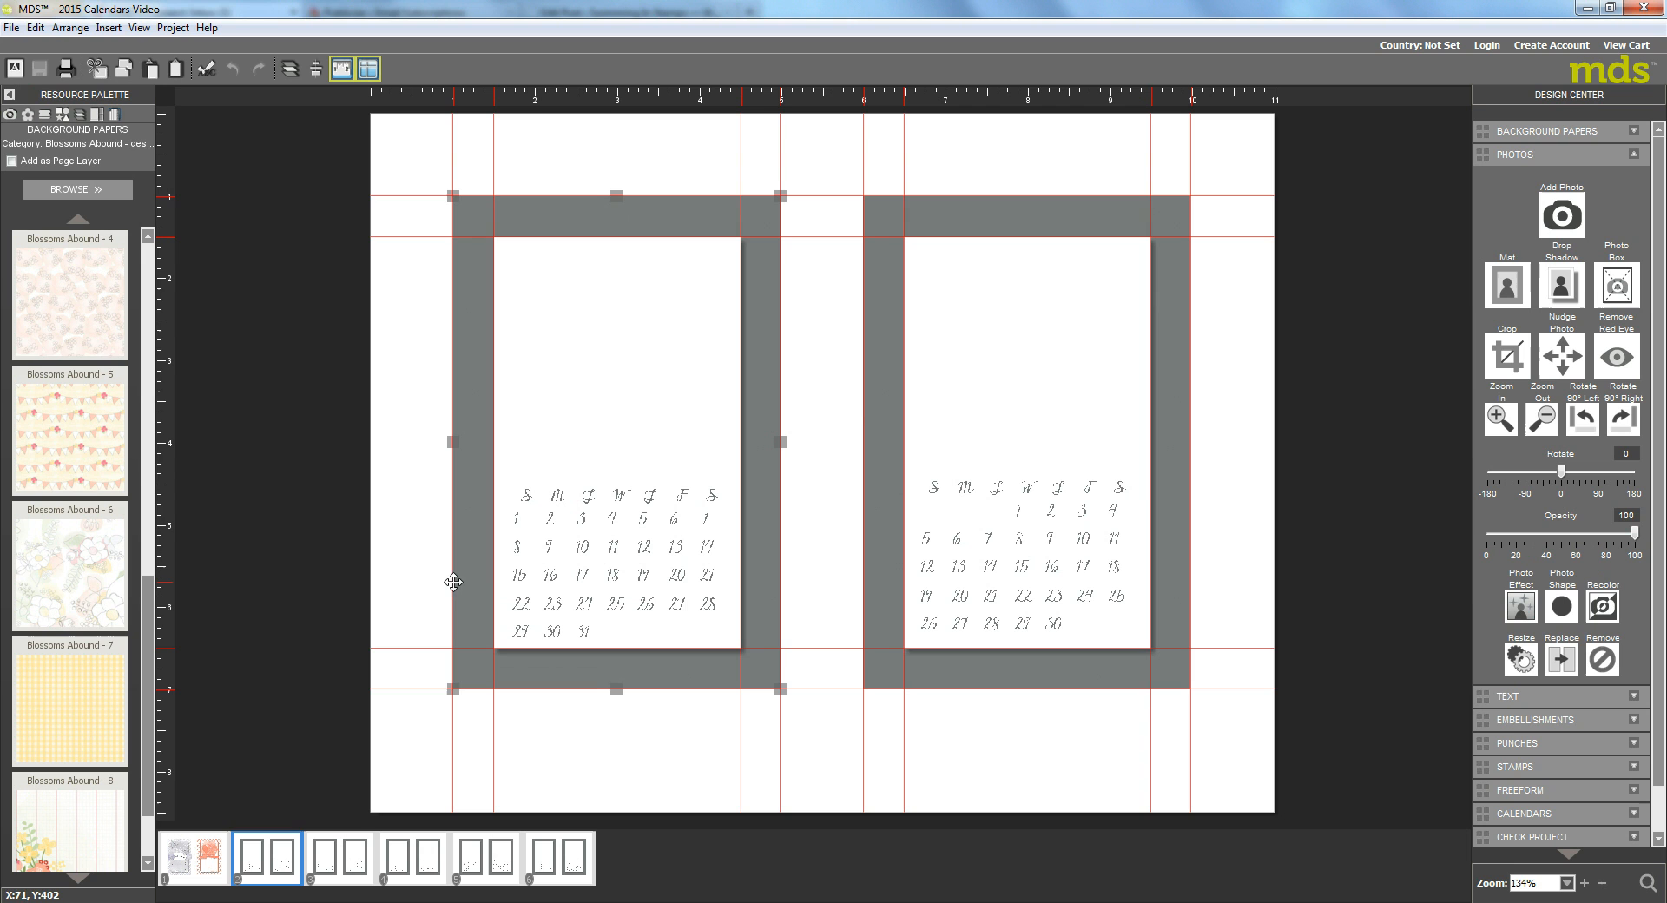
mouse_move(792, 846)
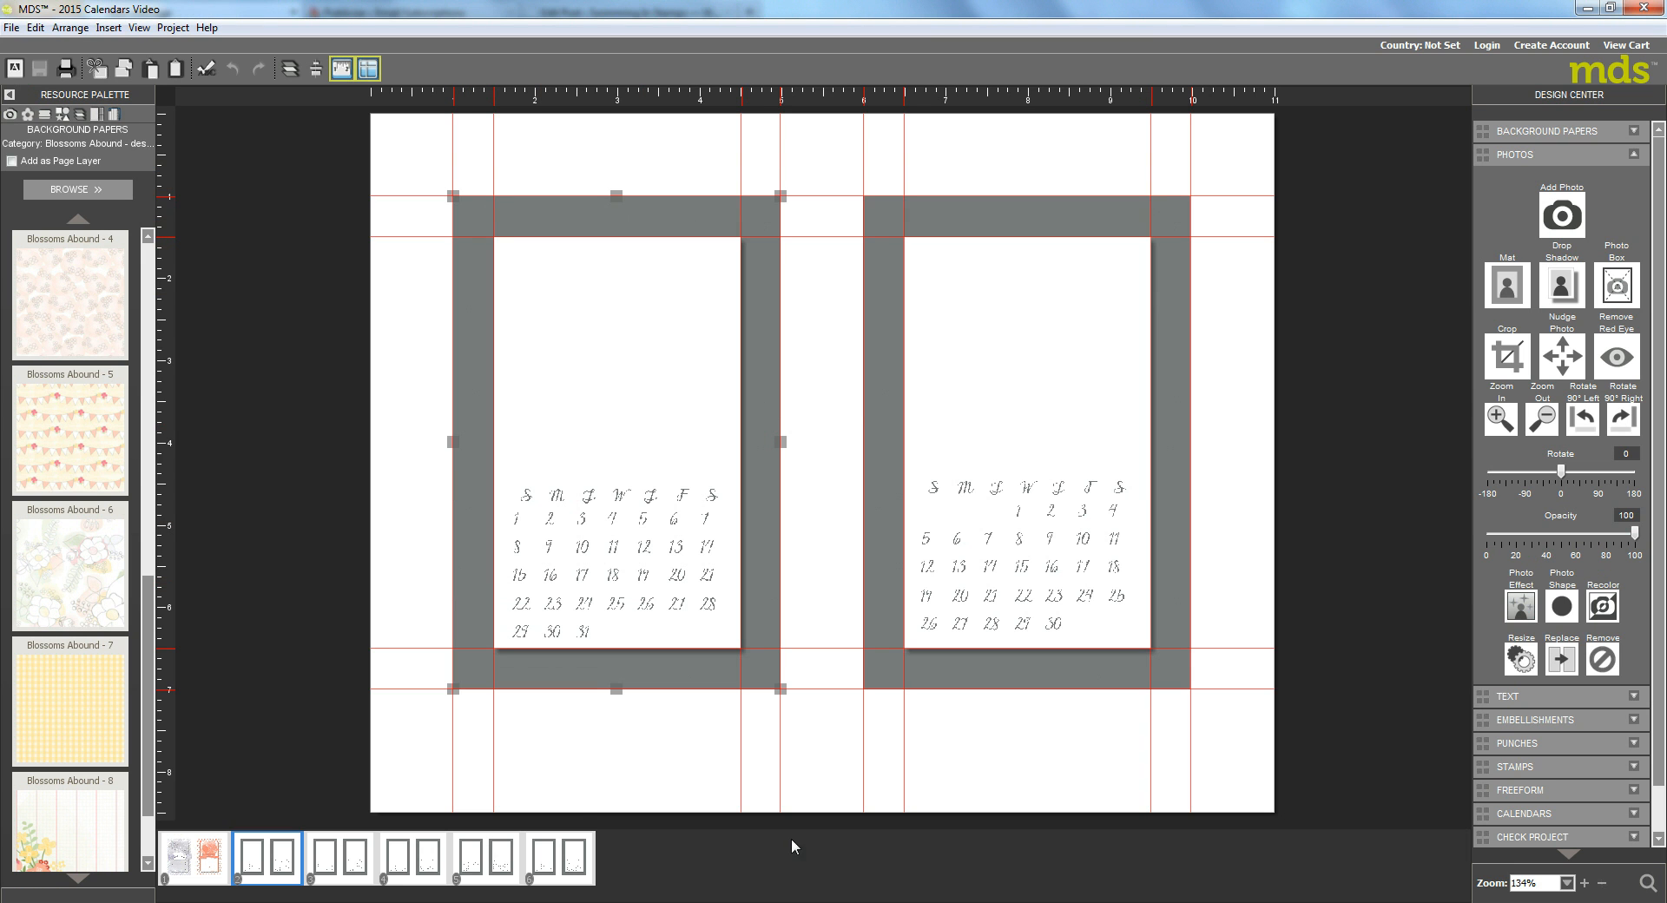
mouse_move(525, 660)
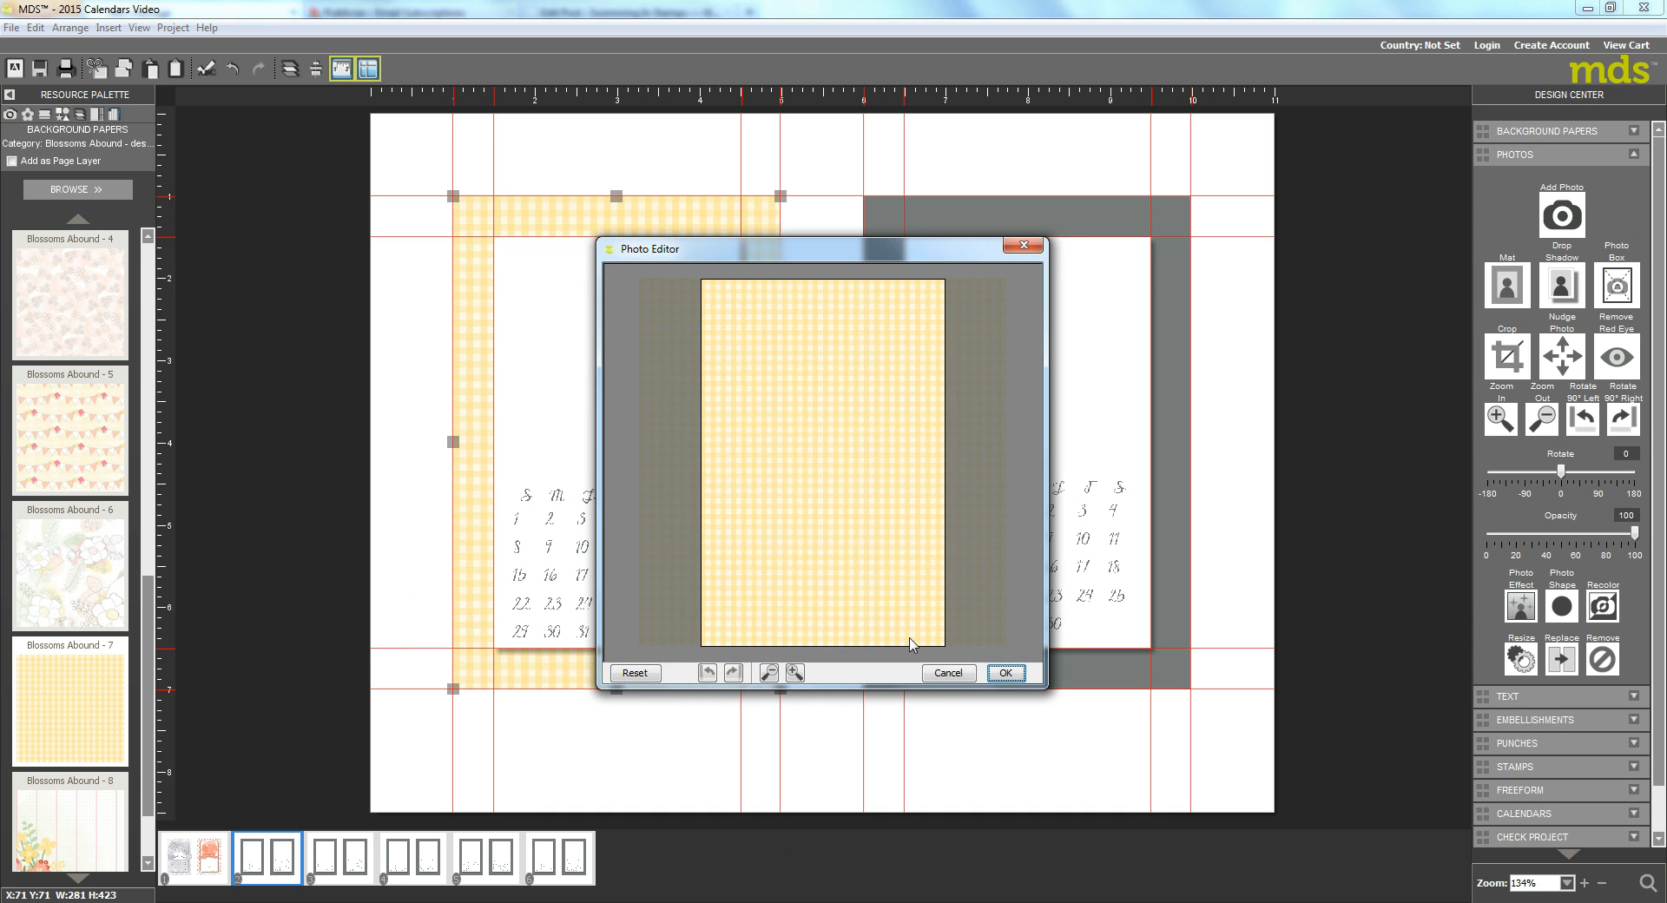
click(1002, 672)
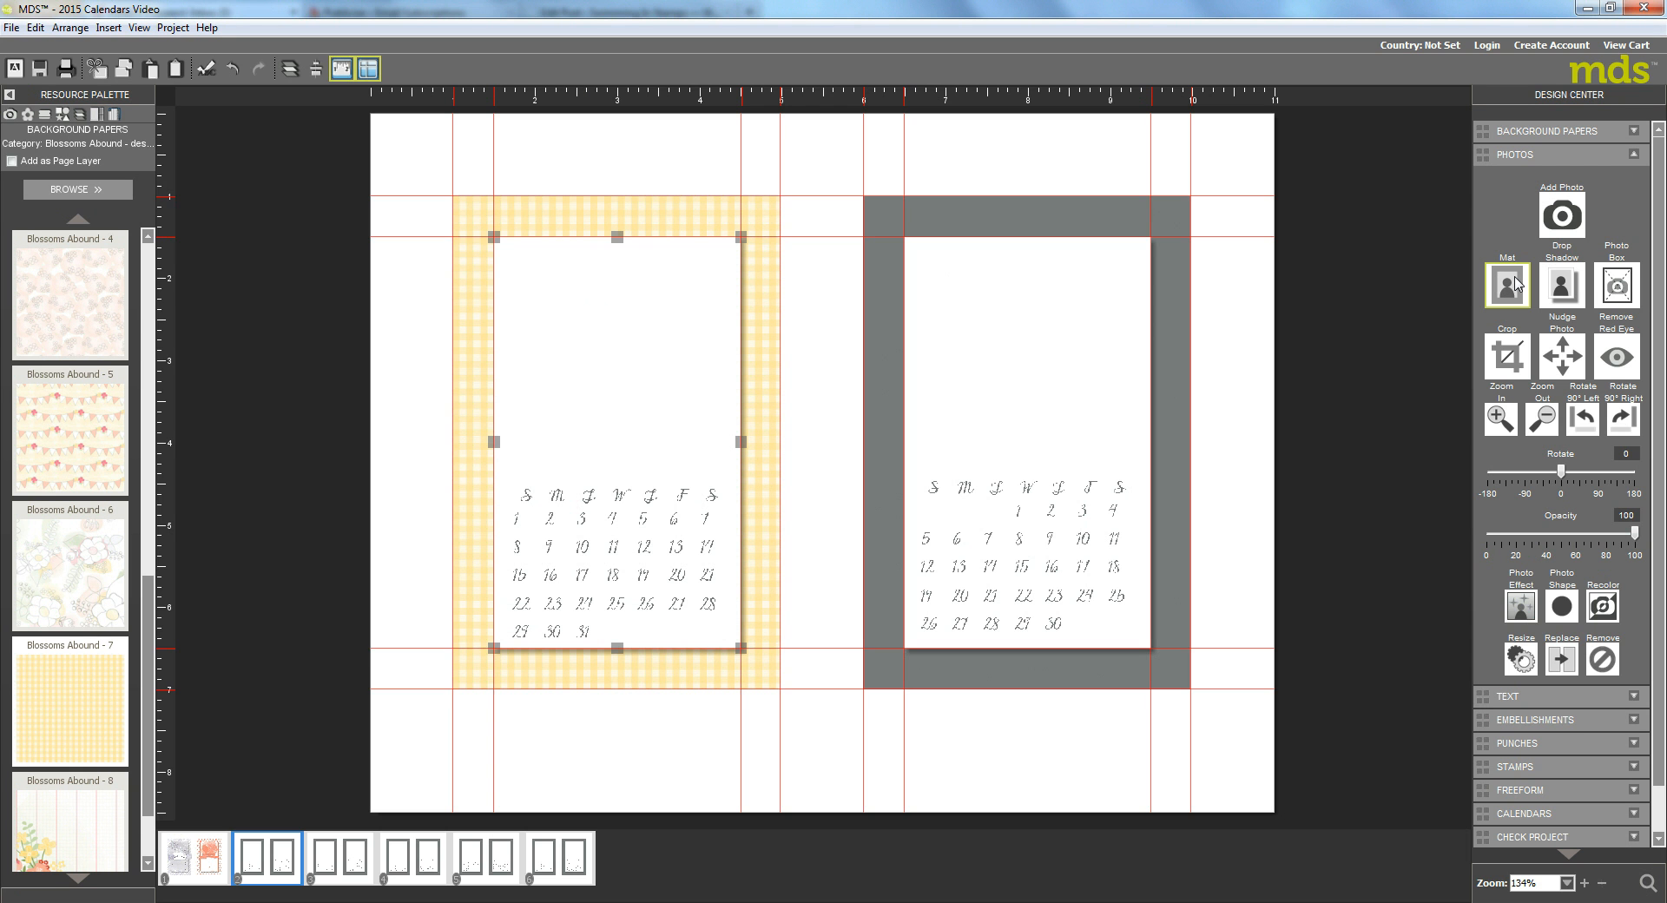
Step: Apply a thin grey mat border around the gingham photo box, reducing its size twice
click(1505, 285)
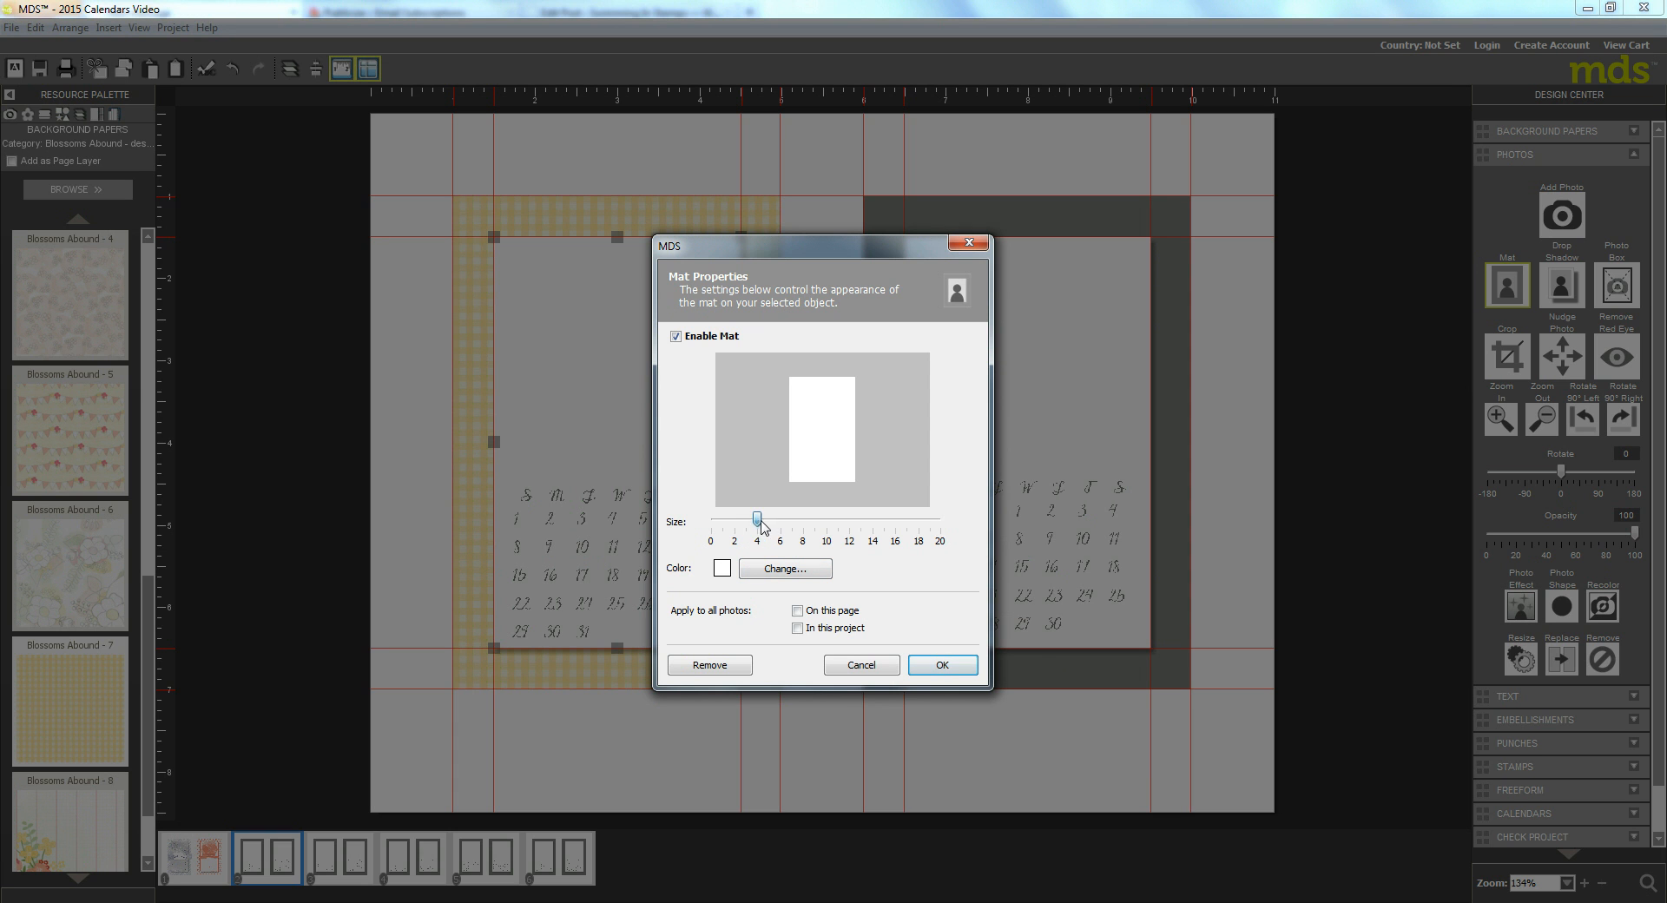
drag(757, 521, 733, 521)
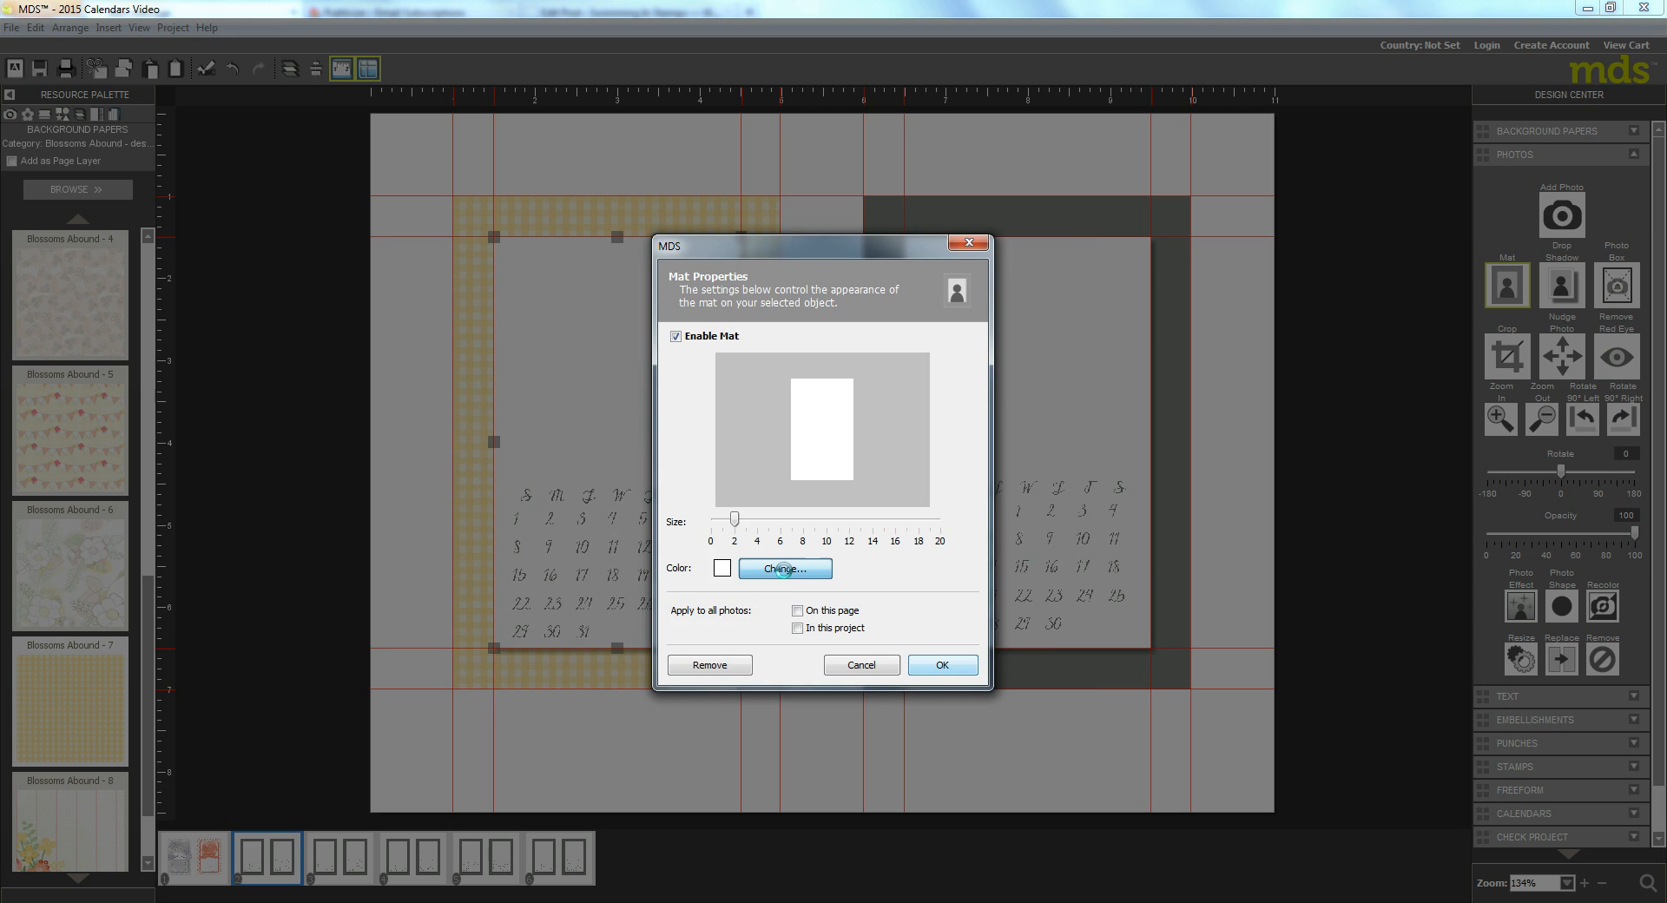
click(784, 568)
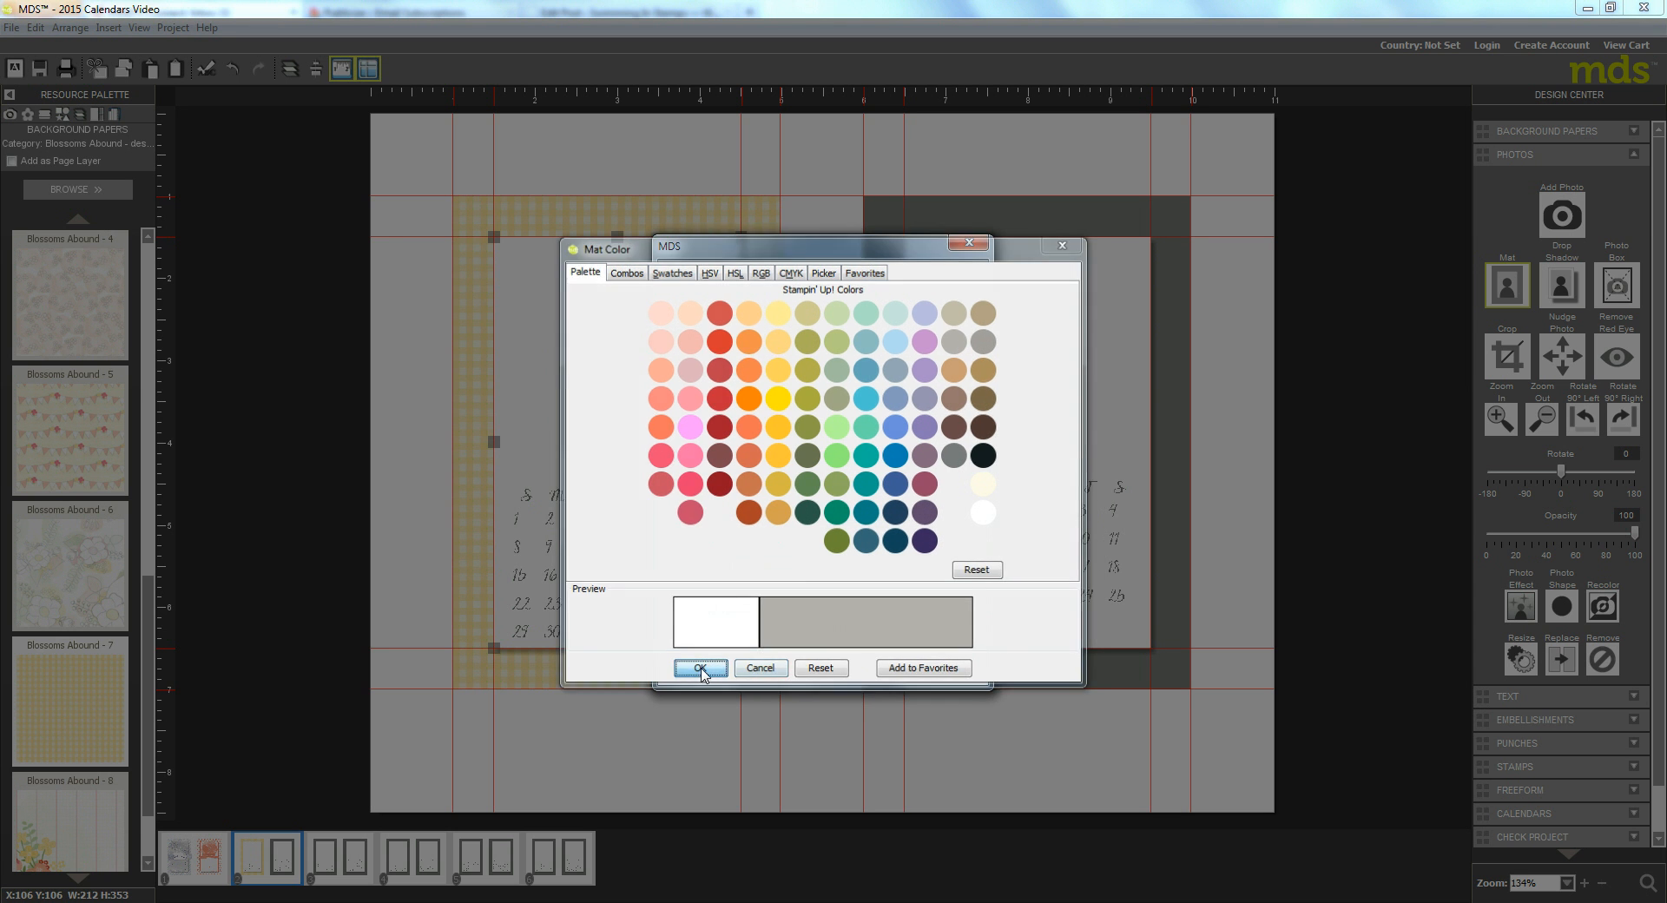
click(699, 668)
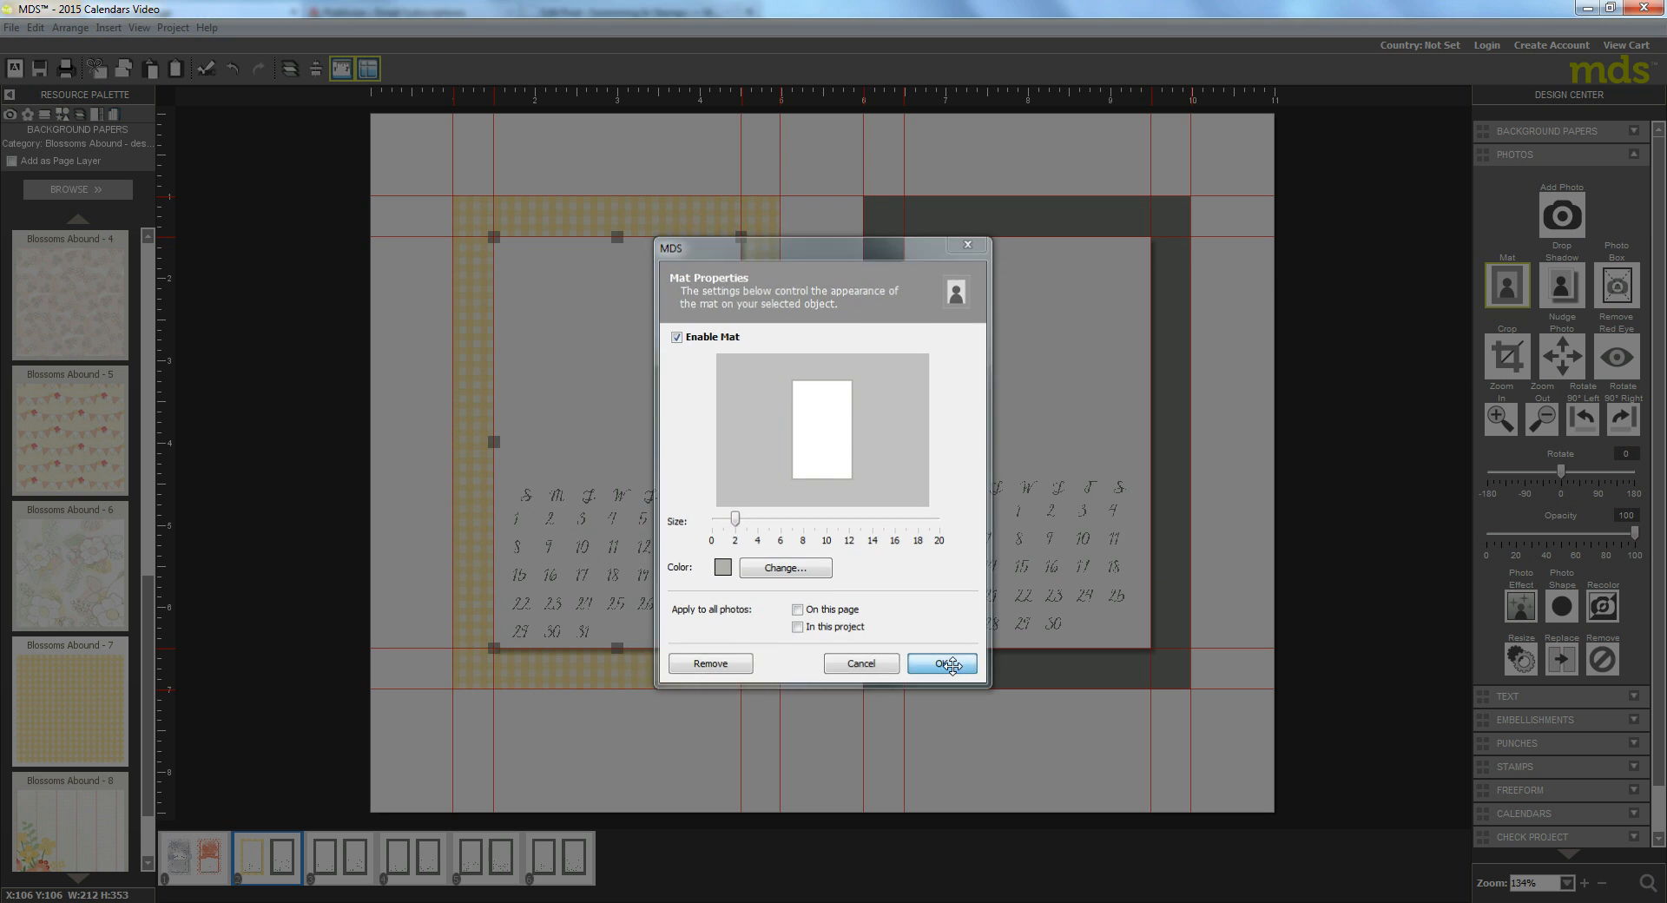
click(939, 663)
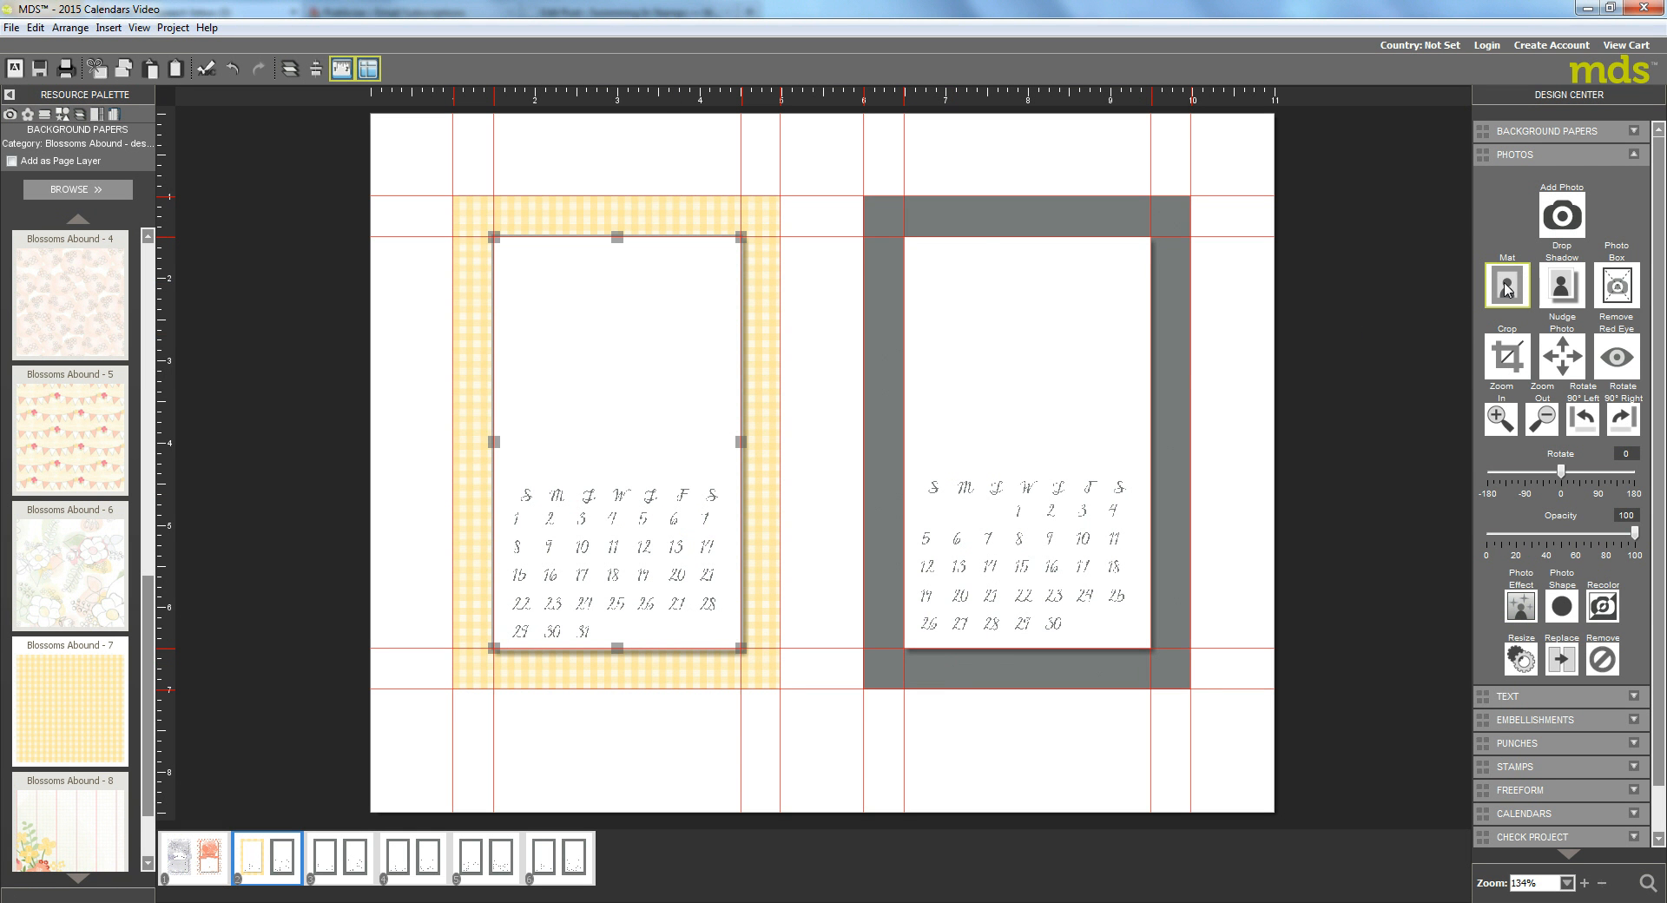
click(1505, 285)
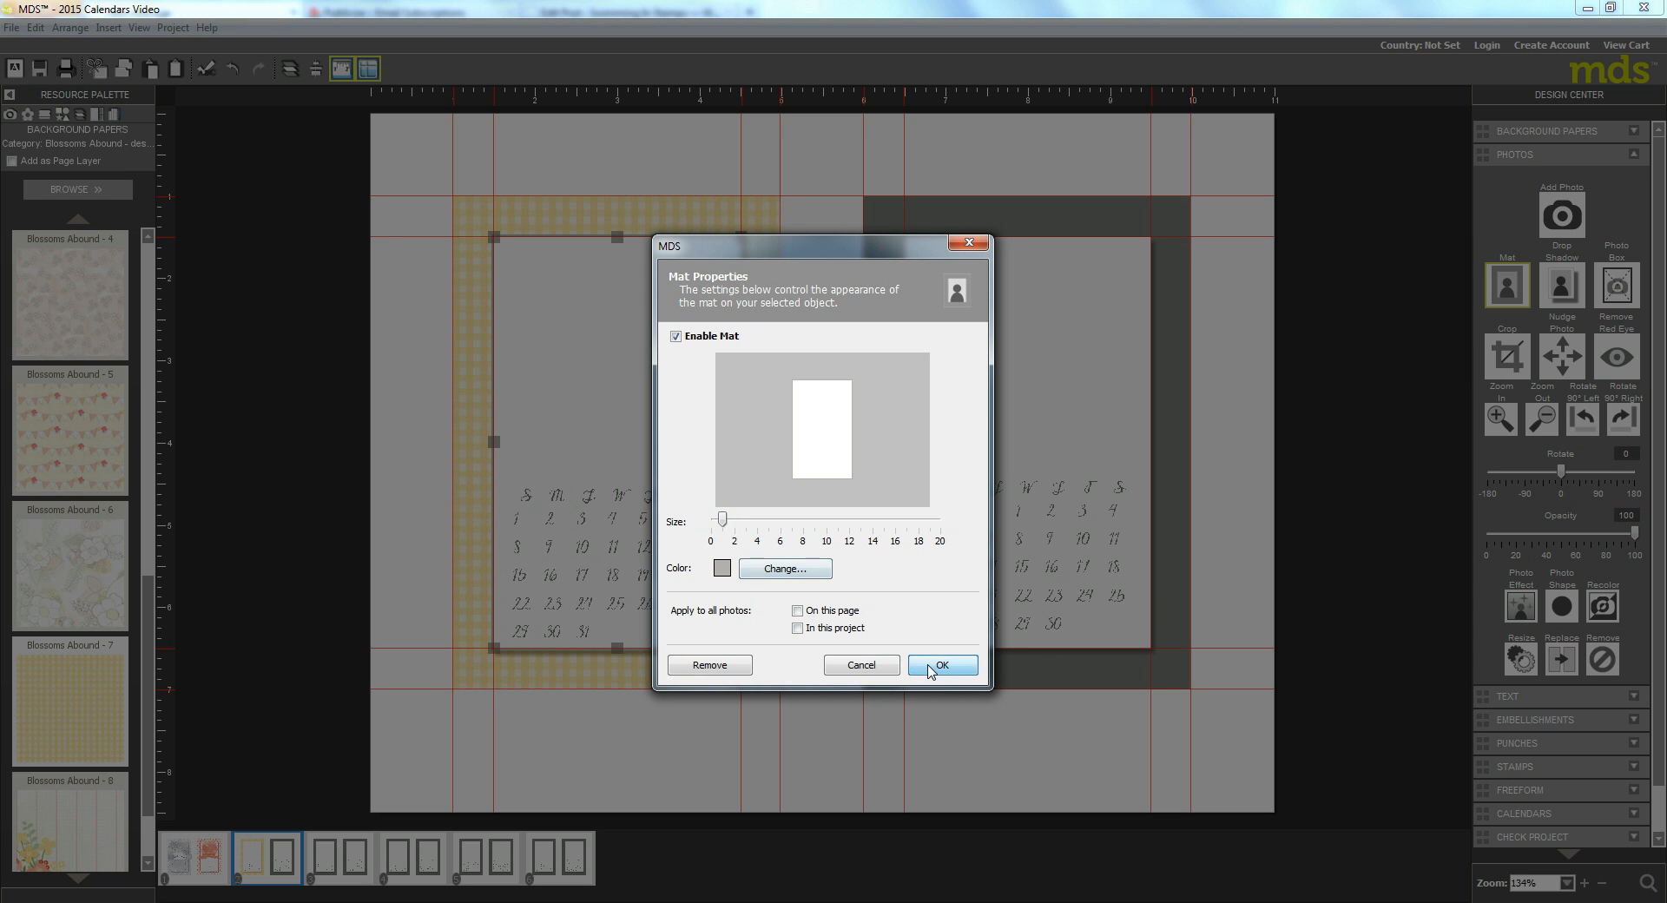
click(939, 665)
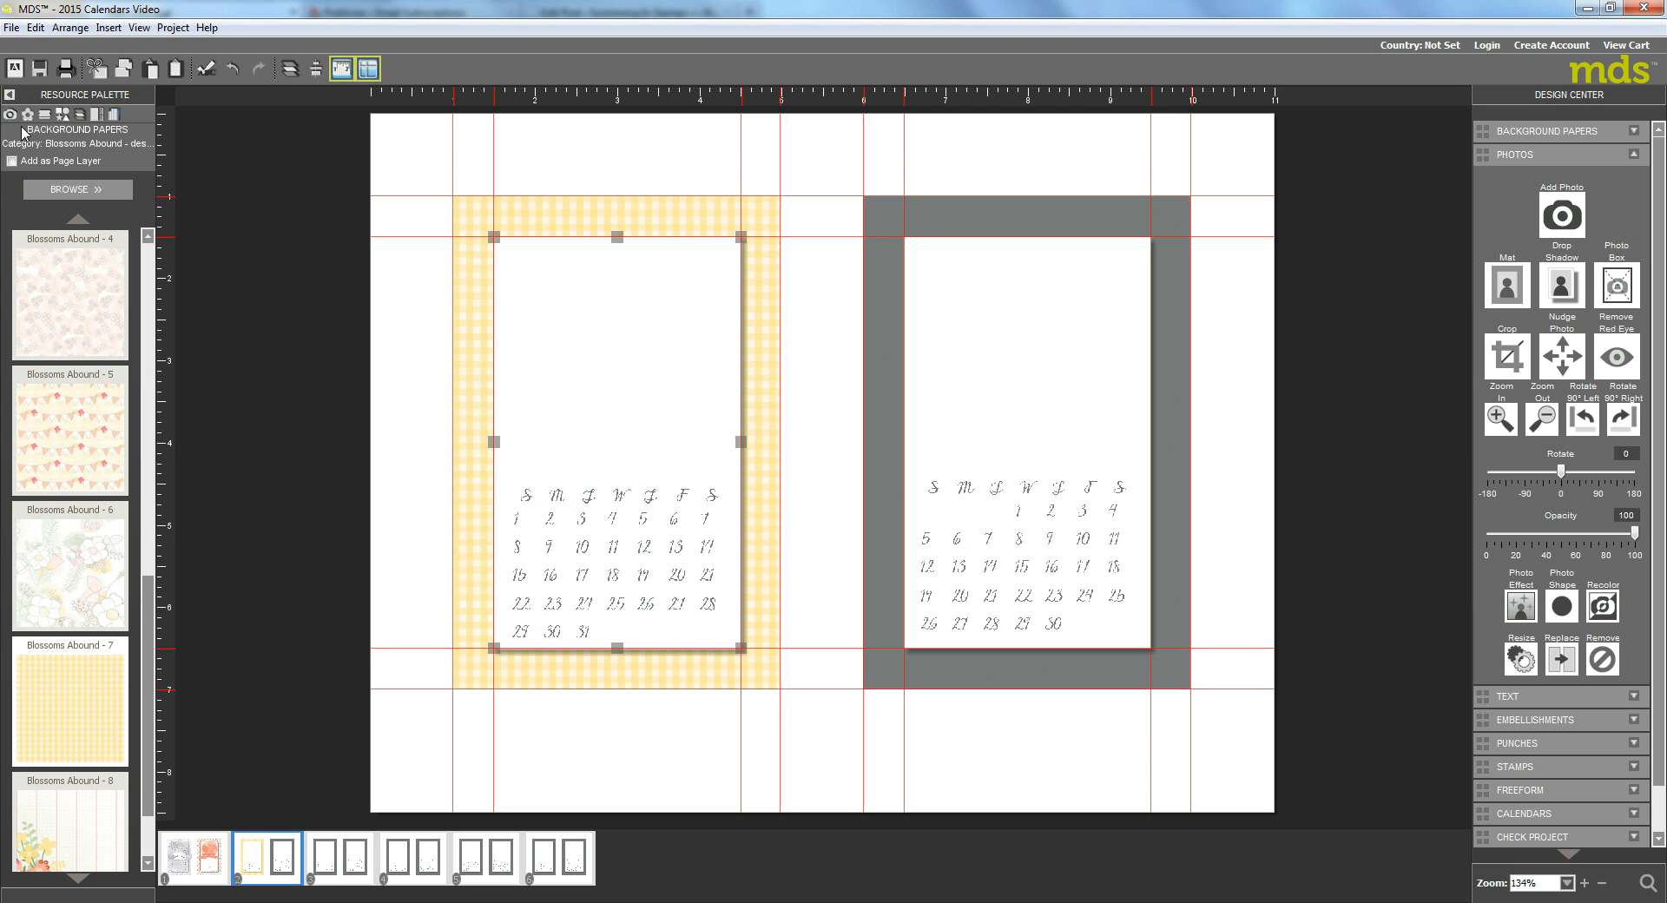
Step: Browse the Embellishments palette and add the soft yellow wash above the calendar dates
click(26, 114)
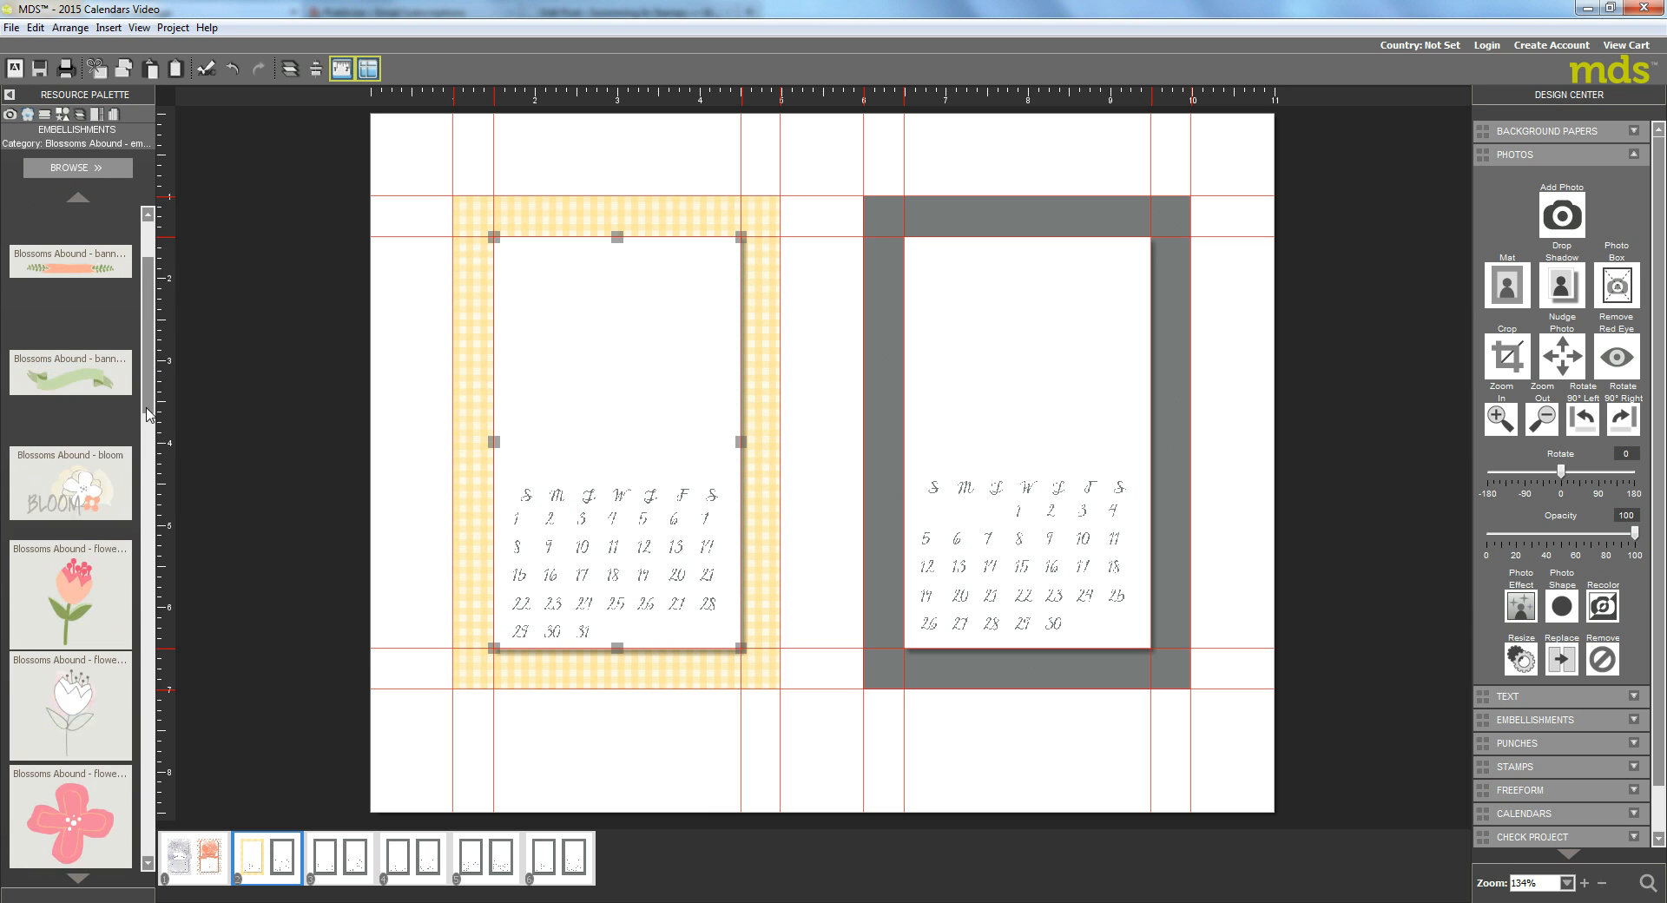
scroll(down, 3)
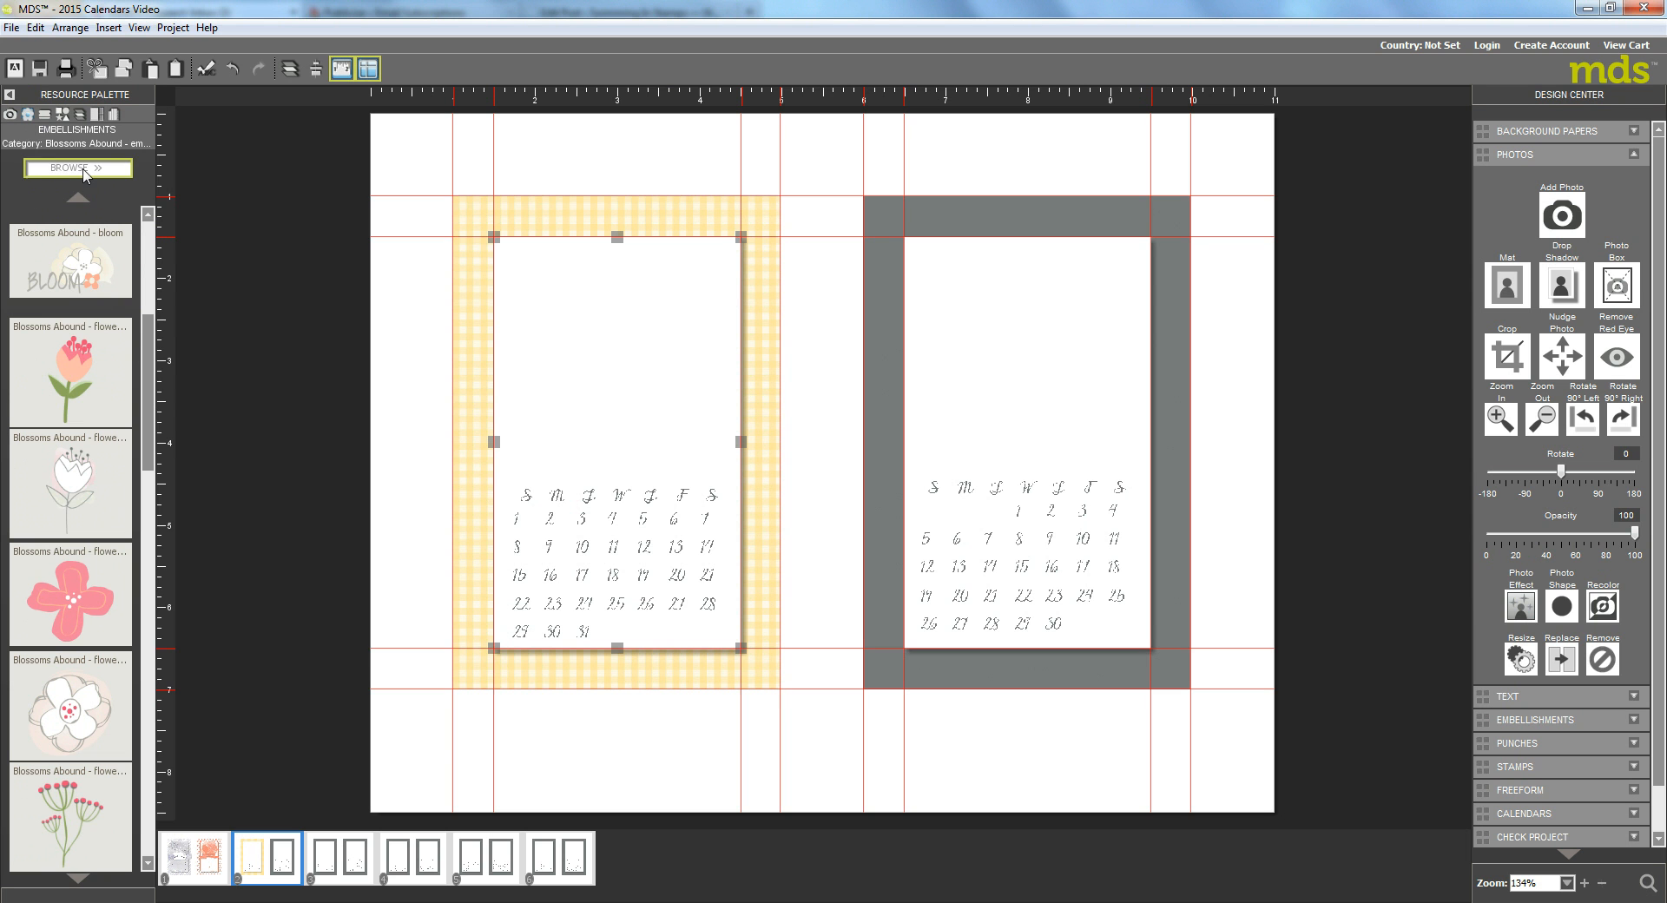
click(78, 168)
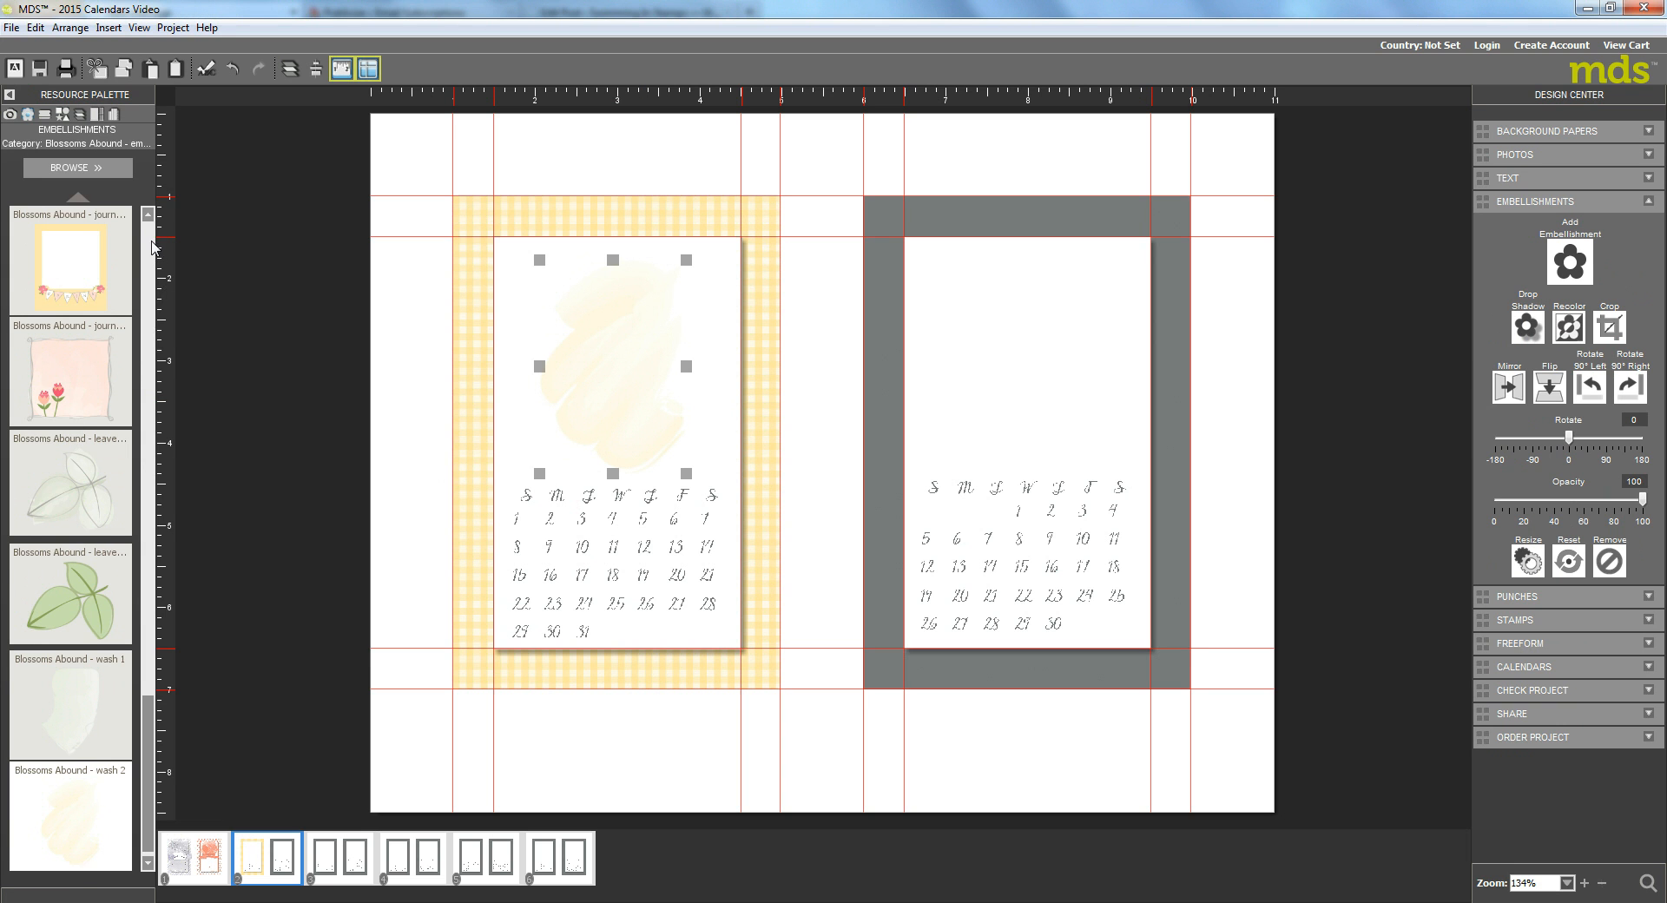
scroll(down, 3)
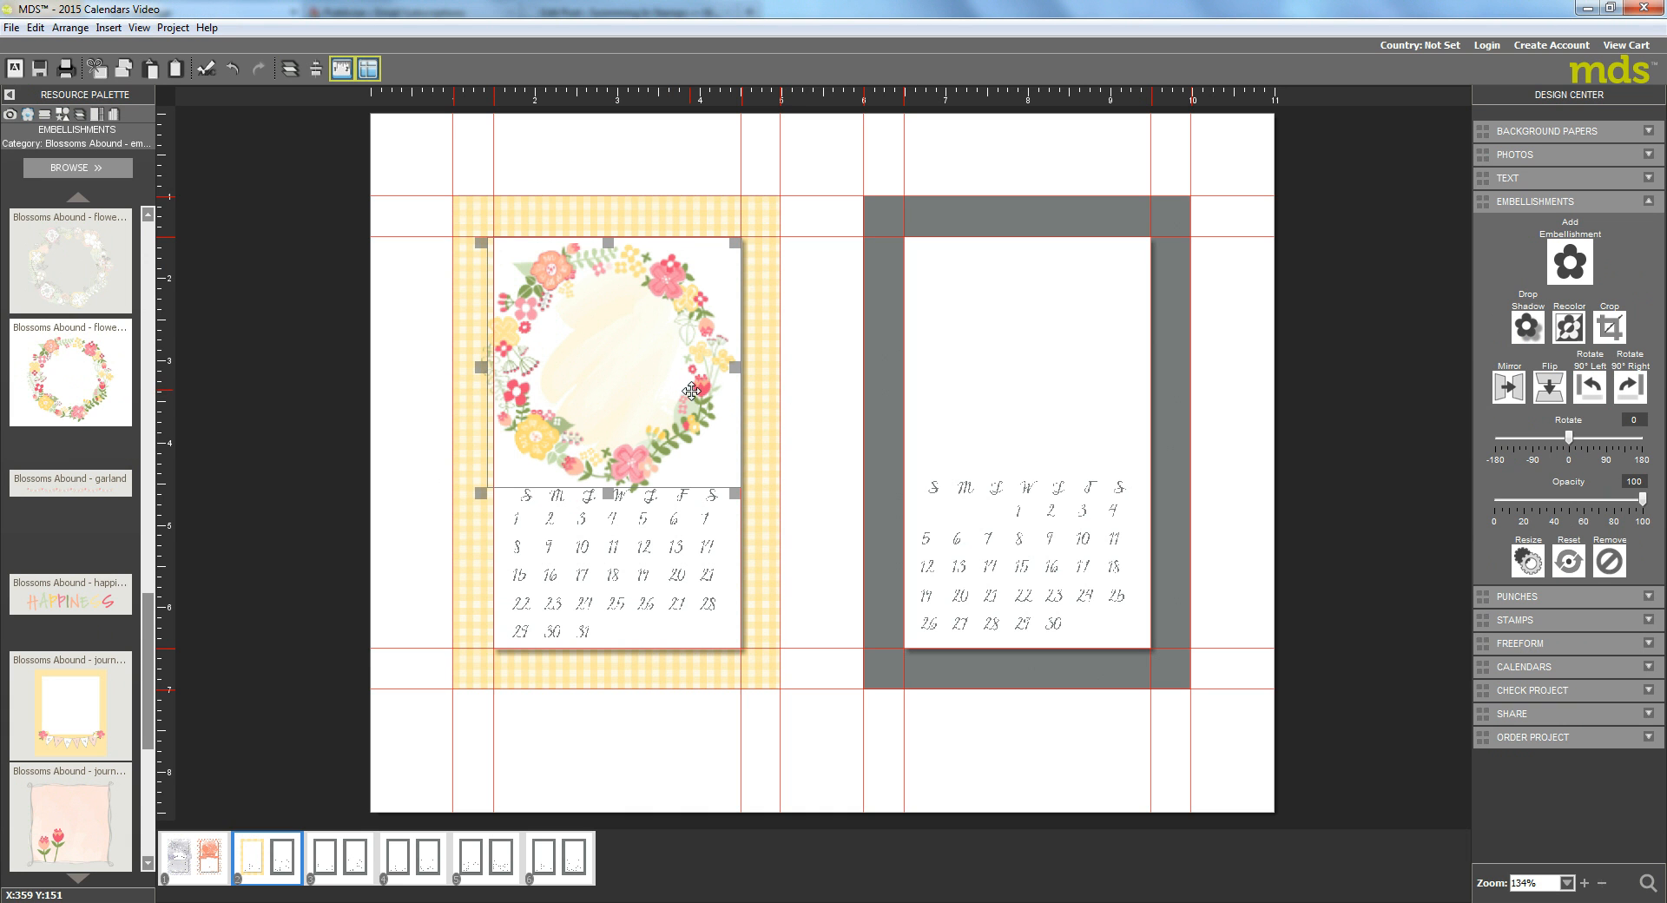
Step: Position the flower wreath over the wash above the dates and give it a drop shadow
drag(691, 390, 657, 446)
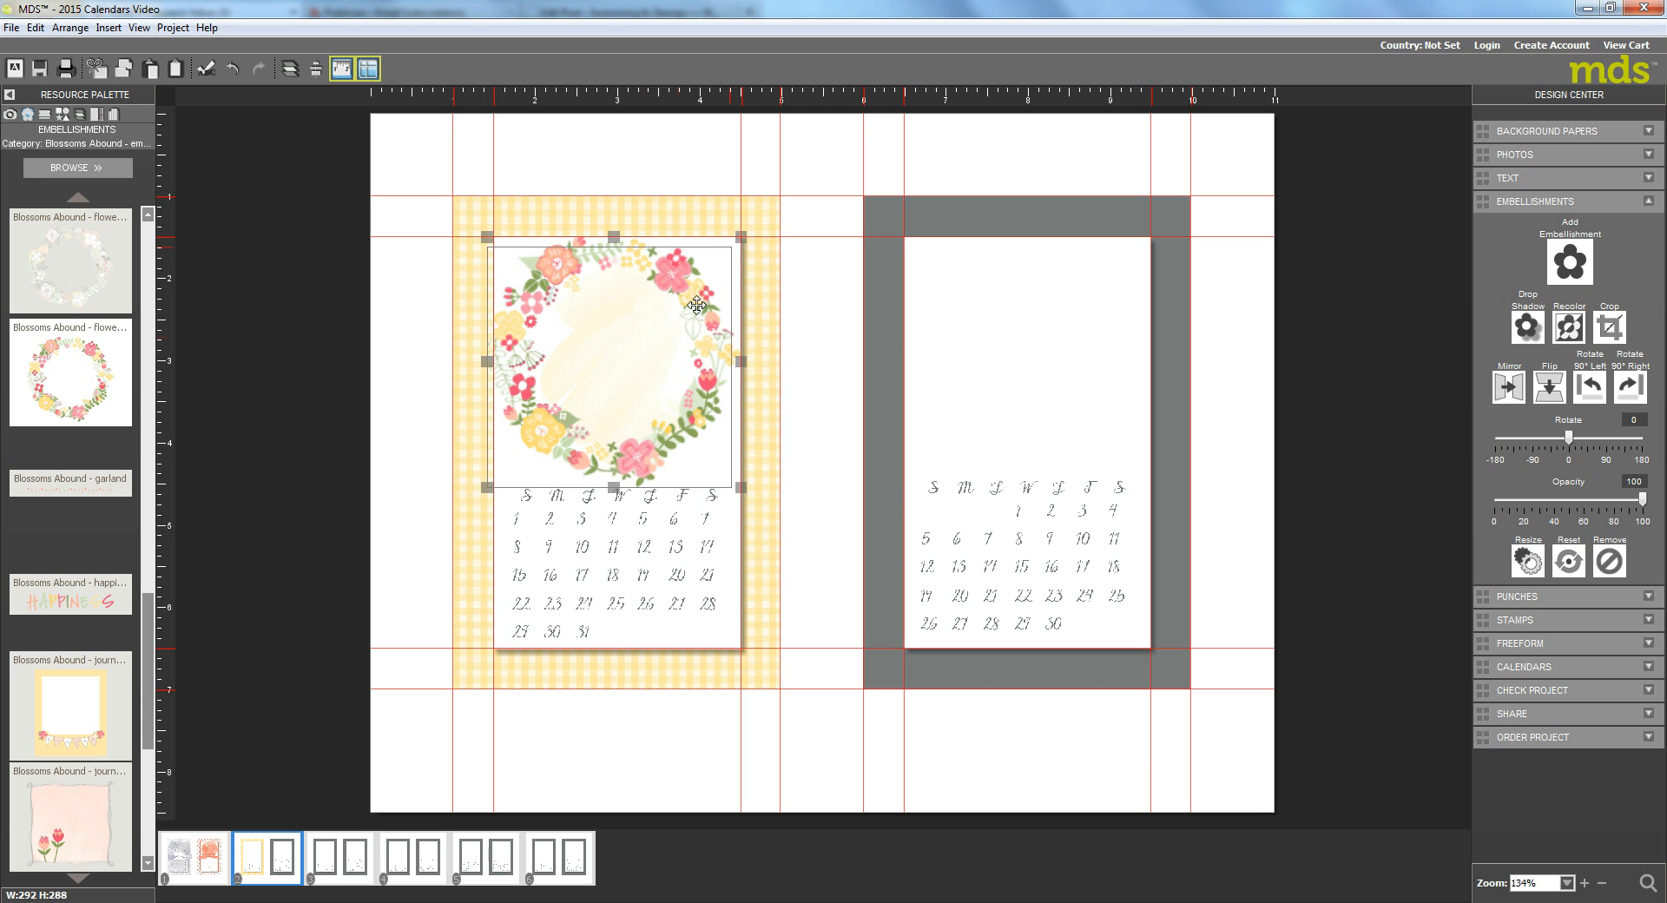
drag(699, 306, 651, 344)
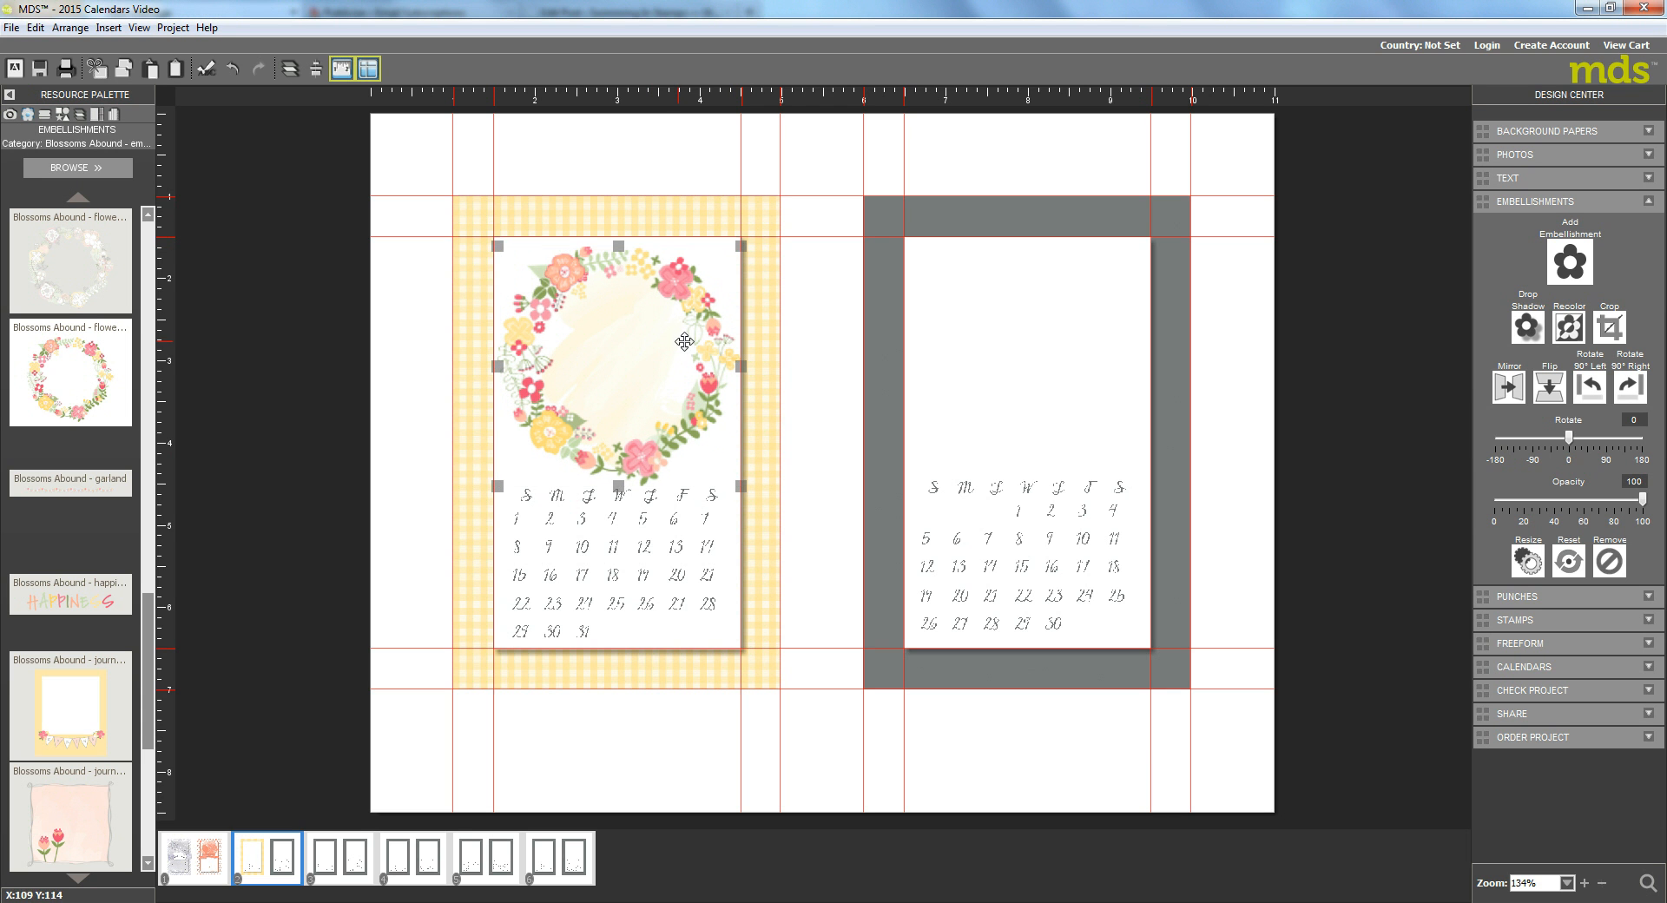
click(1526, 326)
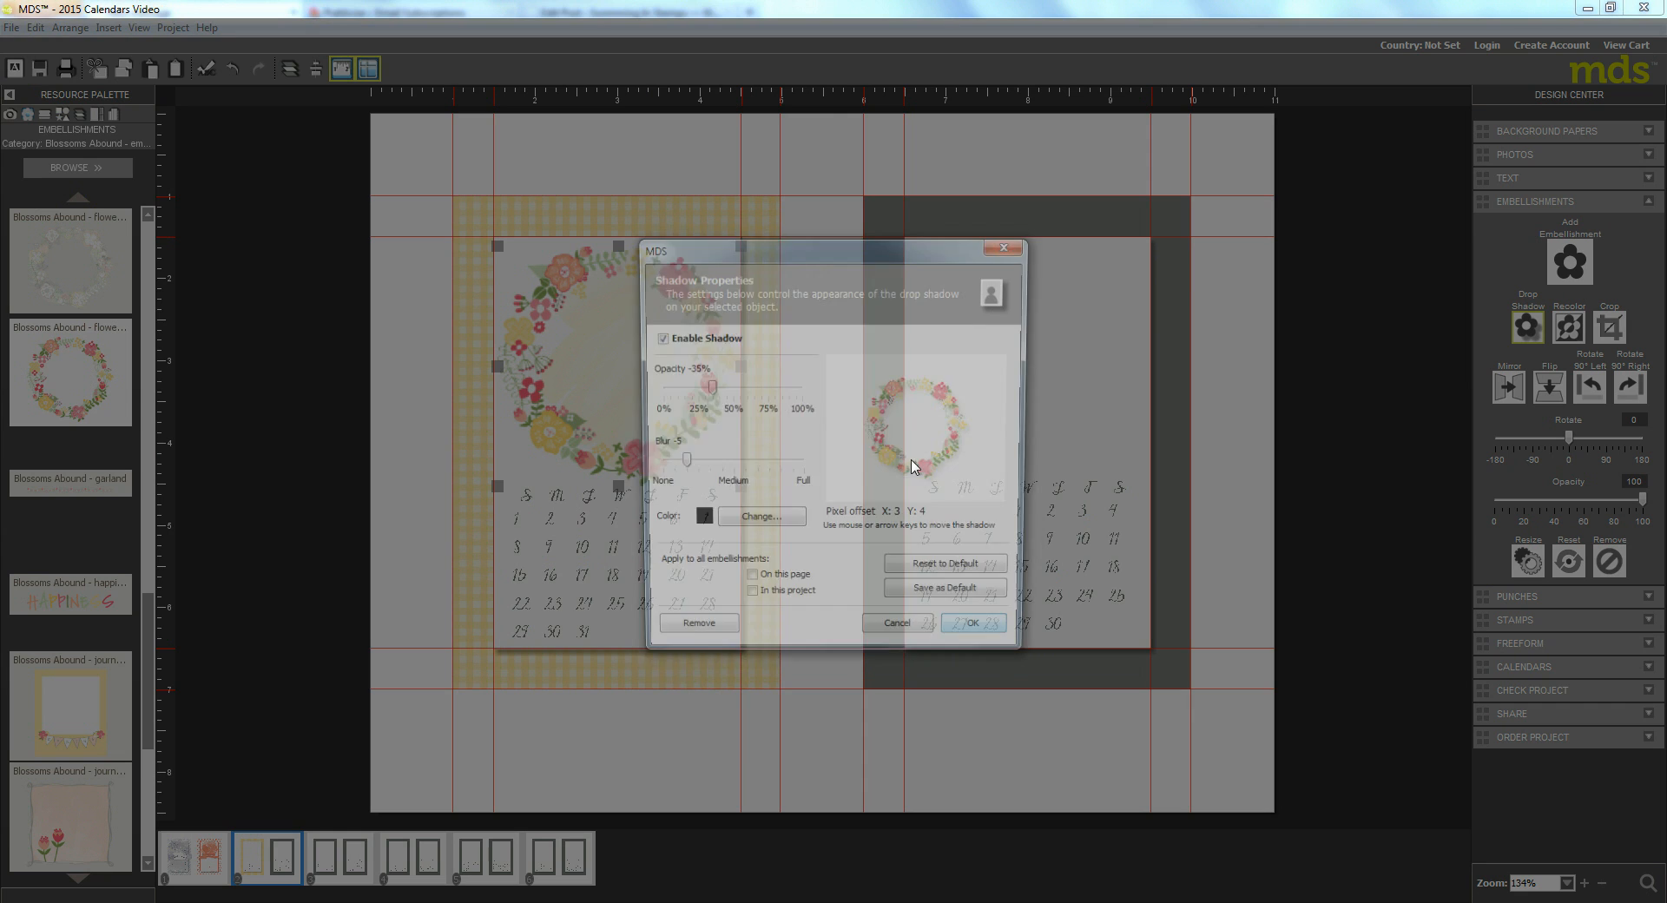
click(971, 622)
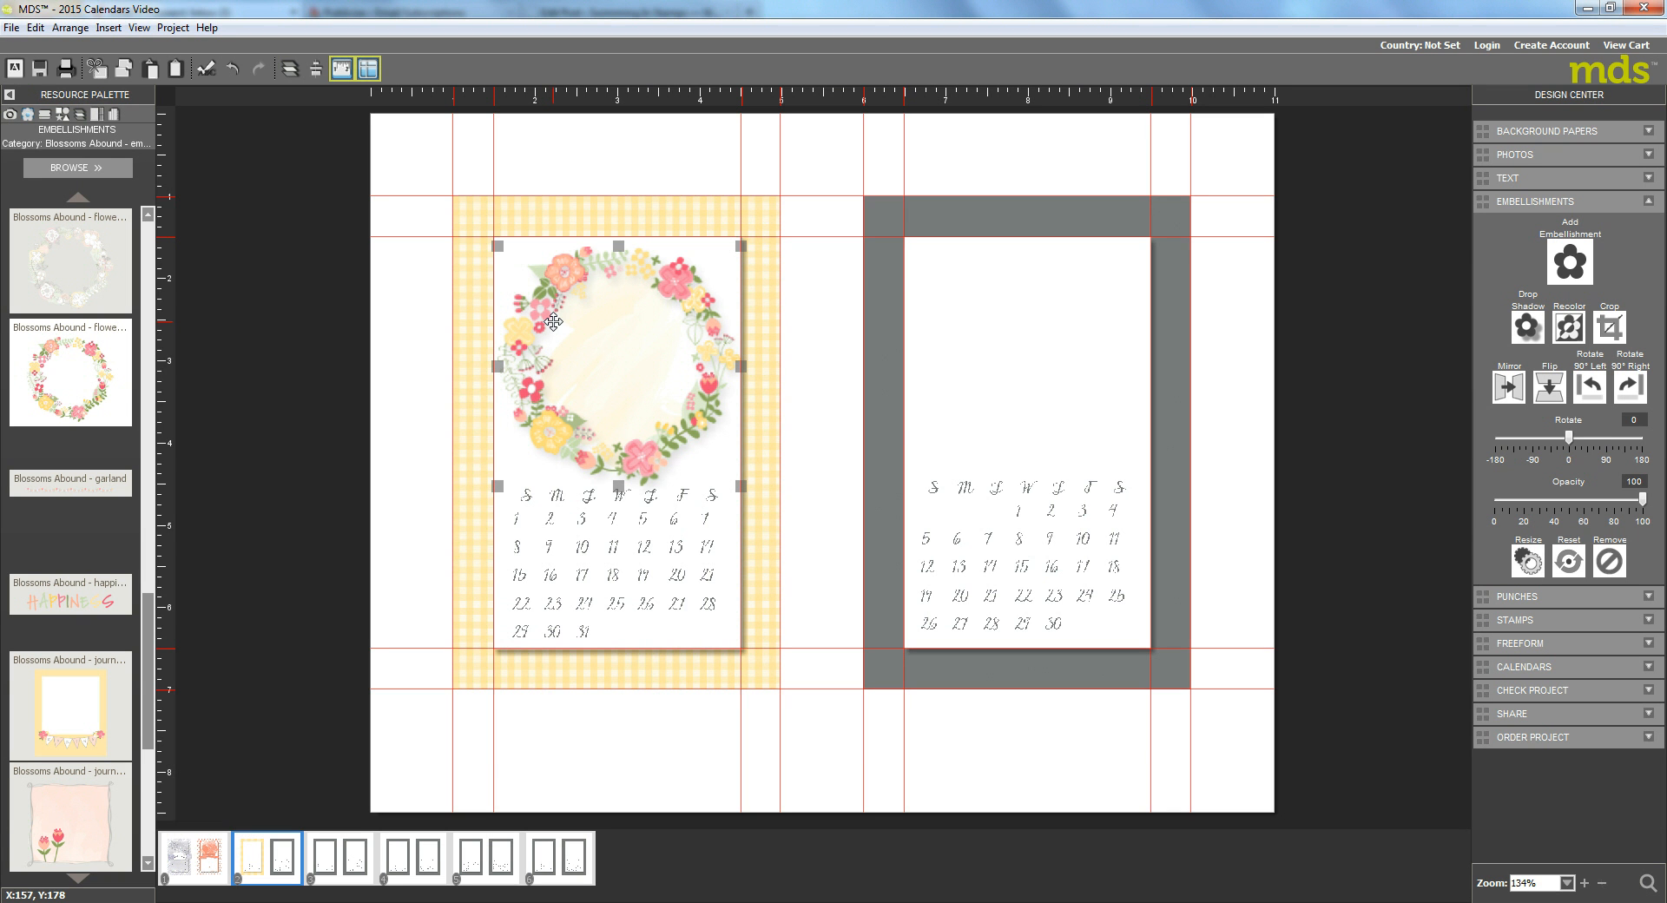
mouse_move(552, 323)
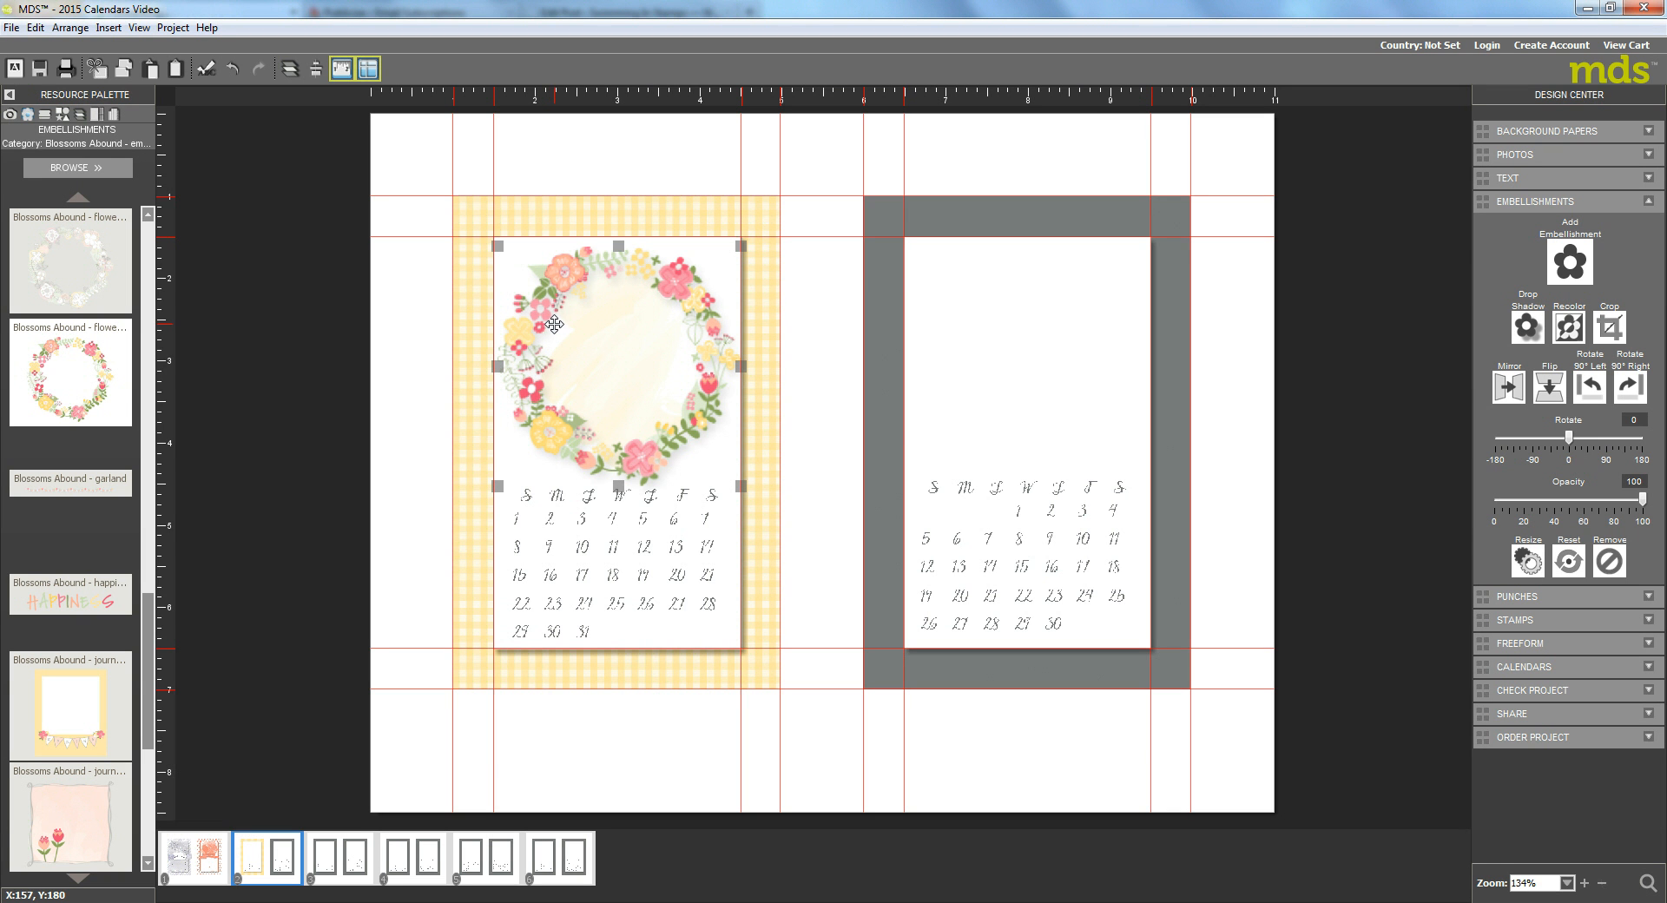
mouse_move(297, 386)
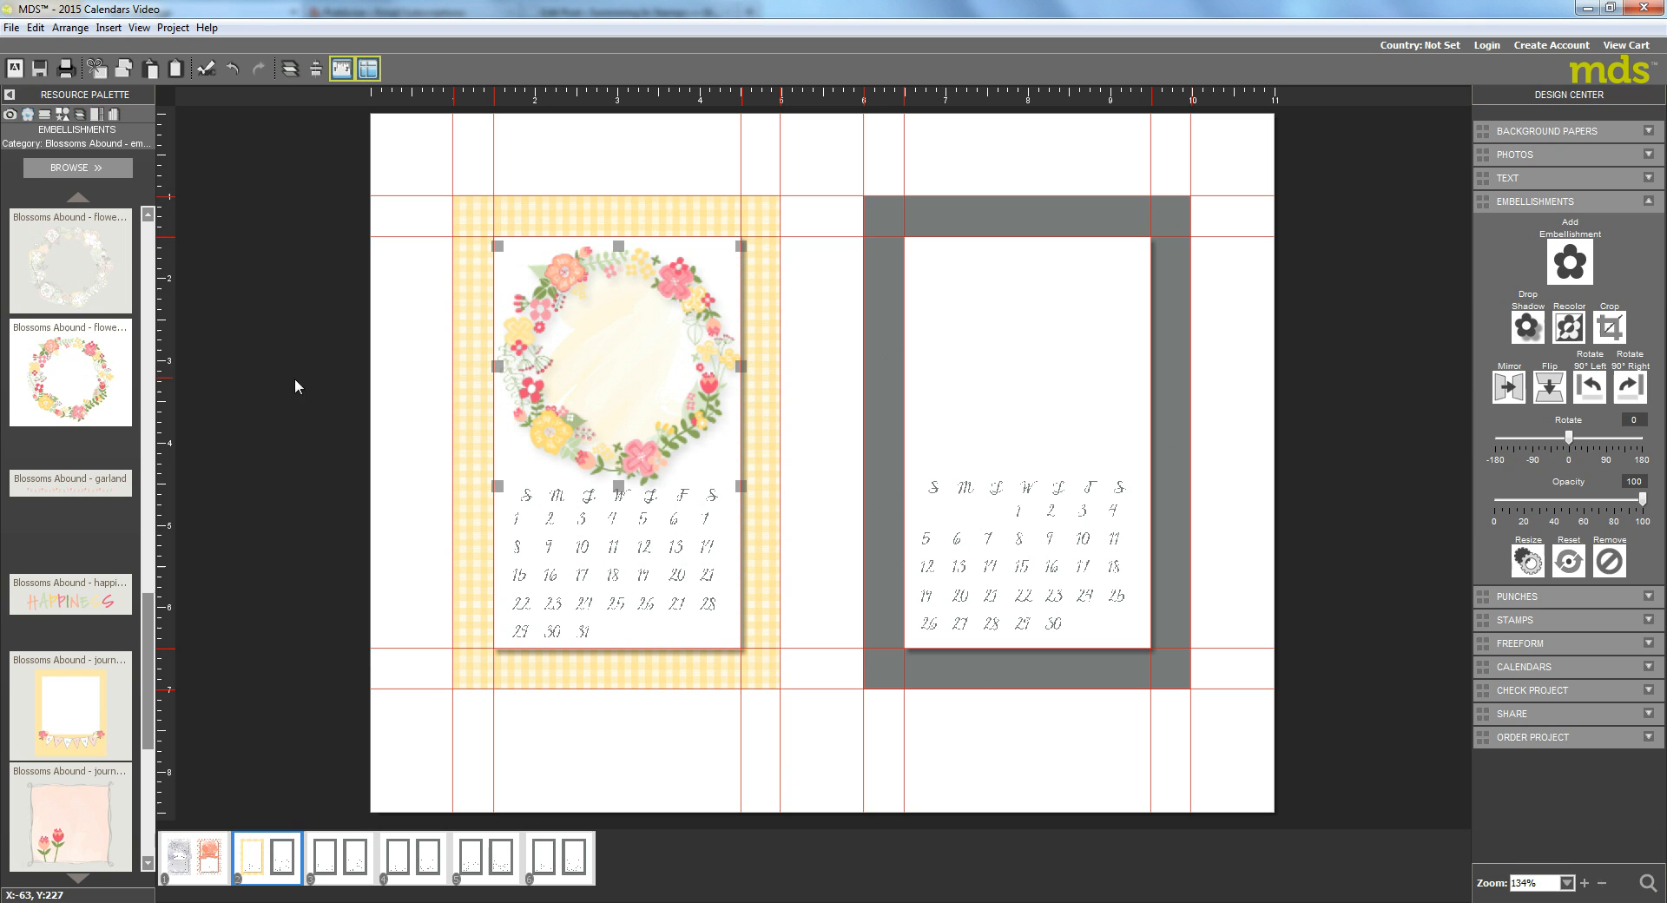
Step: Stretch the green banner across the wreath, accept the pixelation warning, and add a drop shadow
scroll(down, 3)
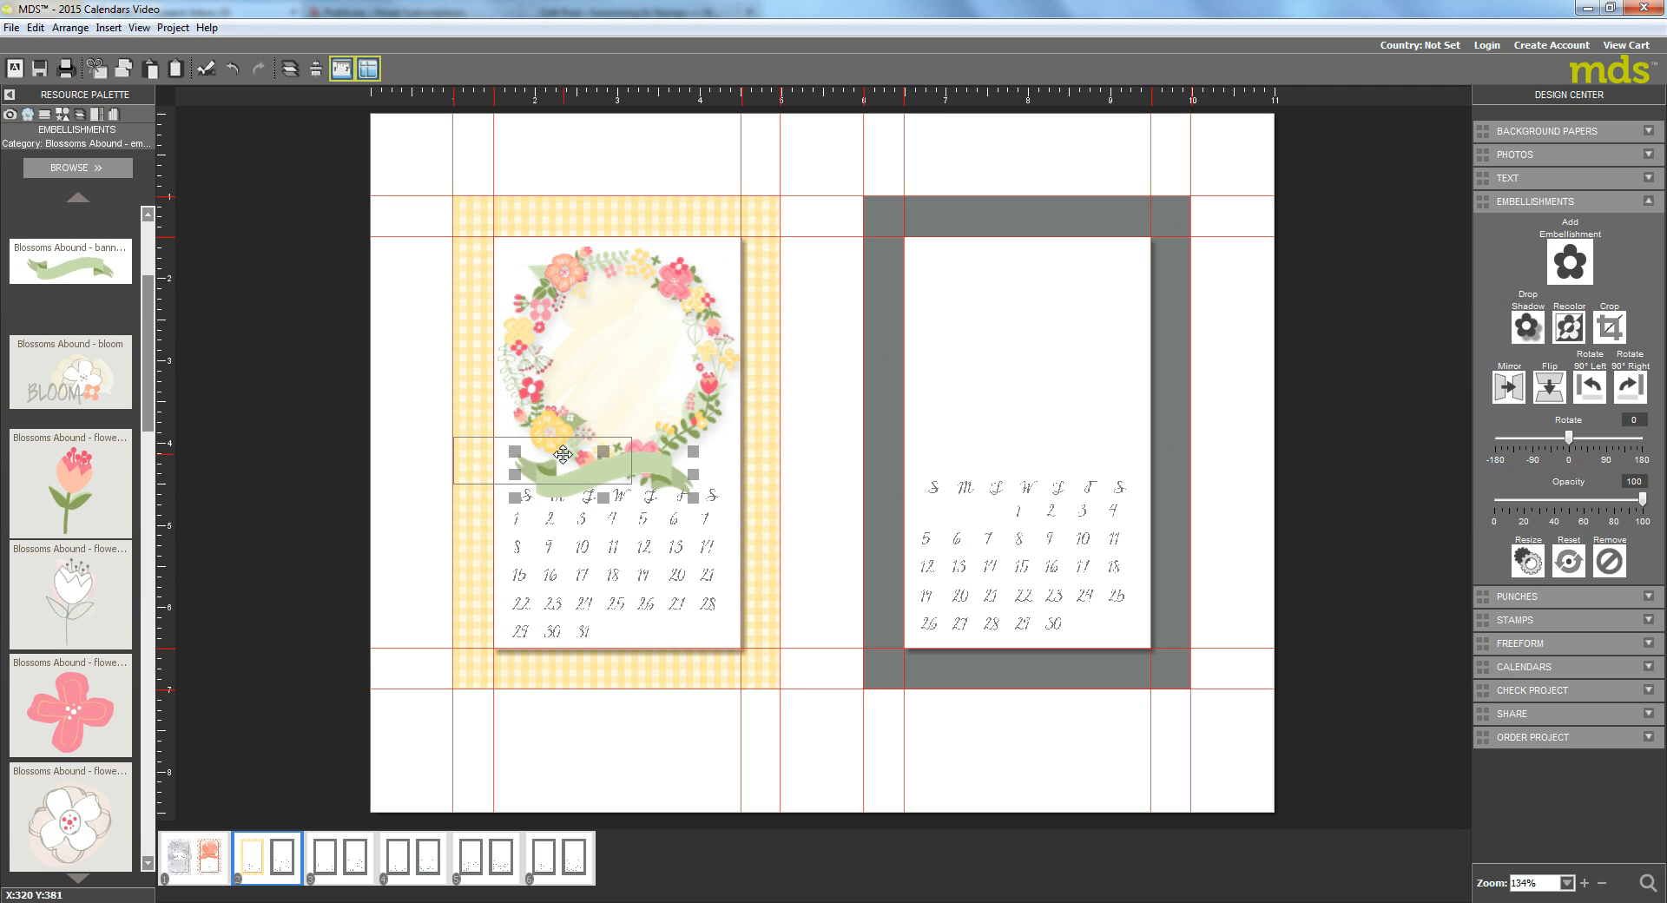
drag(566, 455, 653, 439)
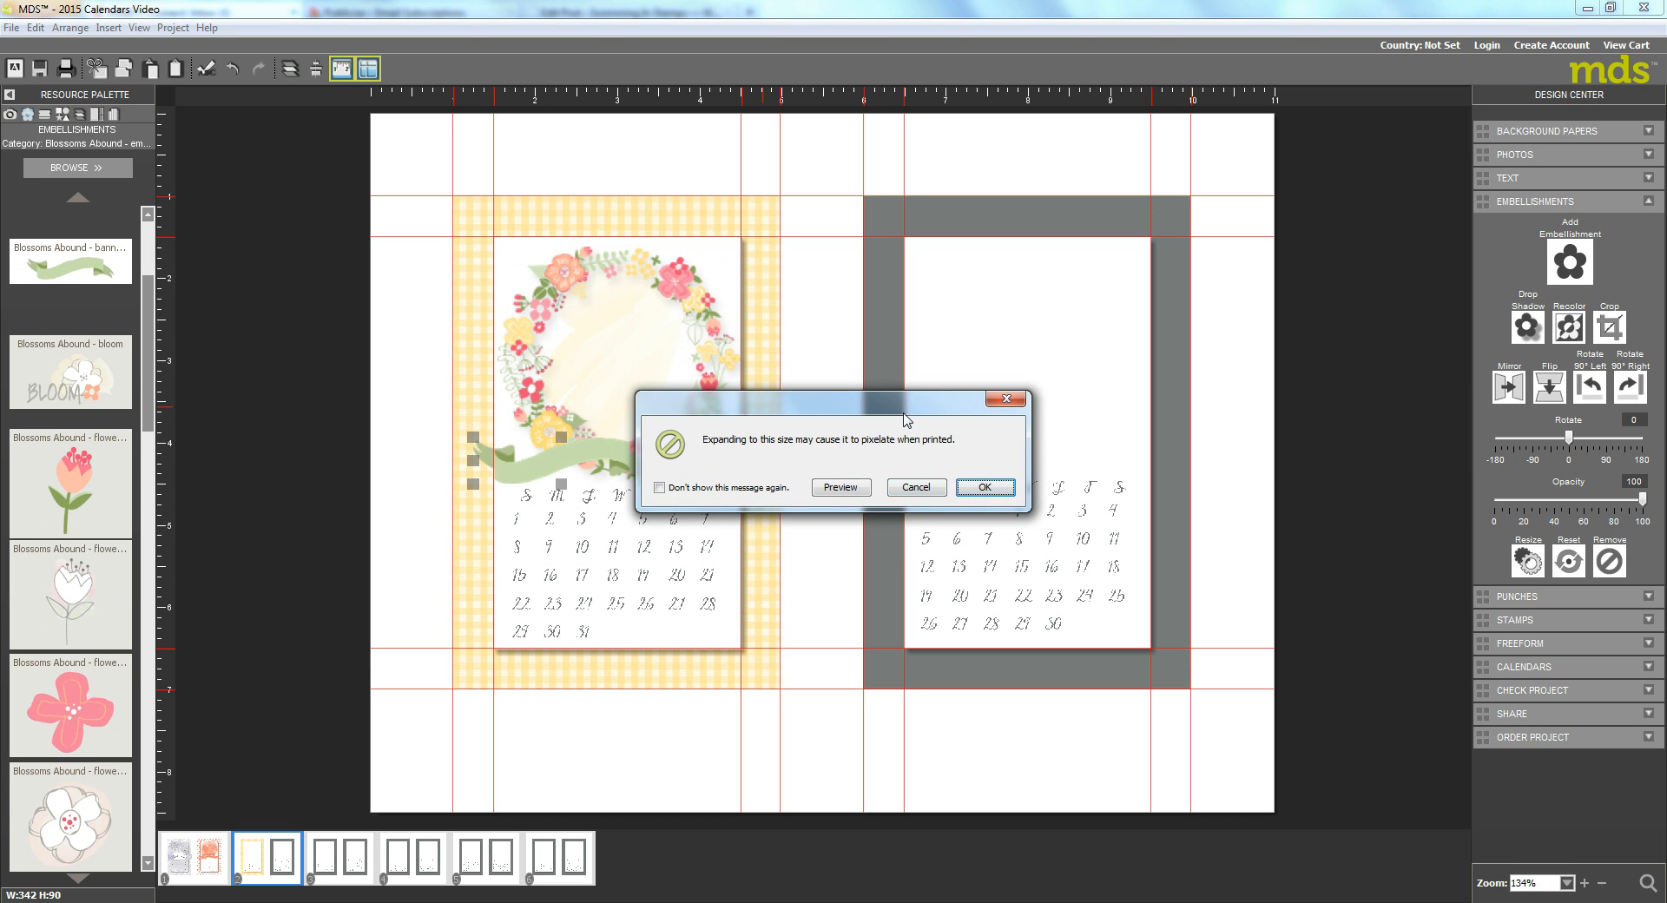
click(983, 488)
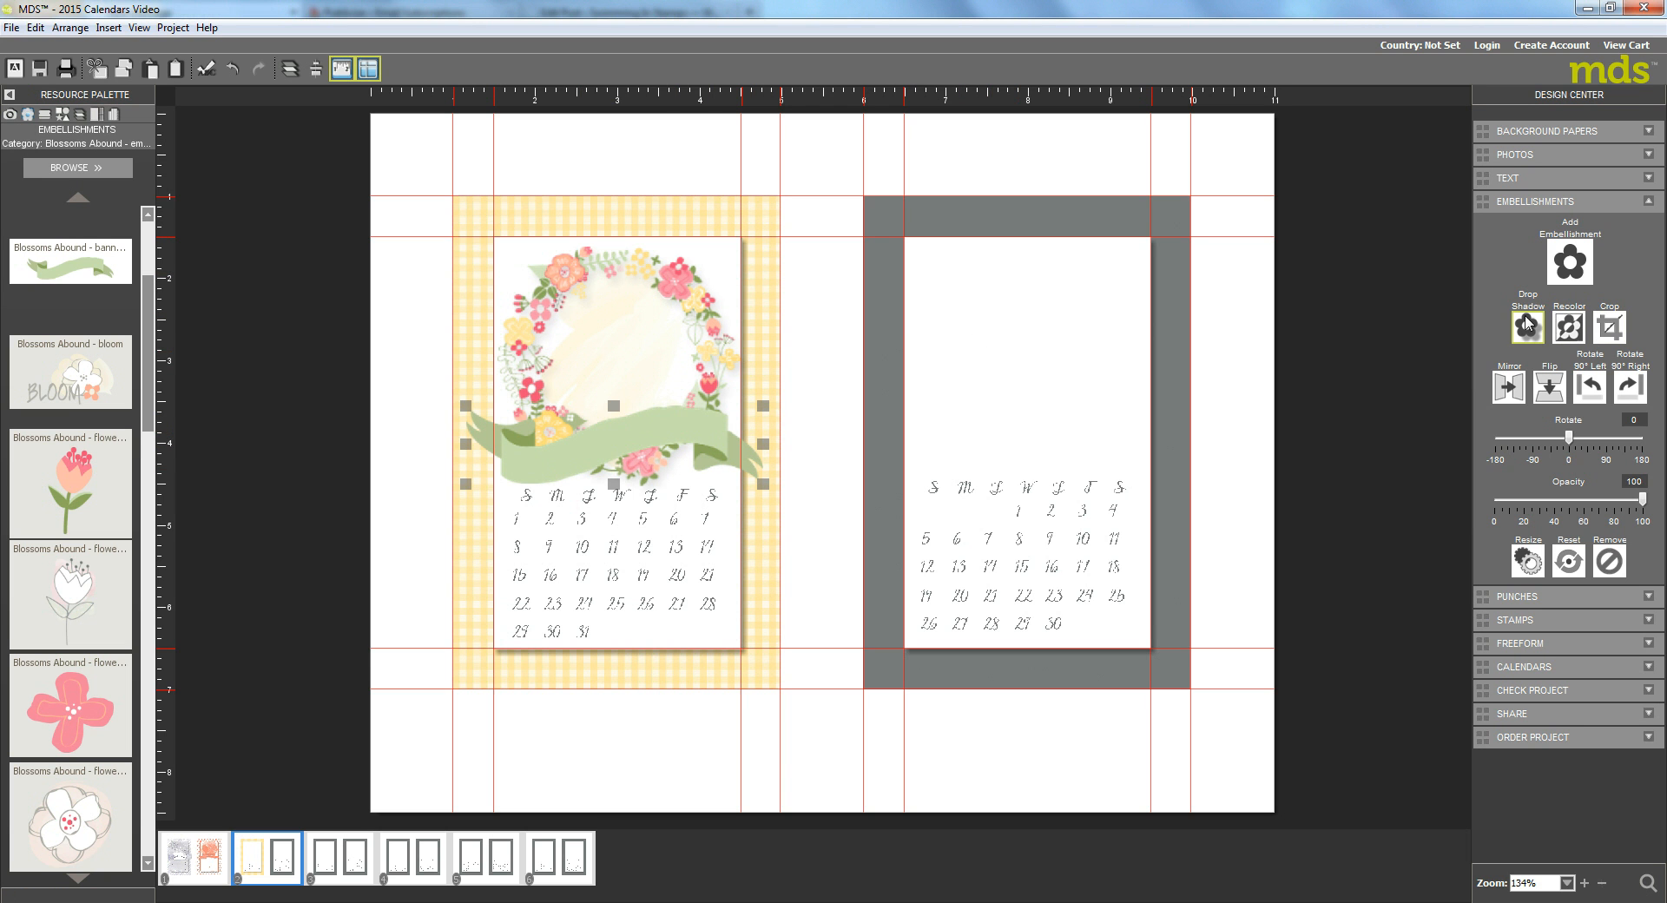
click(1526, 327)
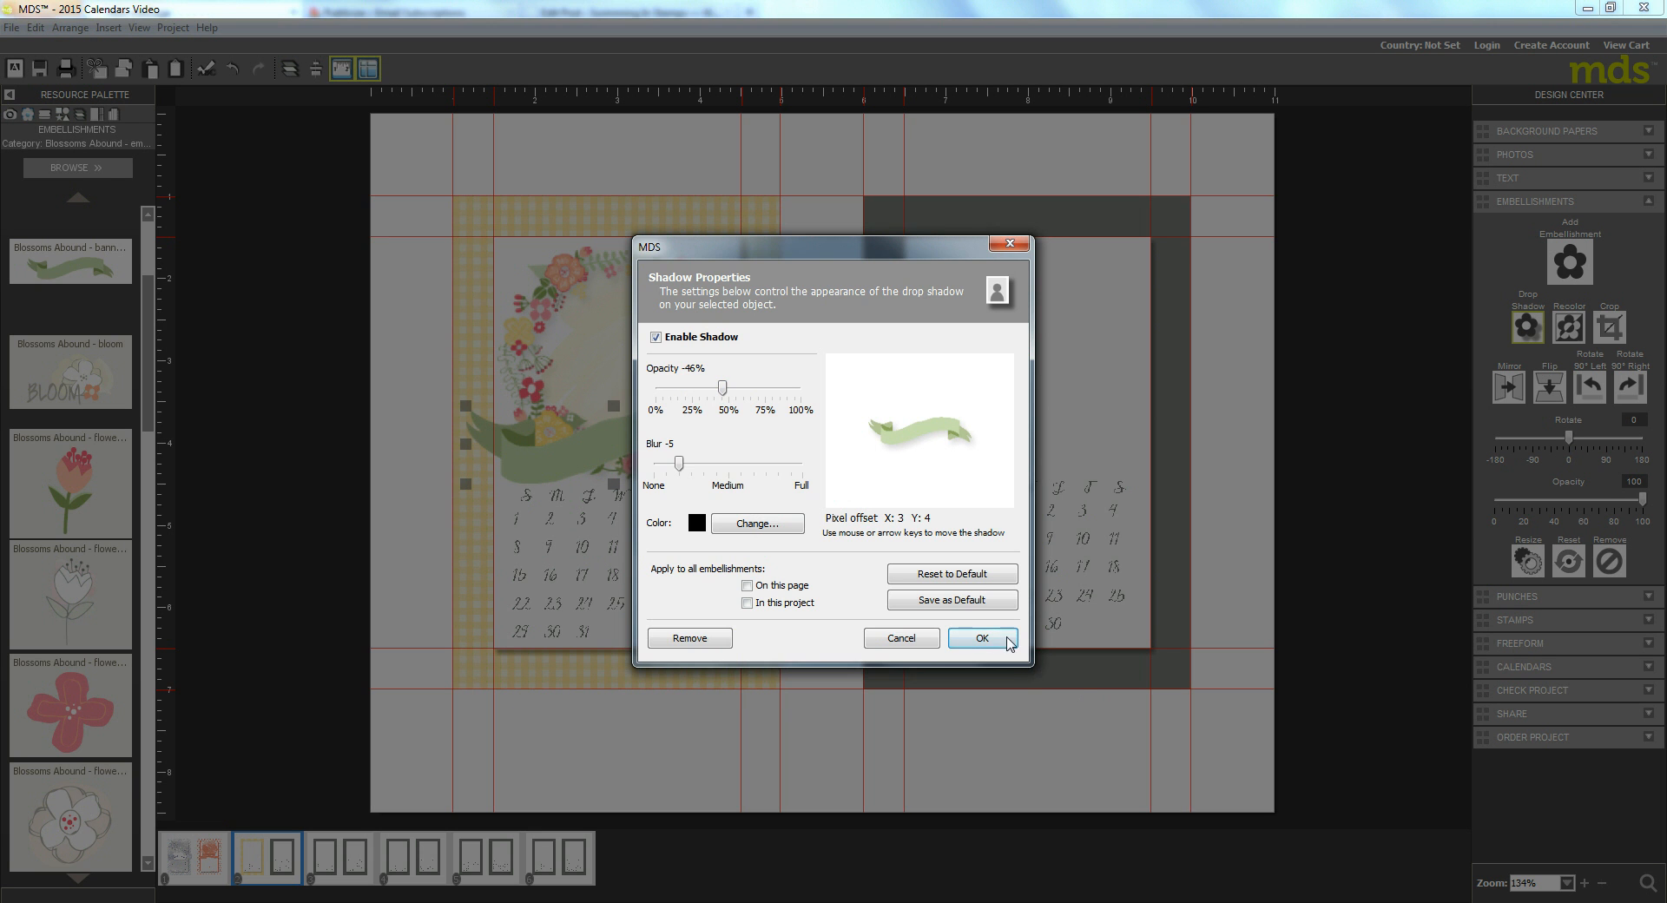
click(979, 637)
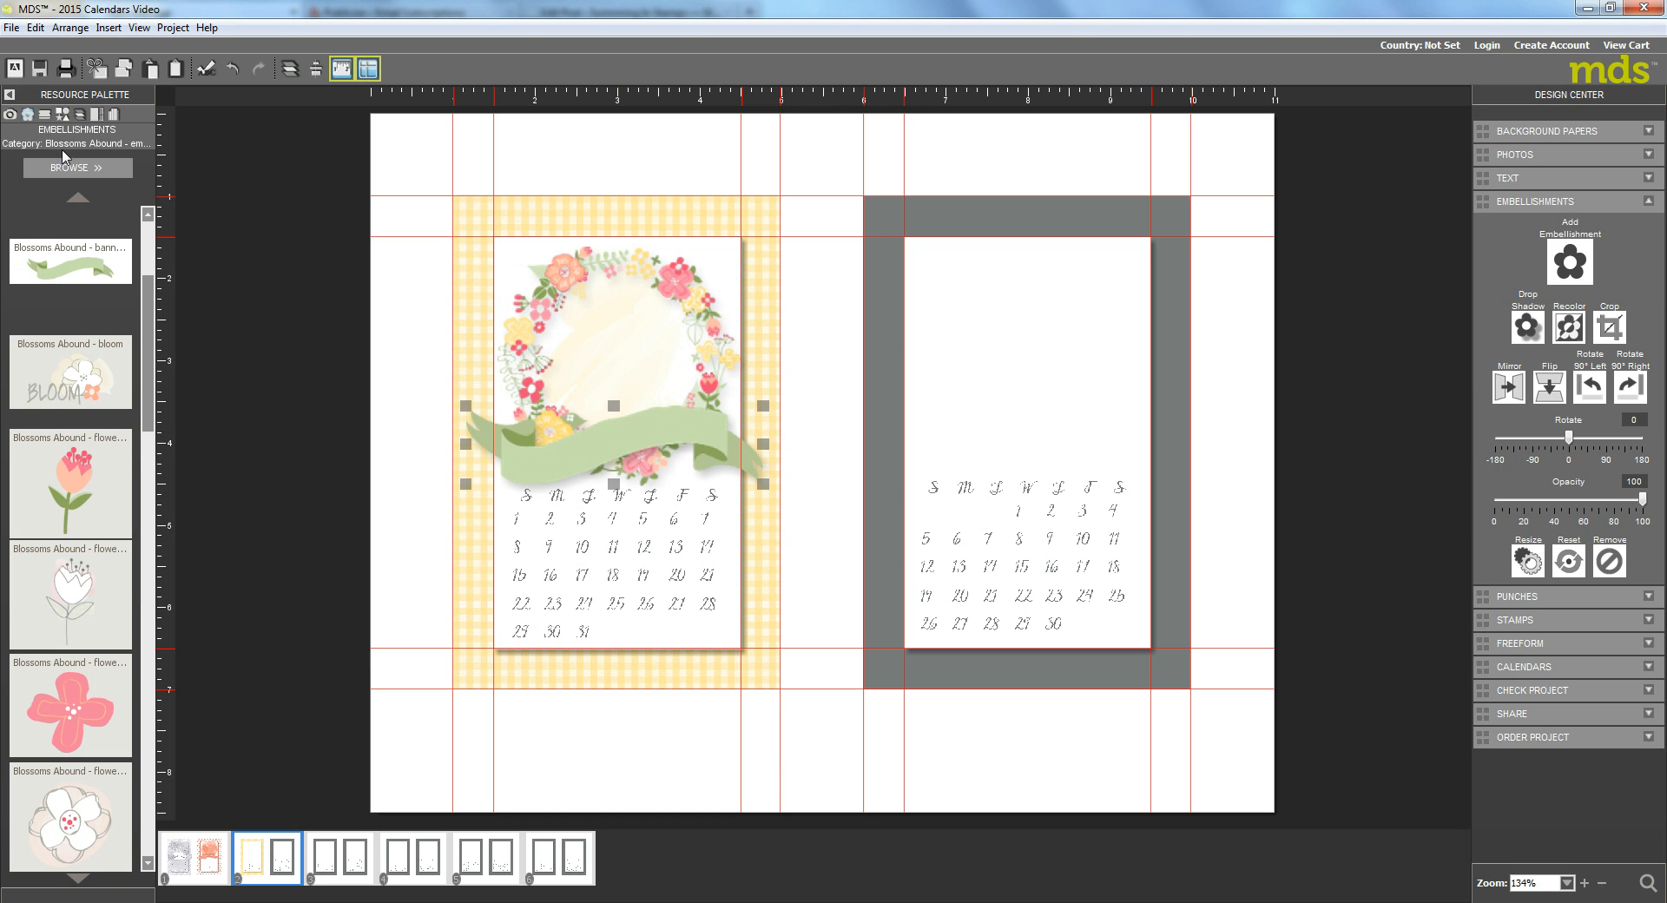
Step: Add the Blossoms Abound 'the earth LAUGHS in flowers' sentiment stamp inside the wreath
click(45, 115)
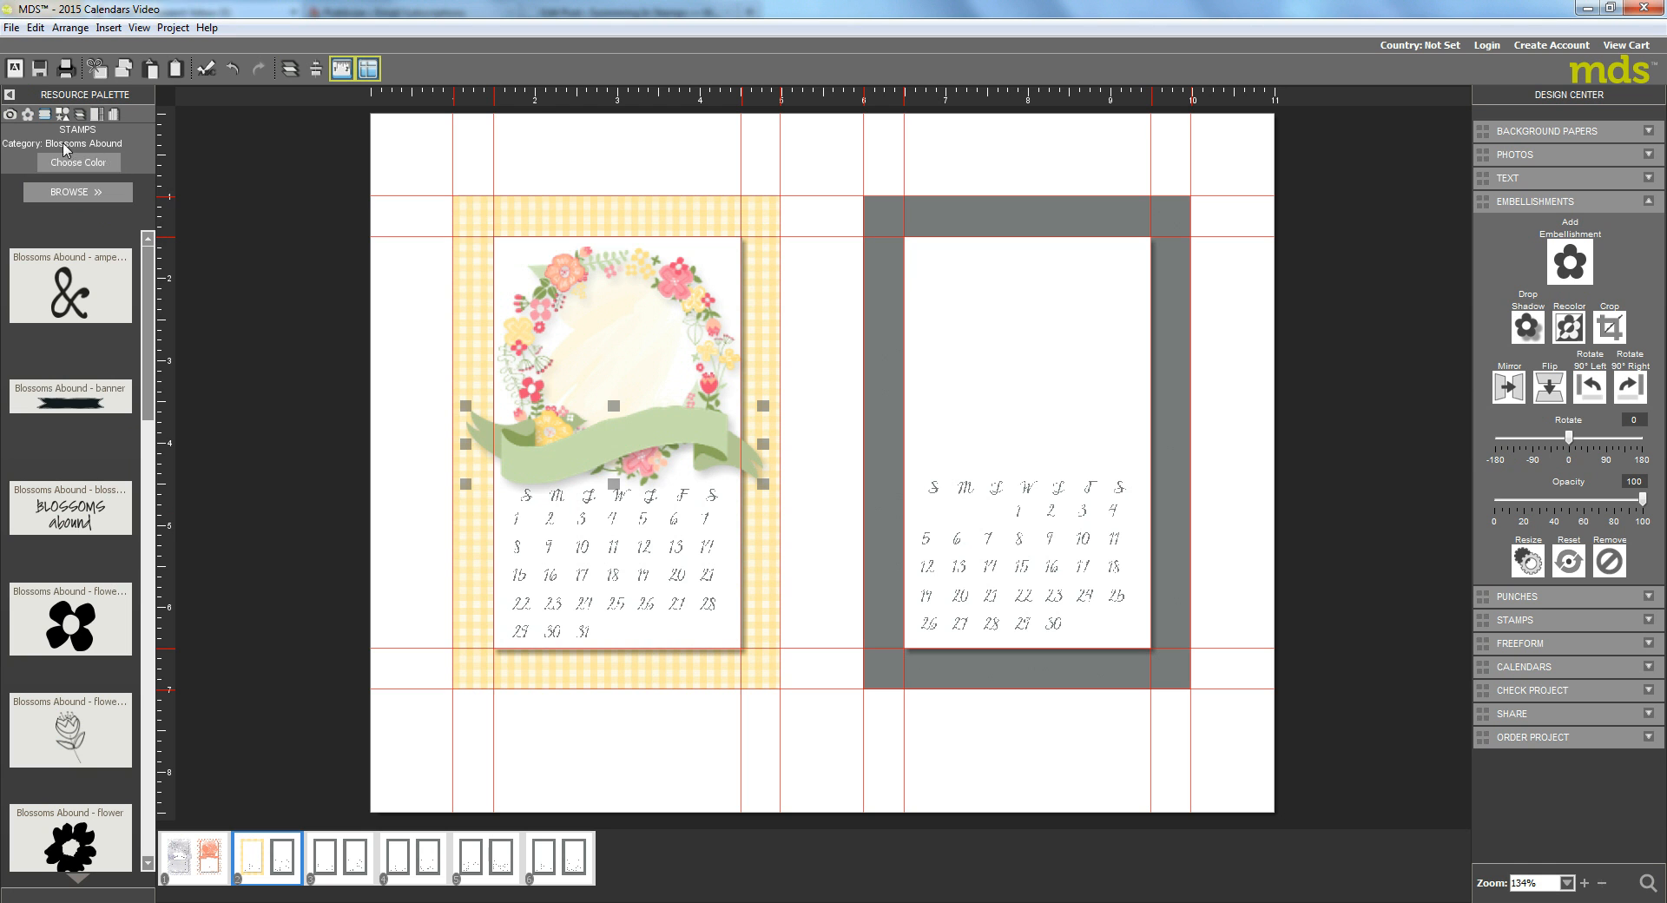
click(76, 192)
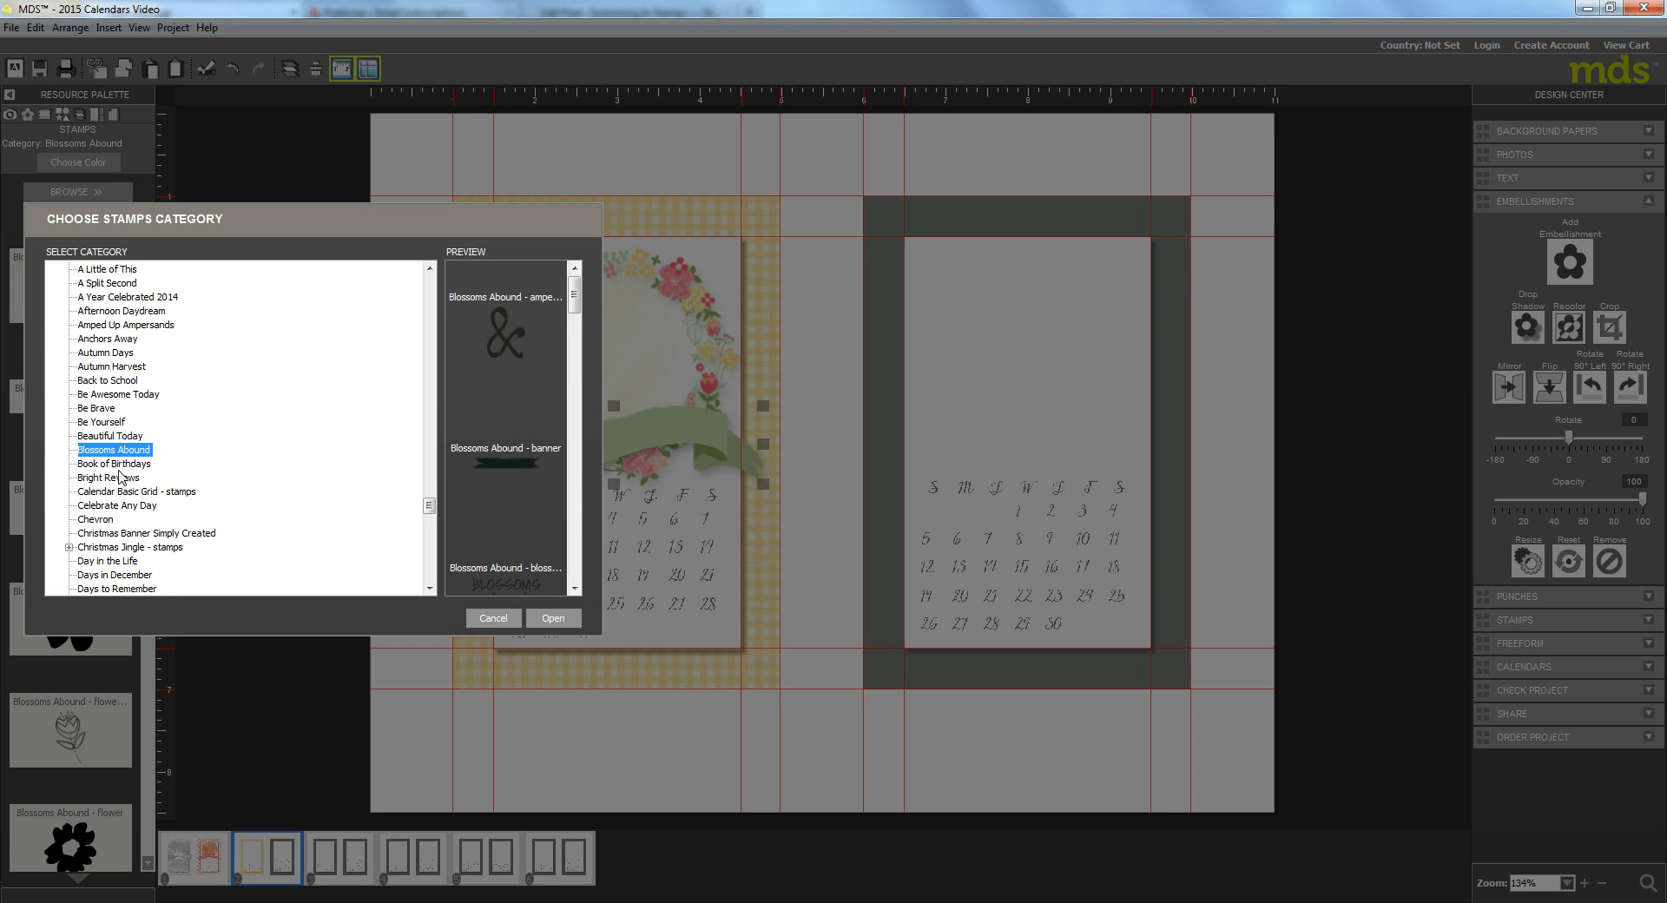
mouse_move(351, 460)
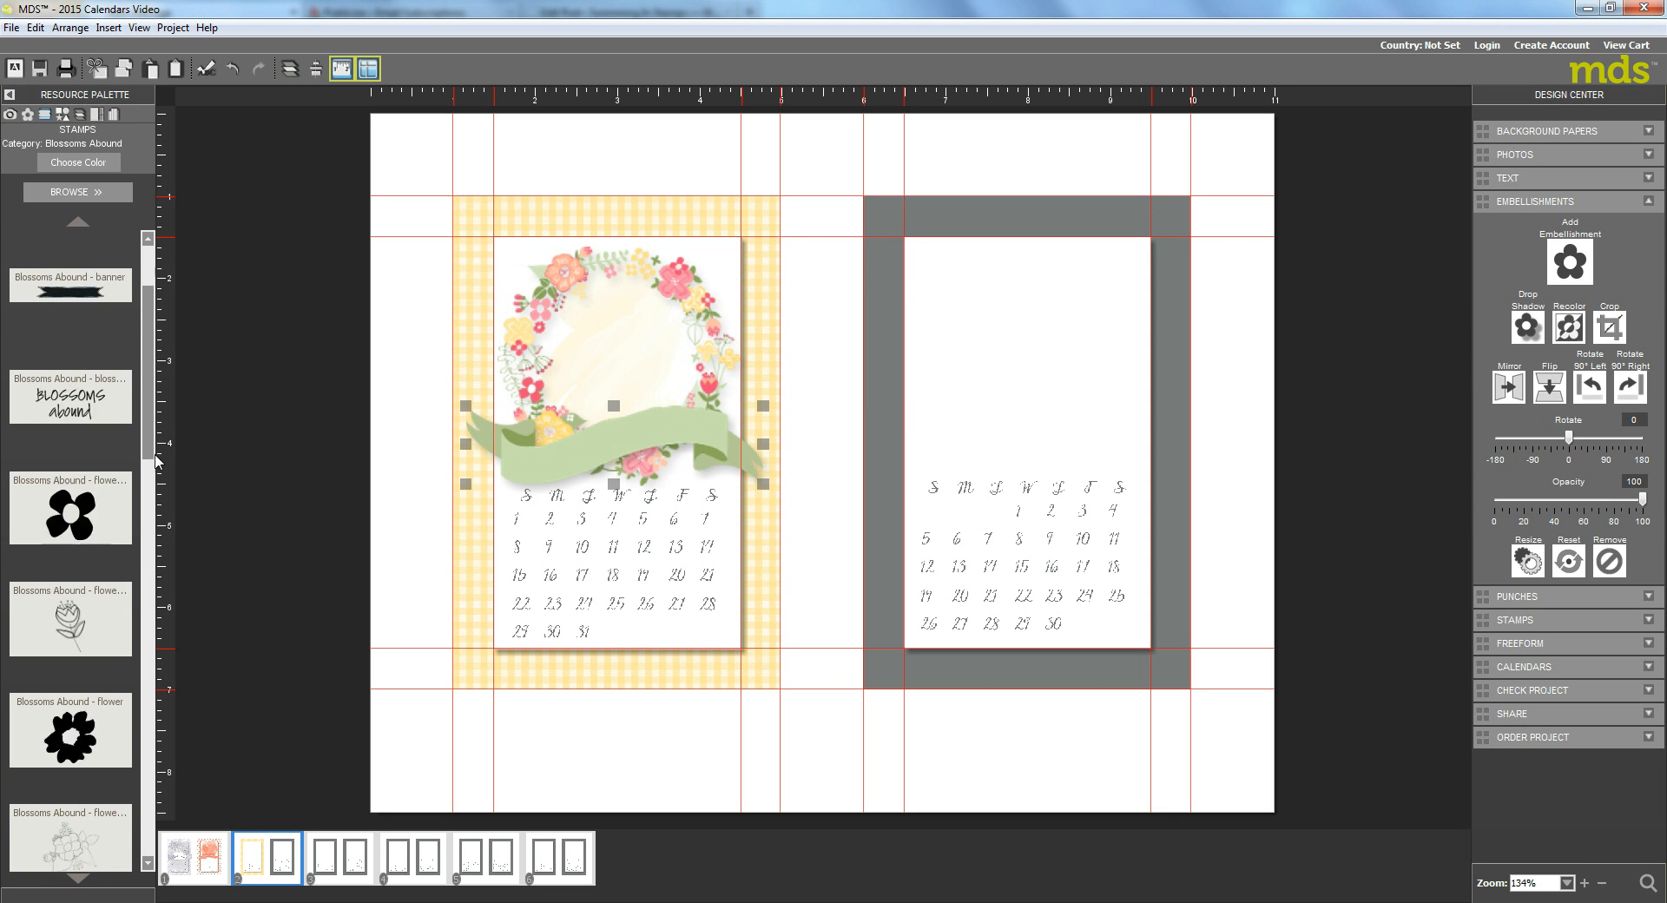
scroll(down, 3)
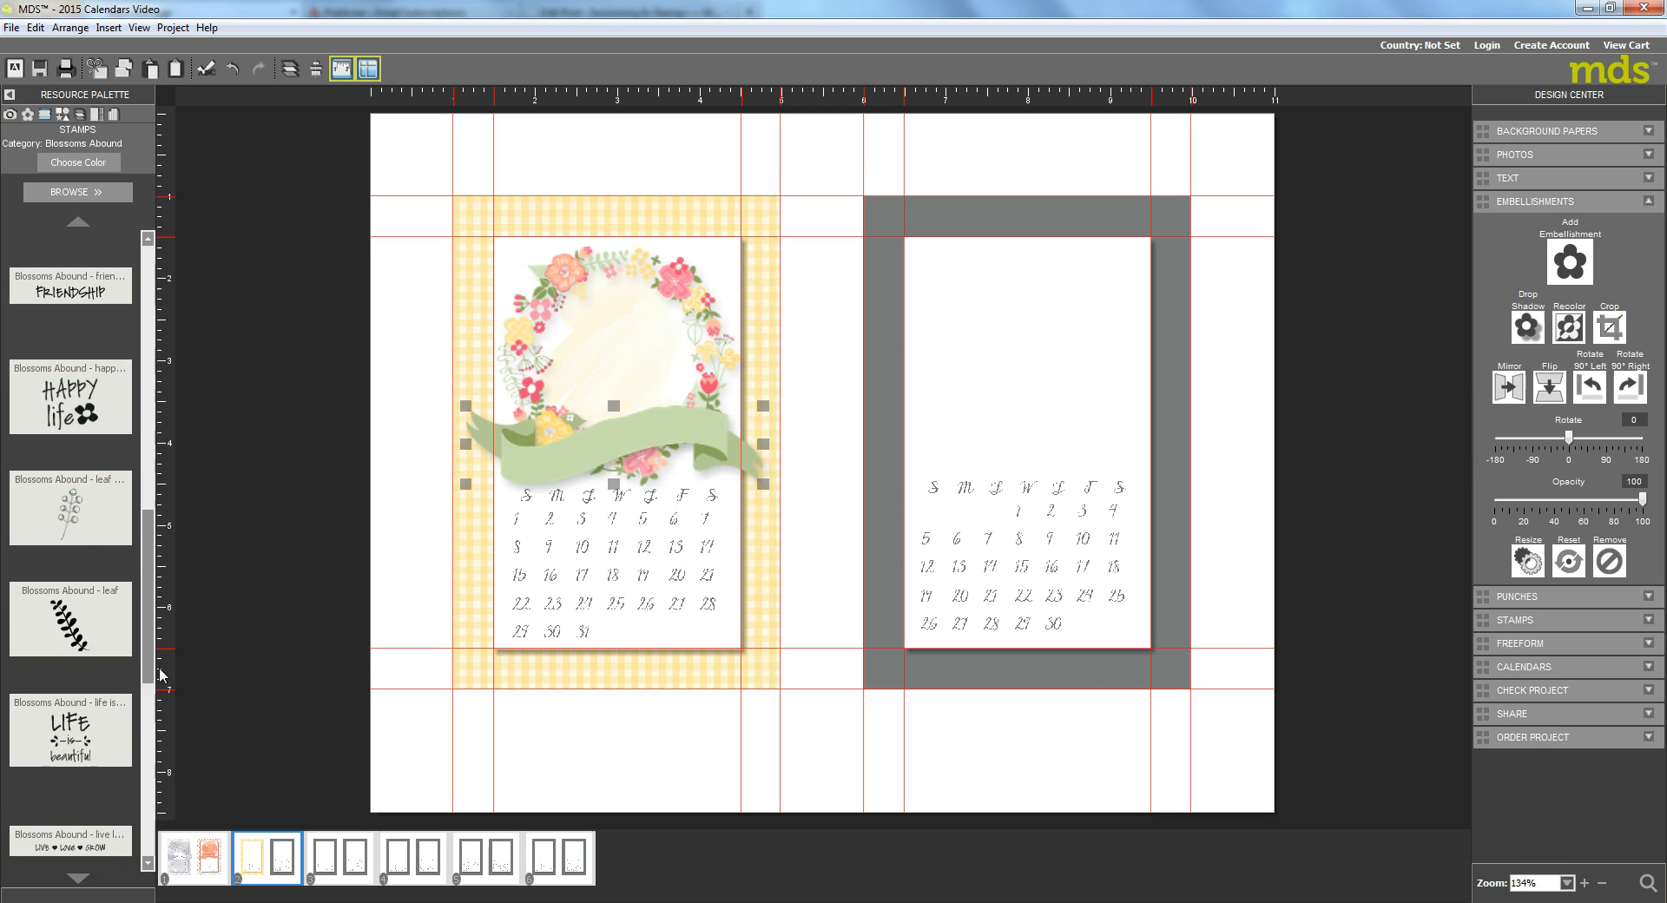
scroll(down, 3)
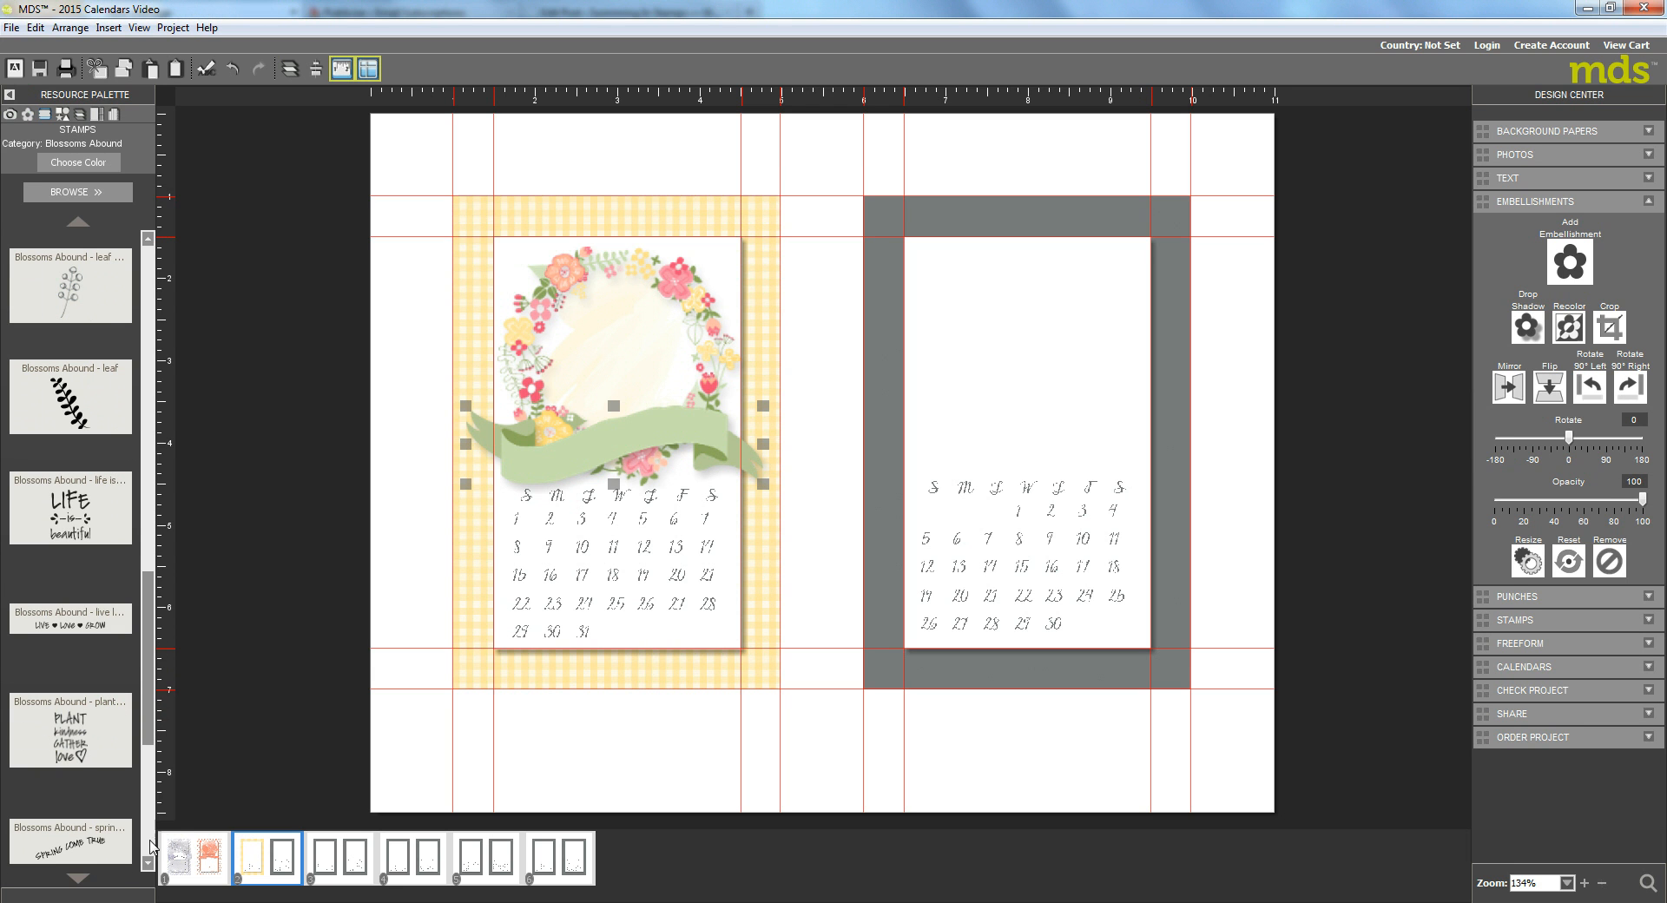
scroll(down, 3)
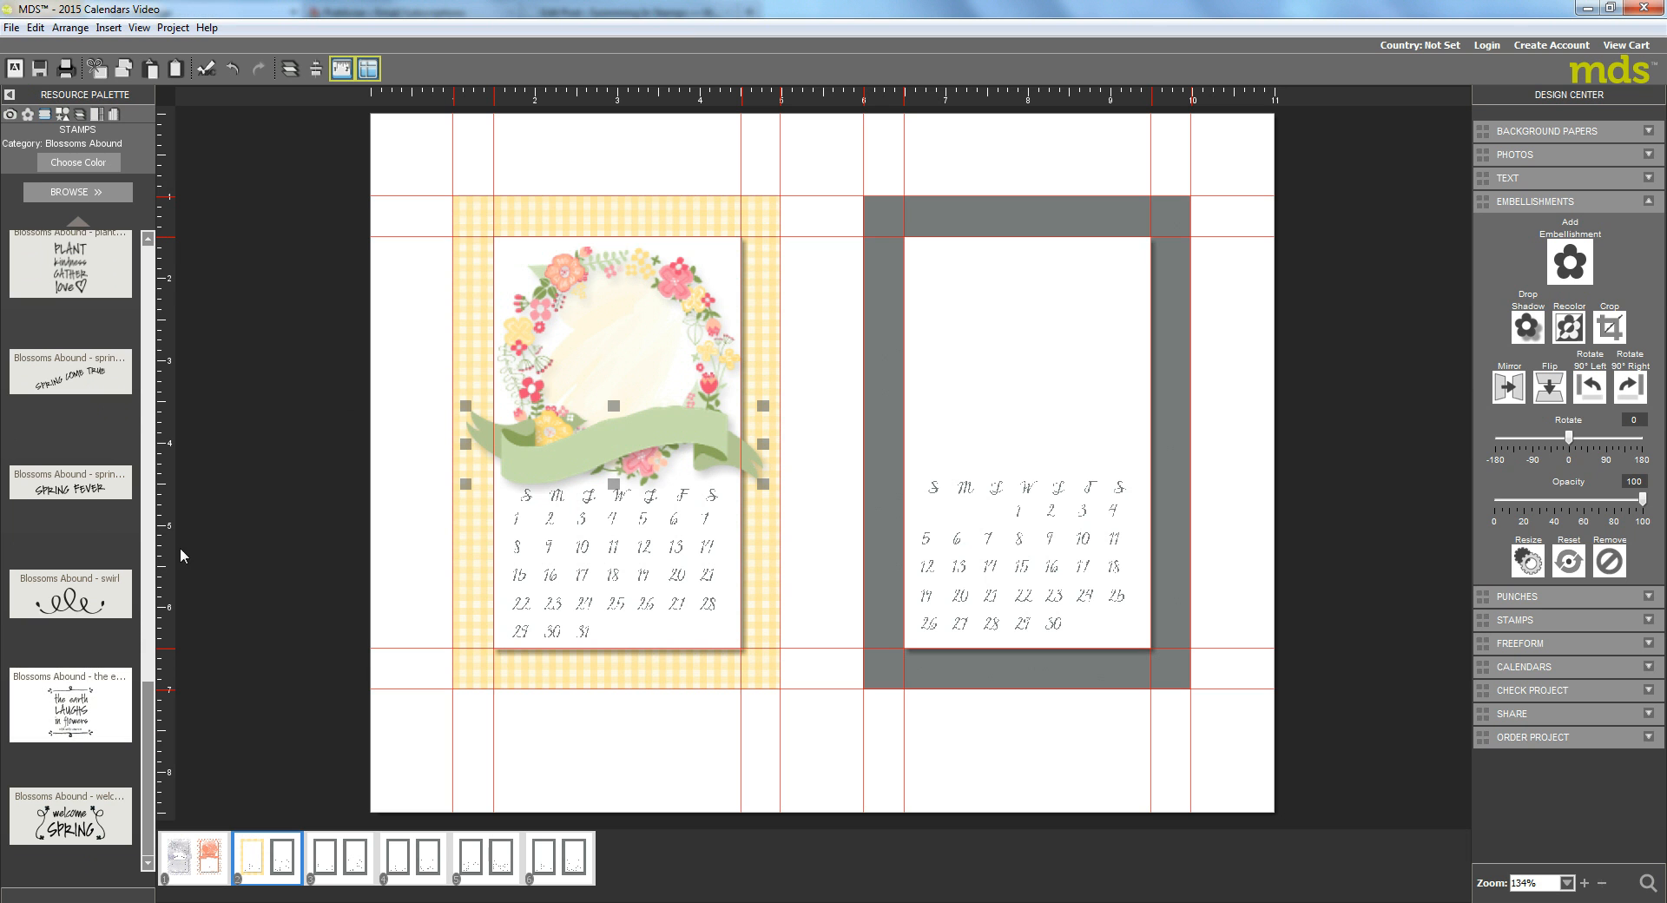
double_click(70, 705)
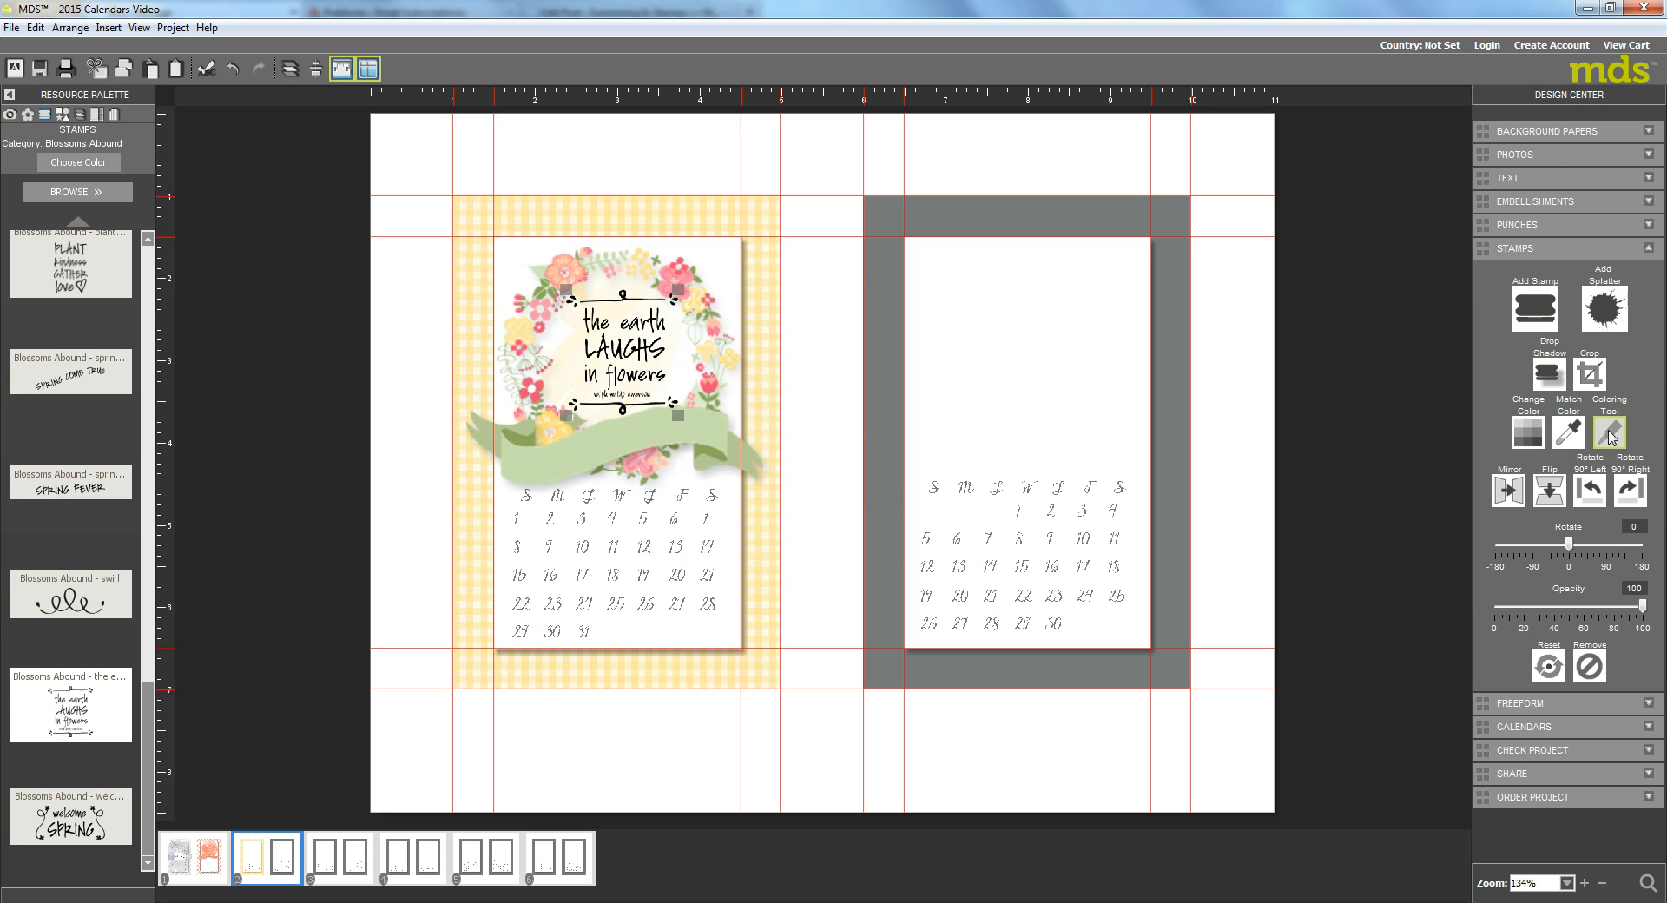
Step: Recolour the whole sentiment stamp grey, previewing it magnified in the colouring tool
click(1608, 433)
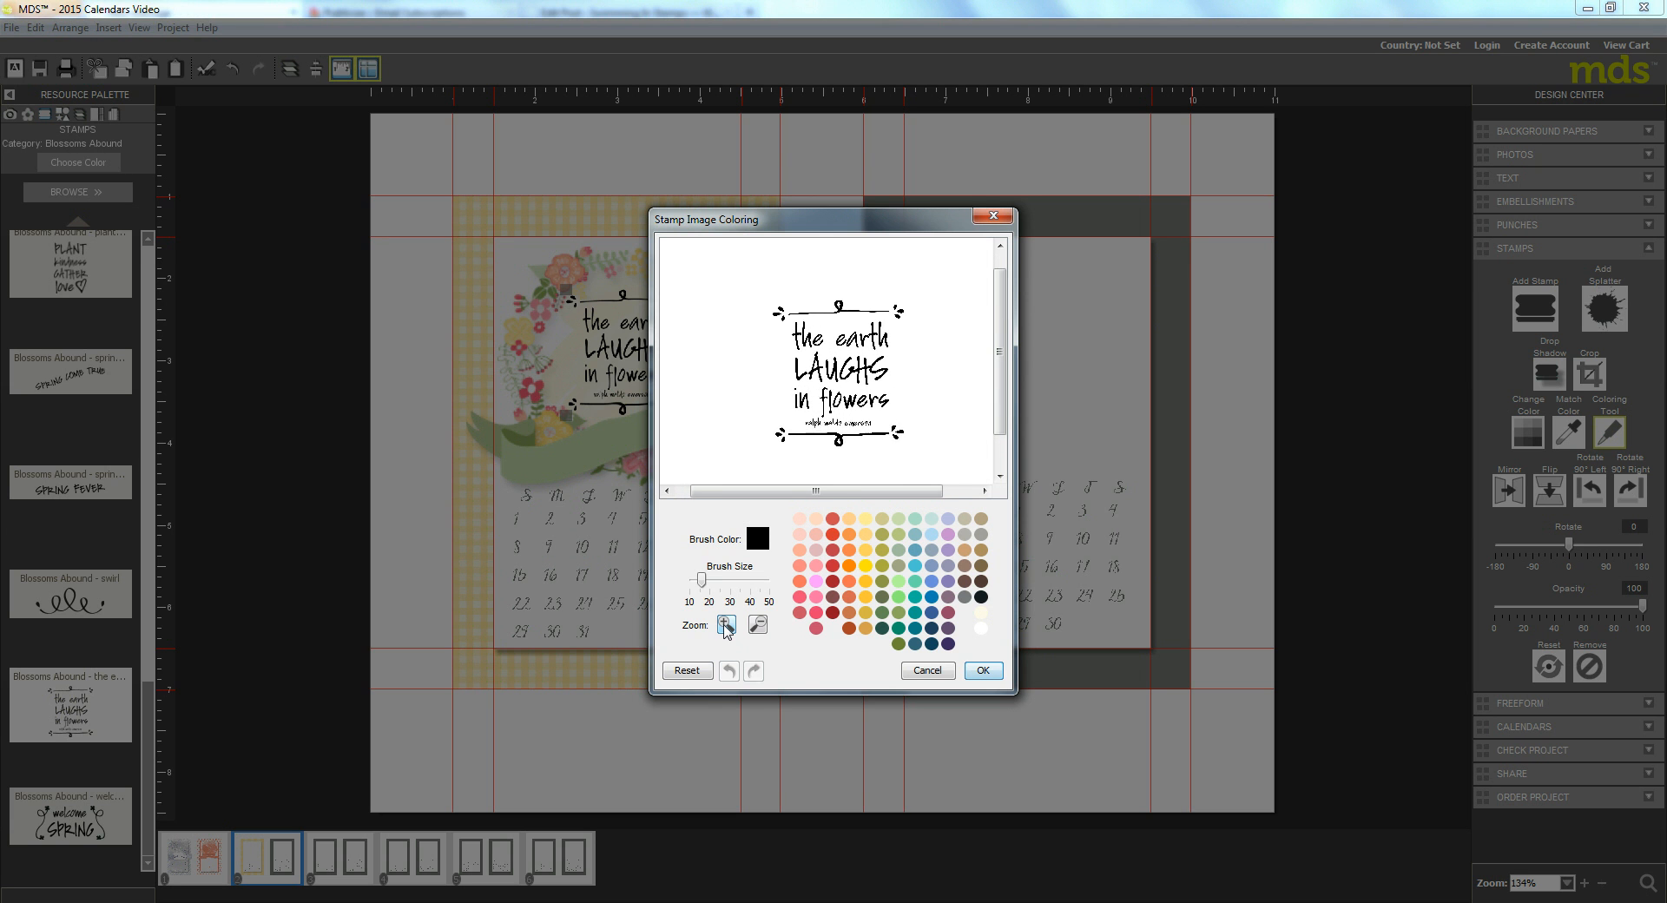
click(727, 625)
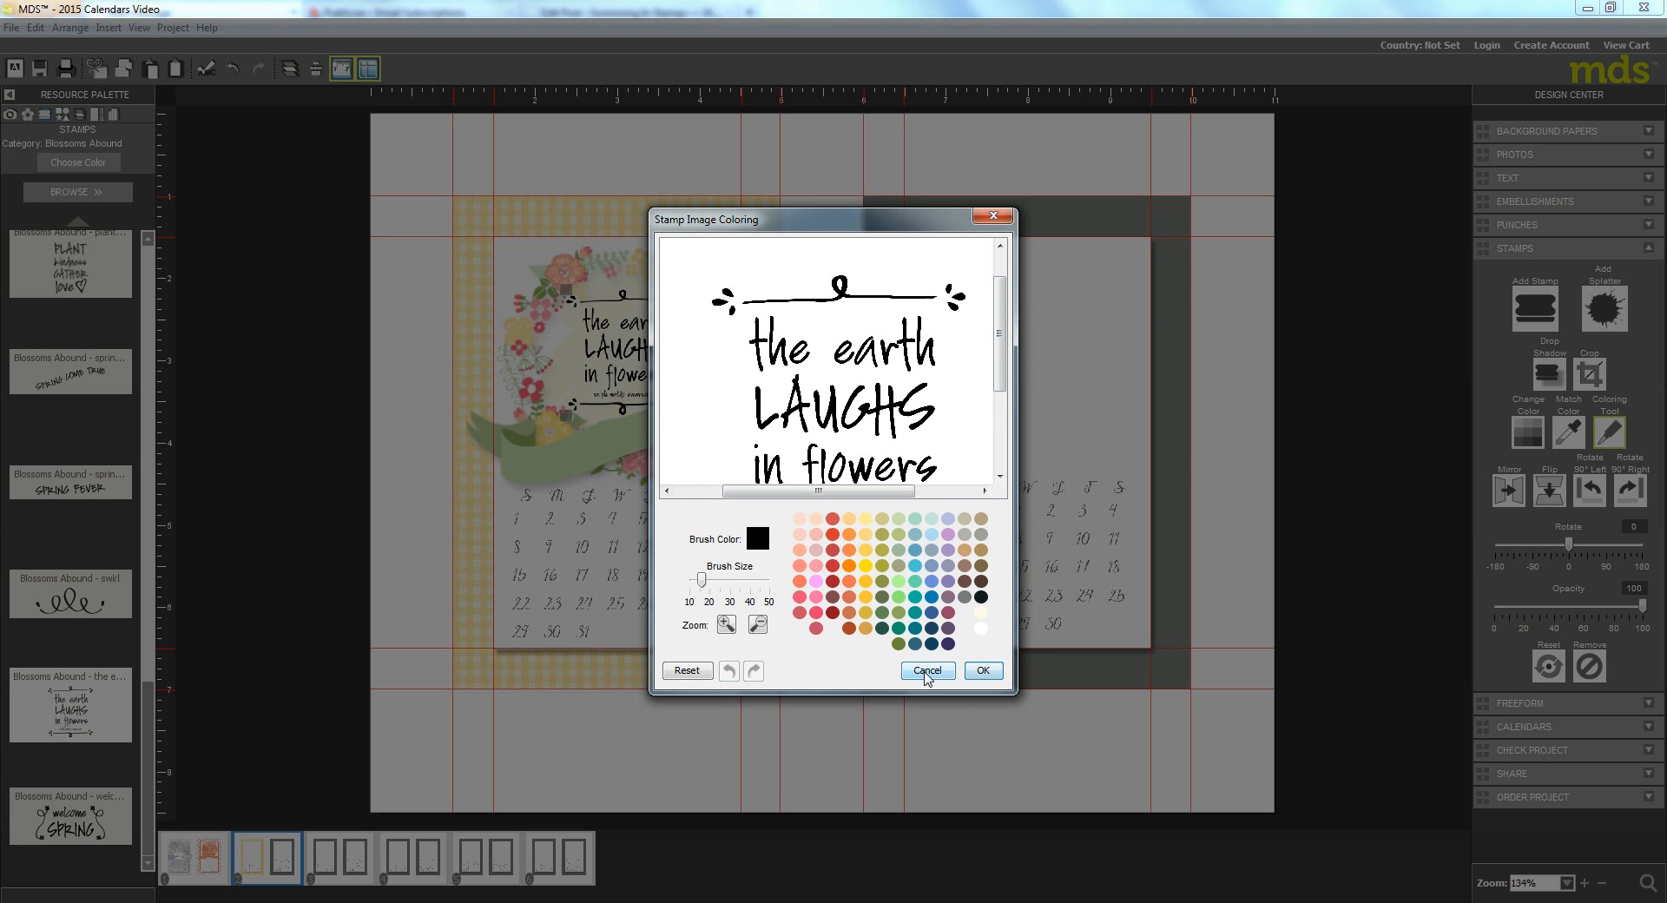
click(926, 670)
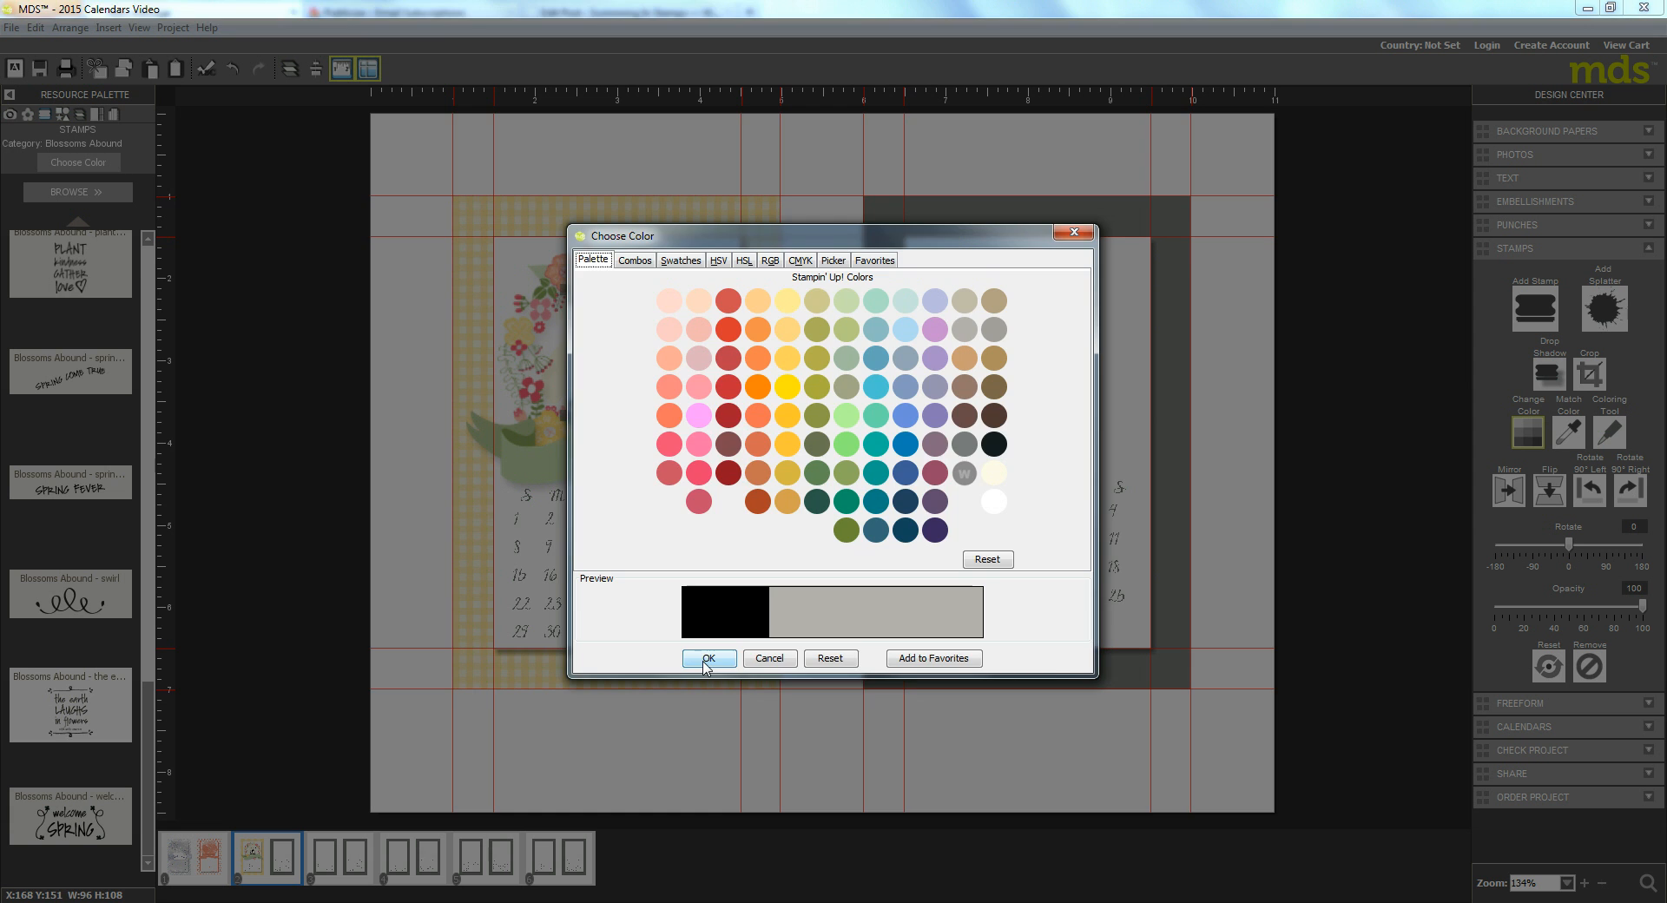
click(707, 658)
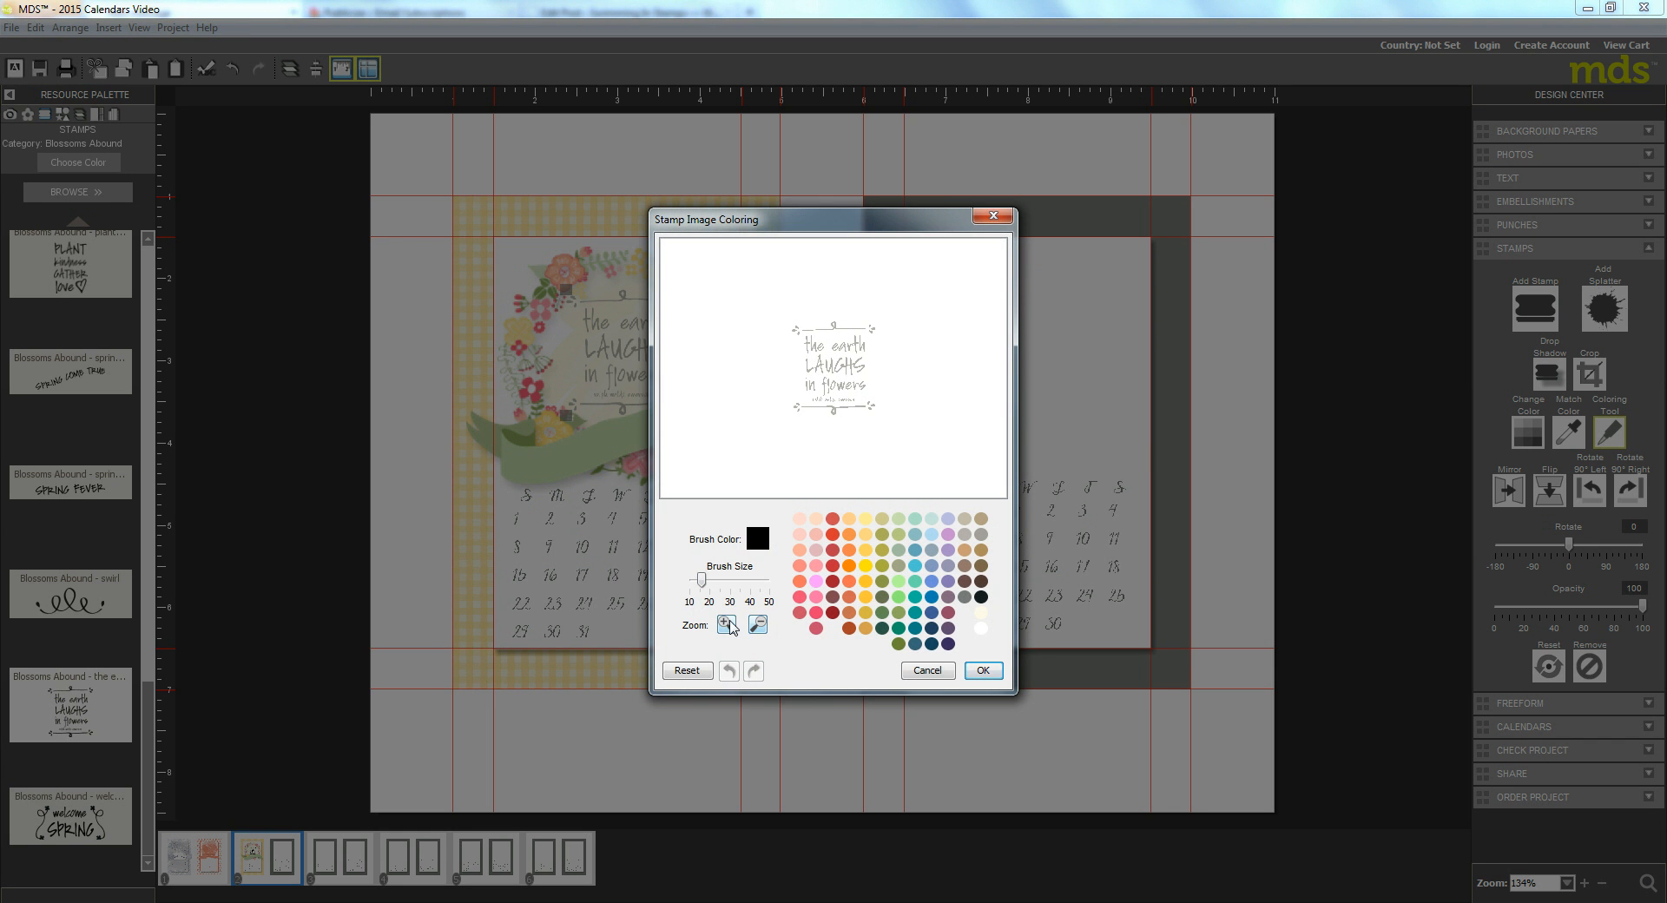
click(726, 625)
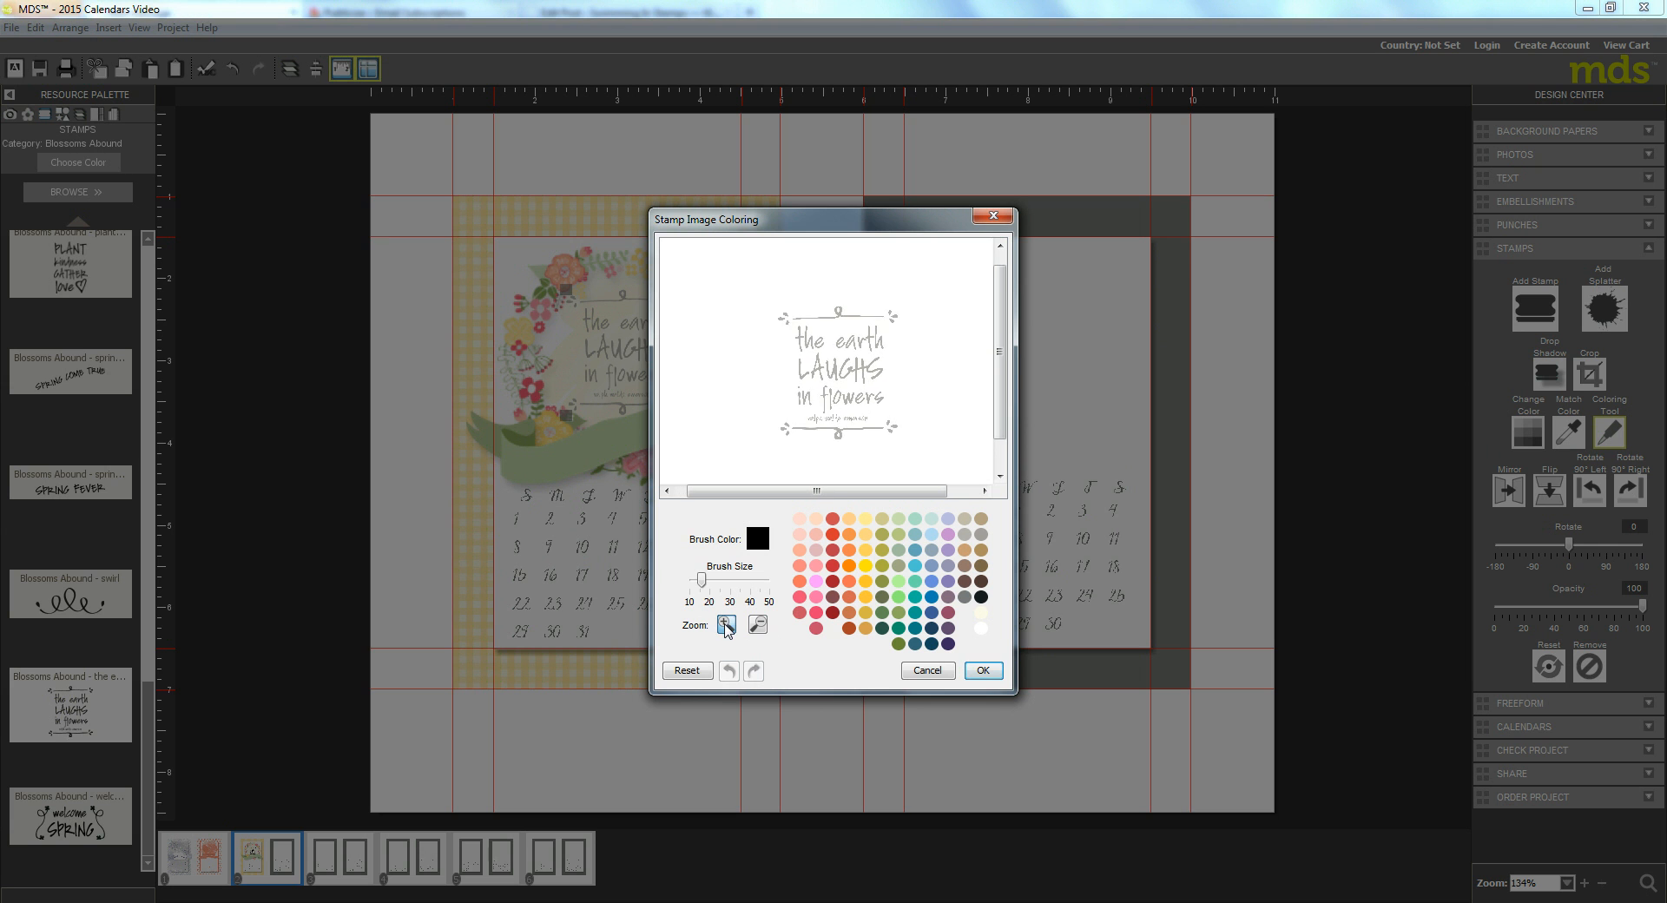
click(726, 625)
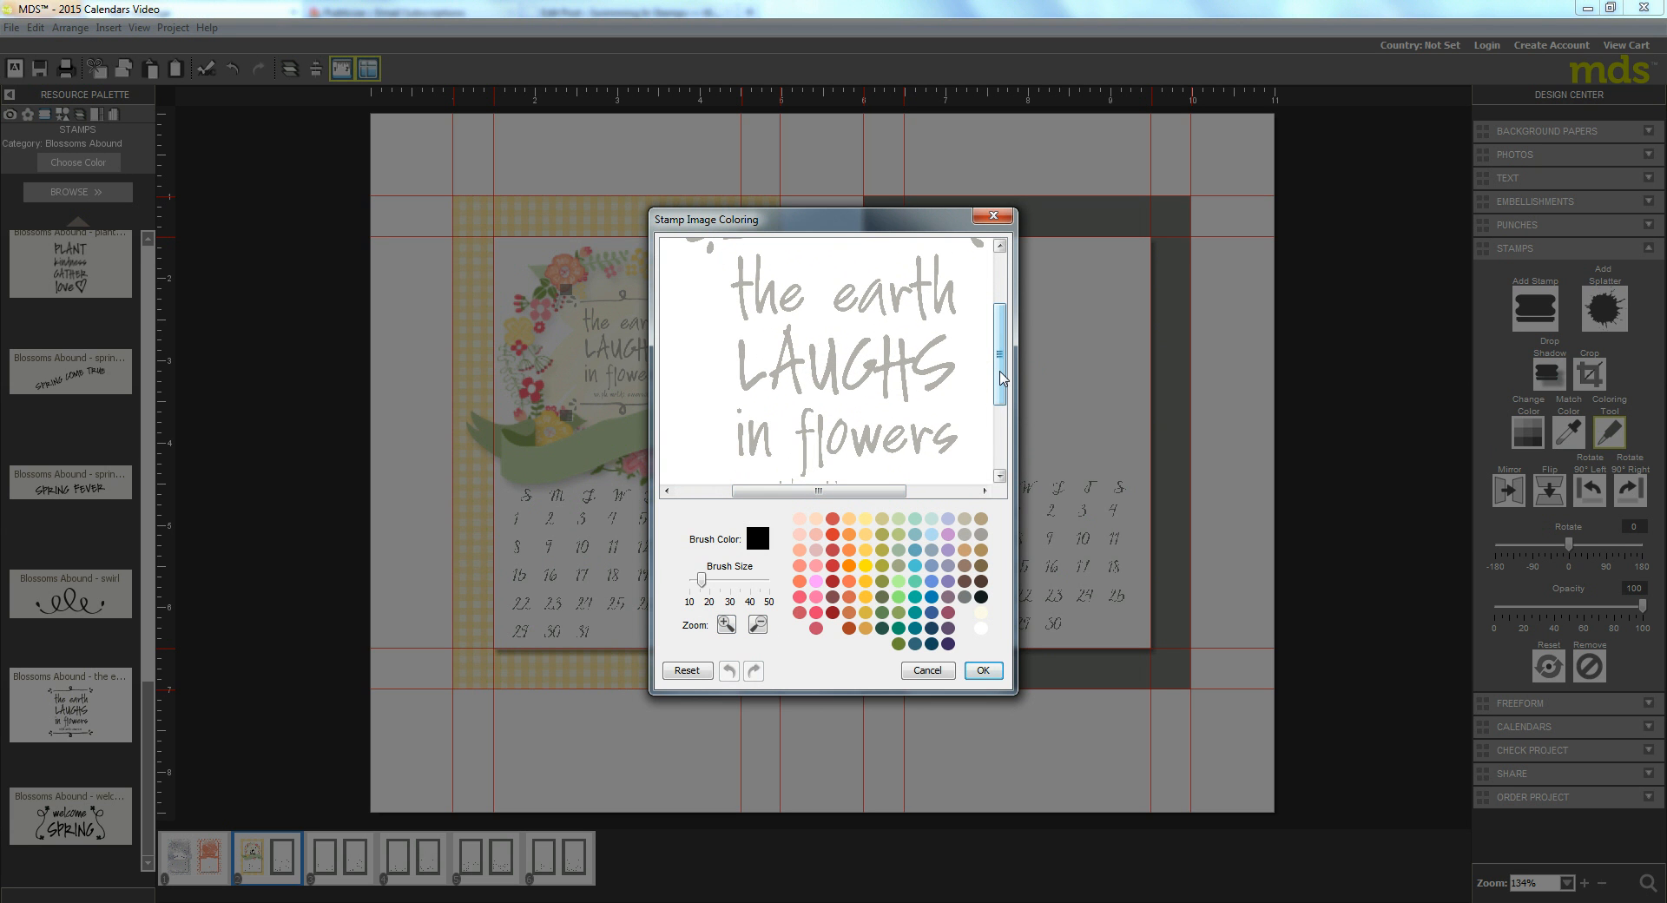
Step: Paint the word 'flowers' Strawberry Slush pink with an enlarged colouring brush
click(997, 377)
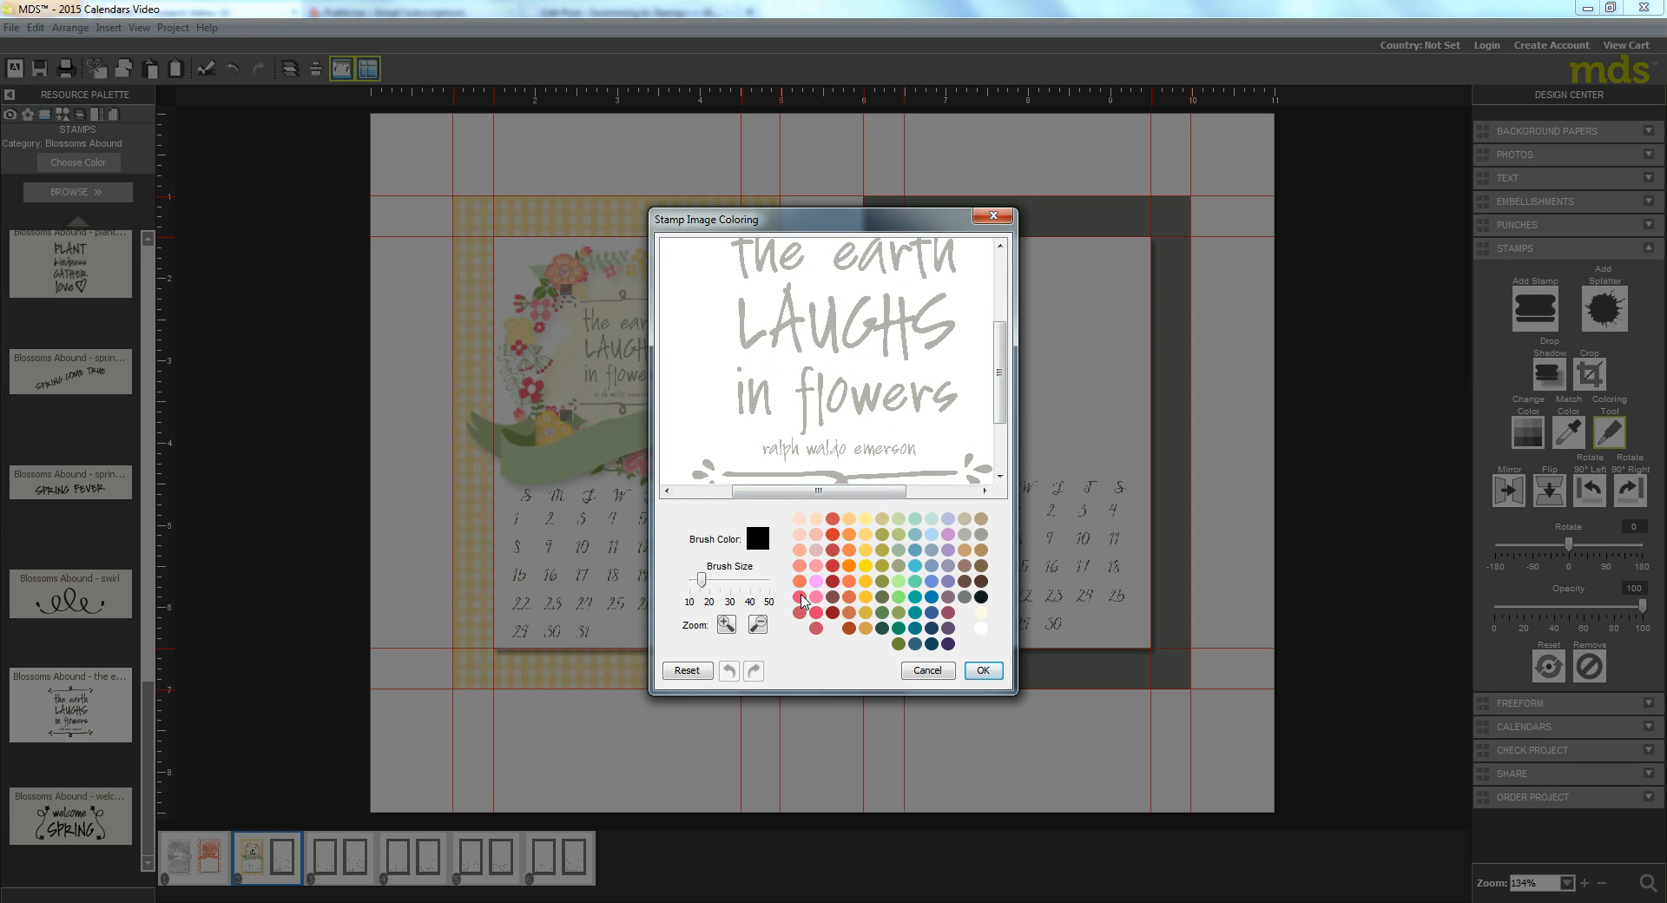
mouse_move(804, 604)
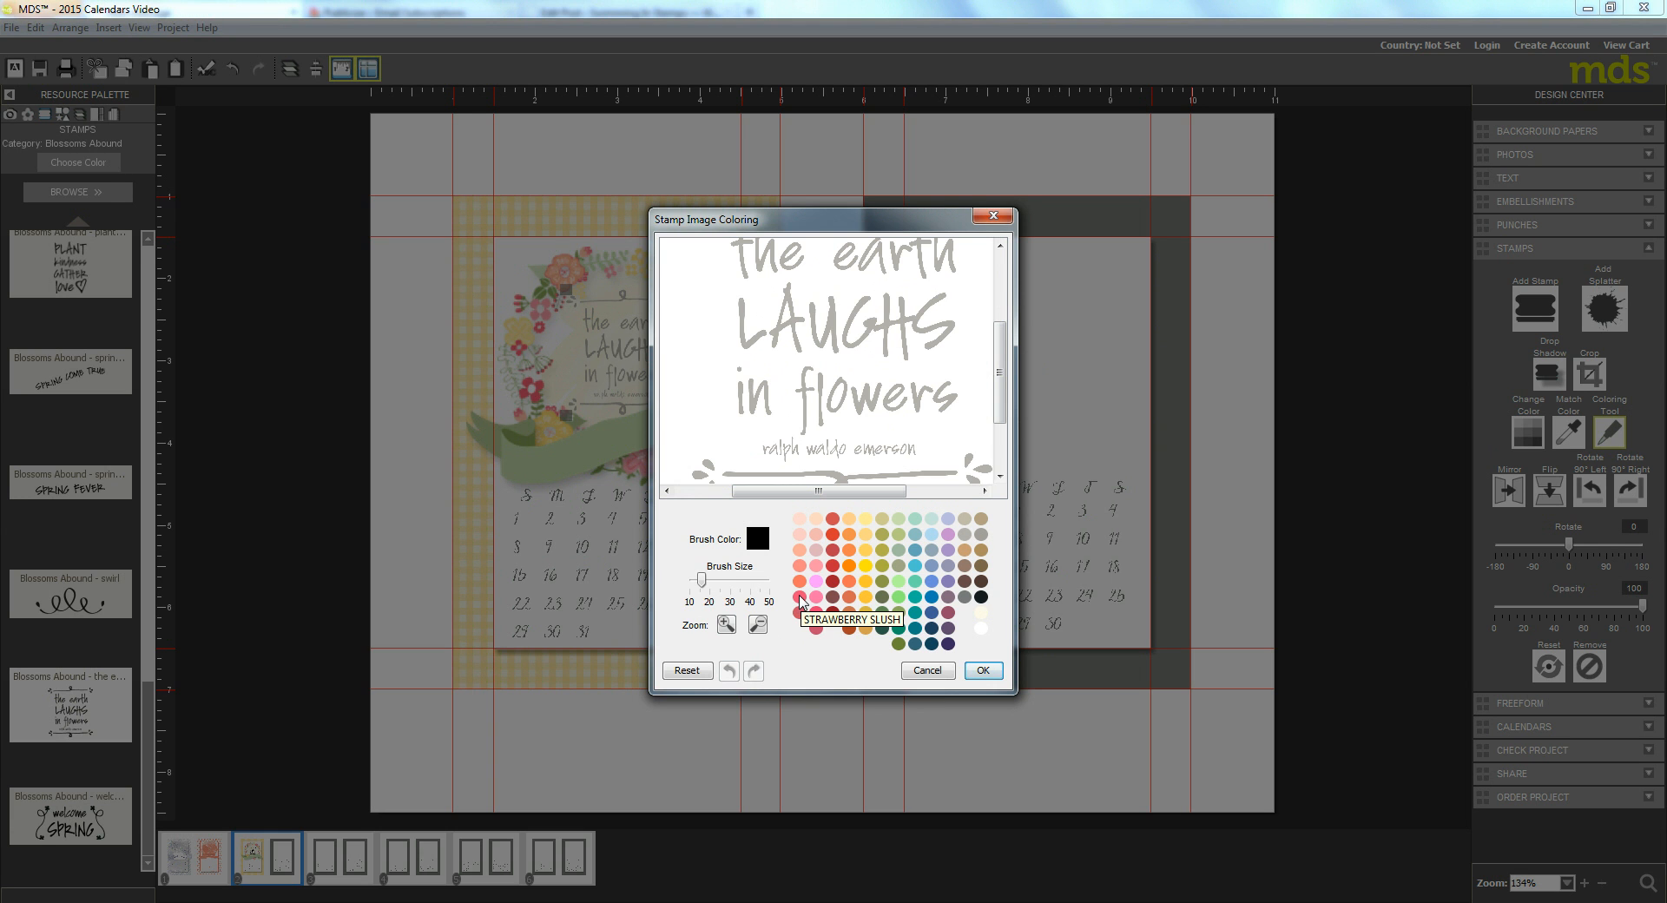
click(798, 599)
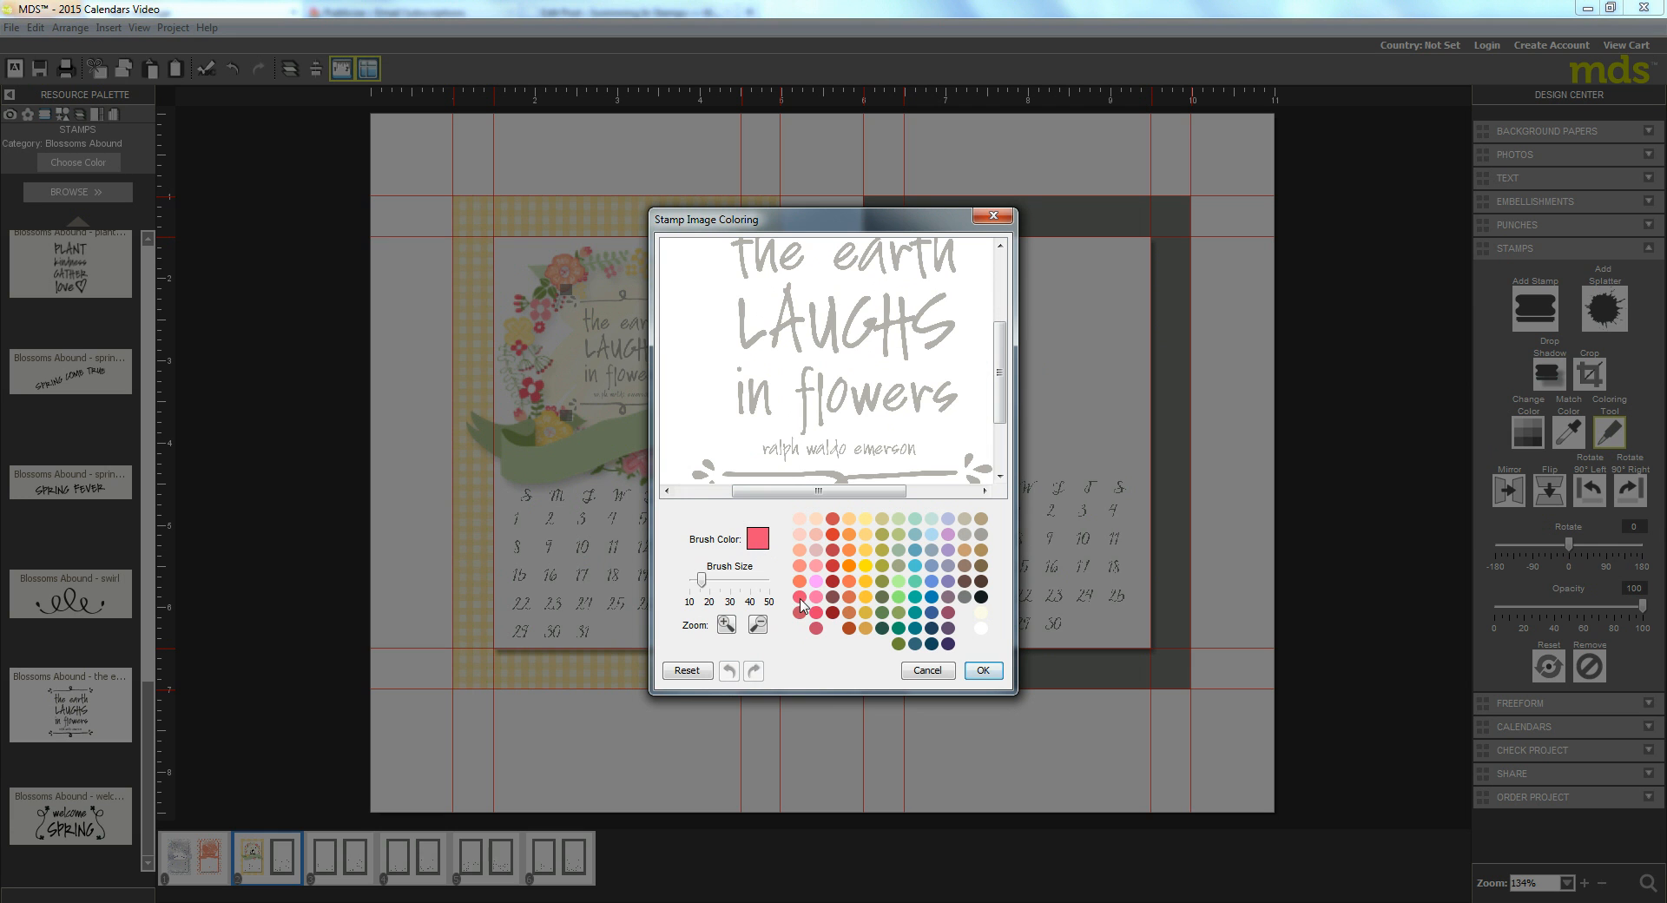
click(813, 366)
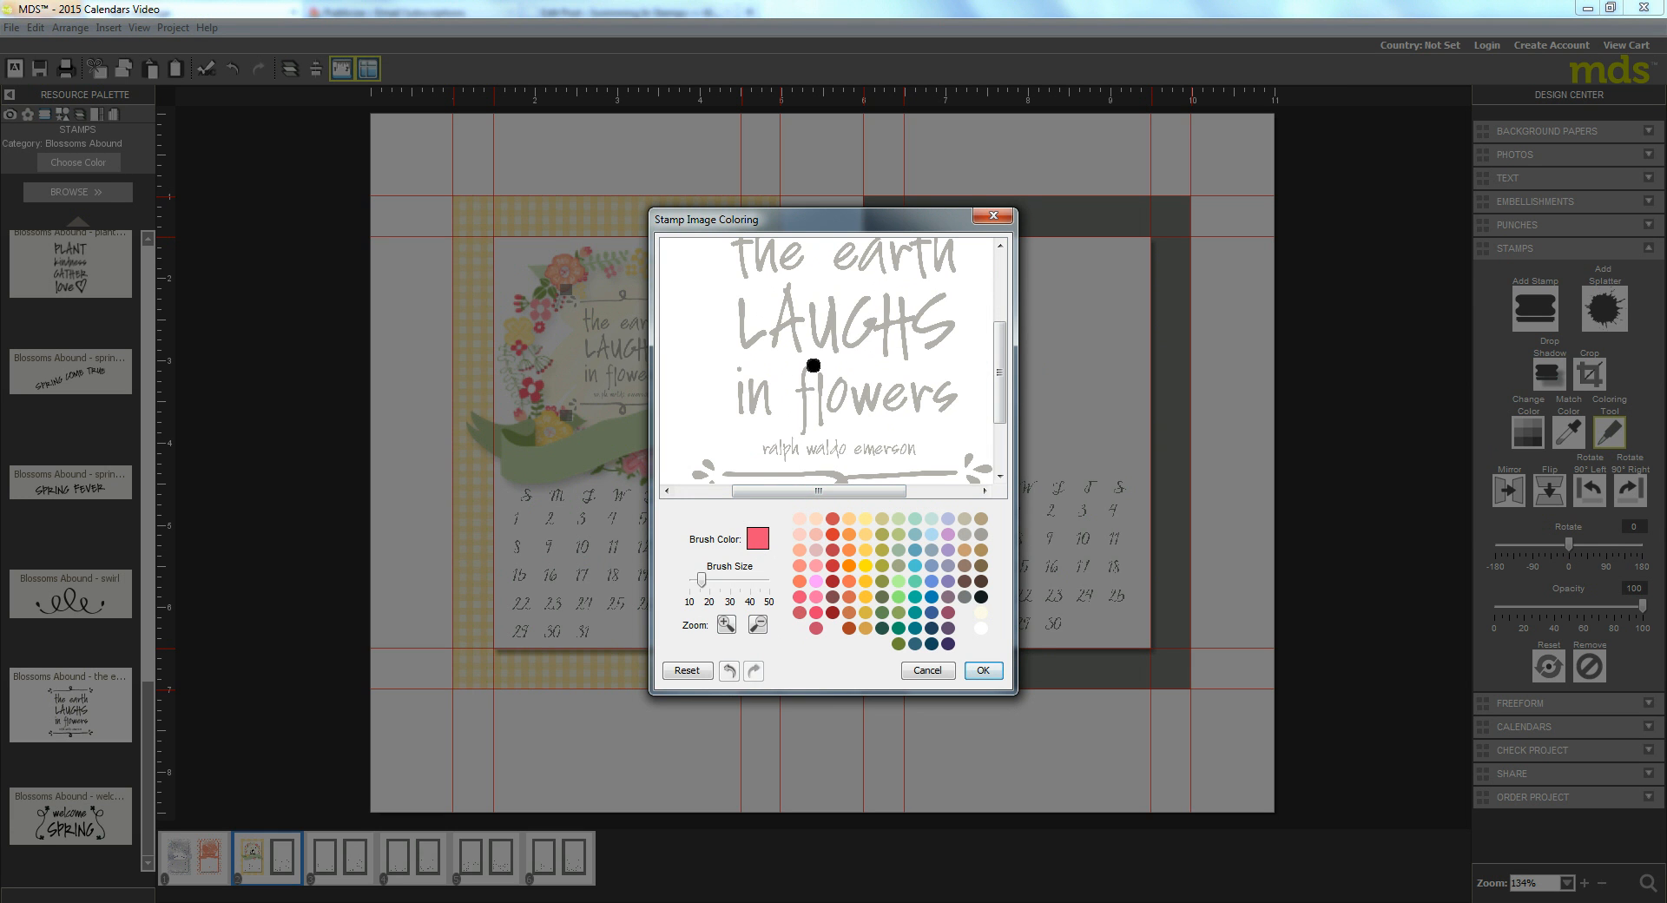
click(844, 372)
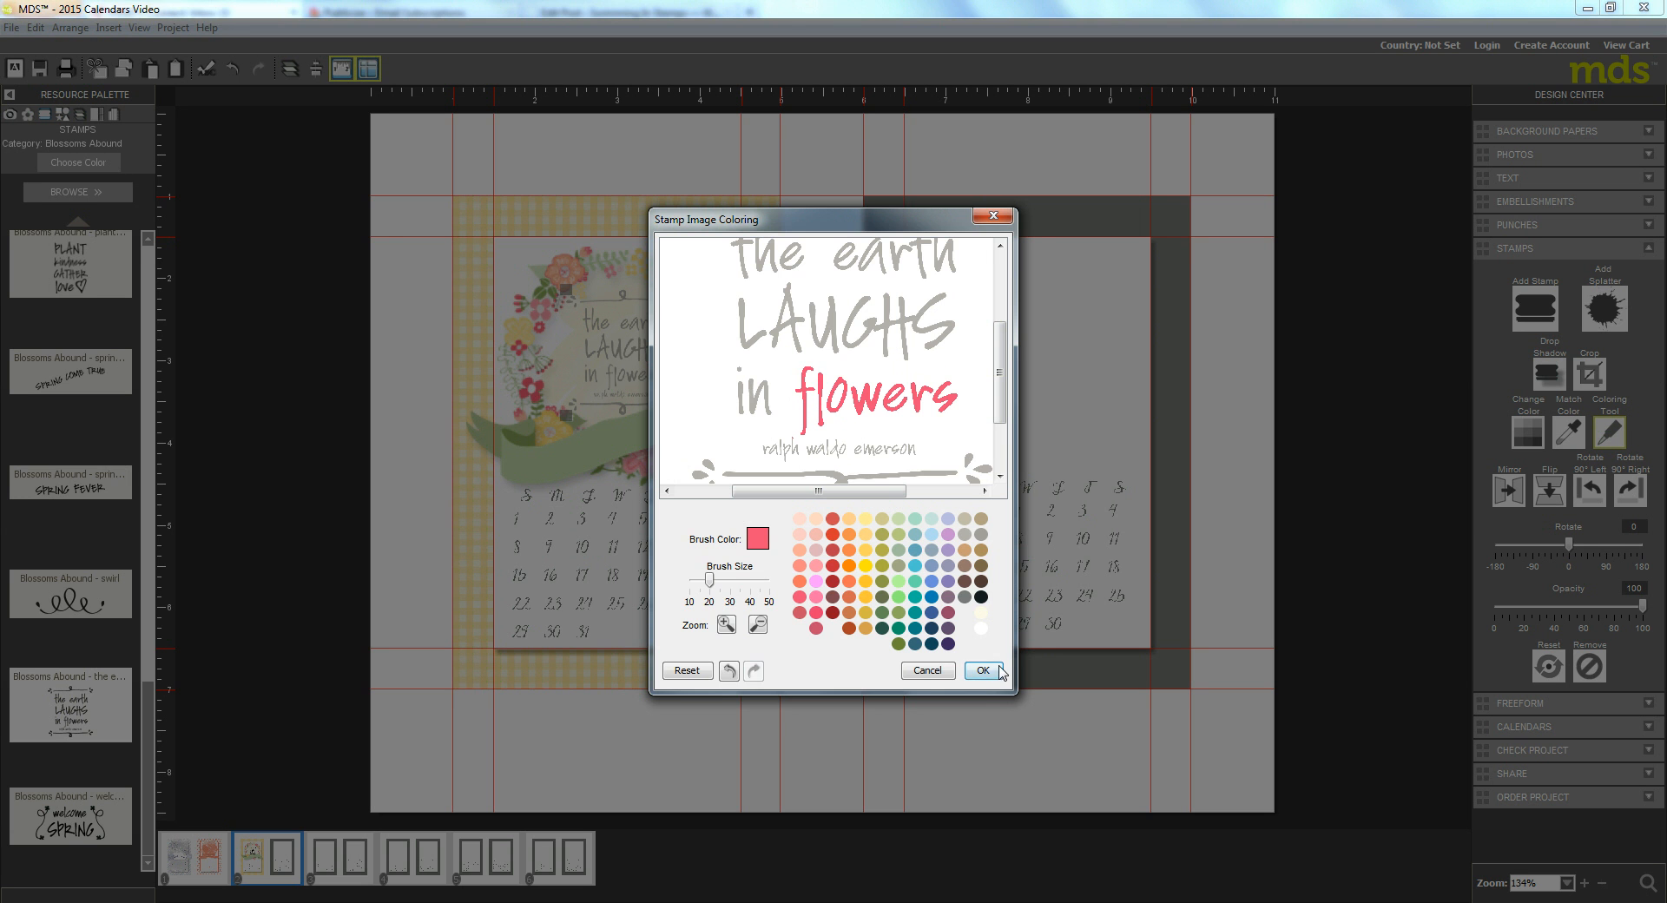
click(980, 670)
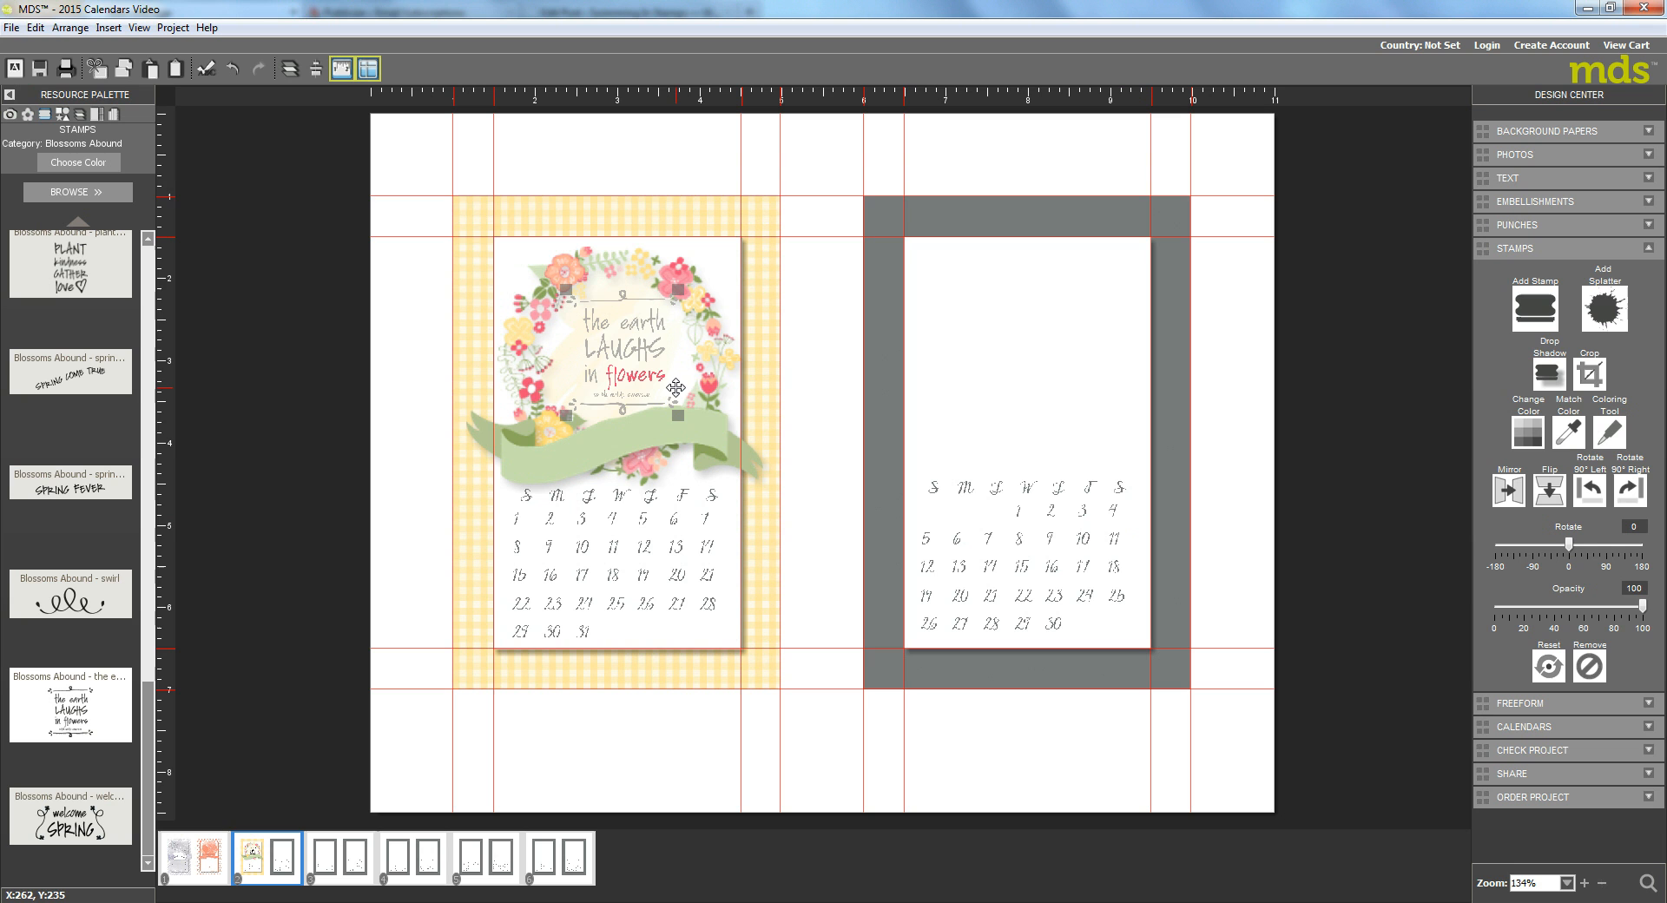
mouse_move(106, 177)
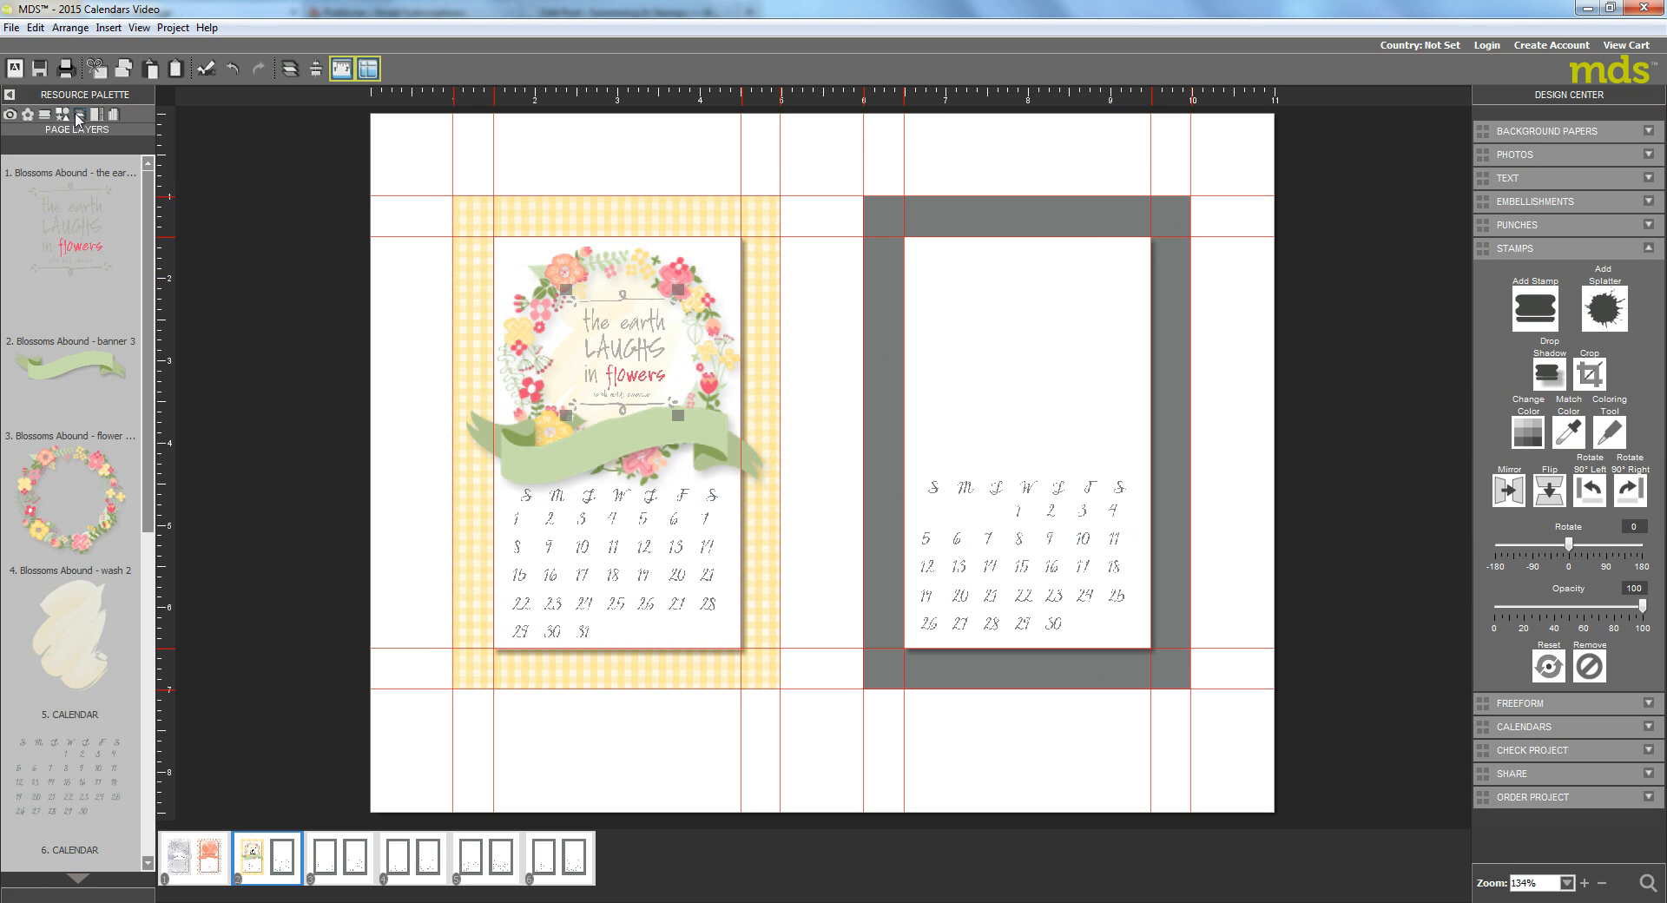
mouse_move(127, 97)
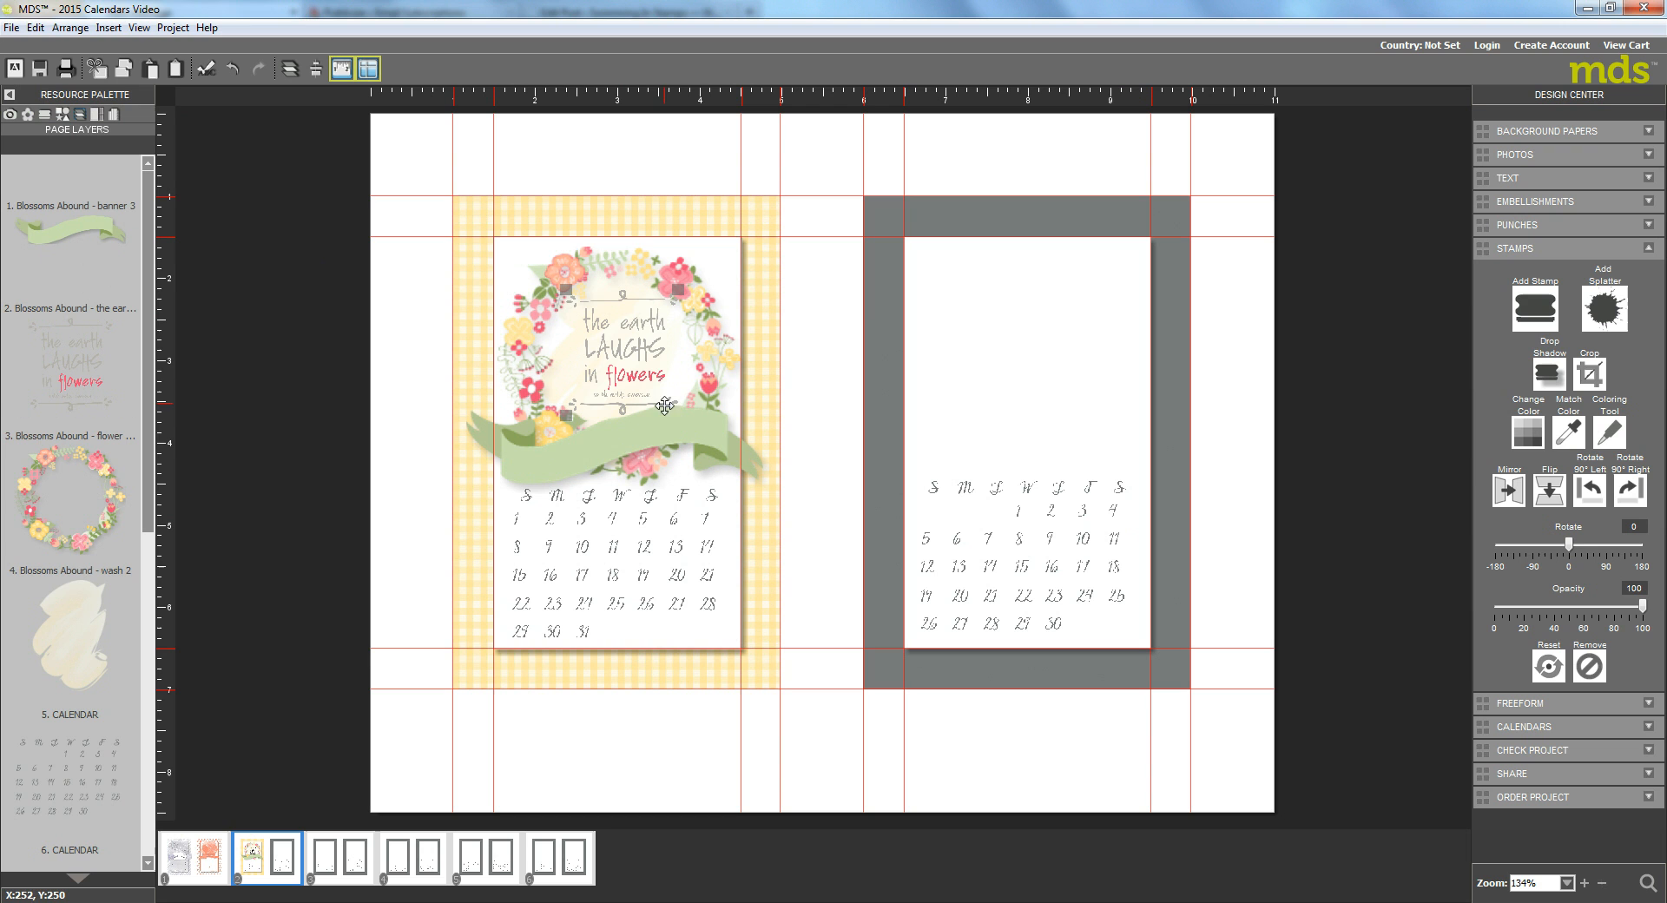
mouse_move(684, 561)
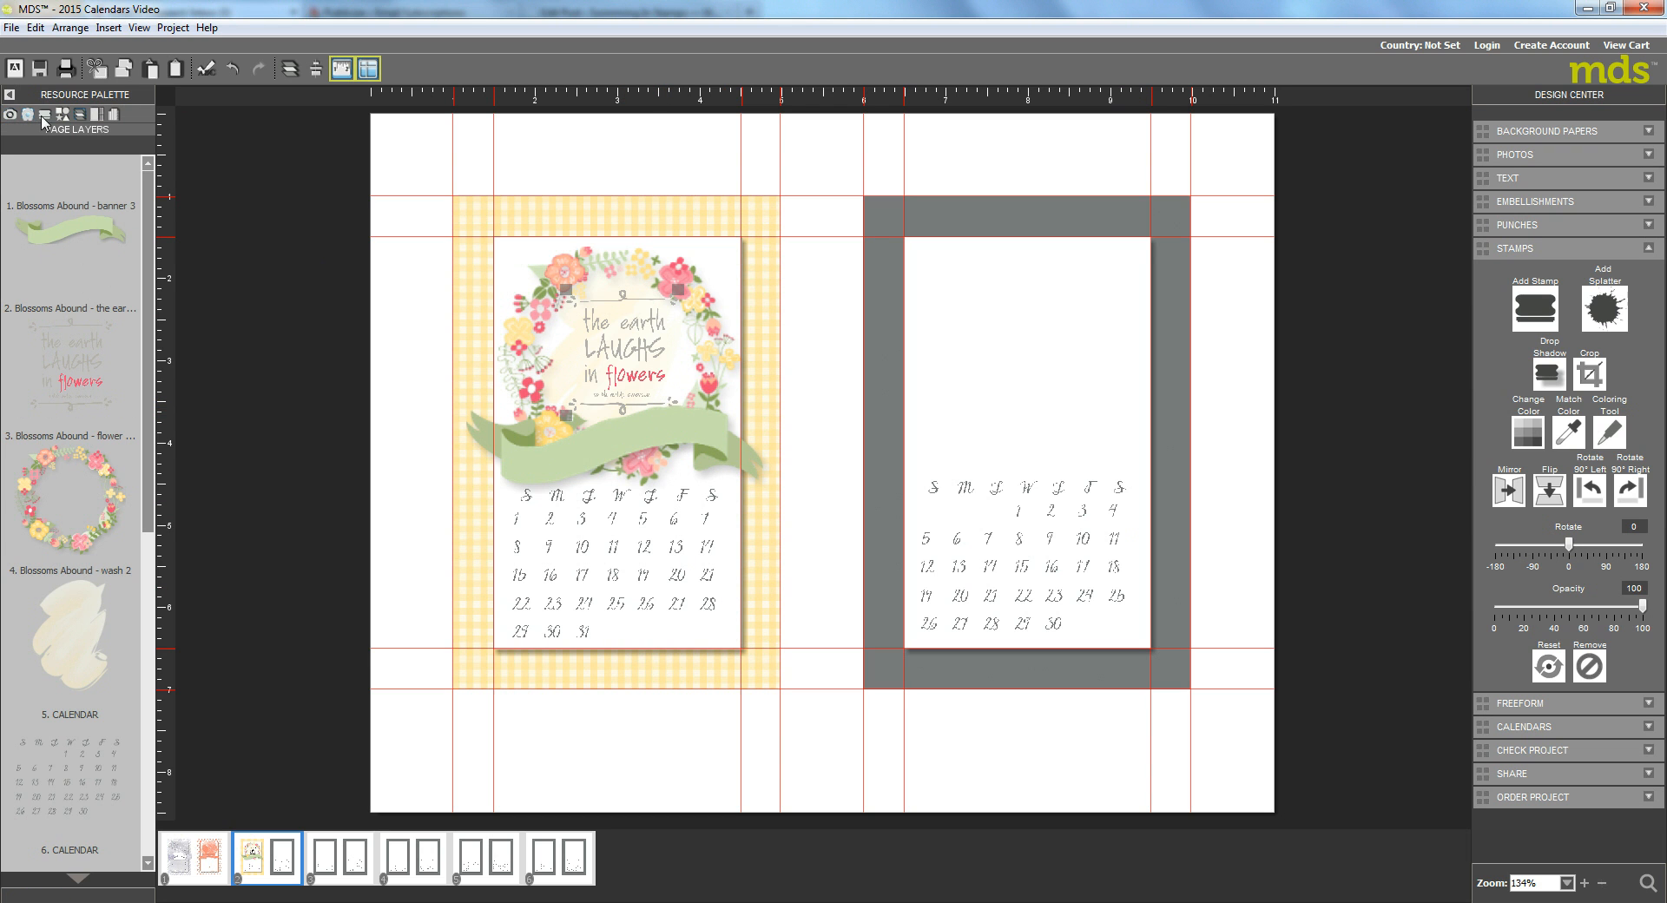
Step: Add the Blossoms Abound swirl stamp beneath the dates and recolour it grey
click(43, 117)
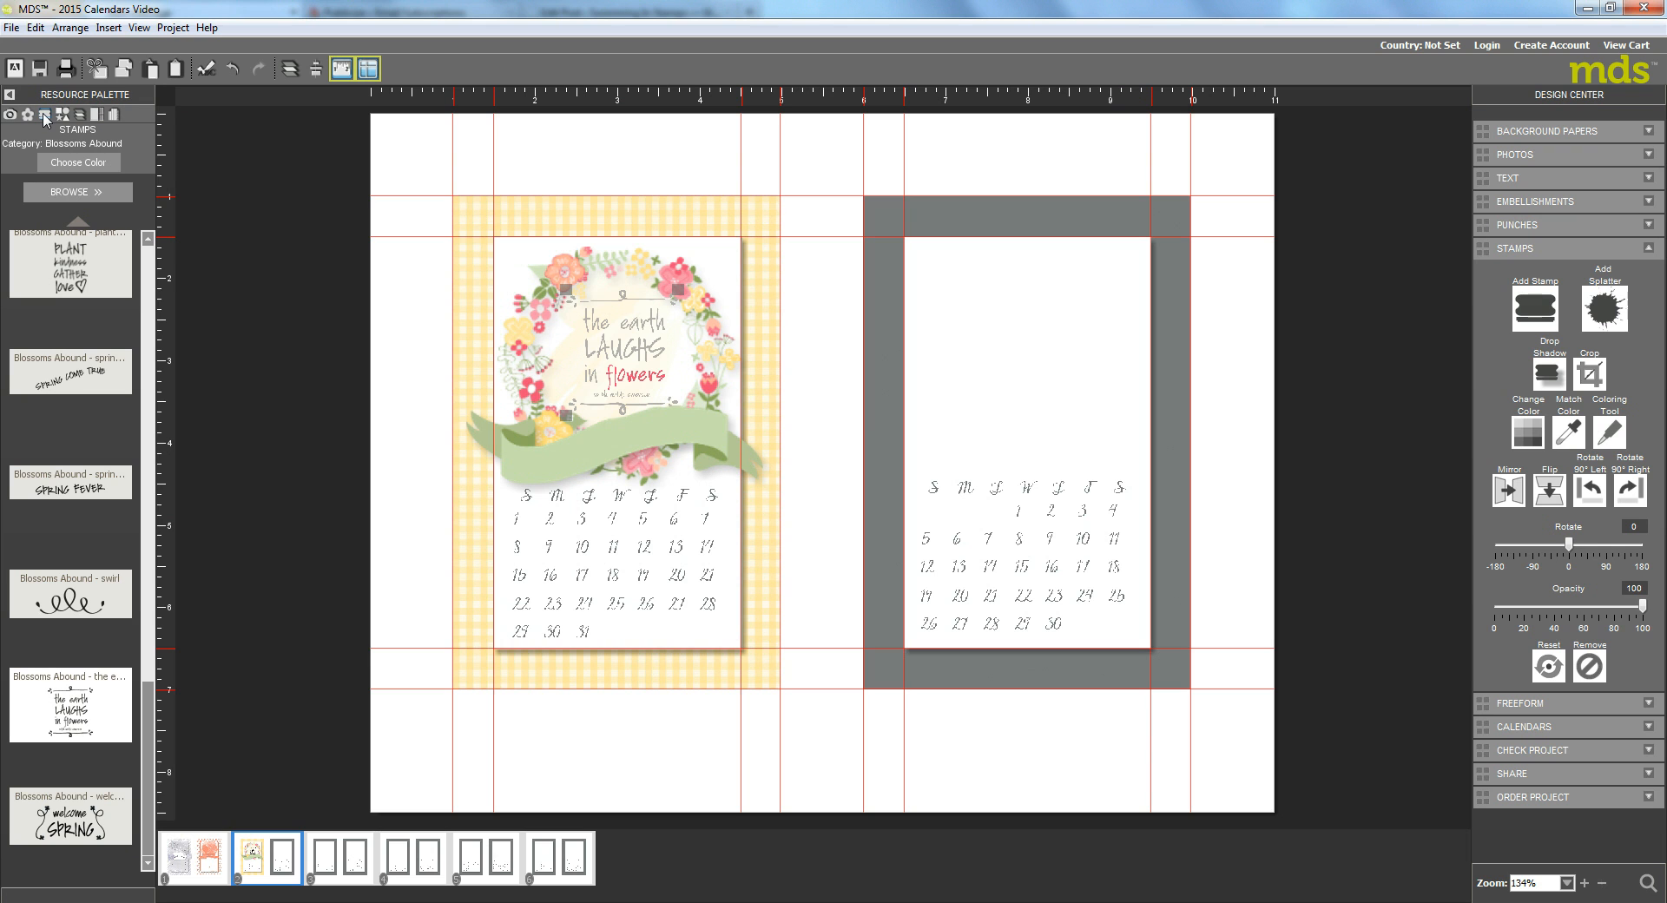
mouse_move(64, 608)
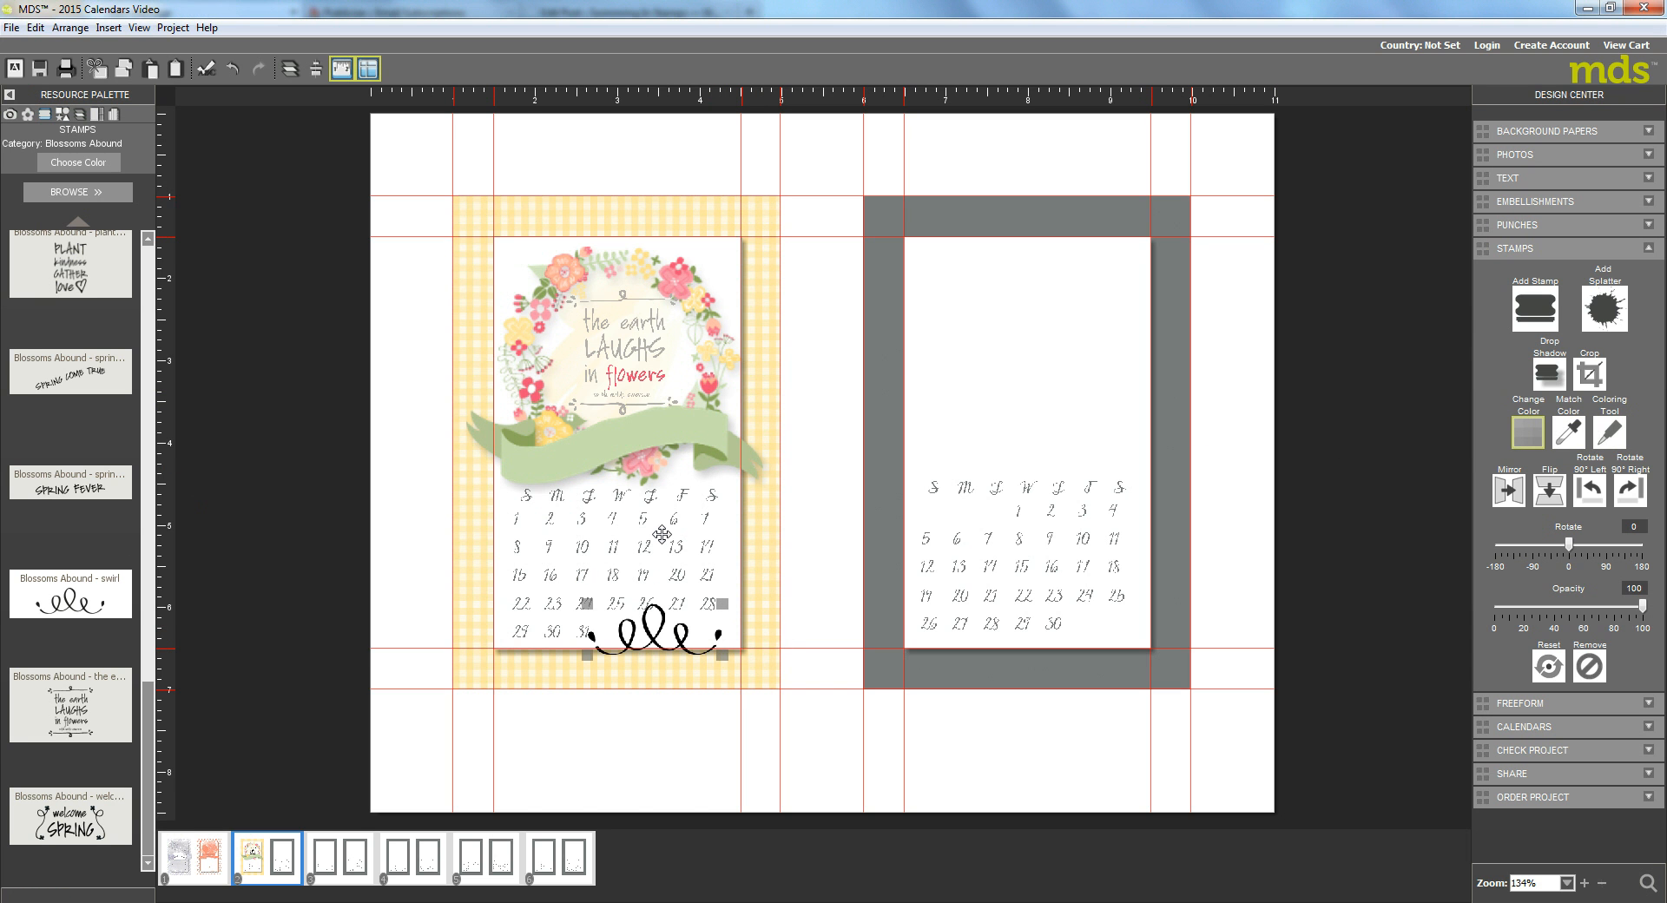
click(77, 162)
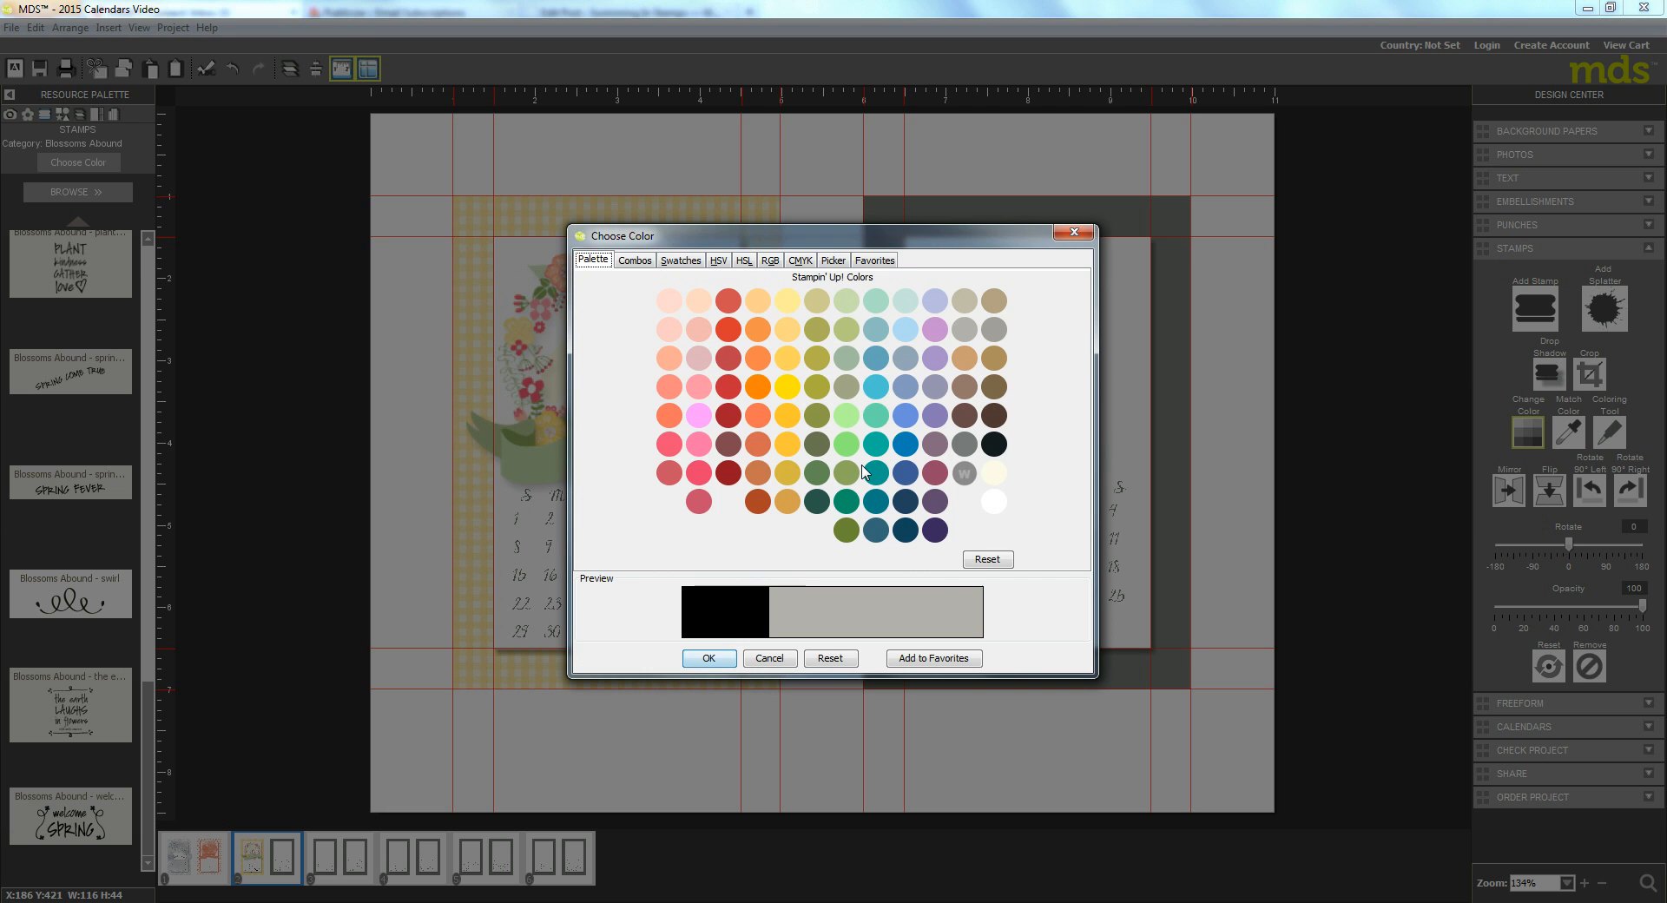
click(769, 658)
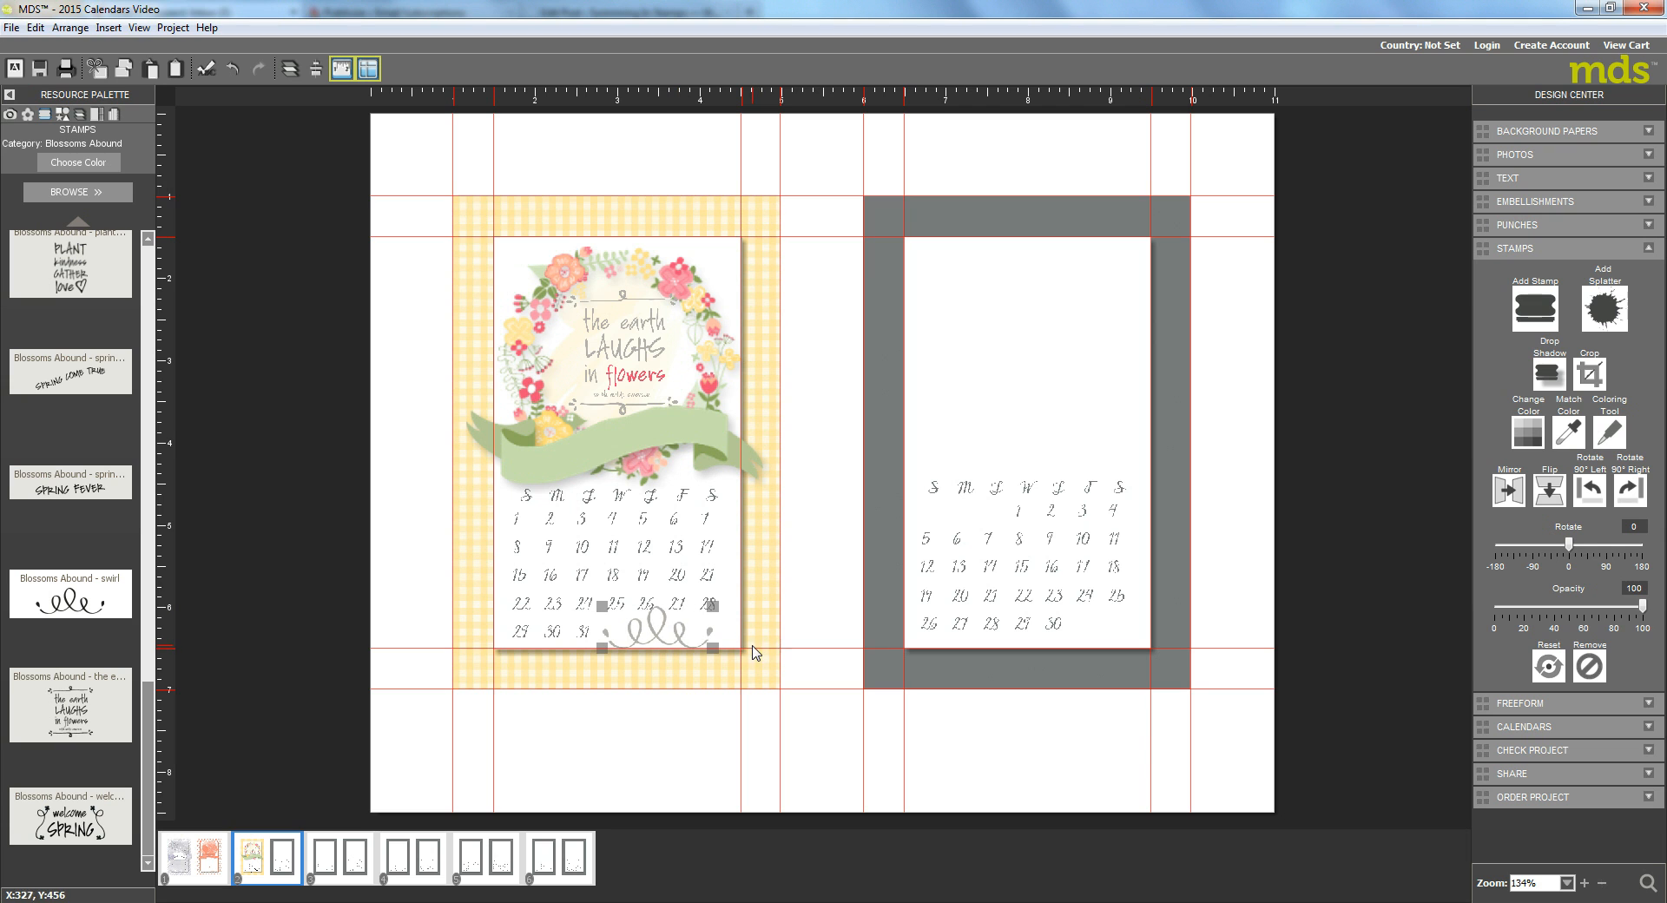
mouse_move(824, 546)
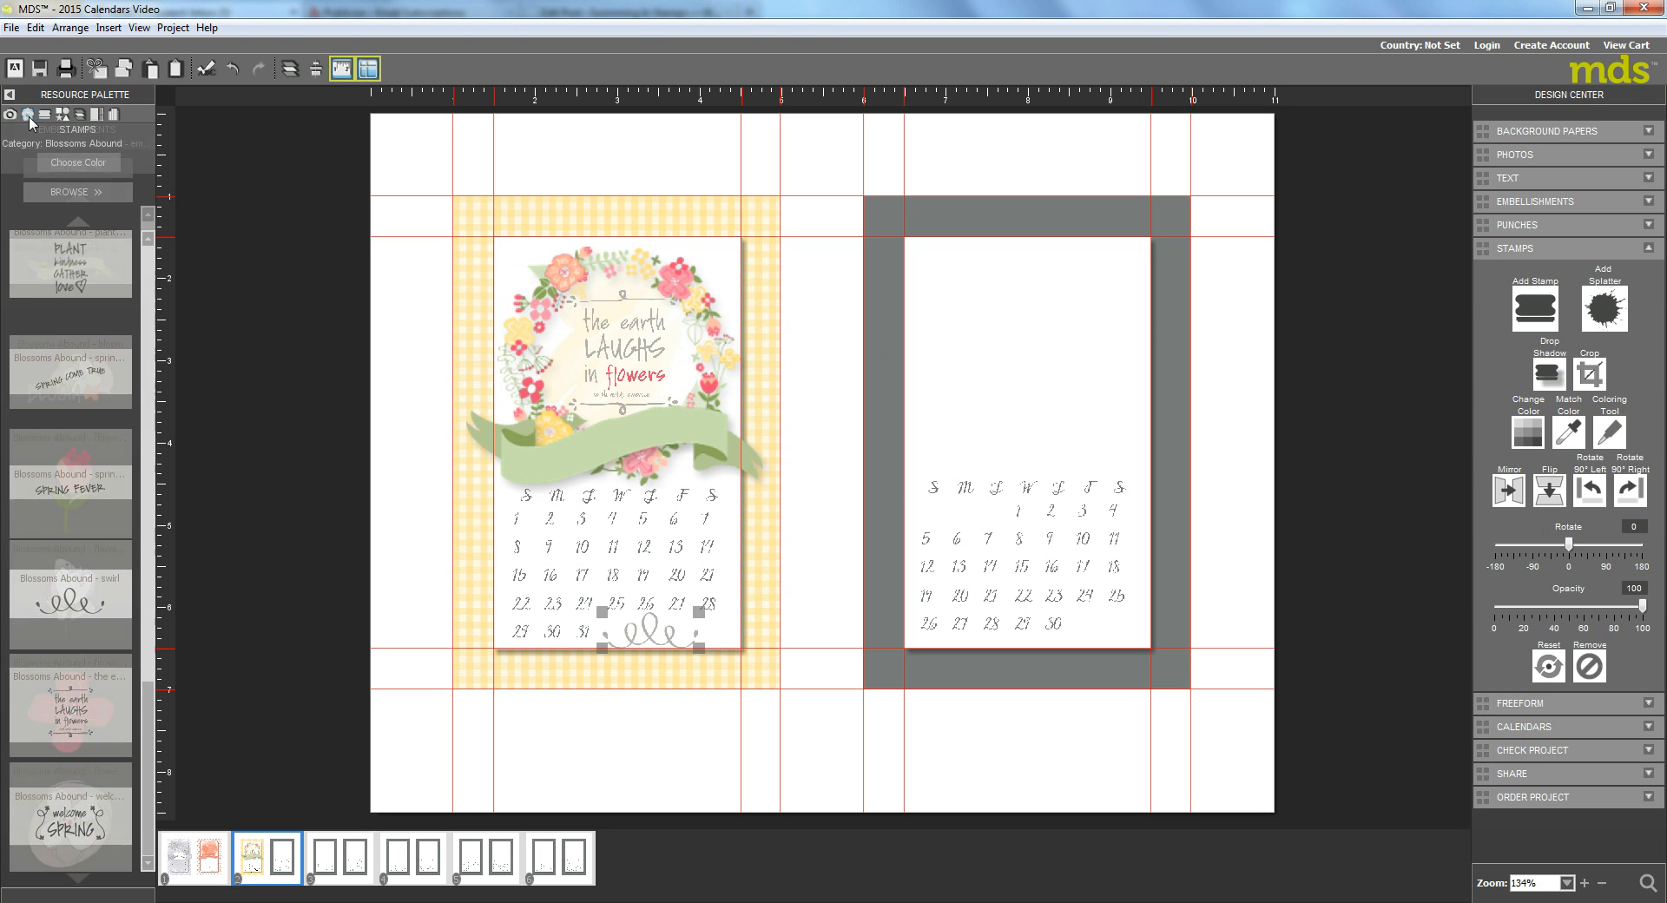
Step: Place a white flower at the card's bottom-right corner with a 35% opacity, blur 5 drop shadow
click(29, 114)
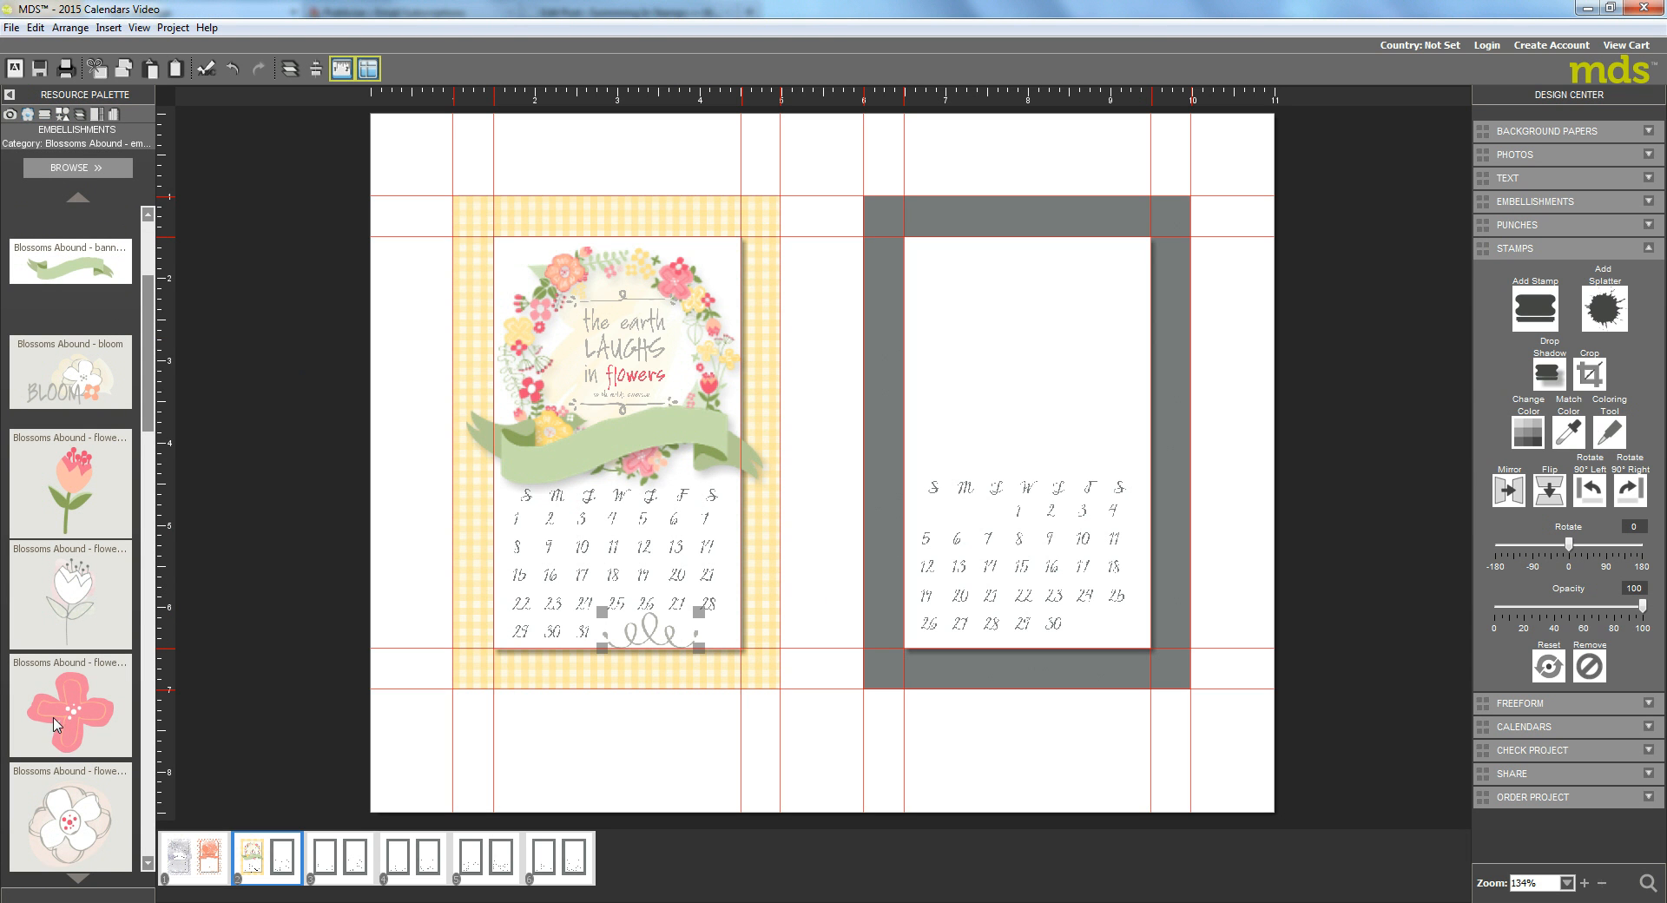
drag(69, 706, 717, 637)
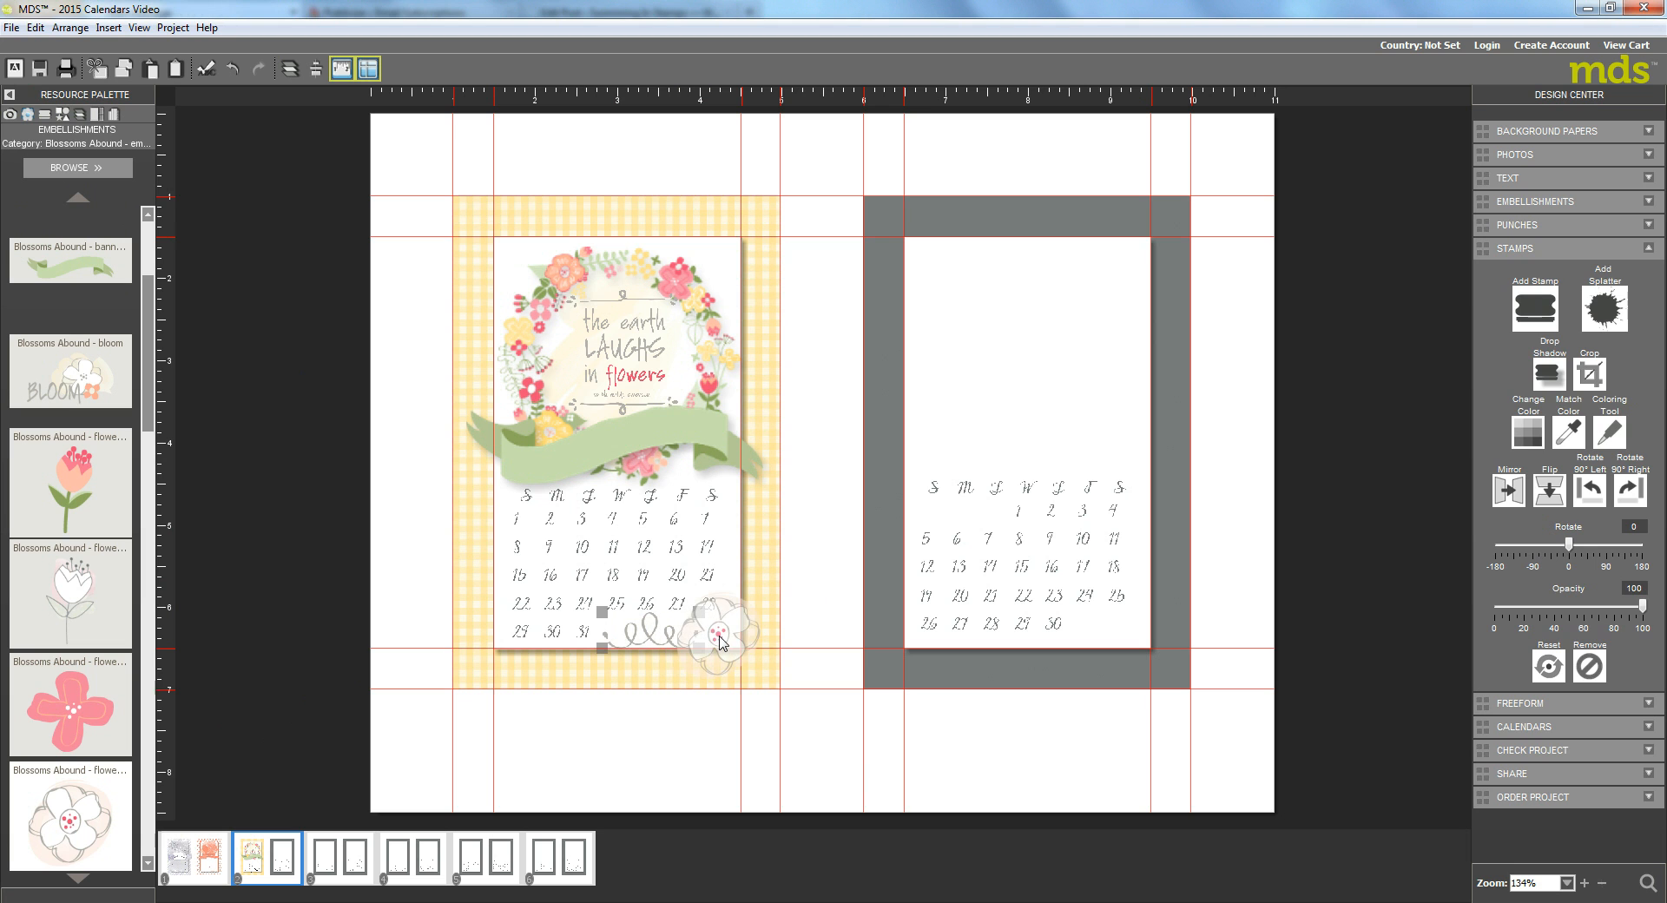
click(717, 638)
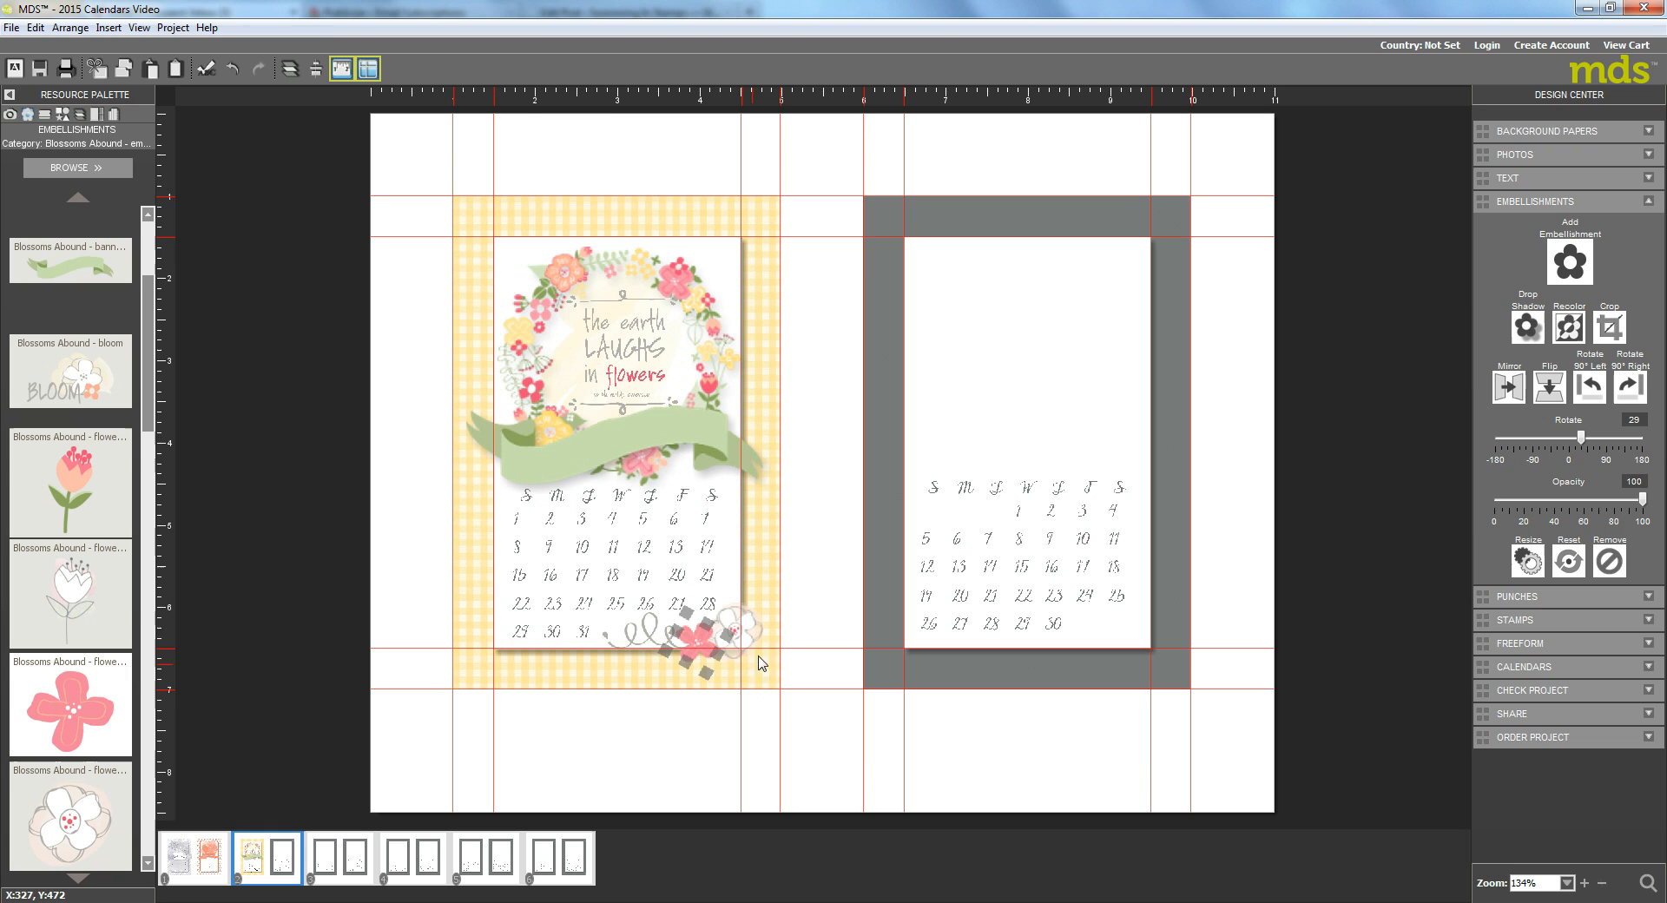
mouse_move(916, 575)
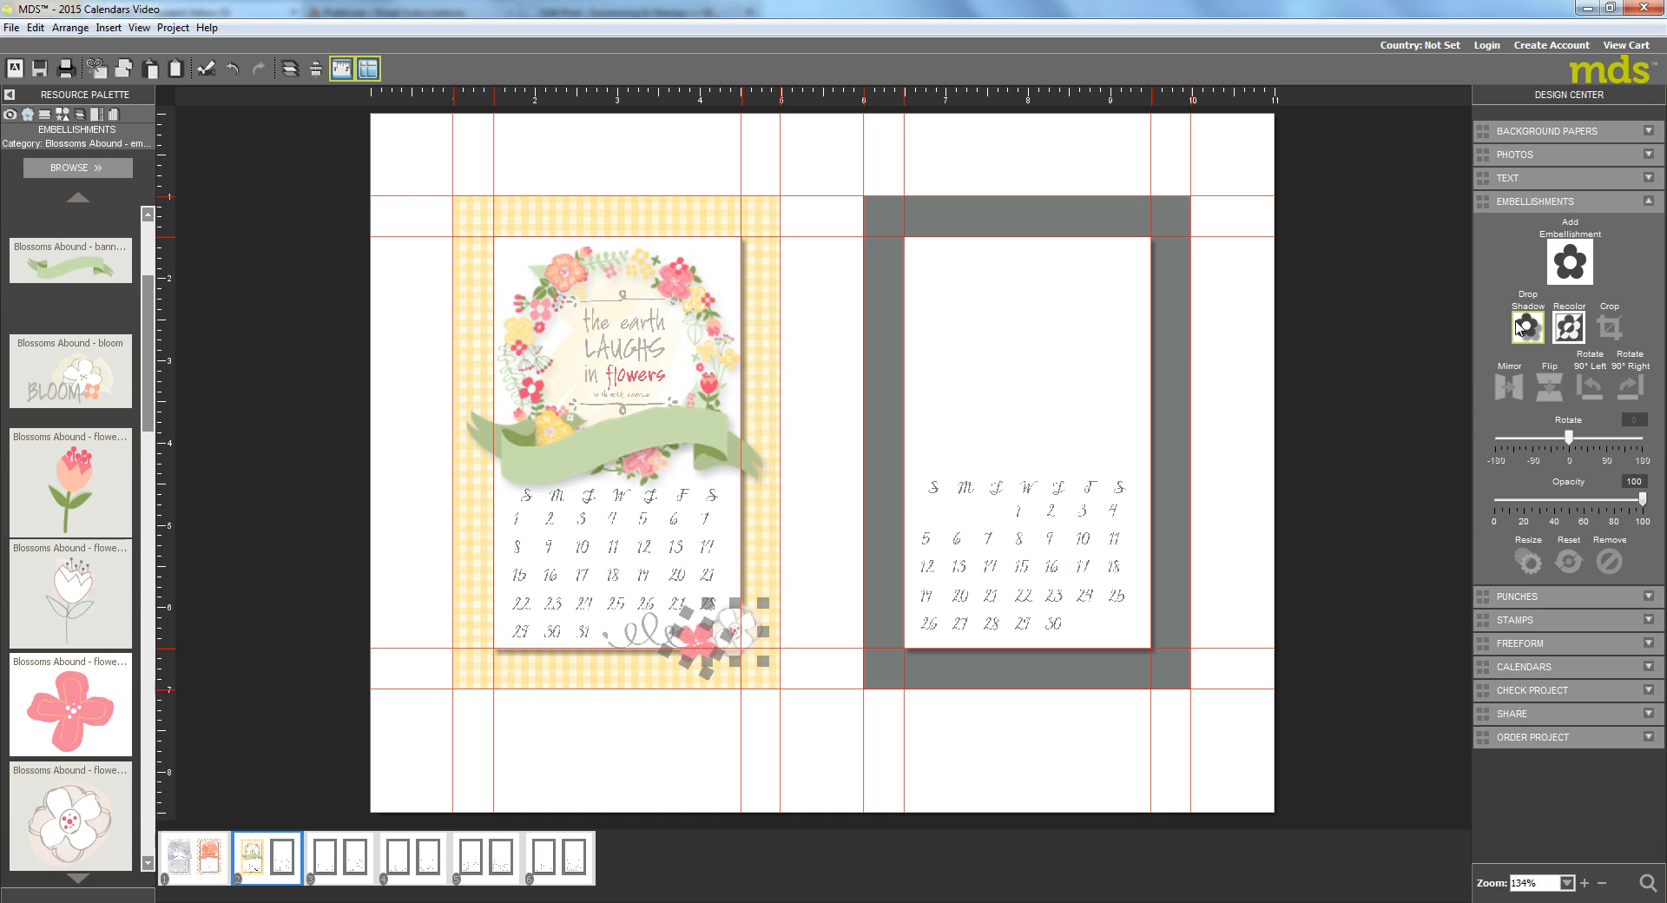
click(1526, 327)
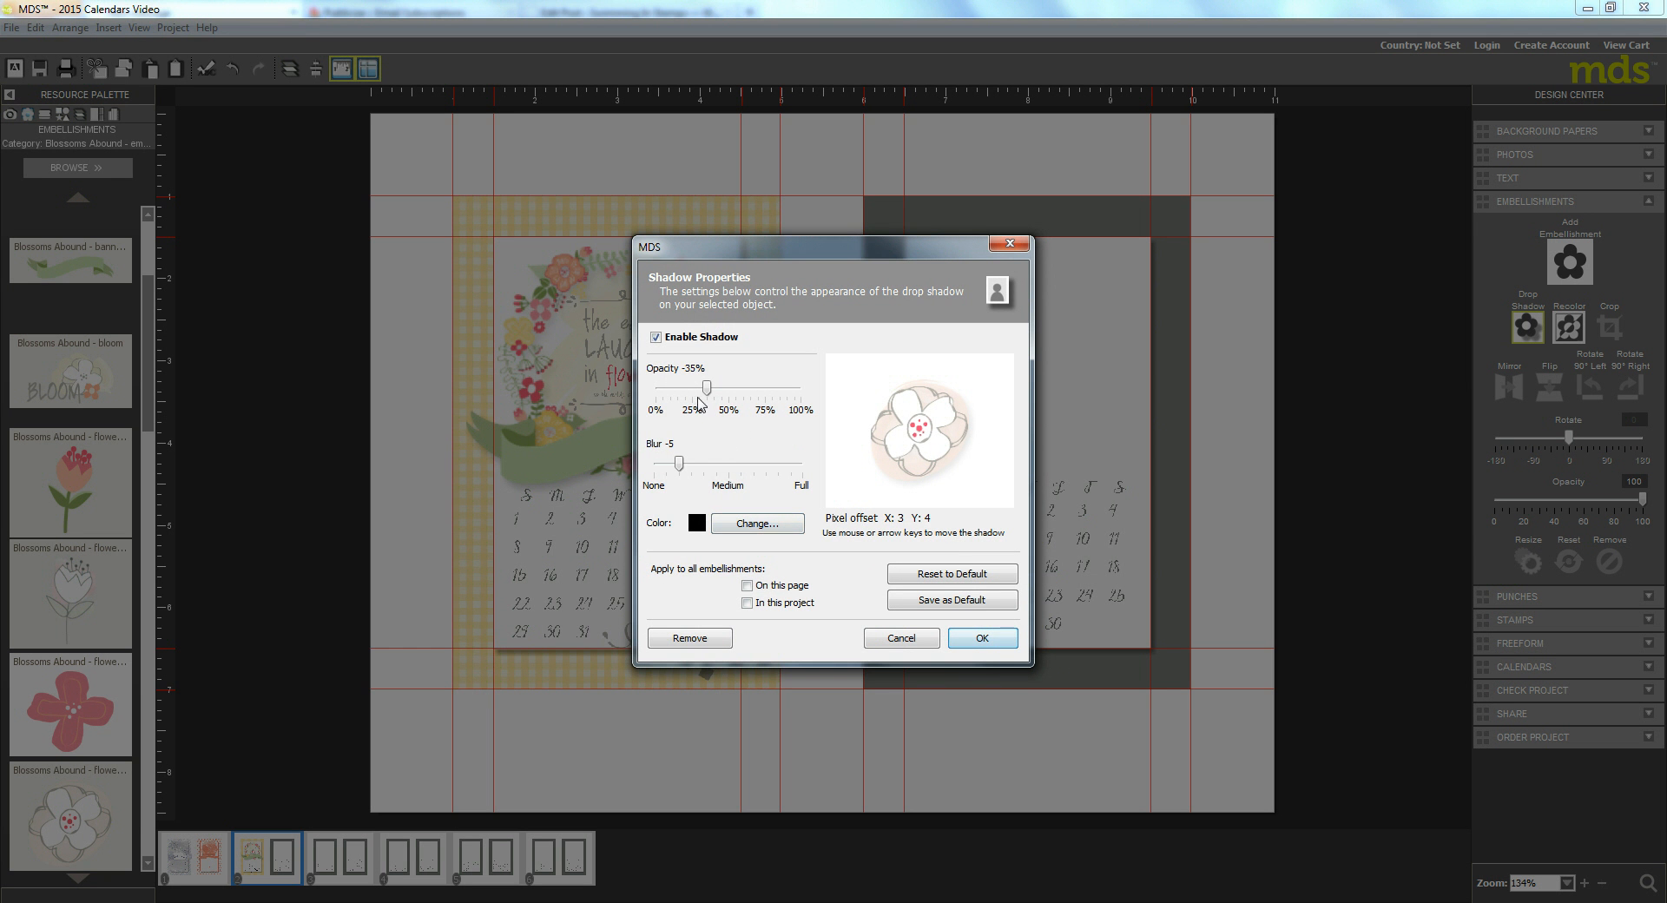
click(979, 637)
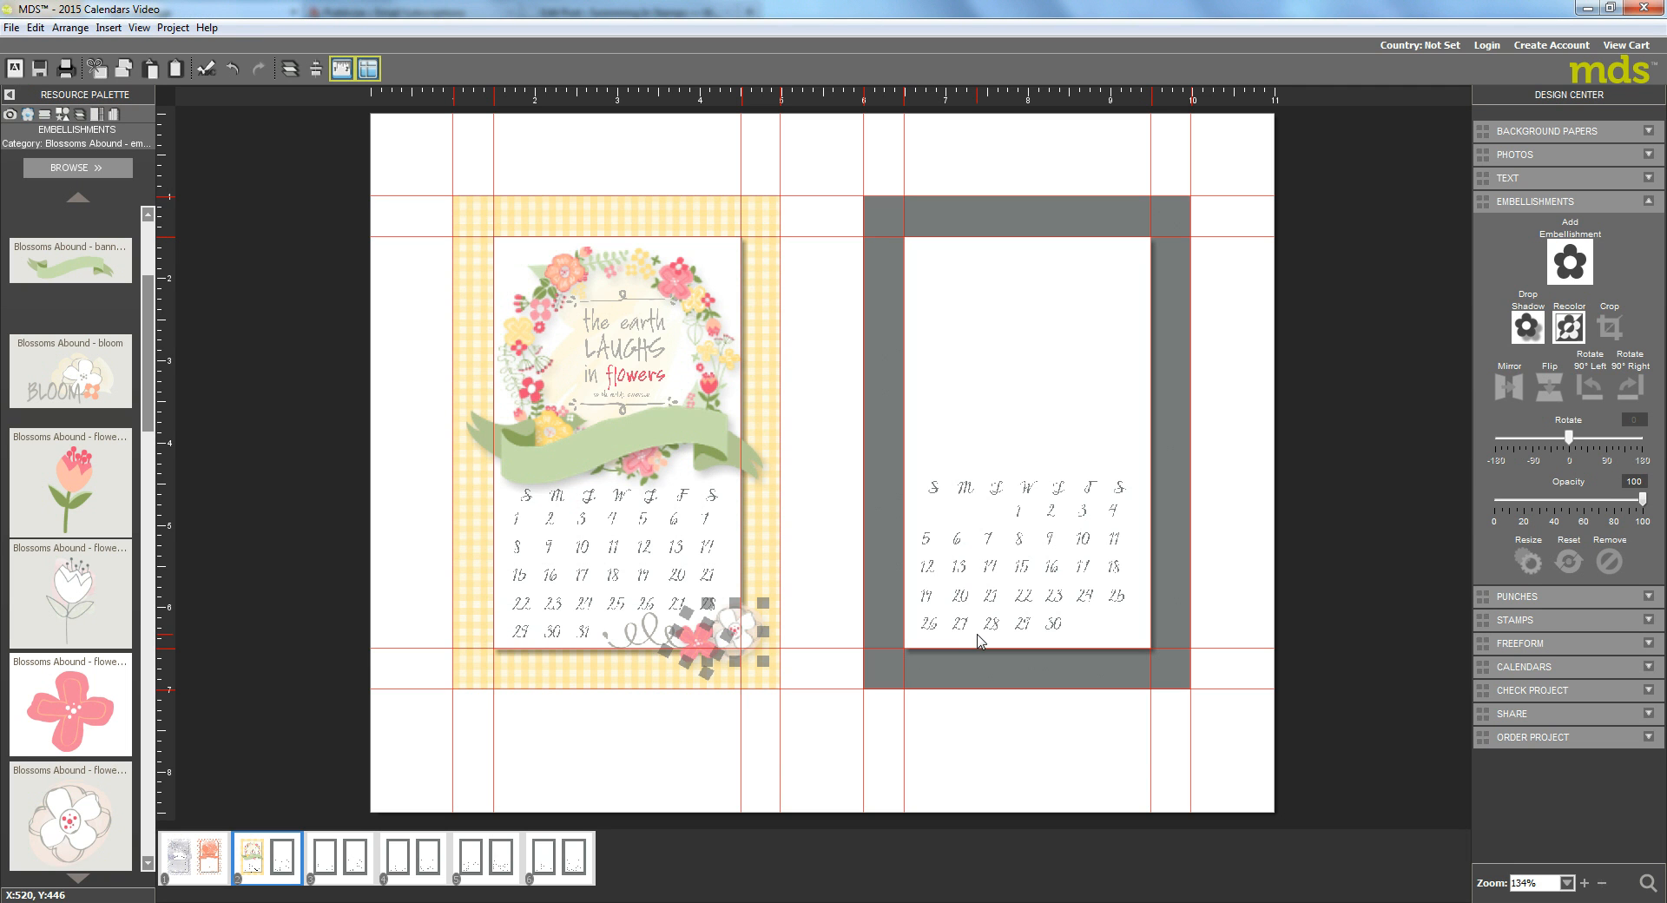
mouse_move(521, 467)
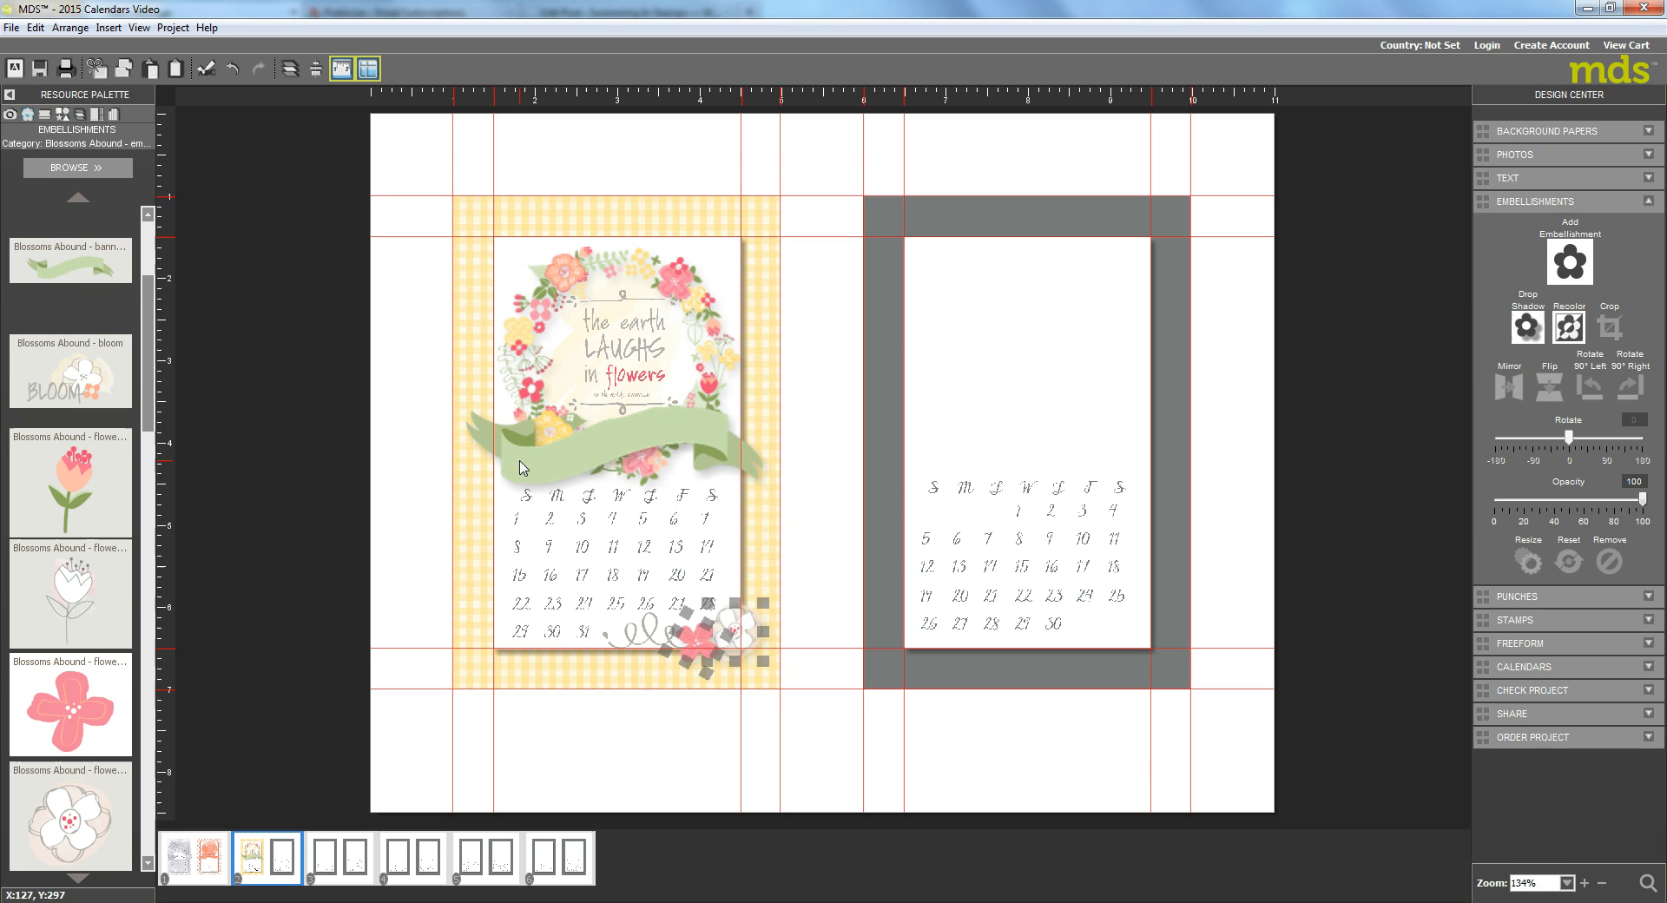
mouse_move(636, 432)
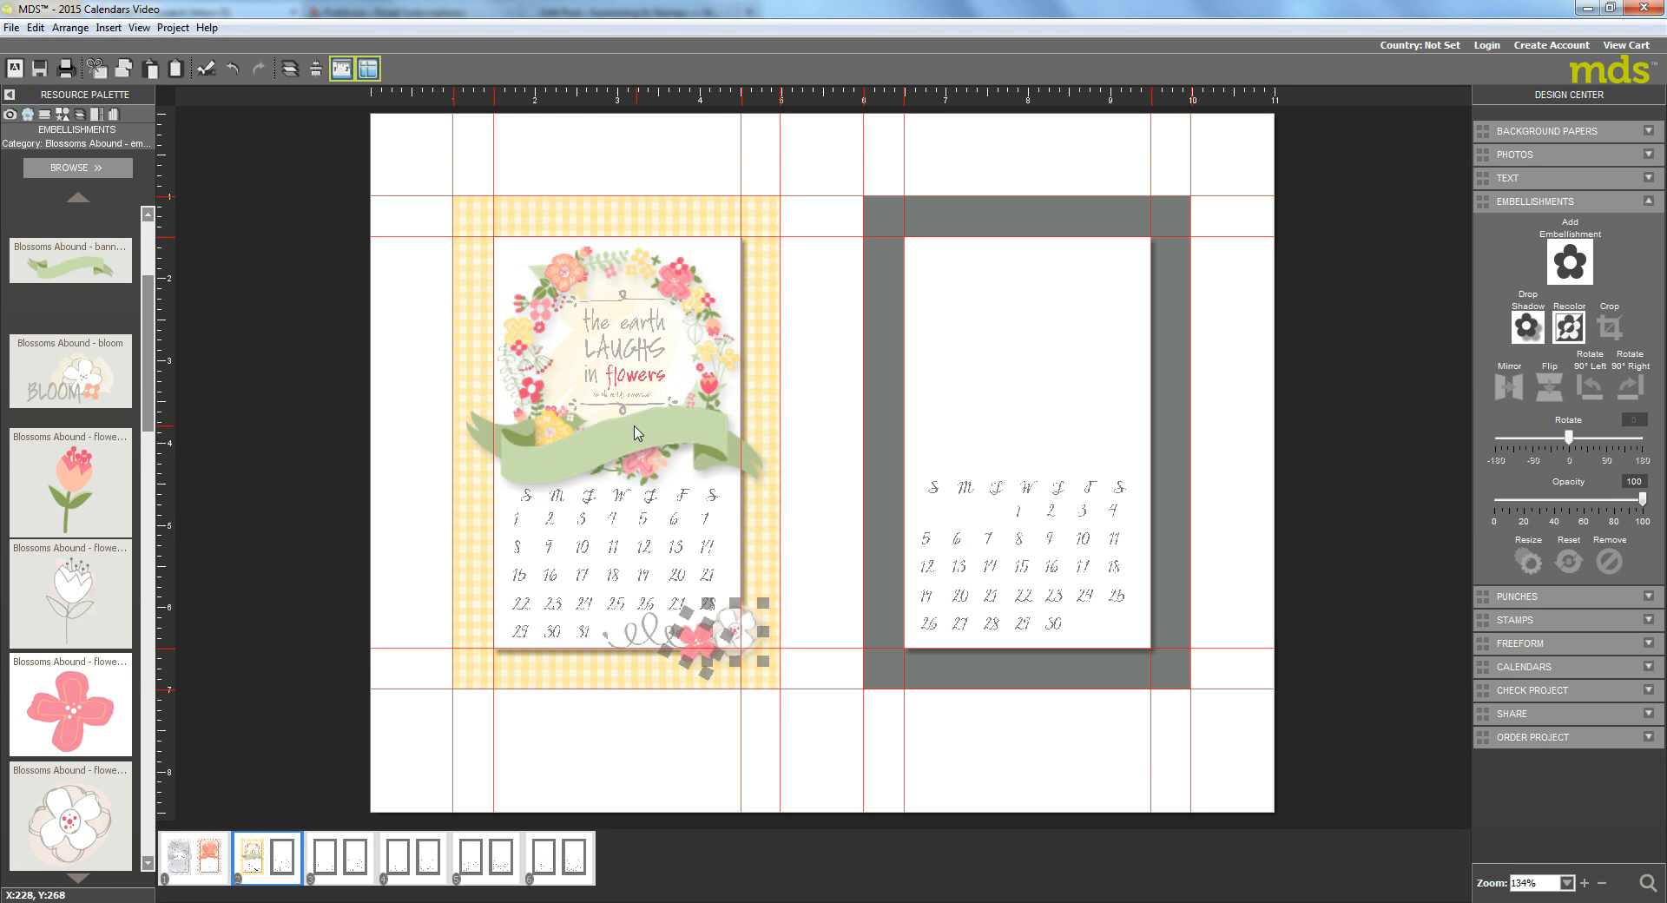
mouse_move(745, 455)
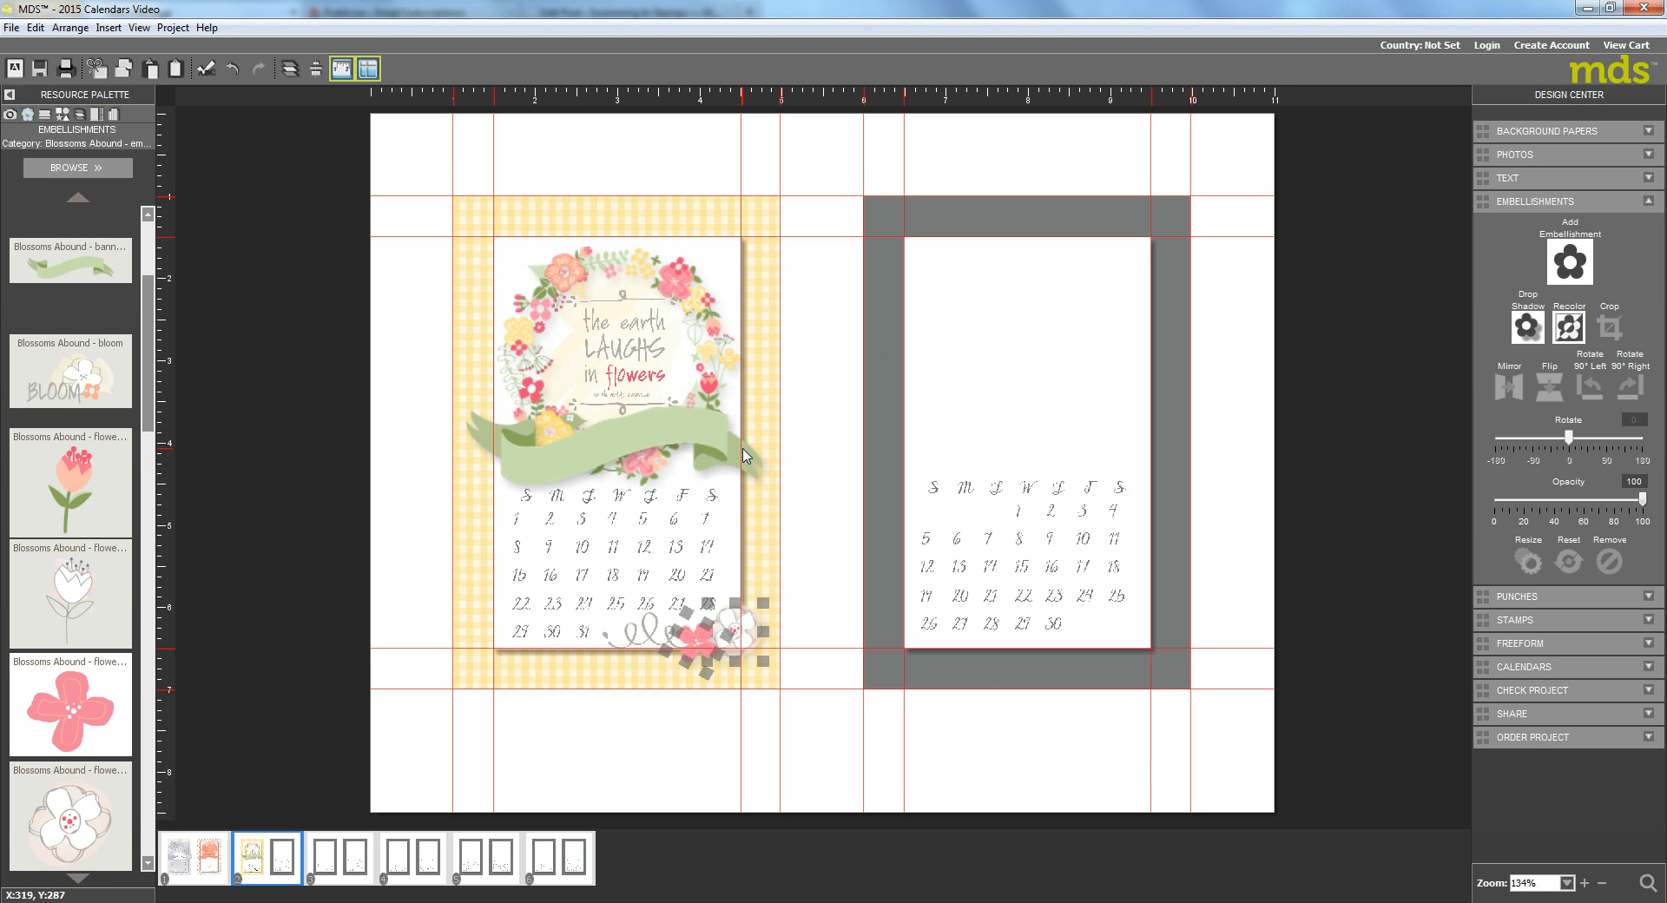
mouse_move(747, 431)
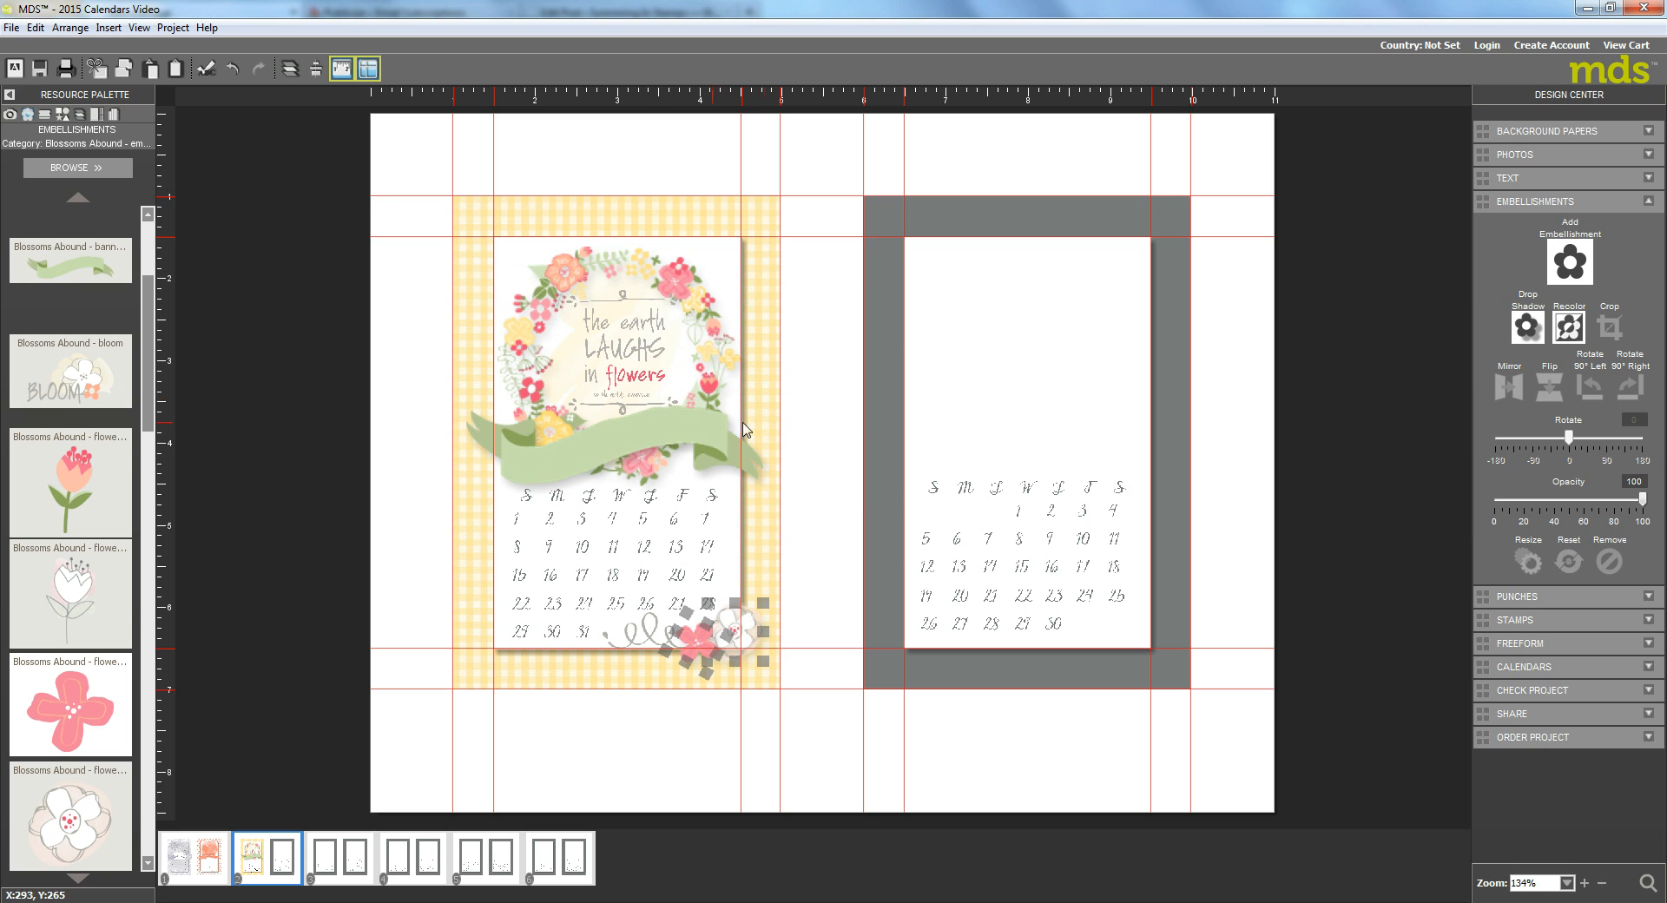
mouse_move(757, 429)
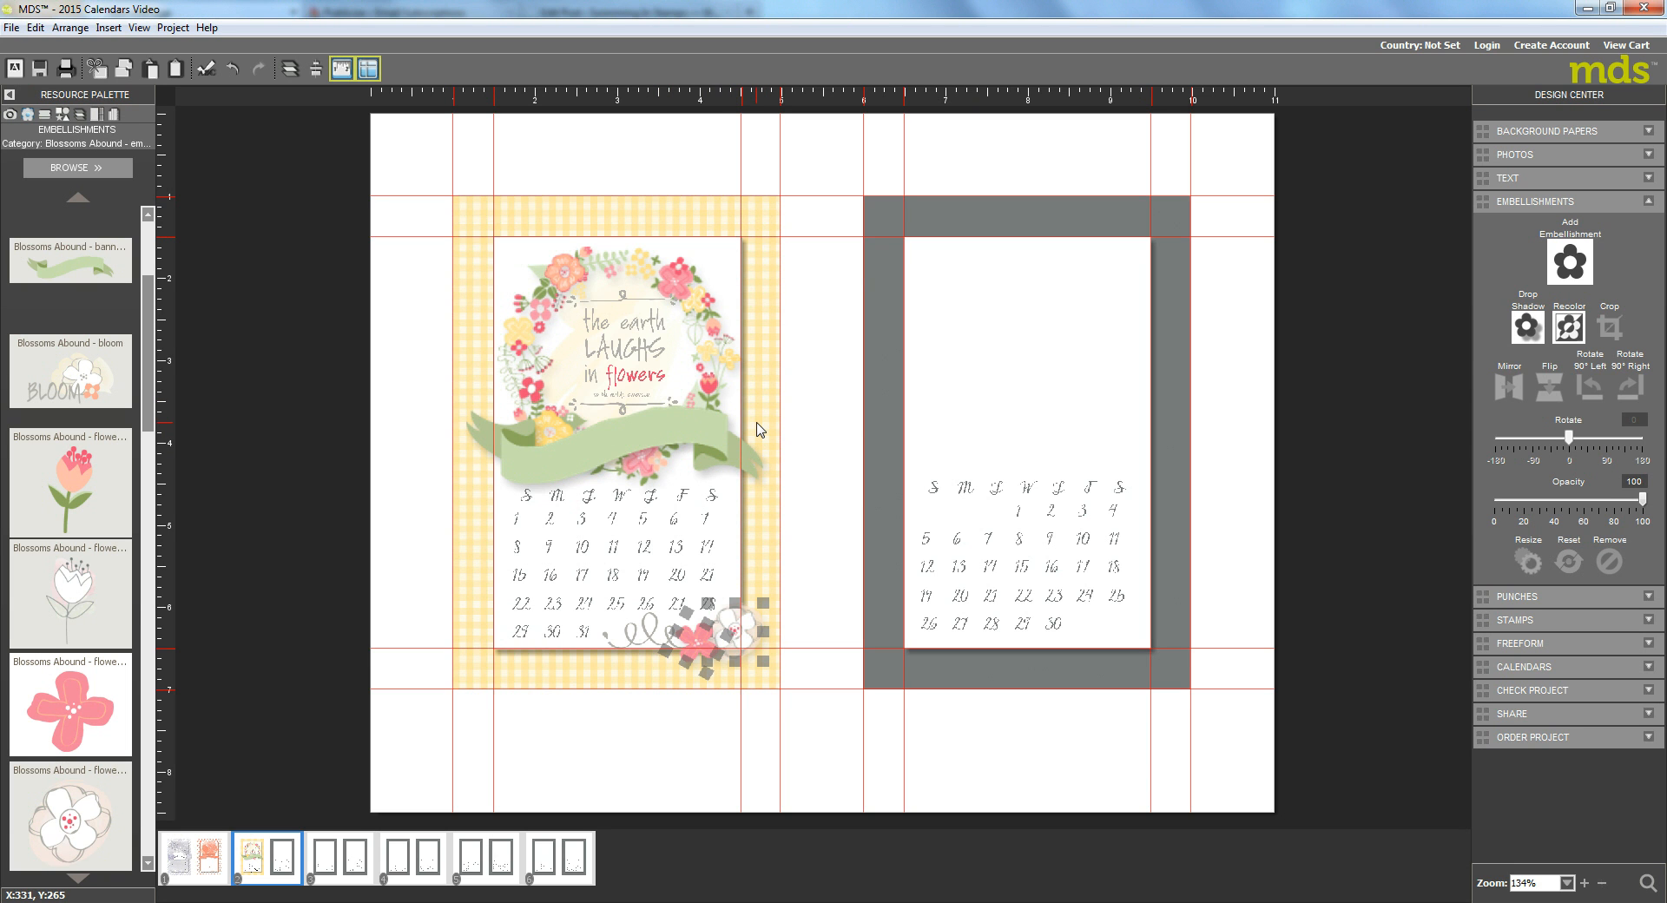
mouse_move(1523, 649)
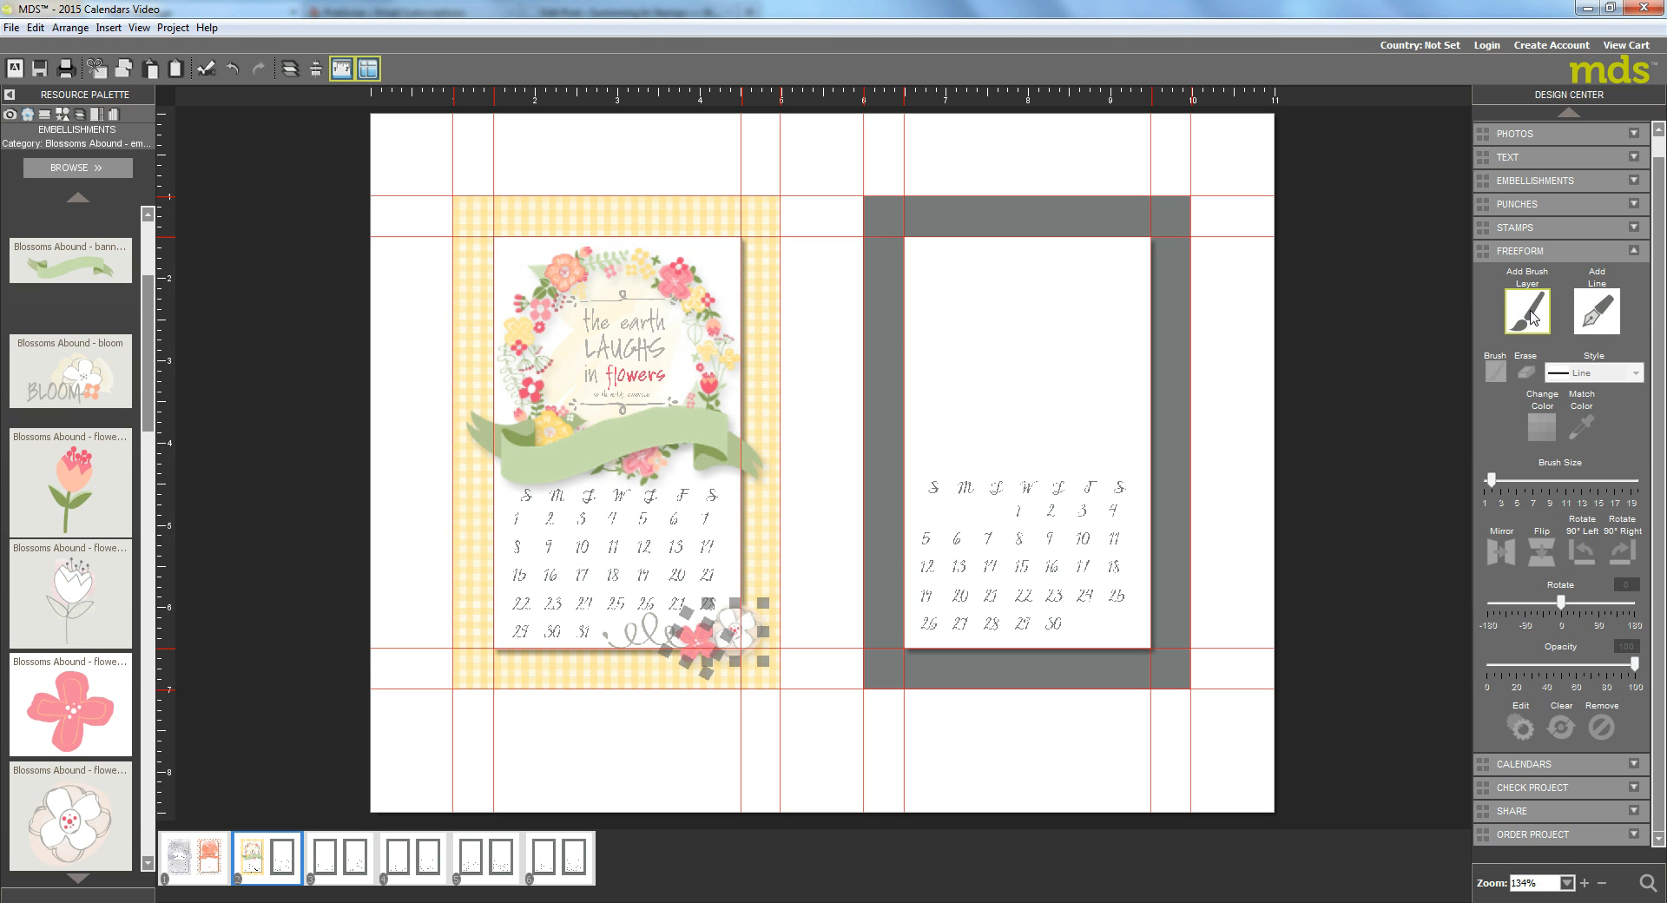
Step: Create a new freeform line and swap the straight starter shape for Wave 1
click(1594, 309)
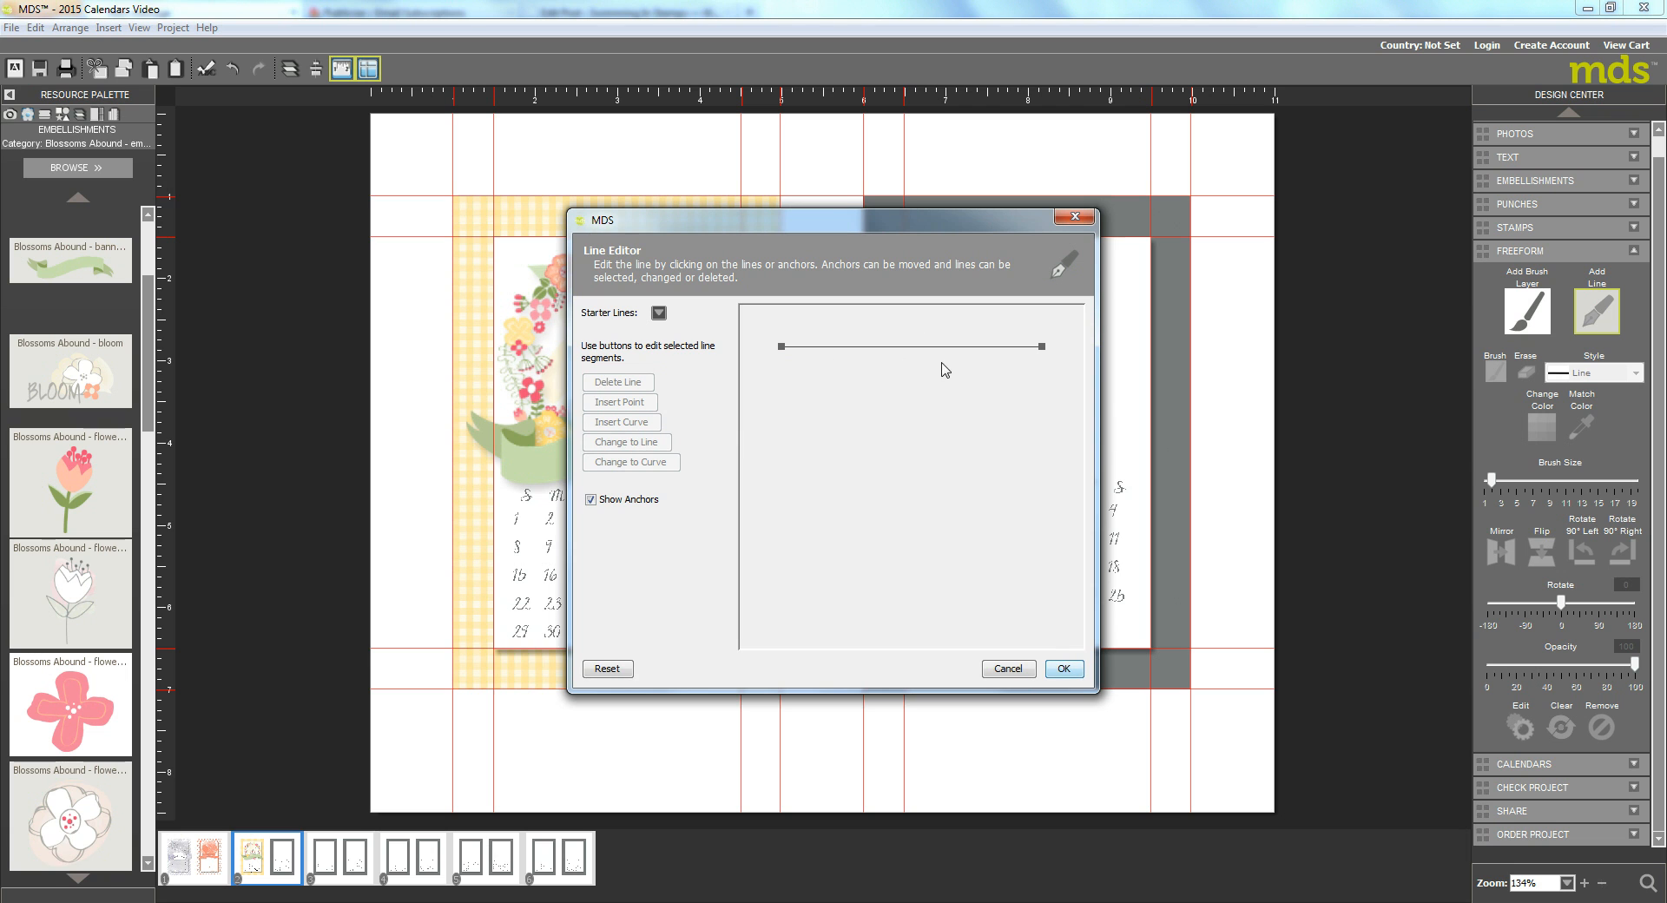
mouse_move(837, 674)
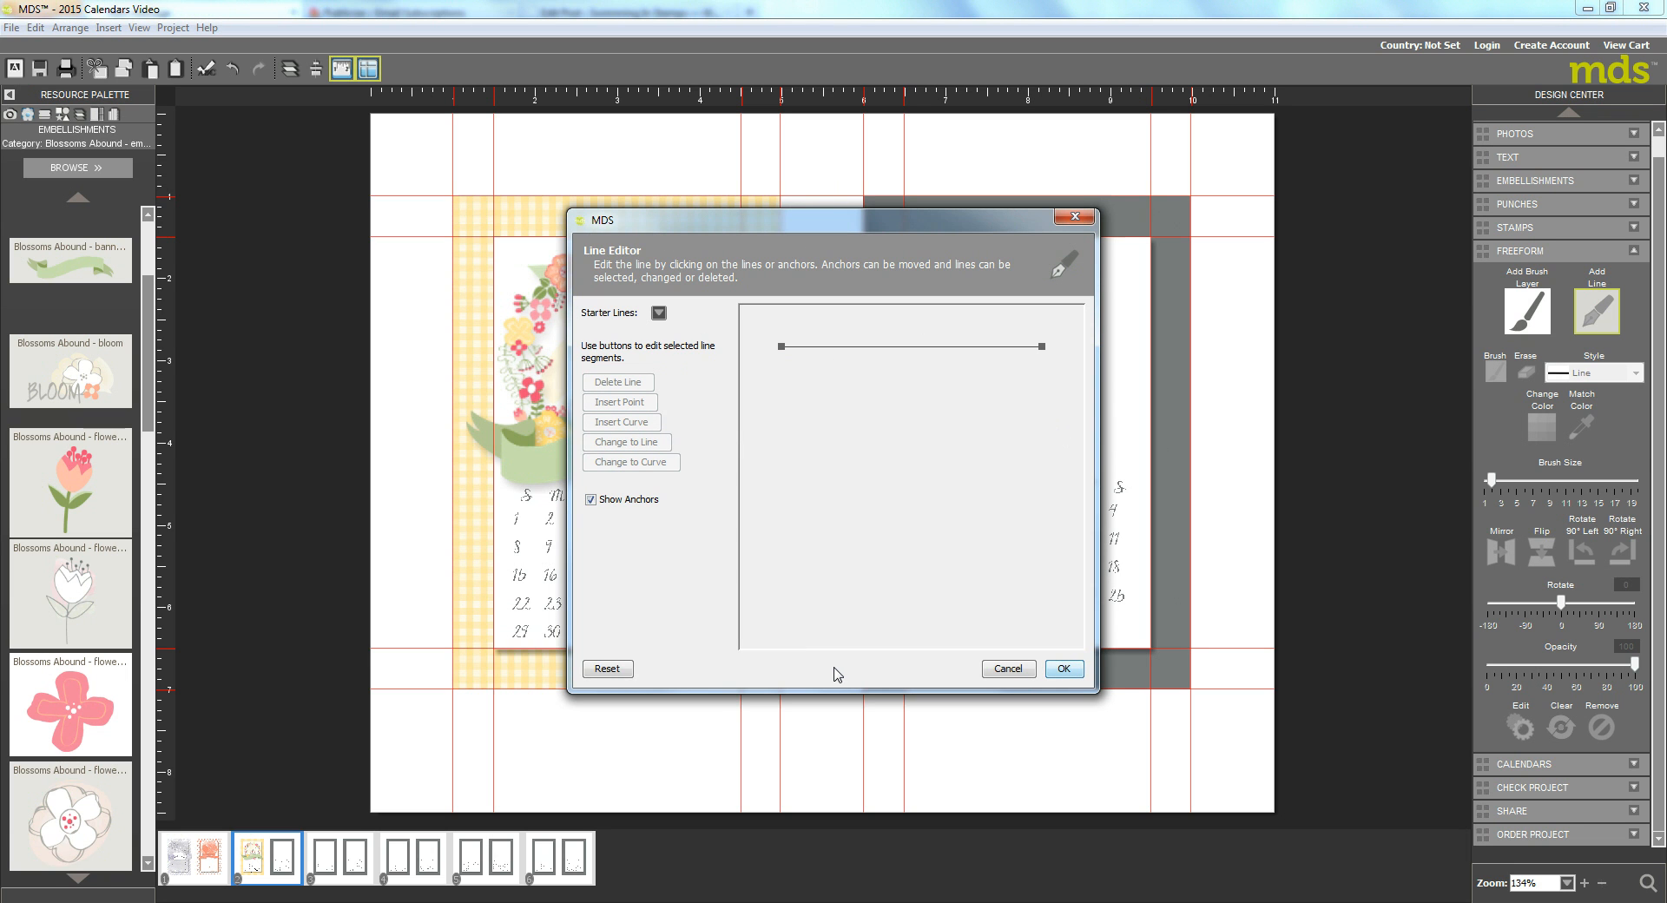
mouse_move(627, 451)
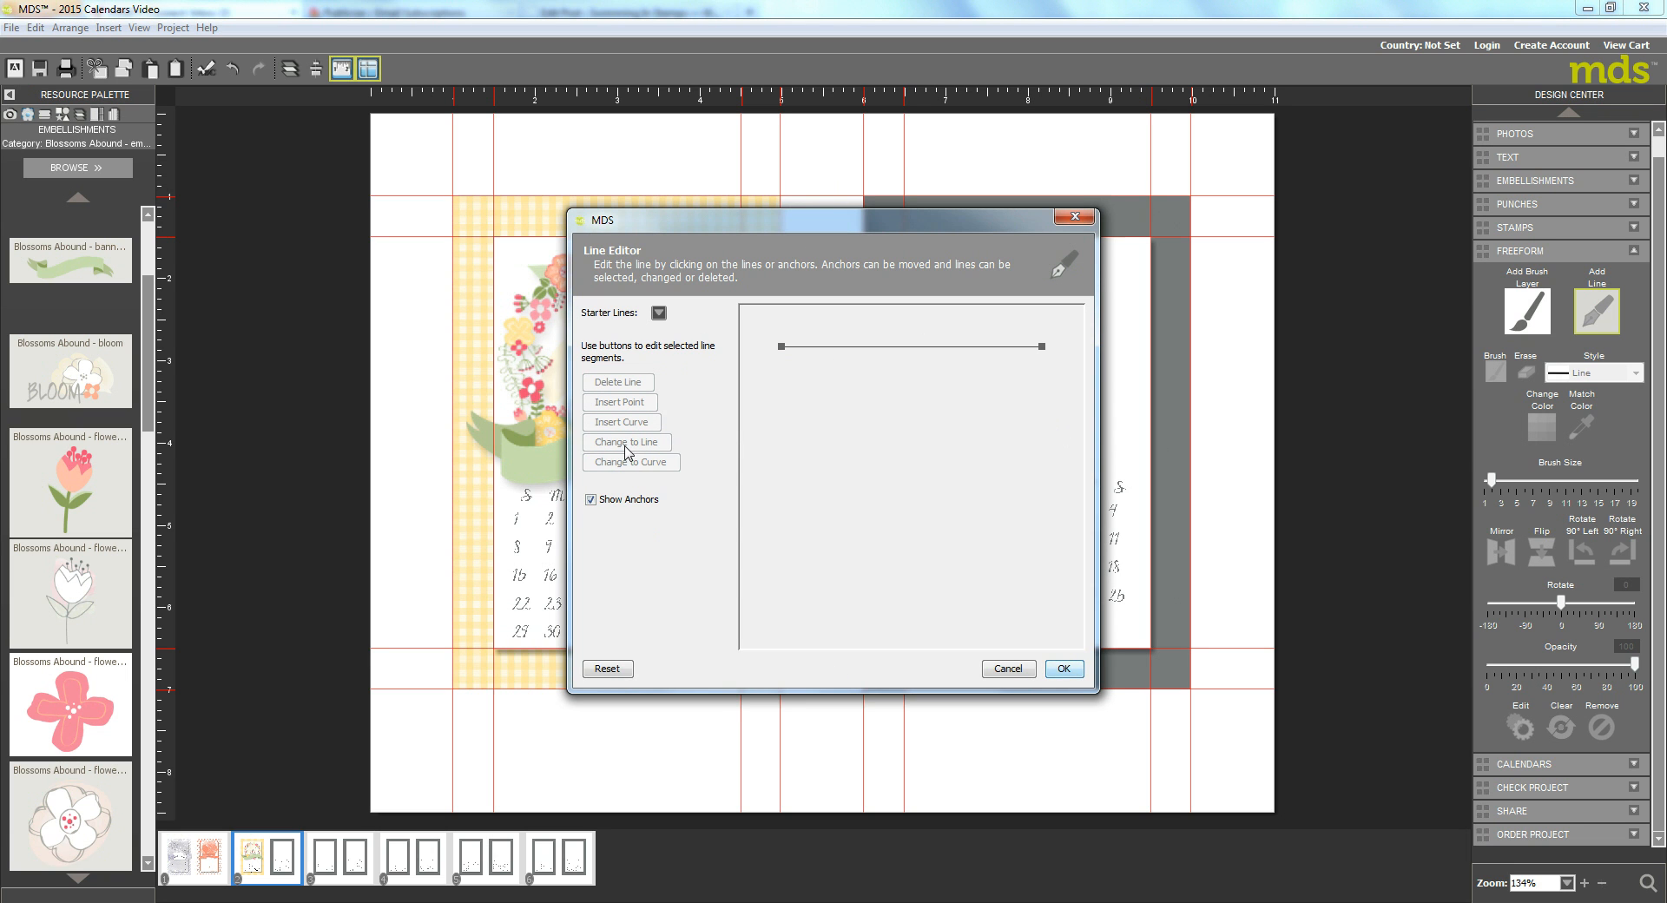
click(908, 346)
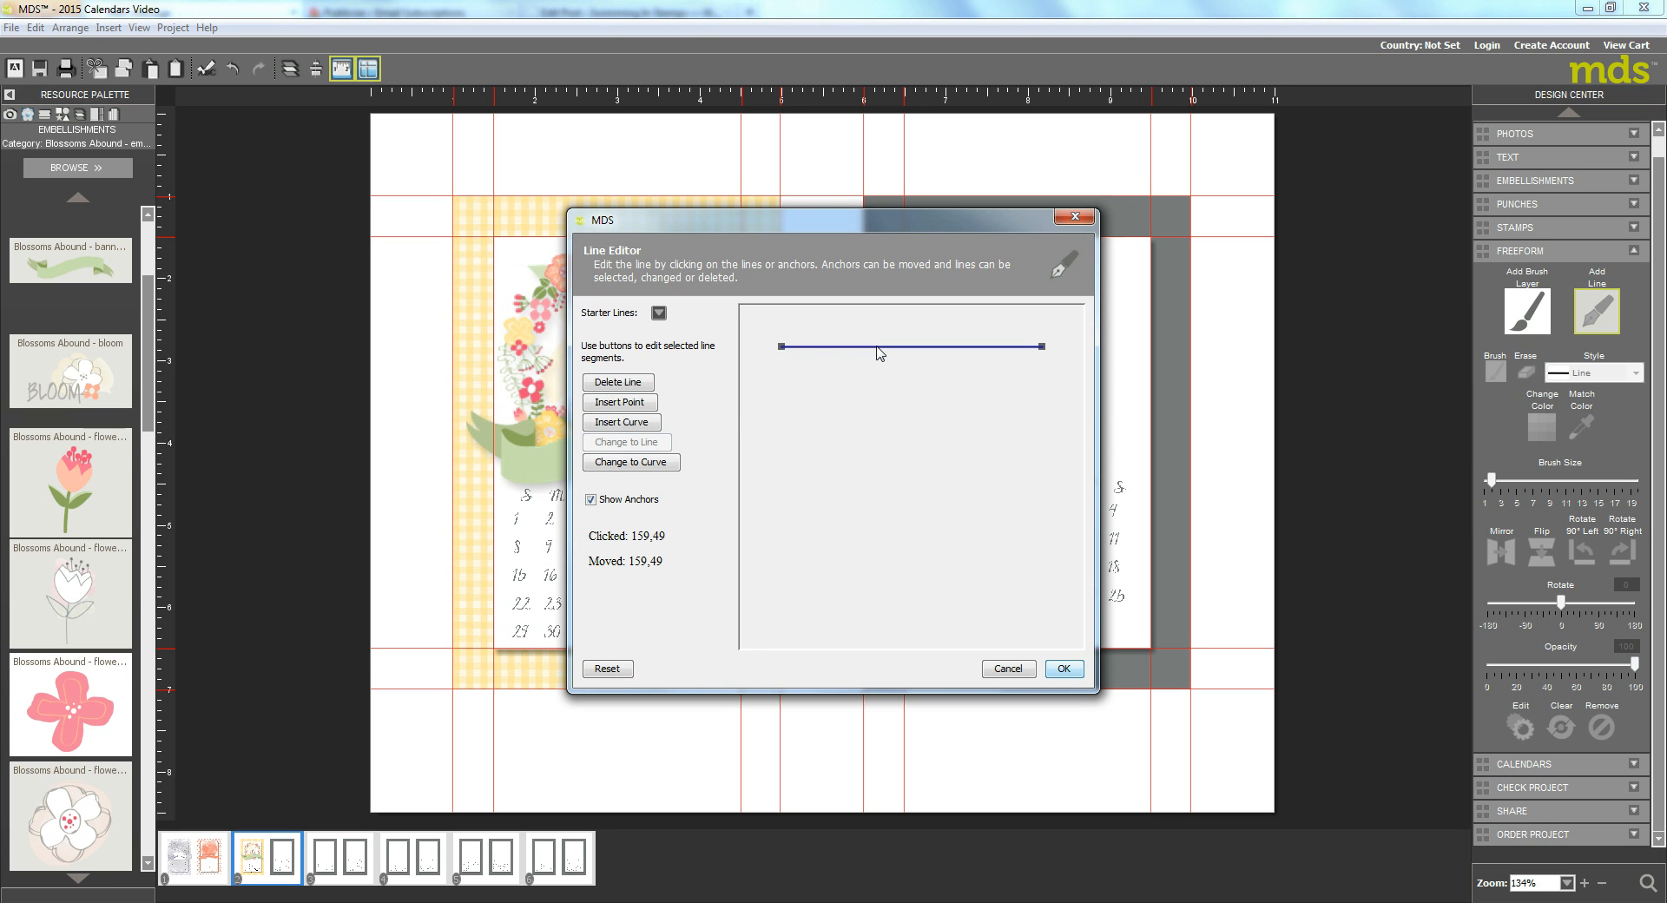
mouse_move(937, 281)
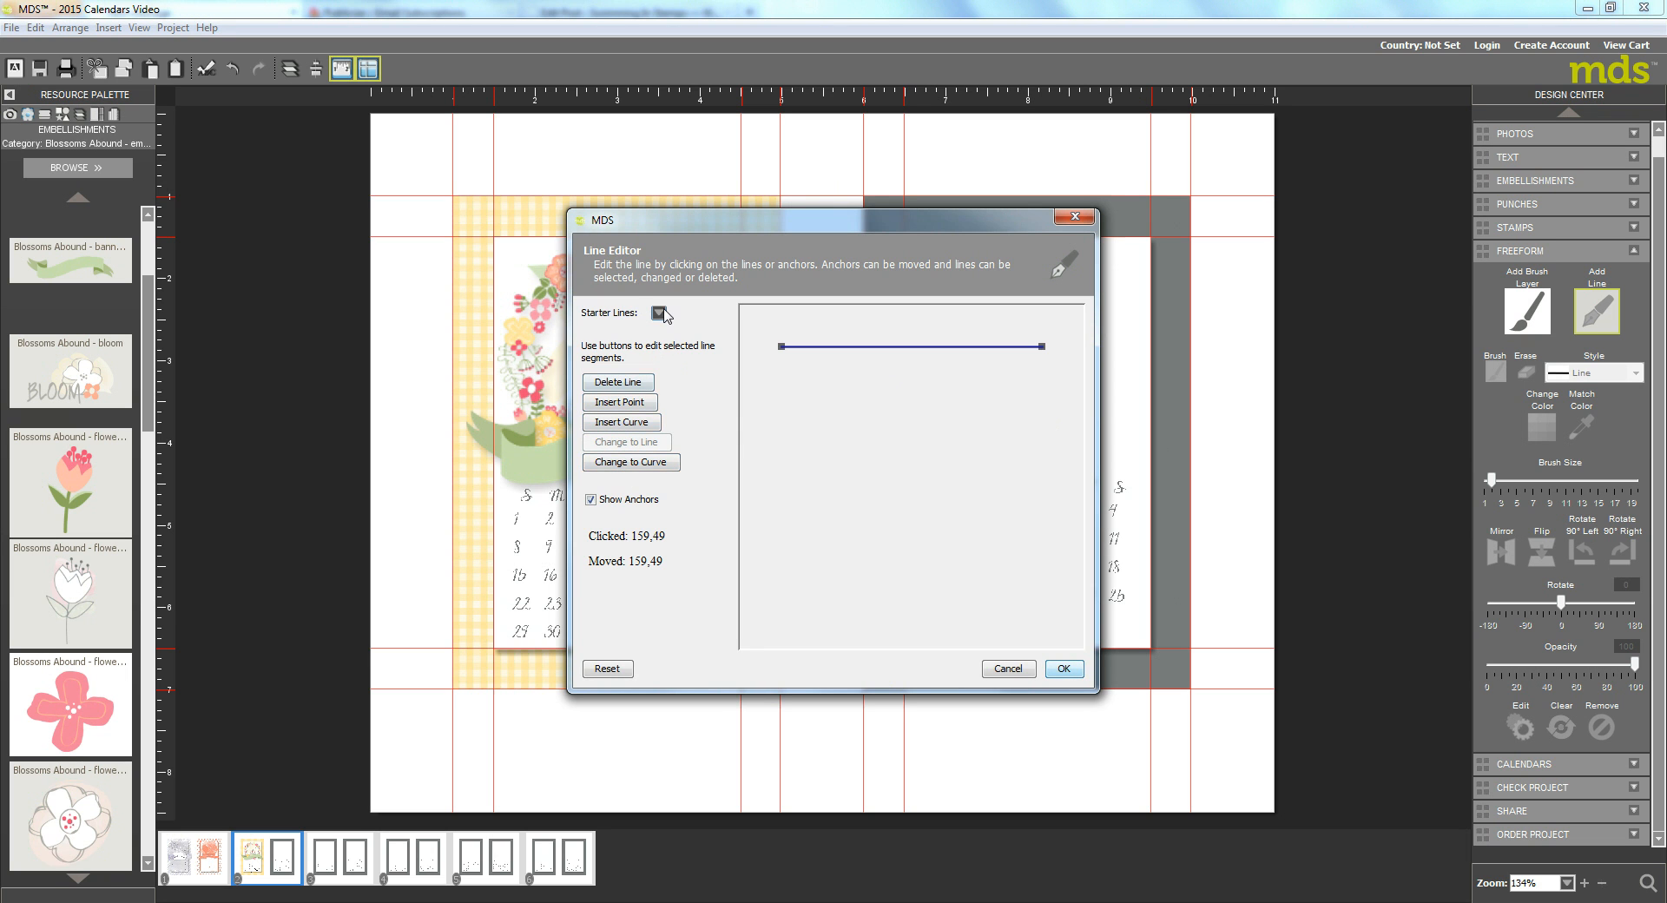
click(659, 312)
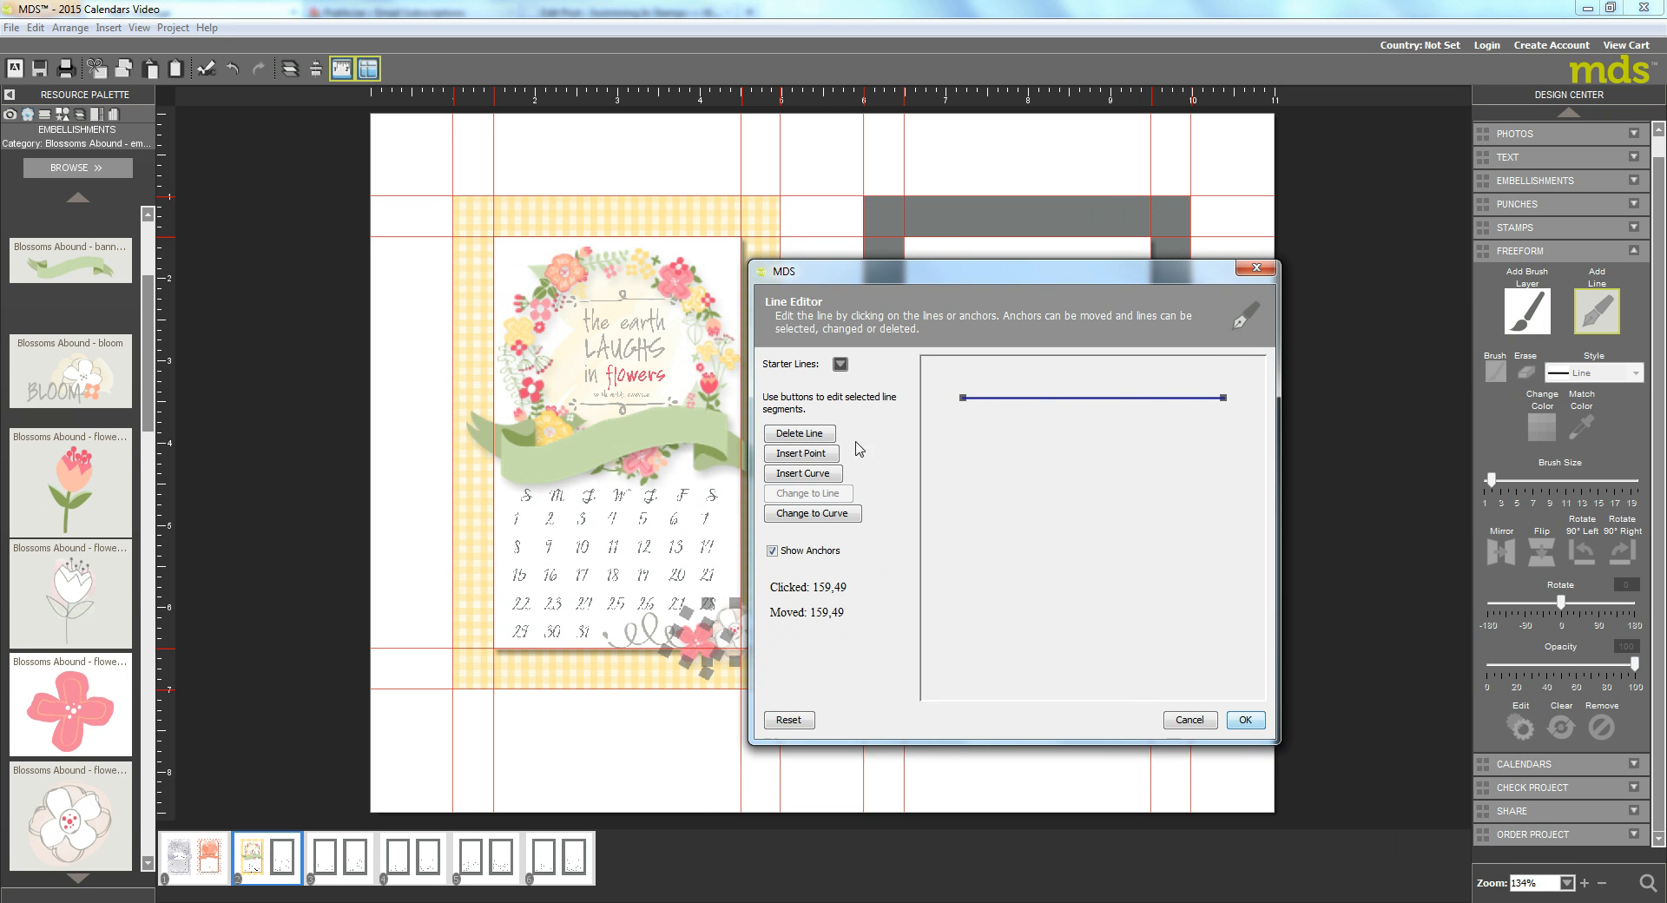
click(840, 363)
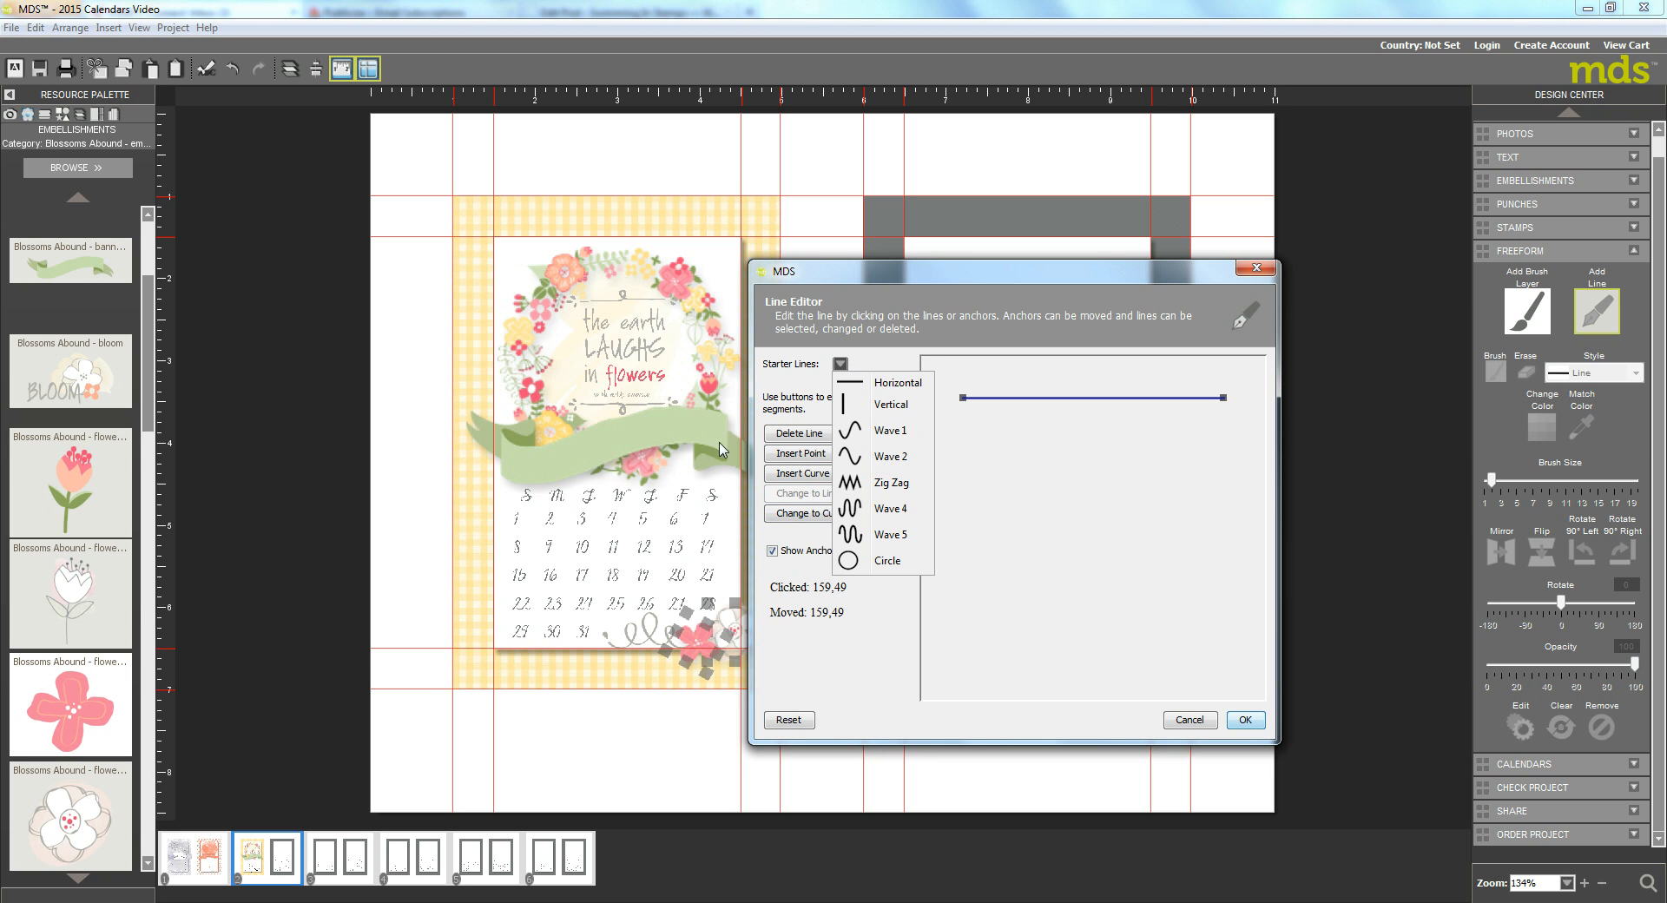
mouse_move(719, 432)
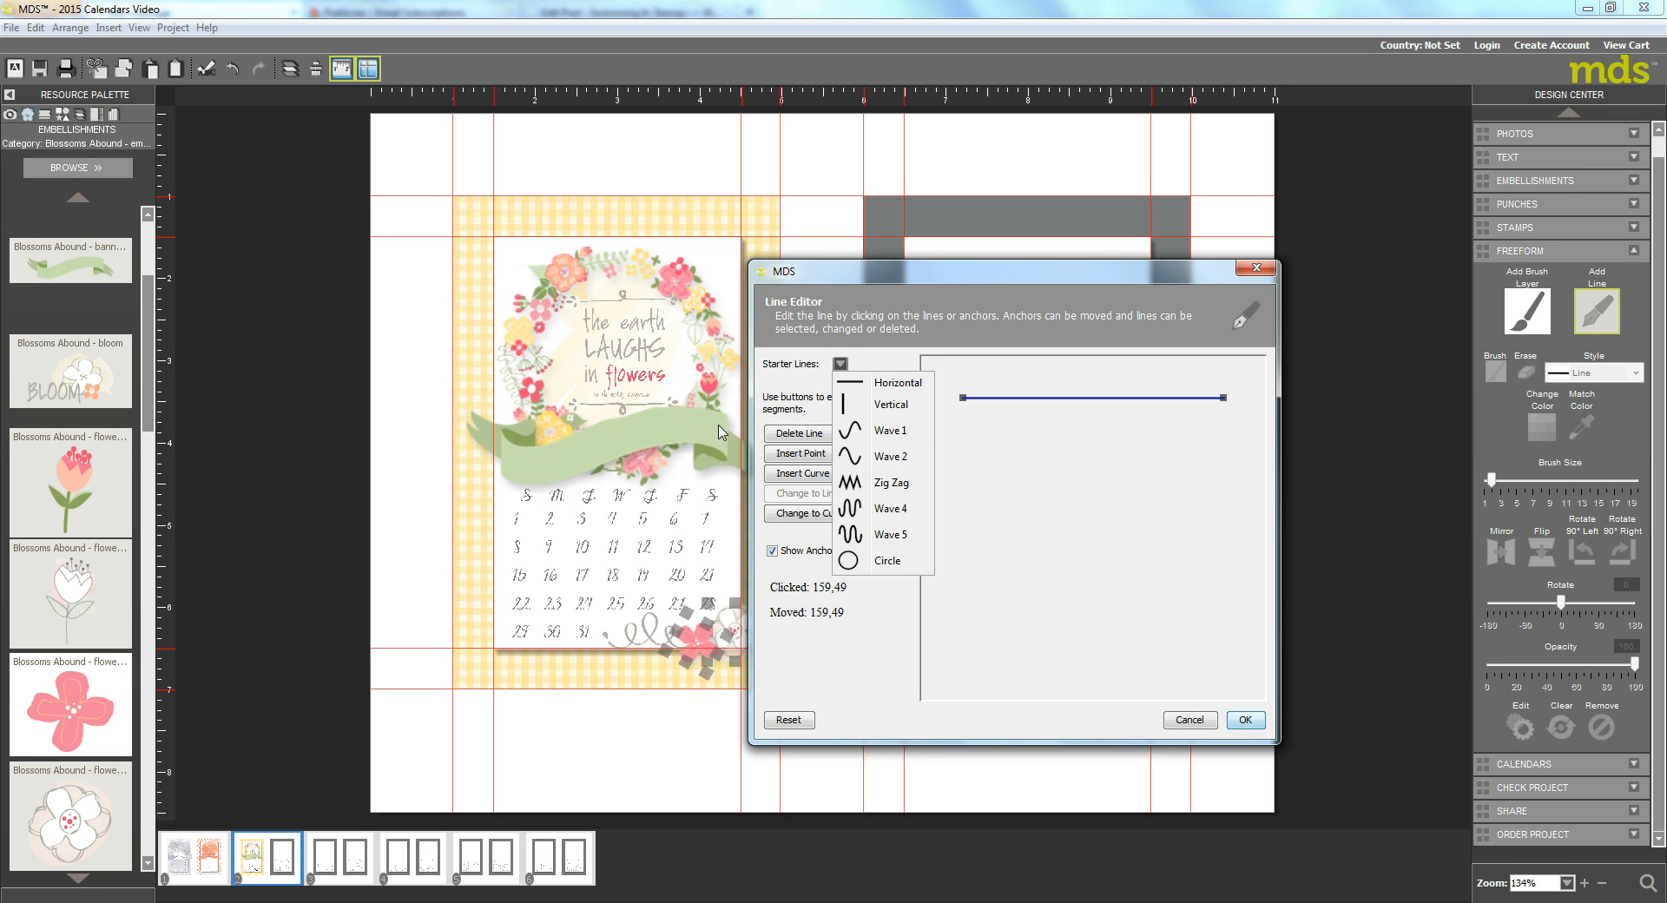
mouse_move(684, 422)
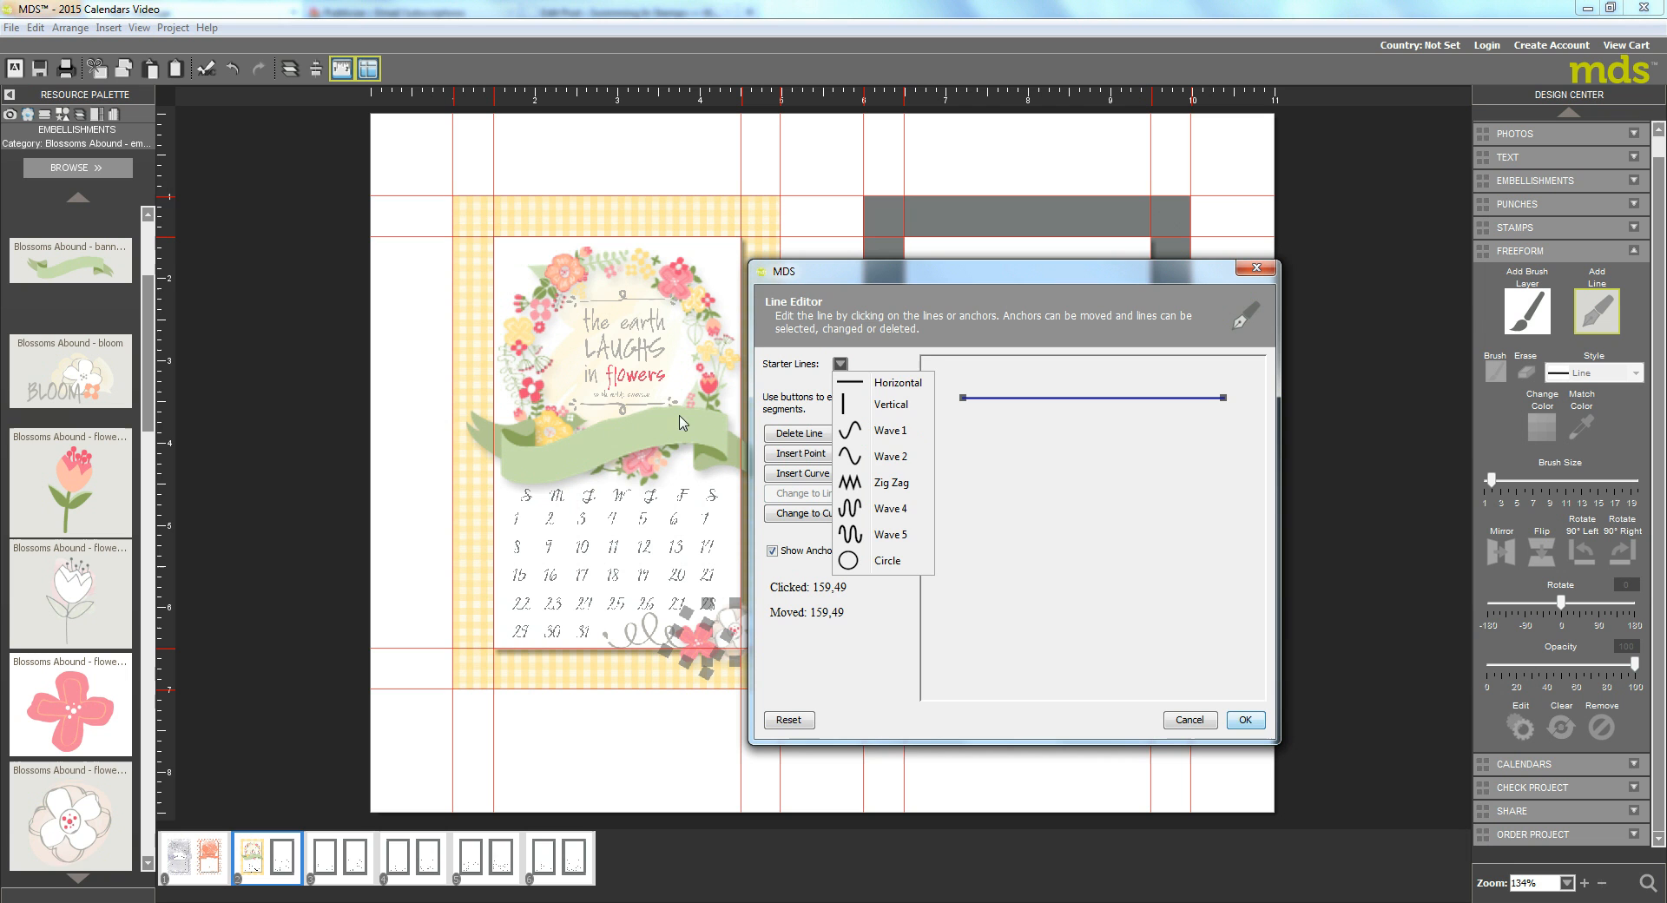
mouse_move(889, 431)
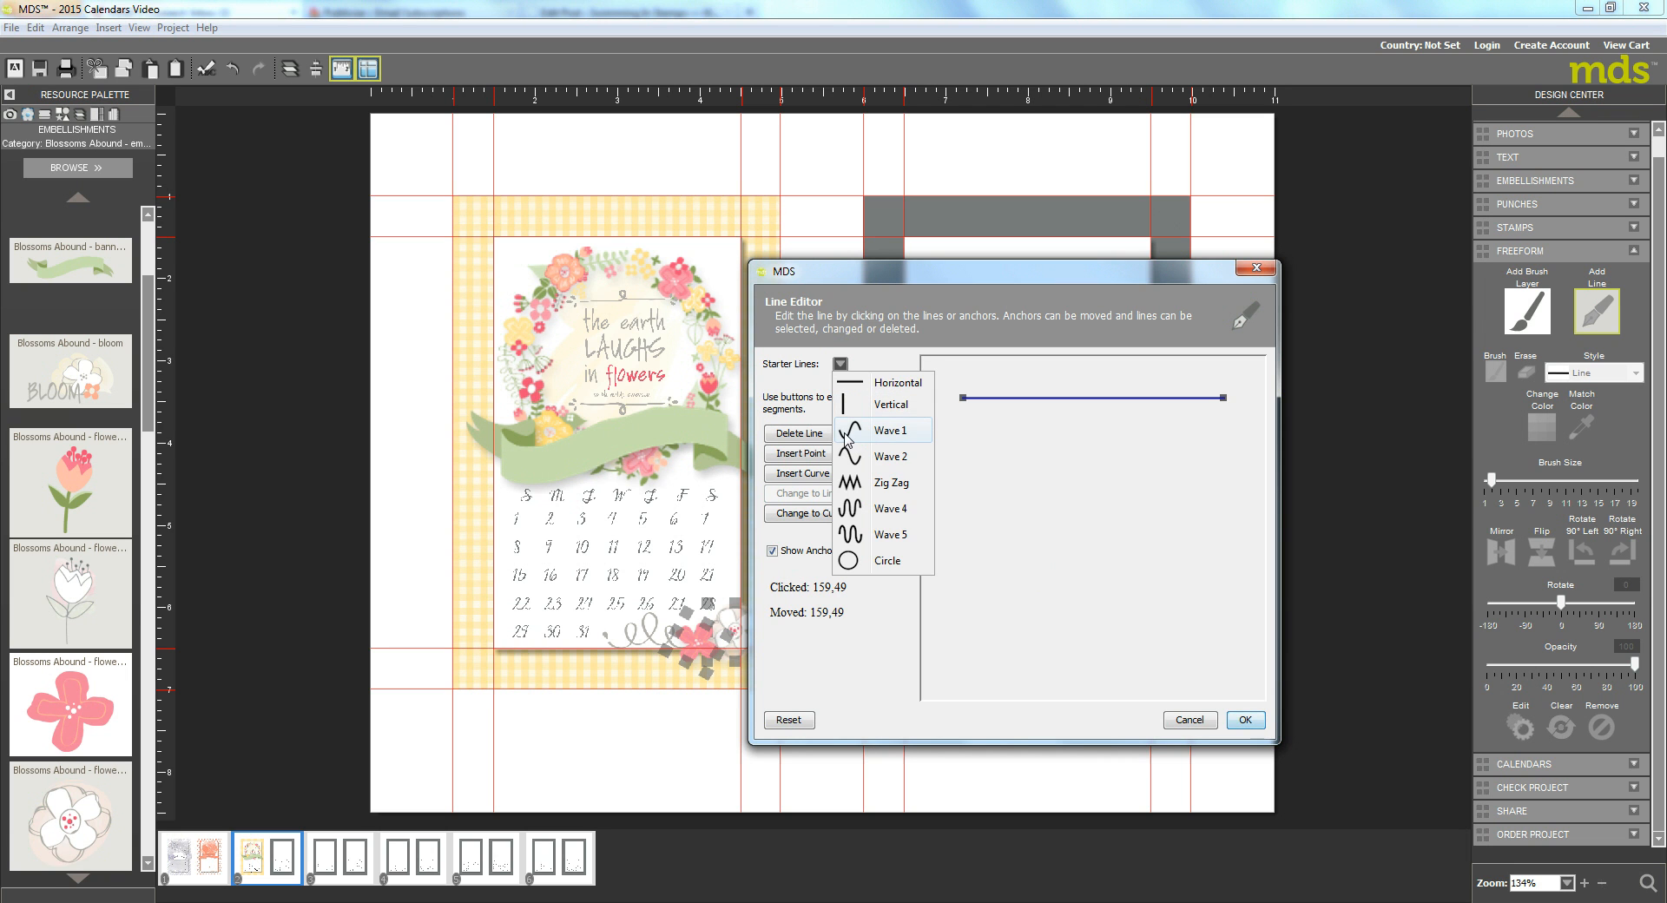
click(889, 429)
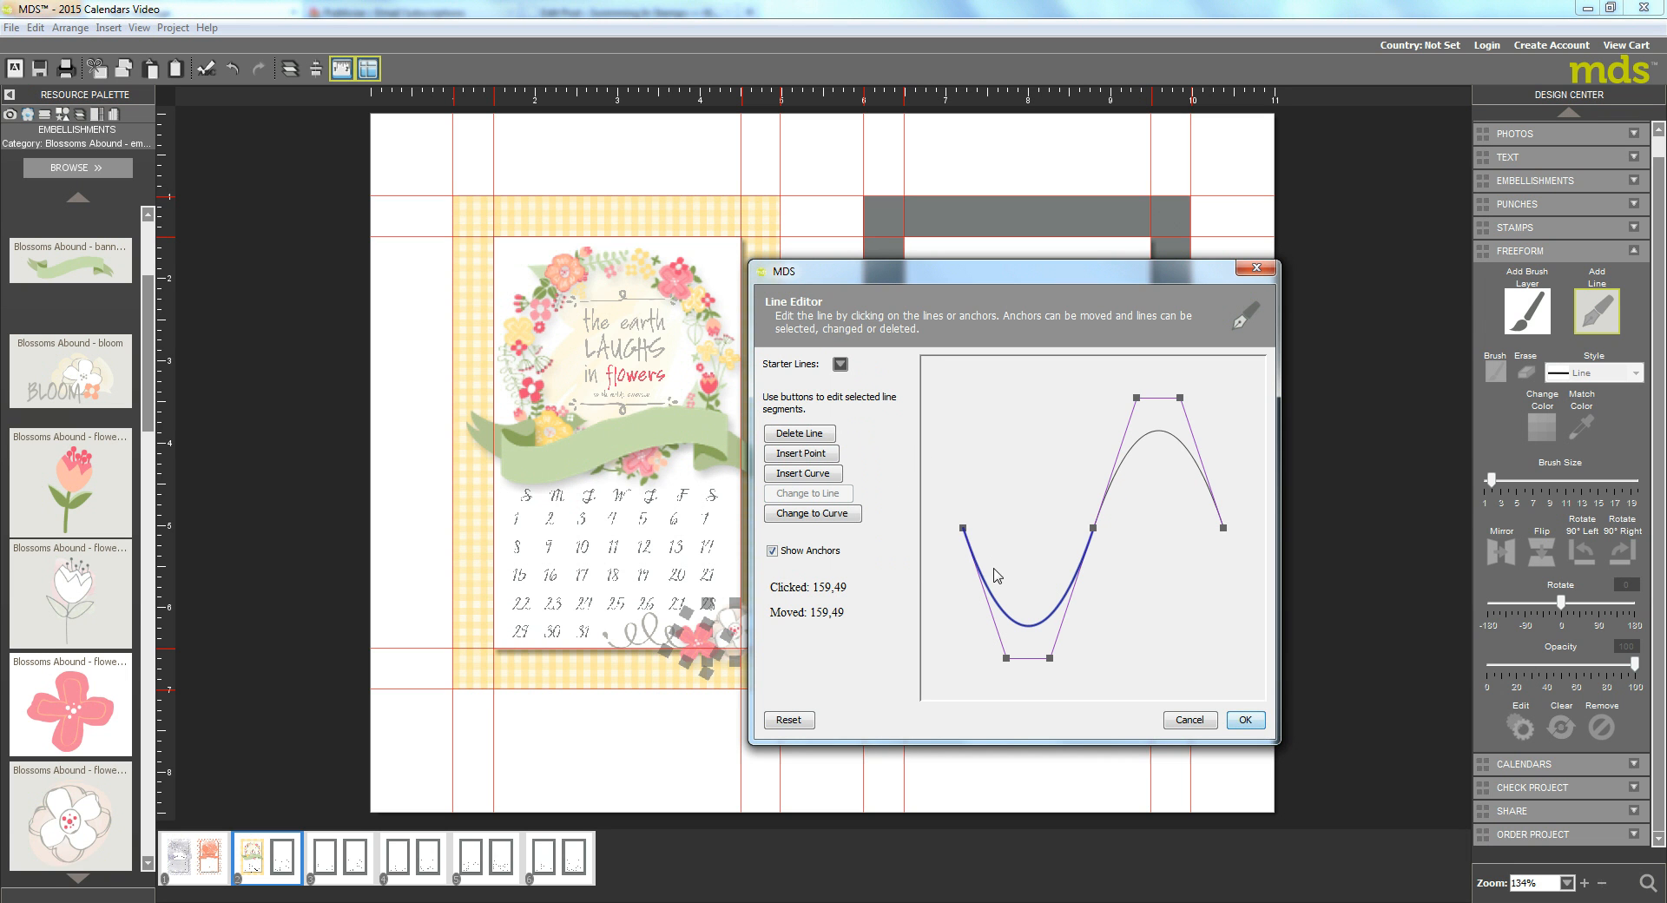
mouse_move(942, 526)
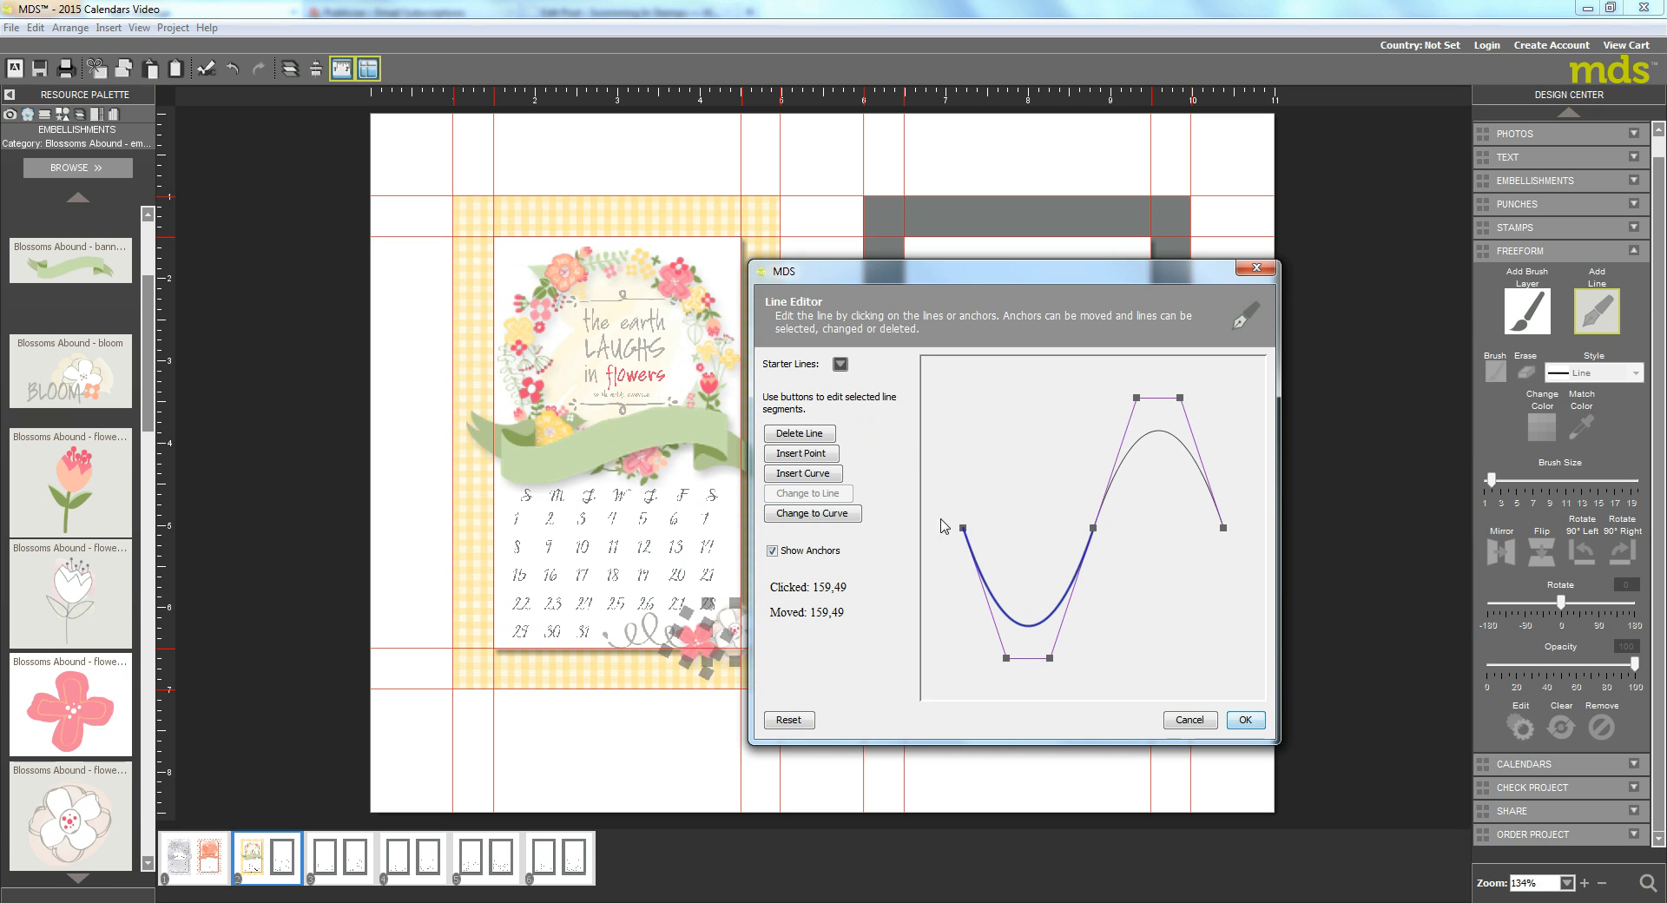
Step: Drag the wave's anchors to flatten its lower dip and lower its upper crest
drag(960, 527, 941, 536)
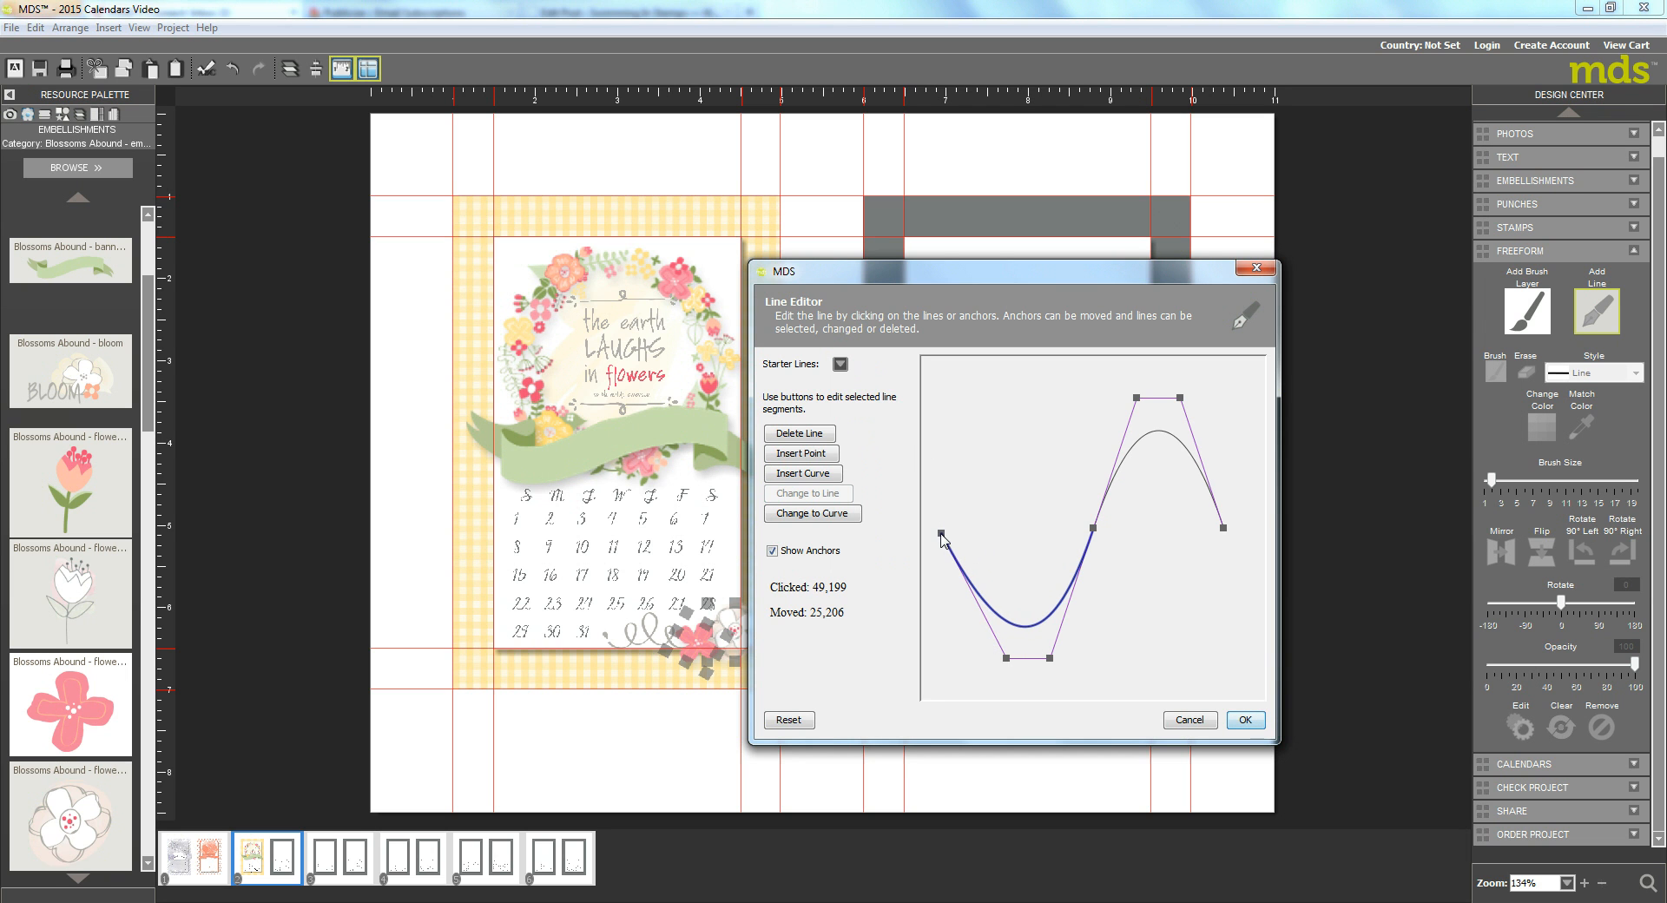
drag(940, 535, 1007, 661)
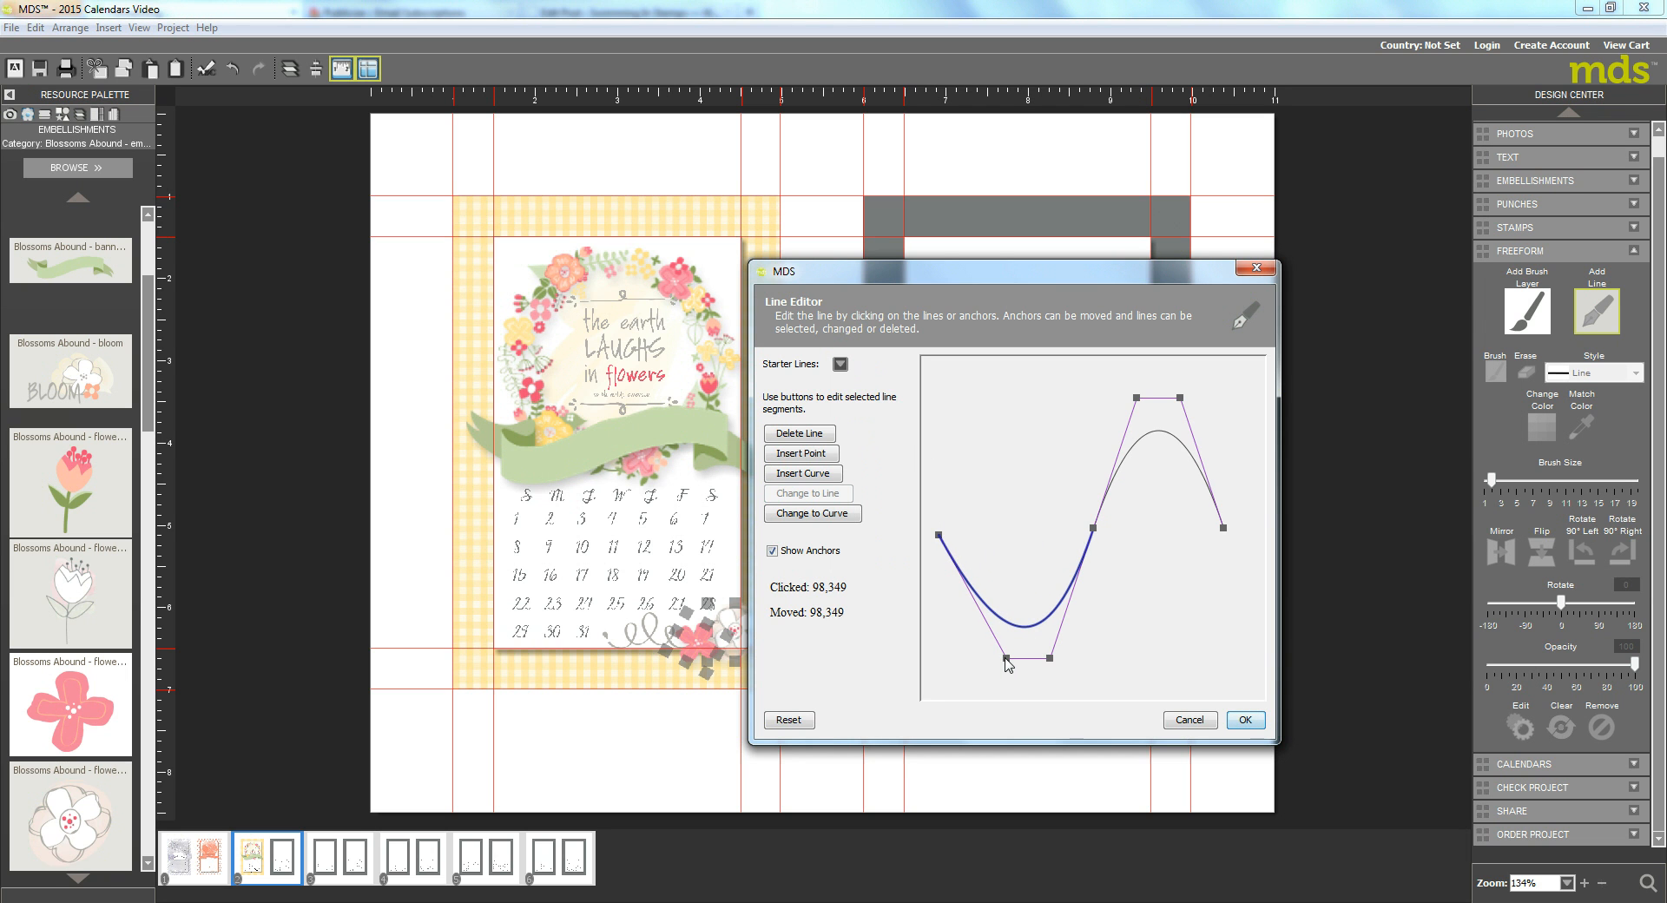
drag(1007, 663, 988, 581)
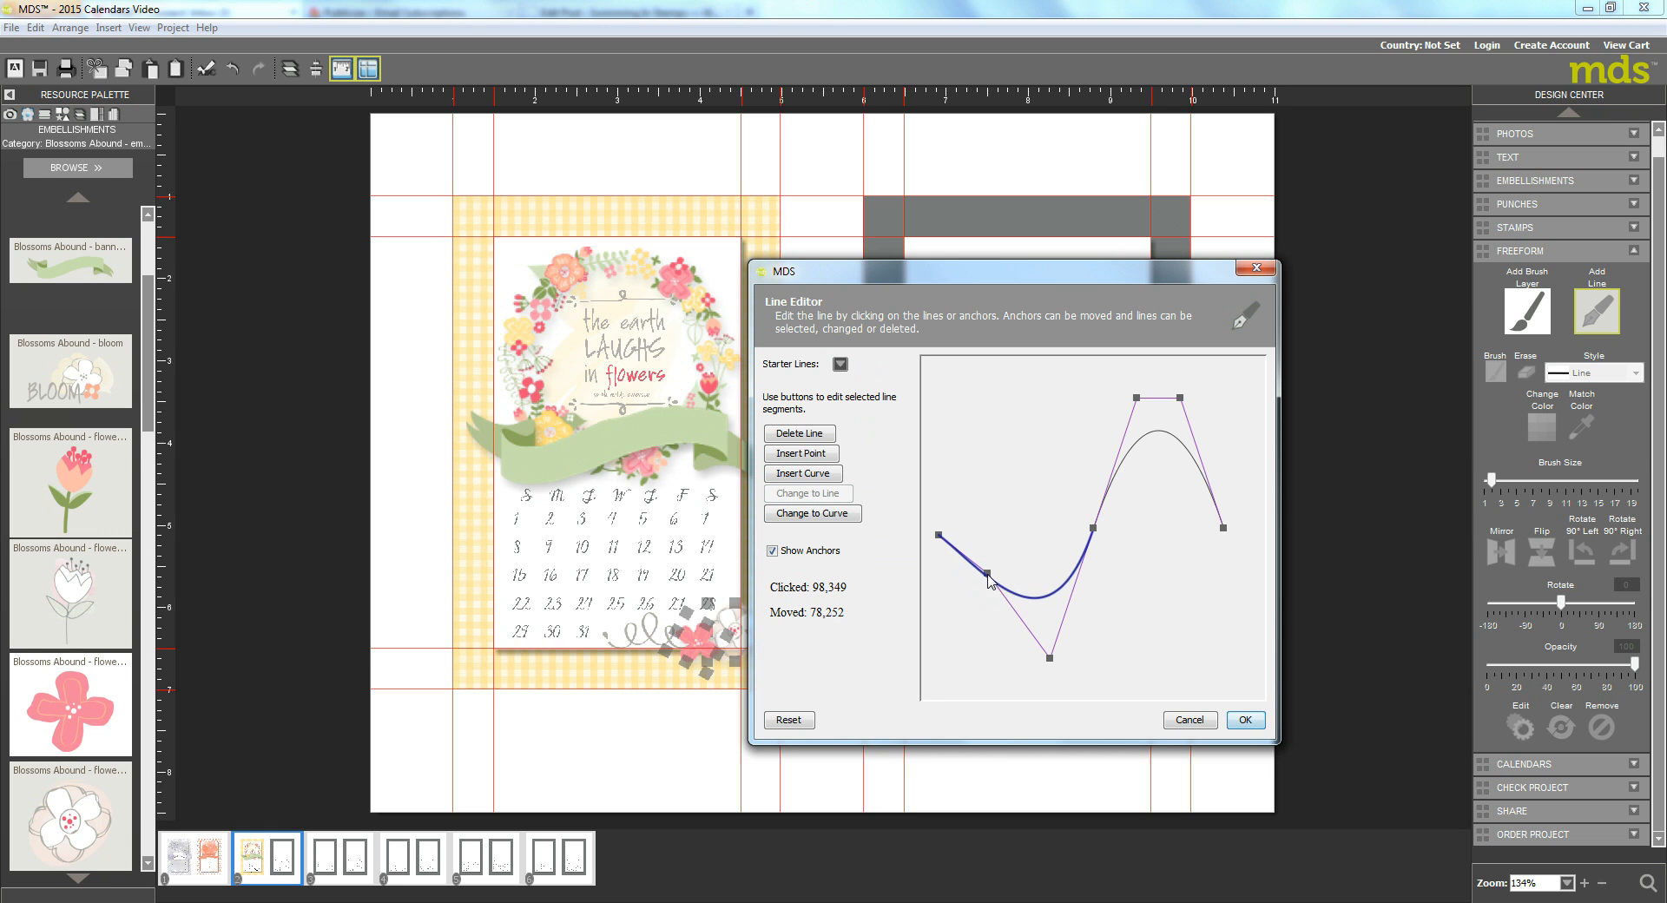
drag(1047, 658, 1047, 566)
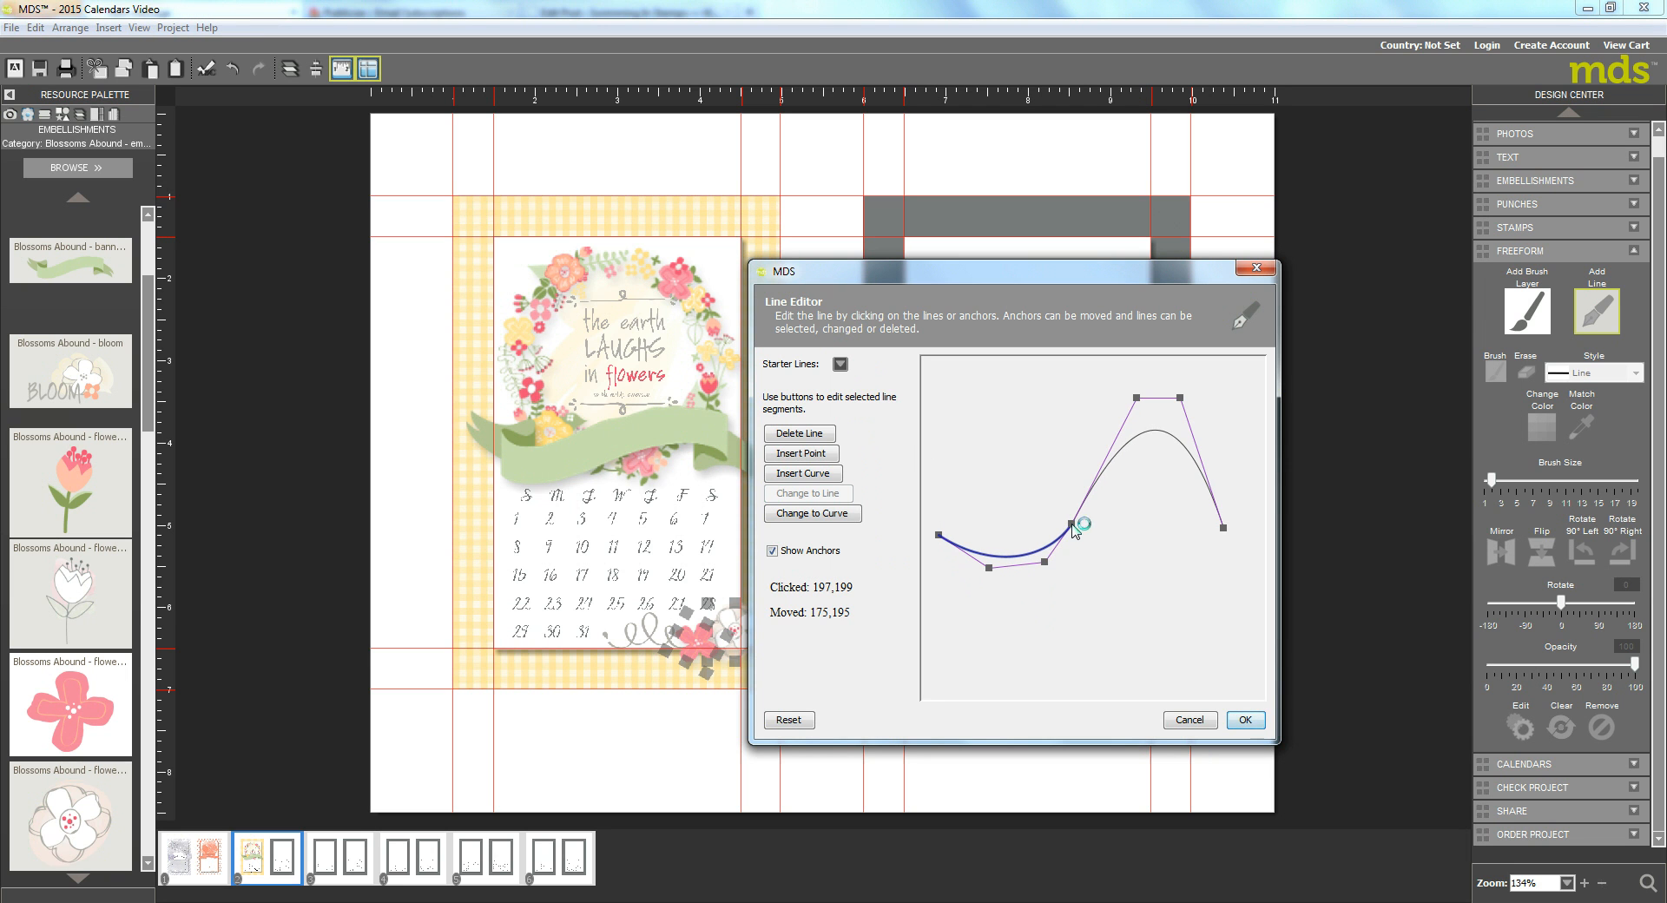
drag(1077, 531, 1122, 447)
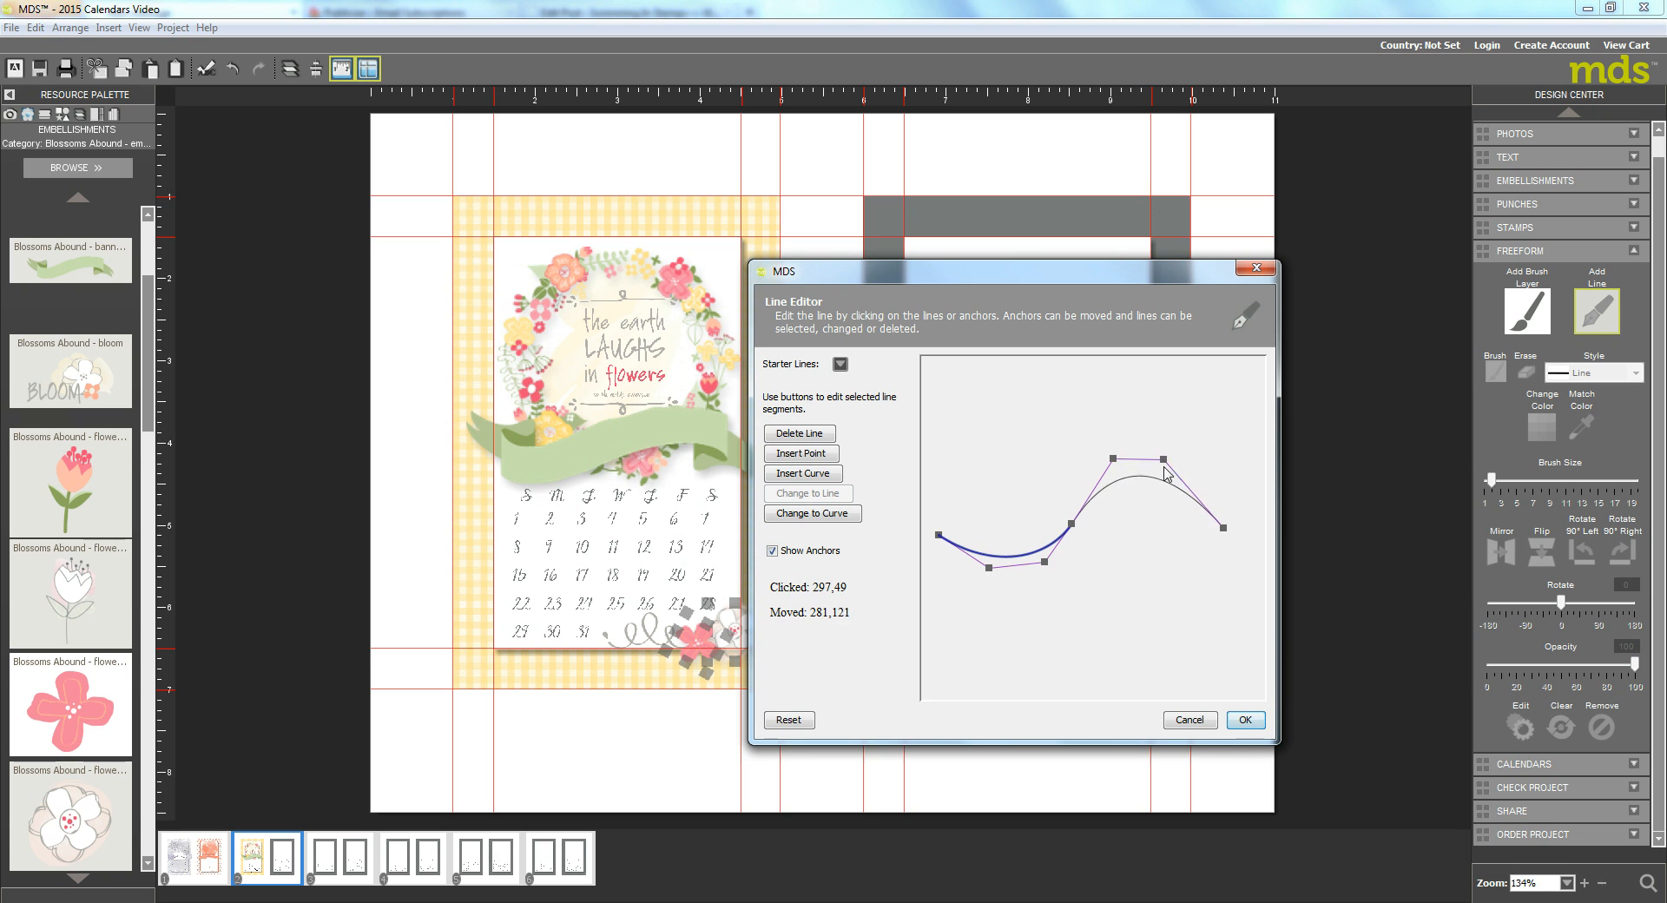
drag(1224, 526, 1226, 533)
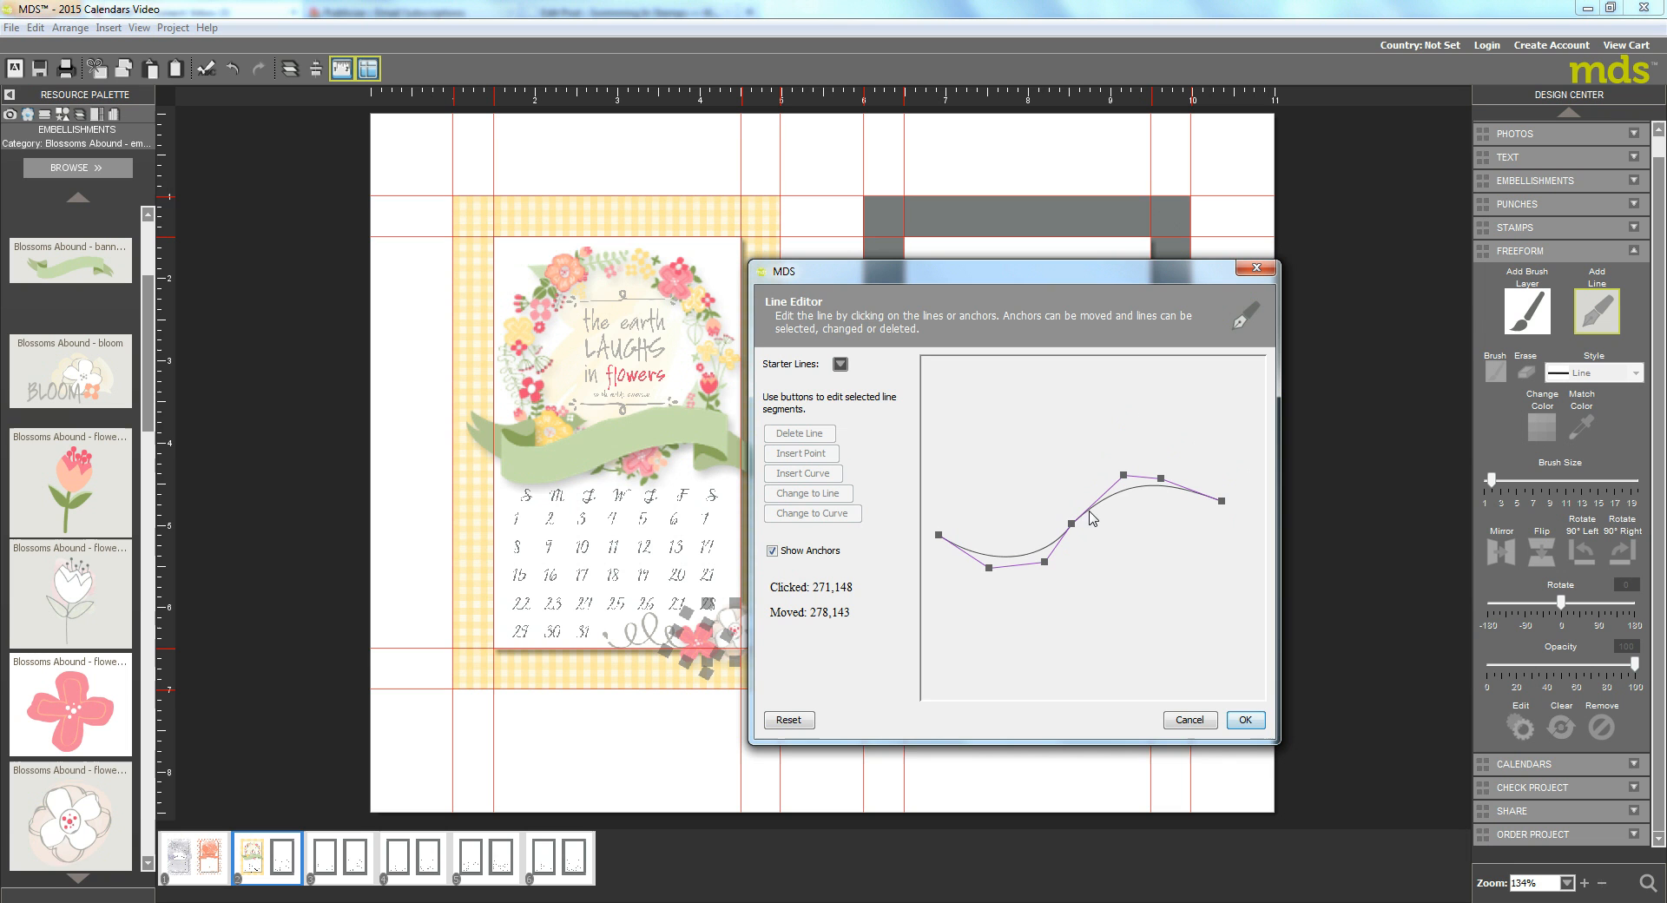
mouse_move(941, 545)
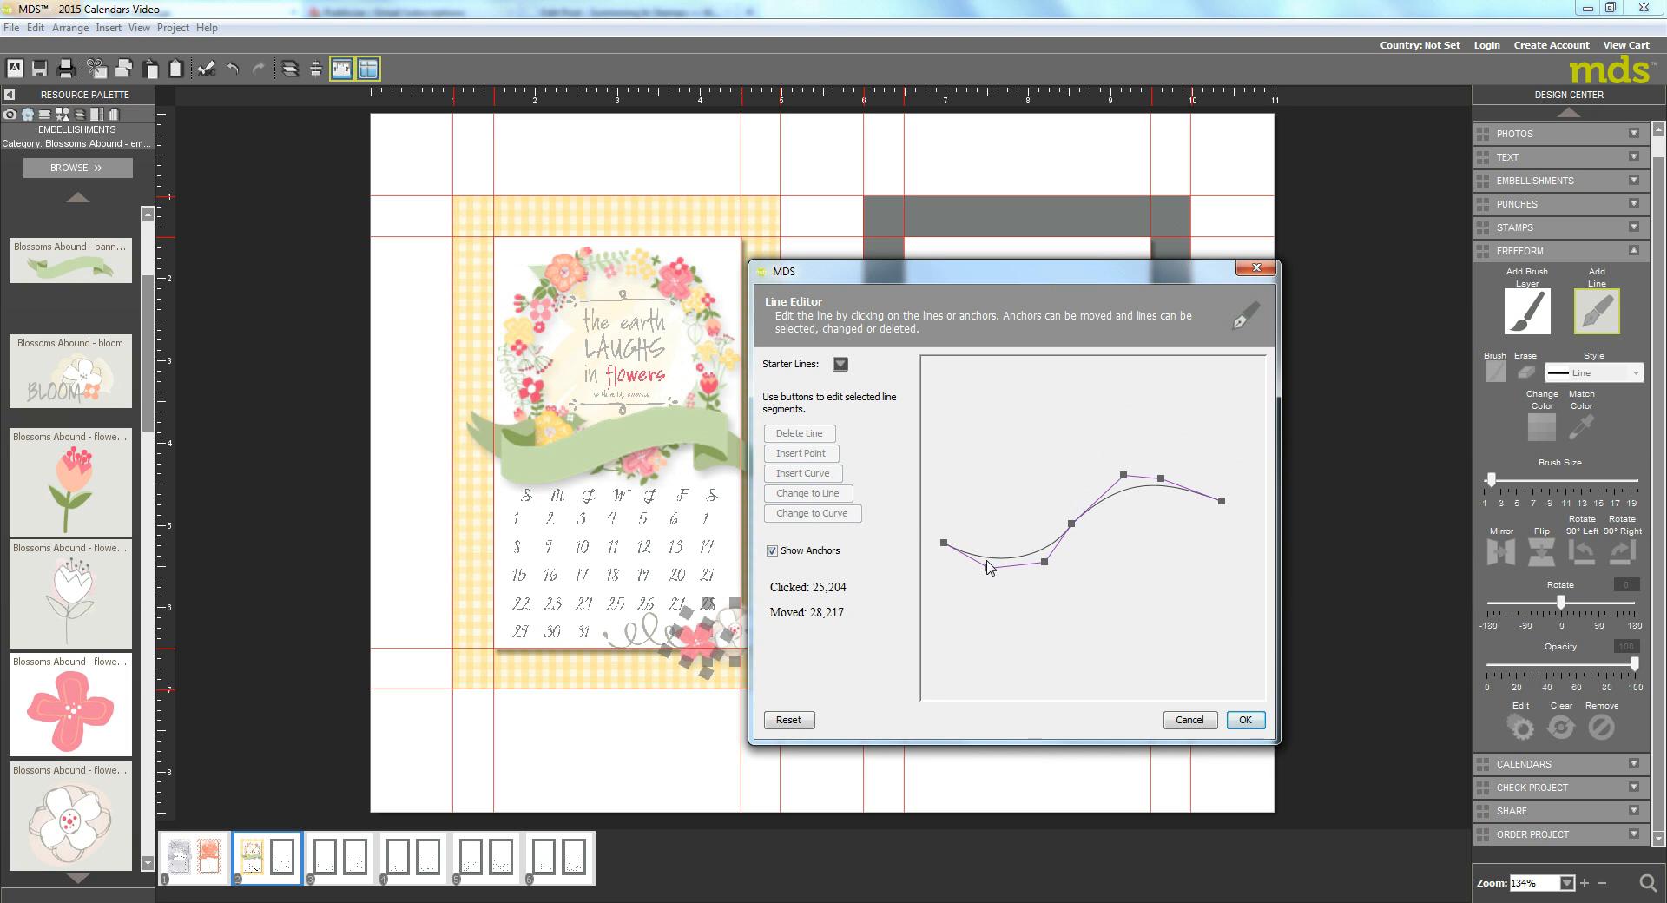
mouse_move(1071, 538)
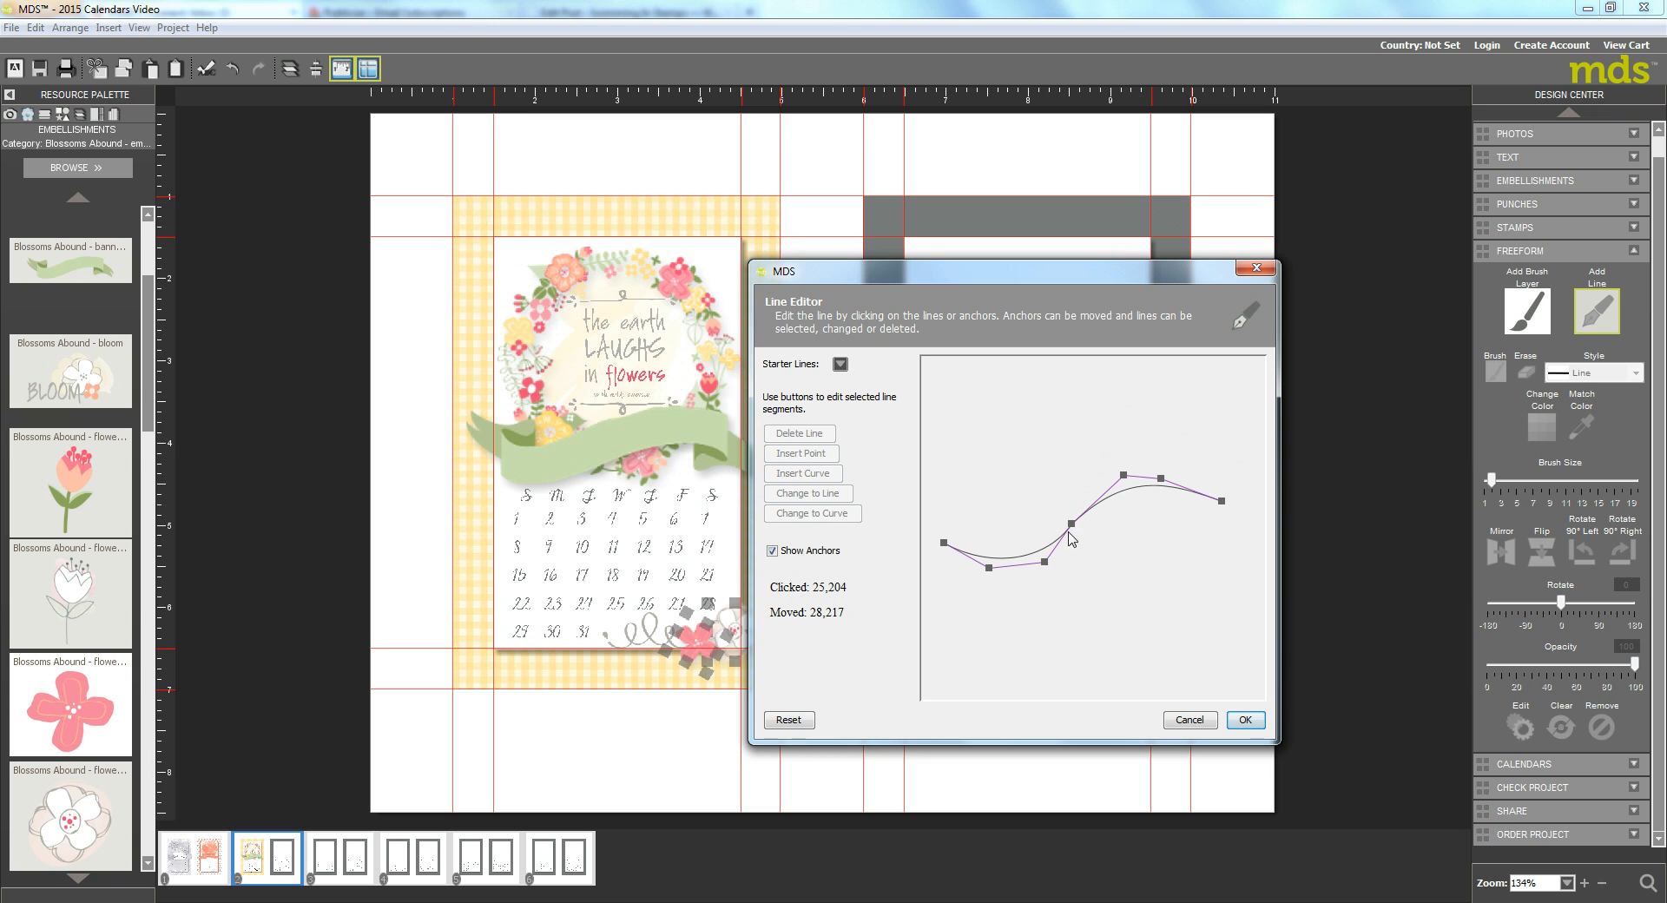
mouse_move(629, 459)
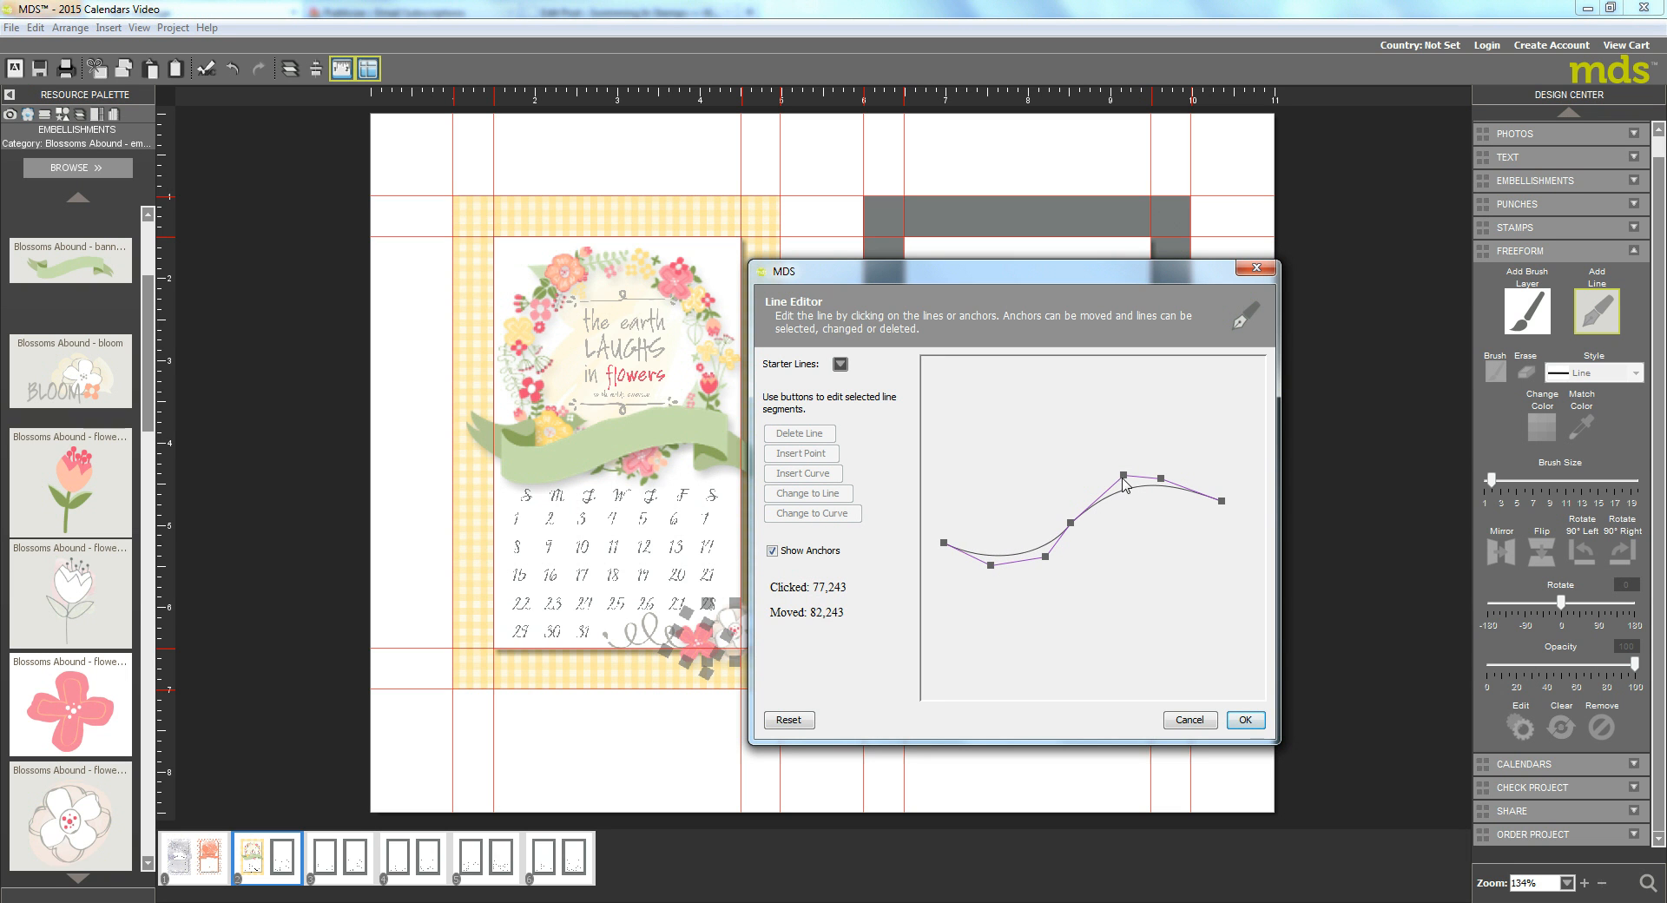
Step: Reshape the wave's peak and end point, then apply the line across the green banner
drag(1121, 475, 1113, 492)
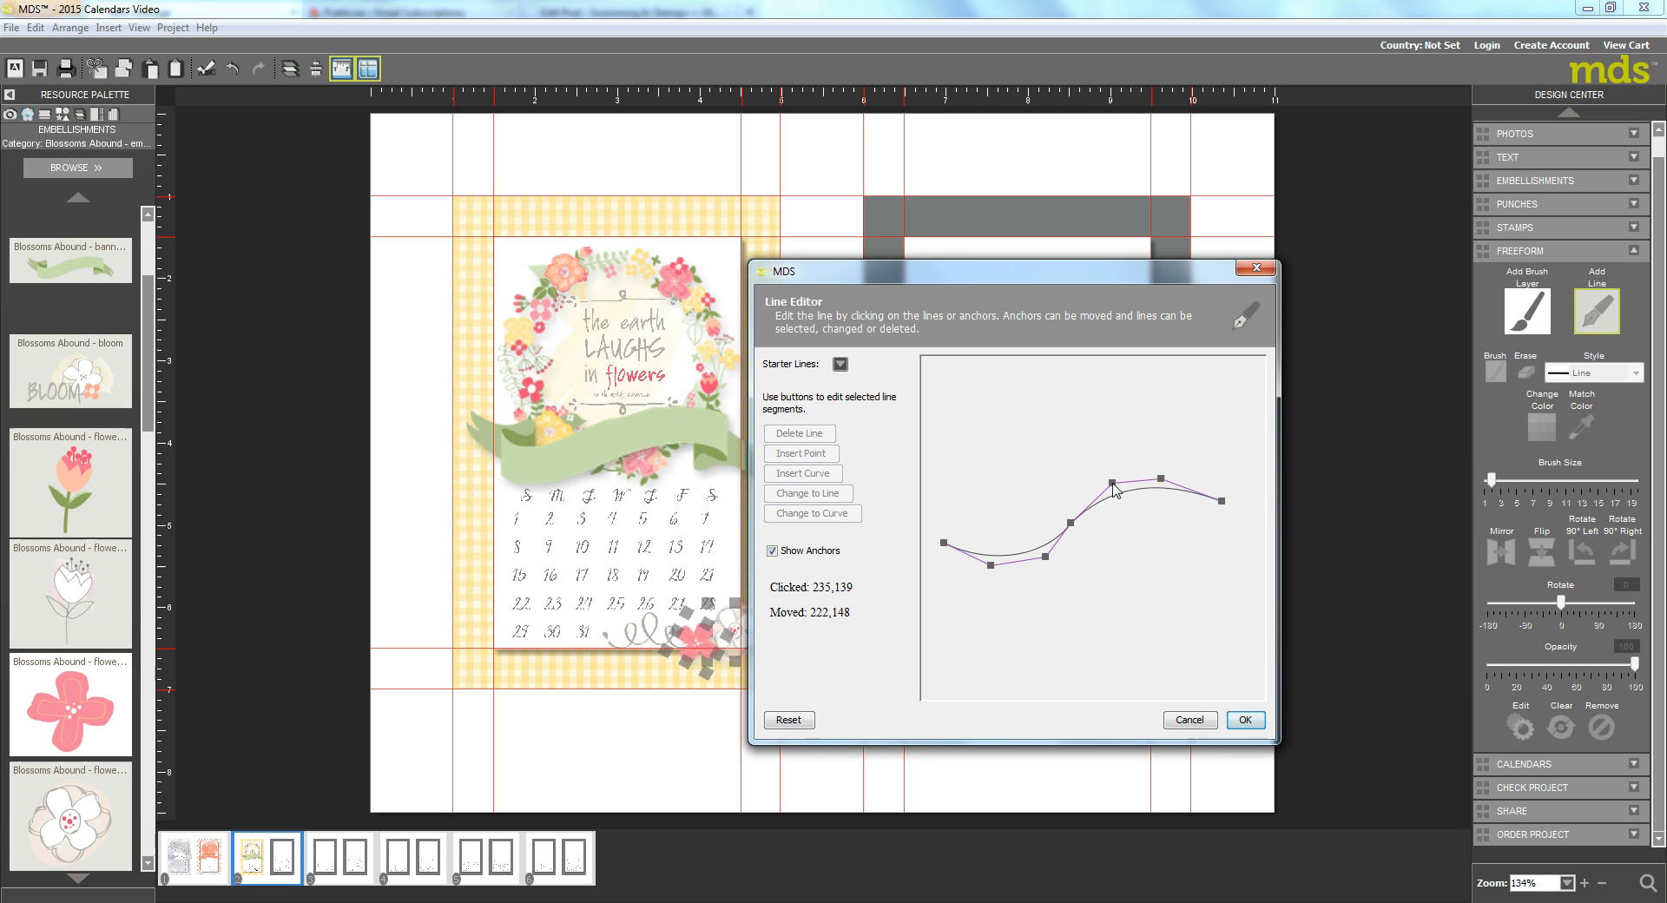
drag(1113, 479, 1153, 488)
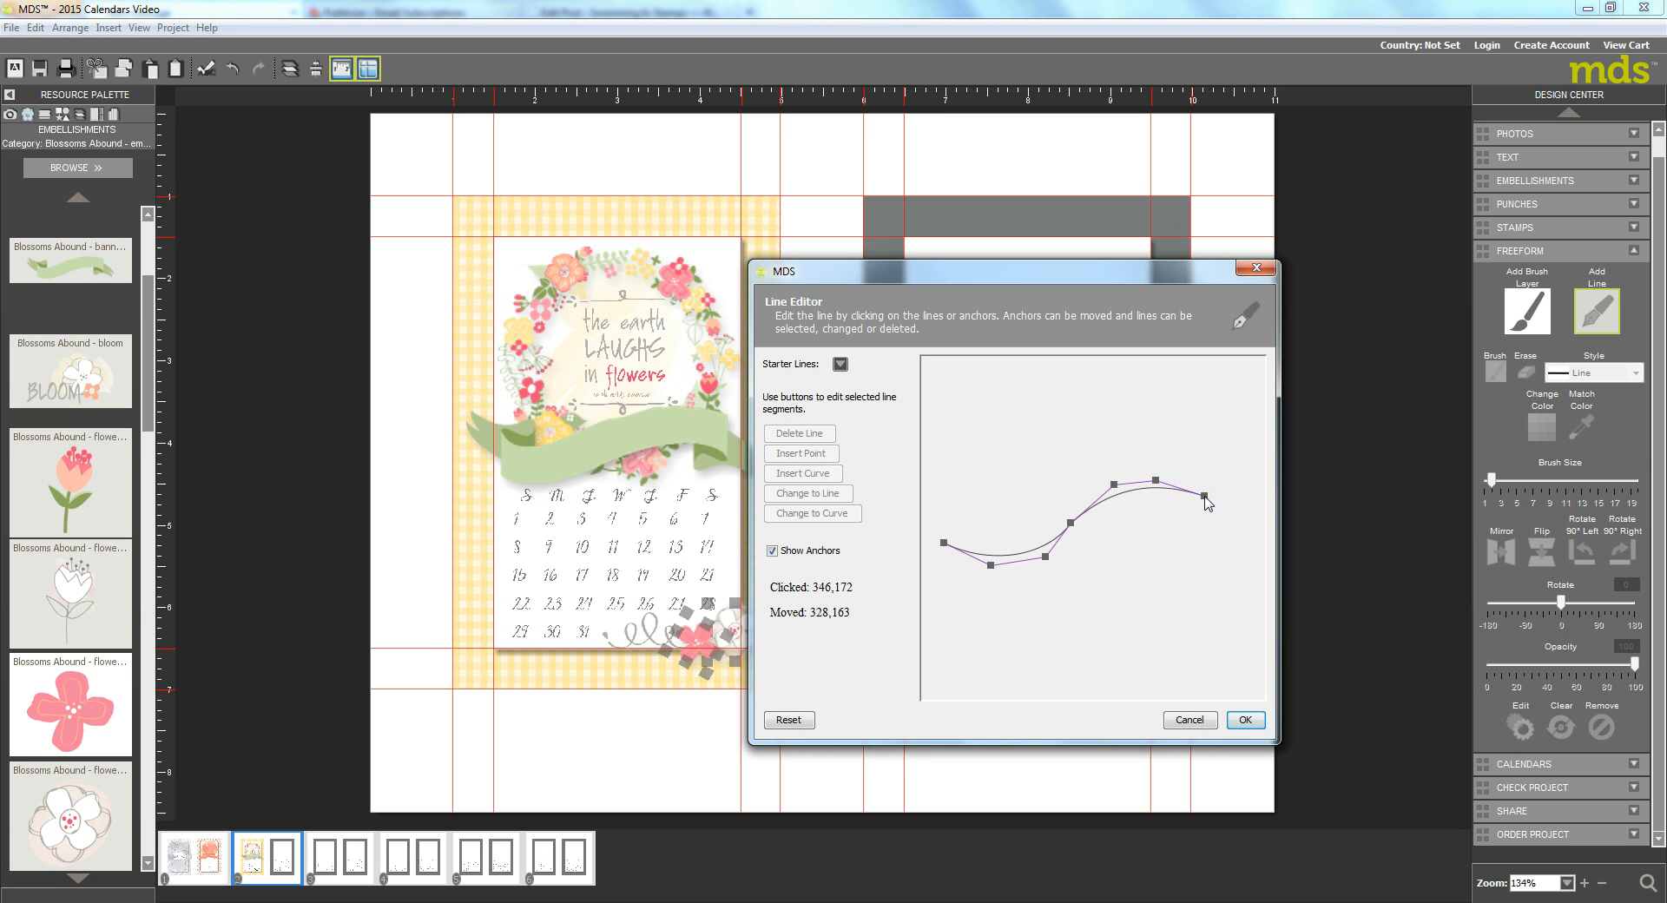
drag(1206, 502, 1073, 531)
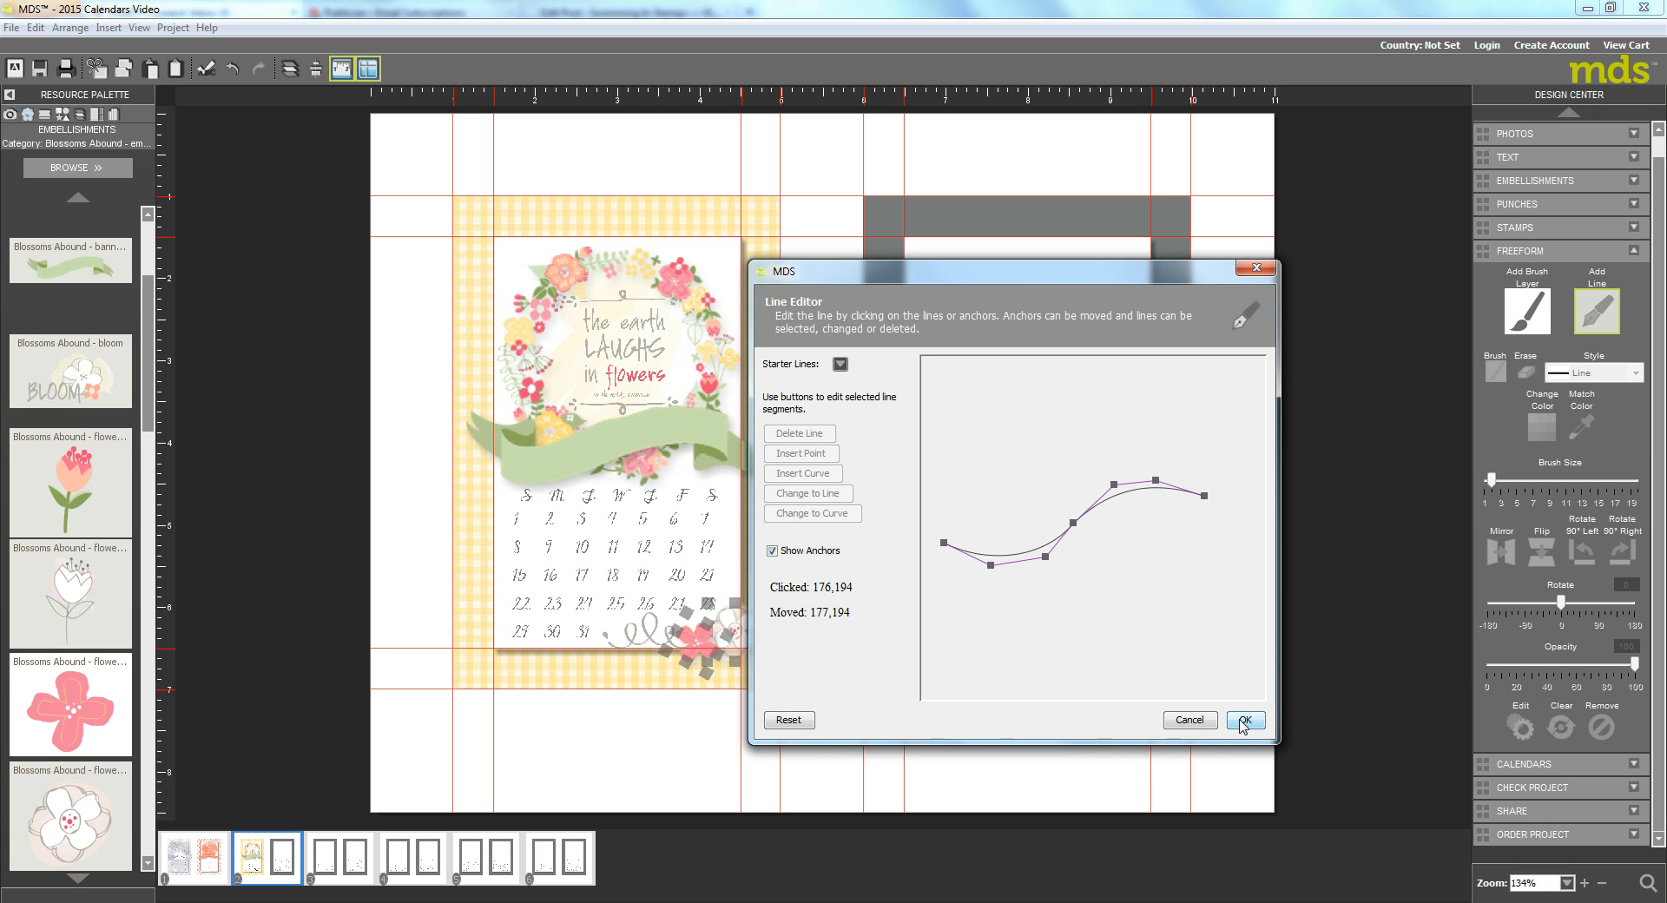
click(1243, 720)
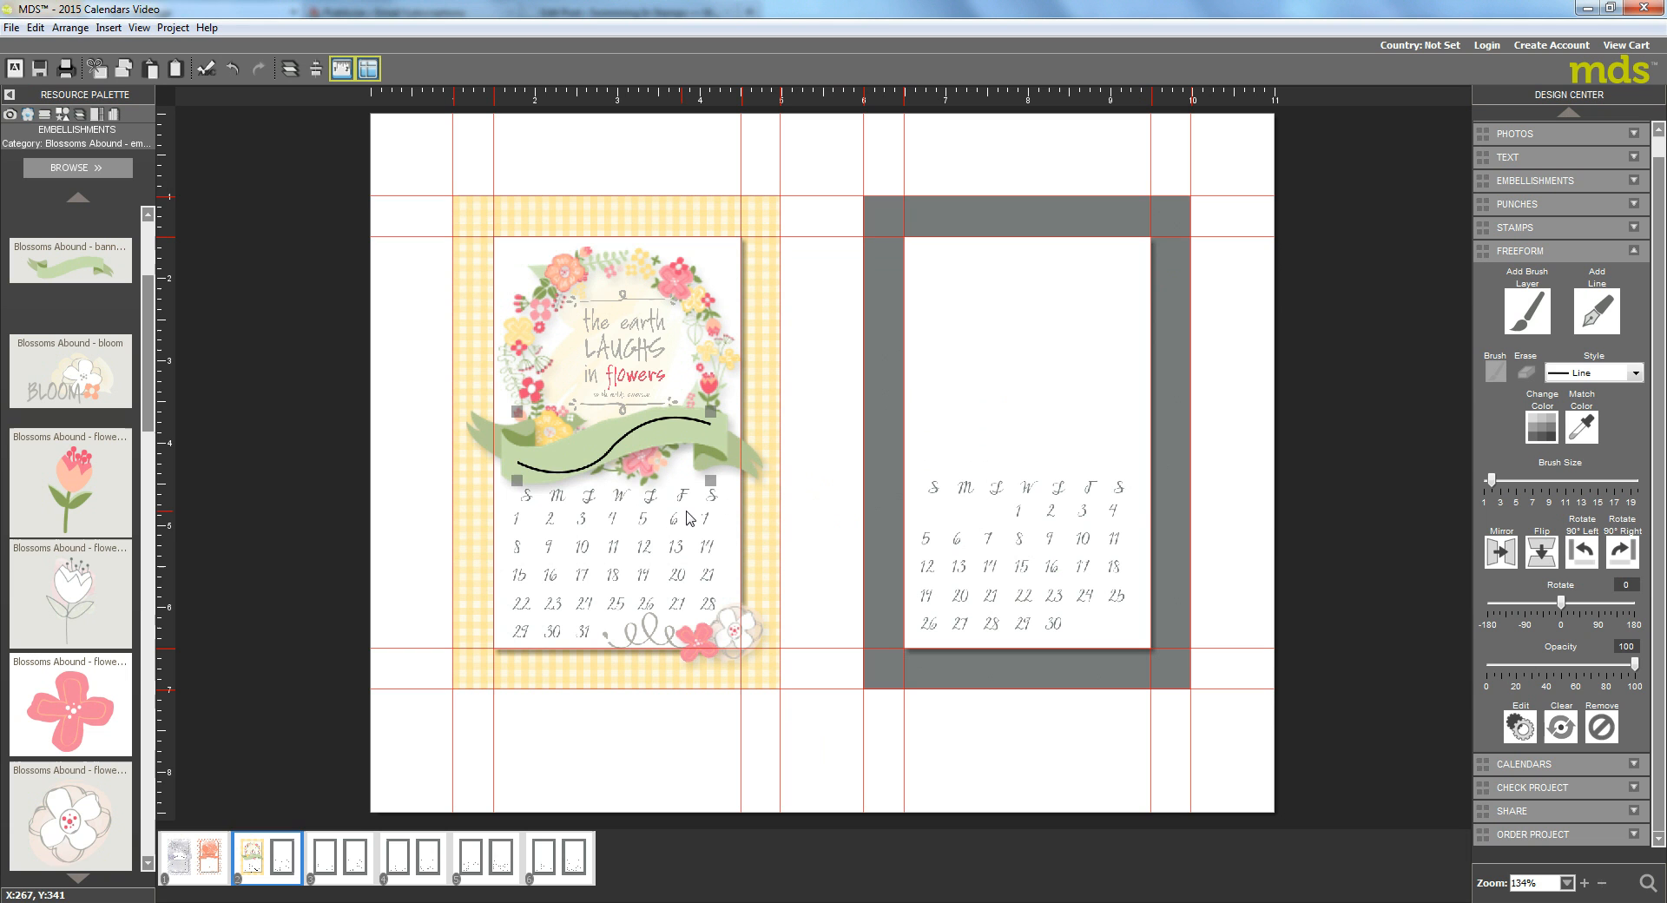
mouse_move(521, 462)
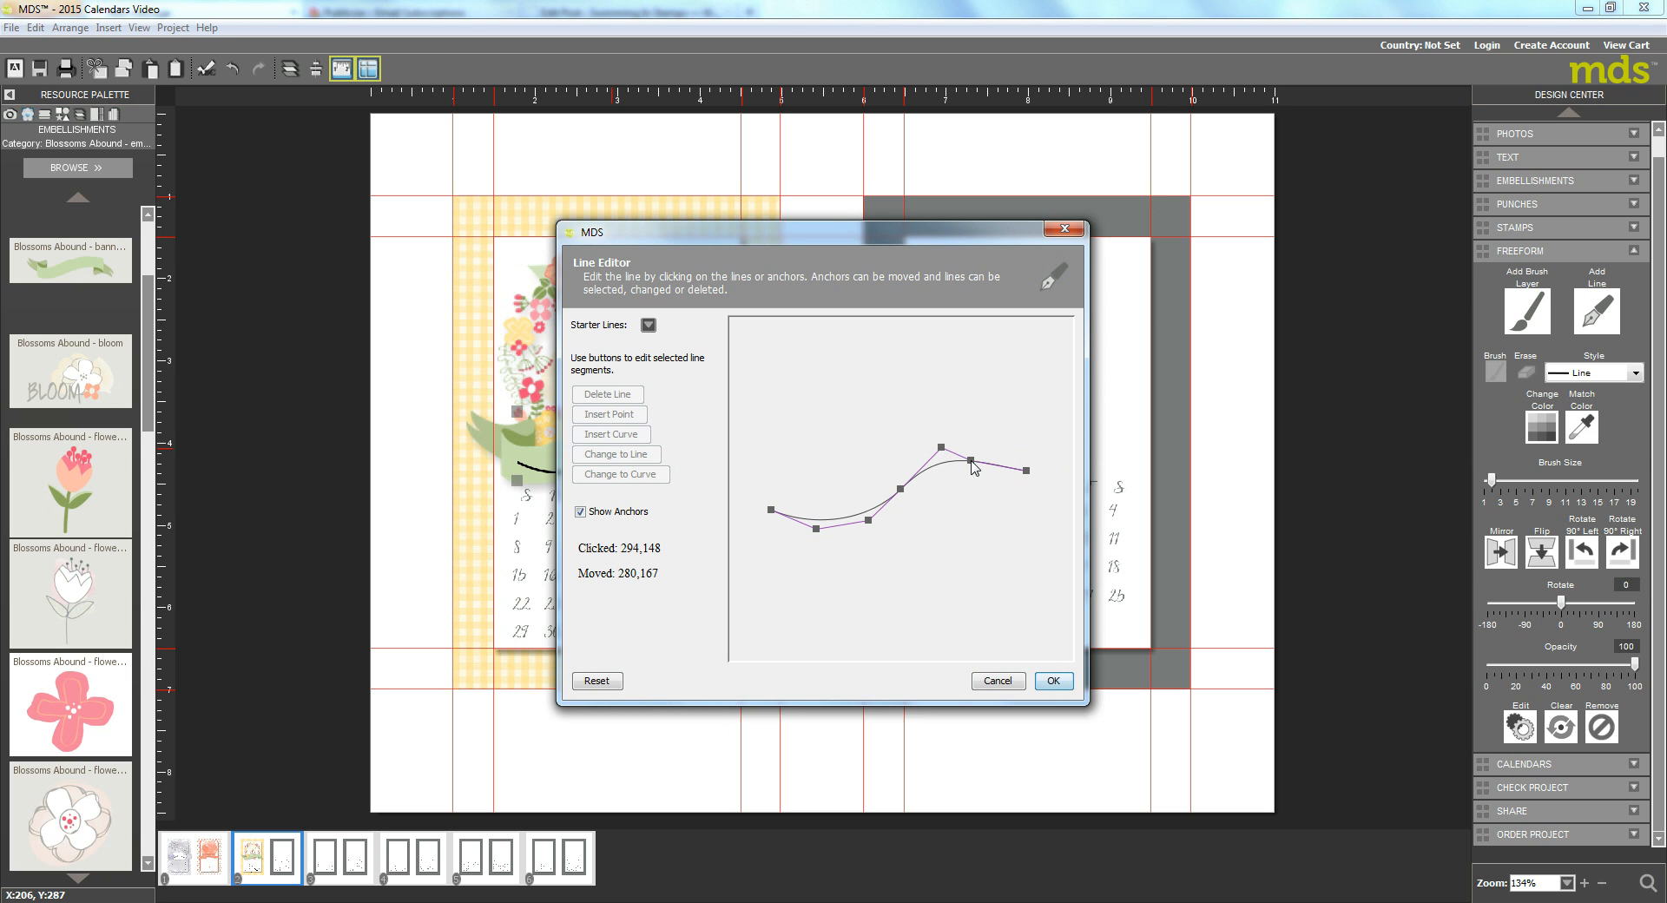
Step: Drag the upper curve anchor into a gentler wave and apply the reshaped line
drag(970, 467, 903, 497)
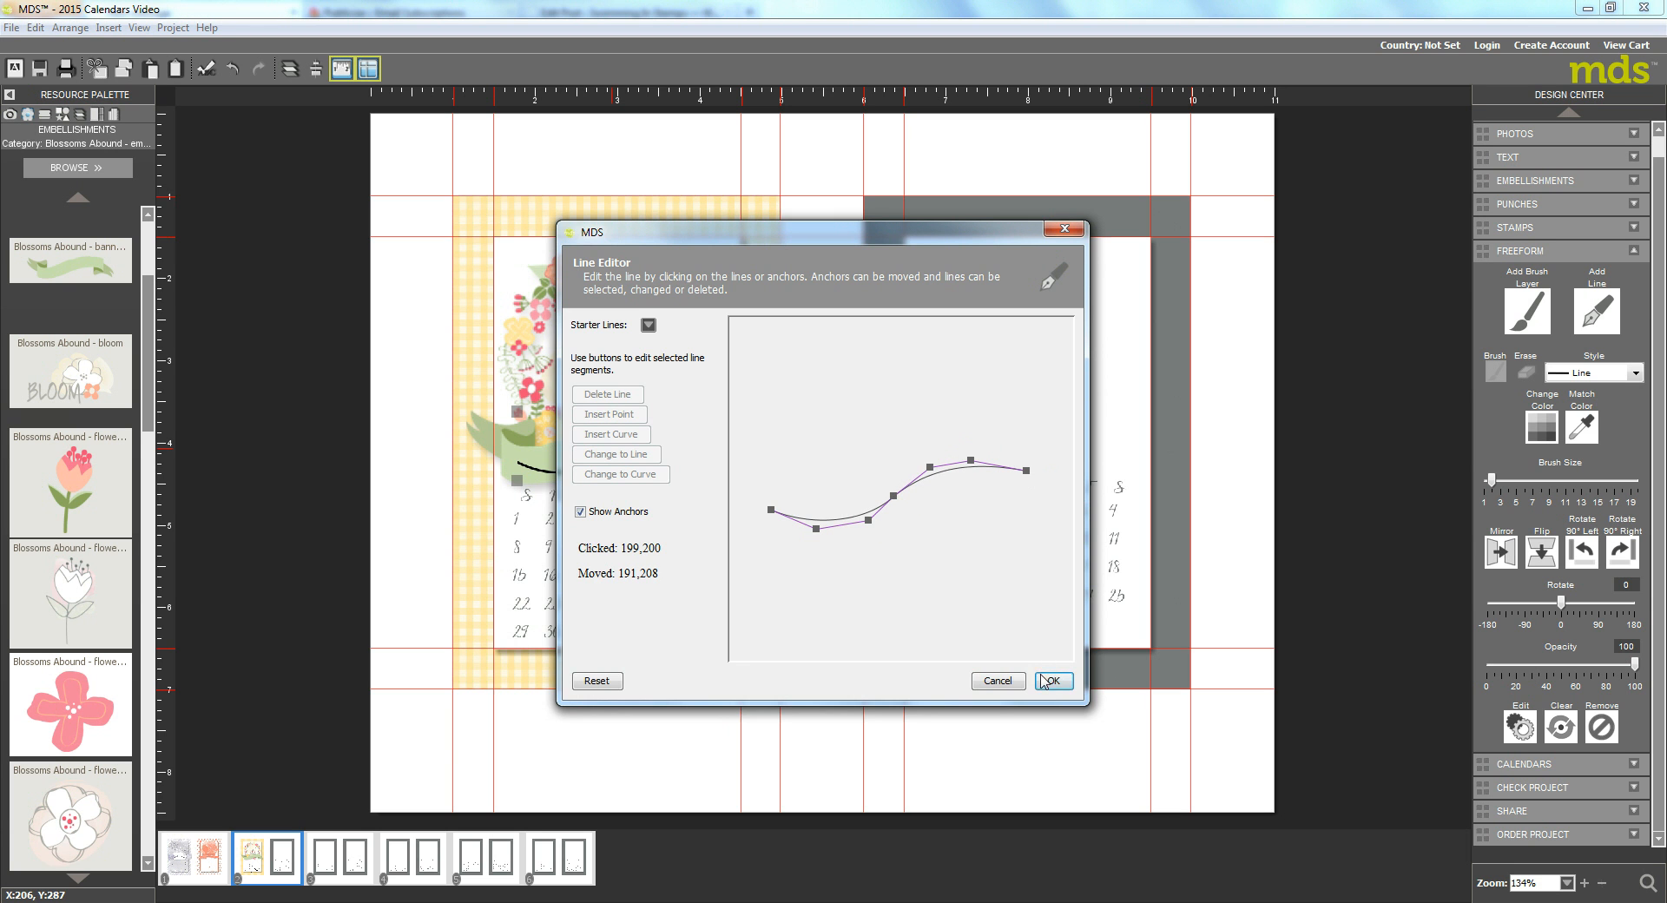
click(1052, 681)
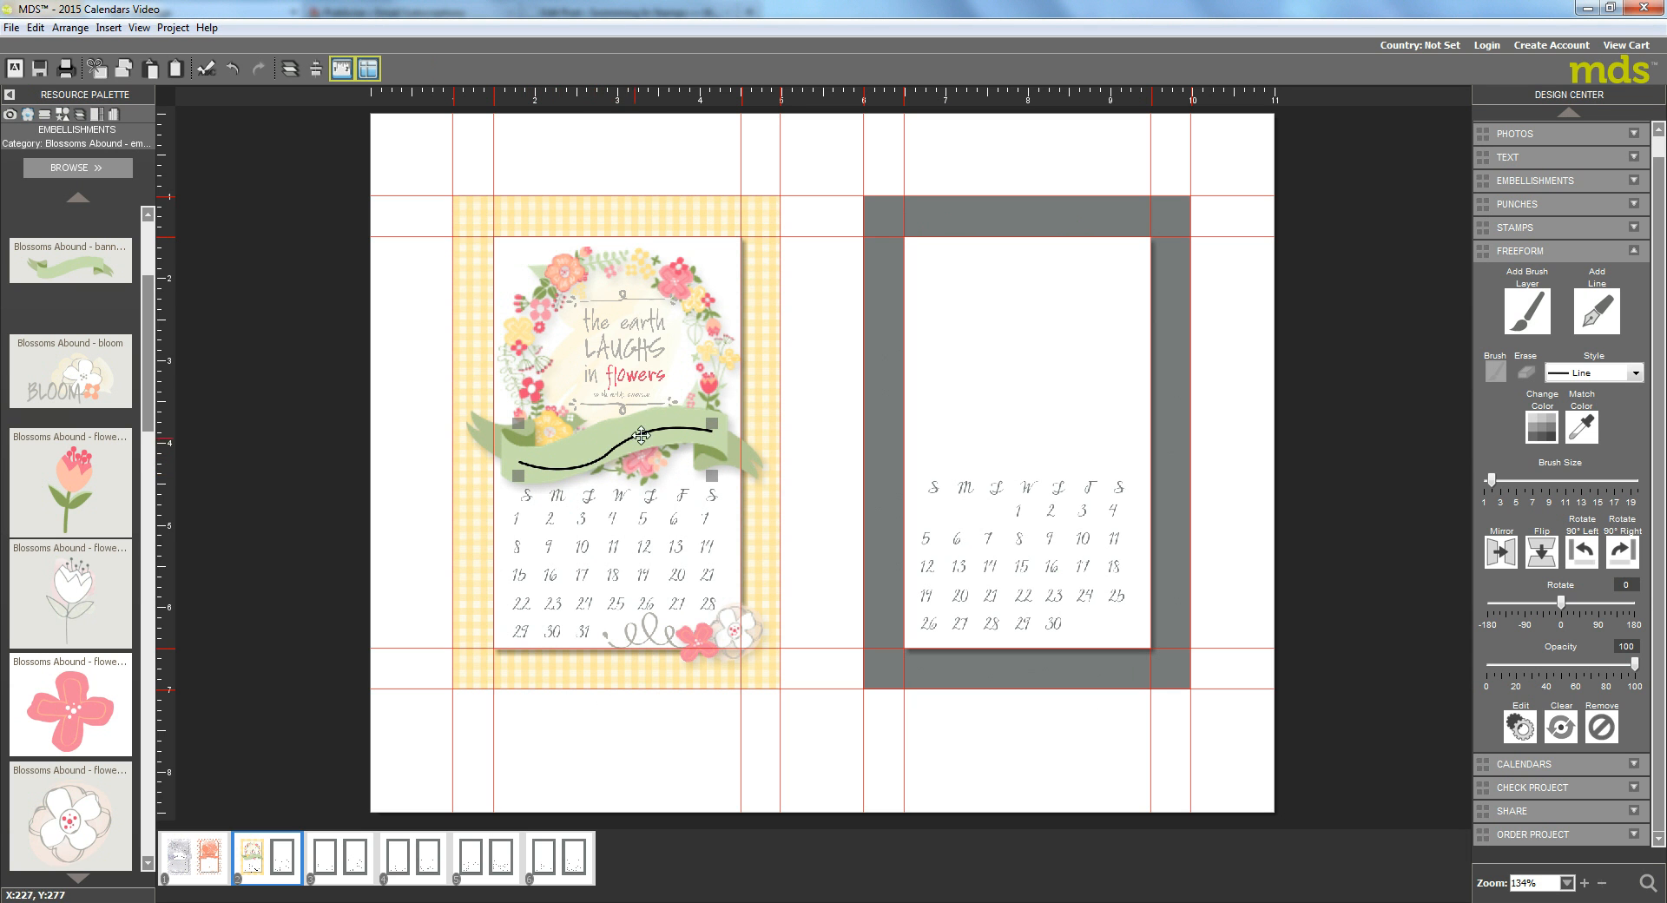
Step: Reopen the banner line, lift its middle anchors into a smoother S-curve, and apply it
double_click(637, 434)
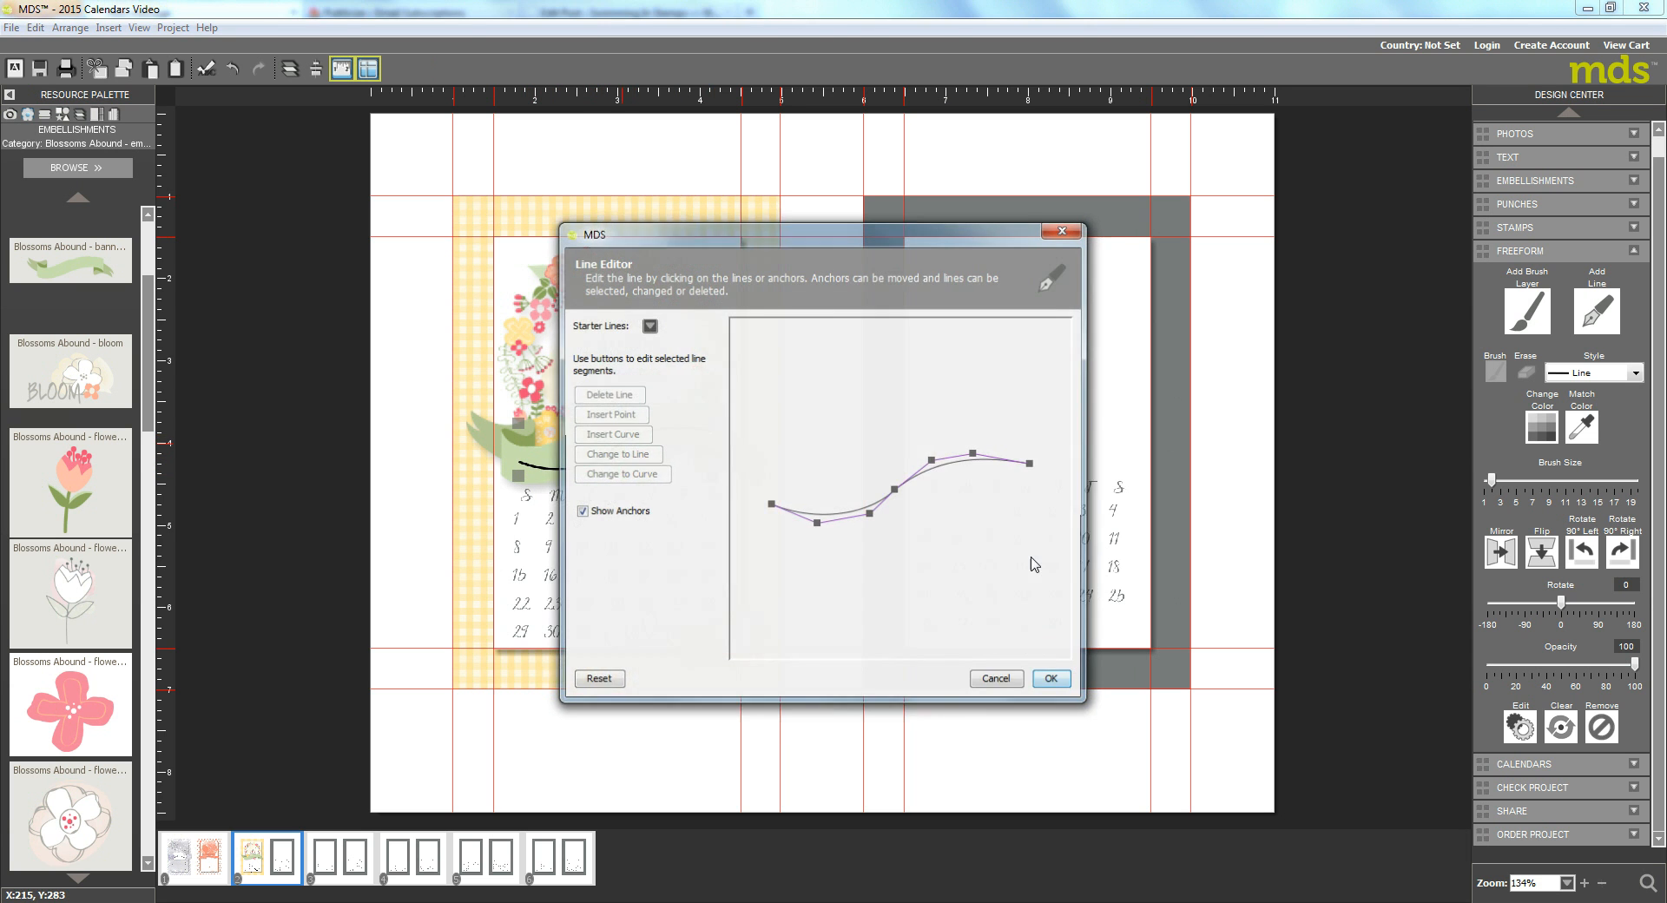
drag(769, 504, 776, 521)
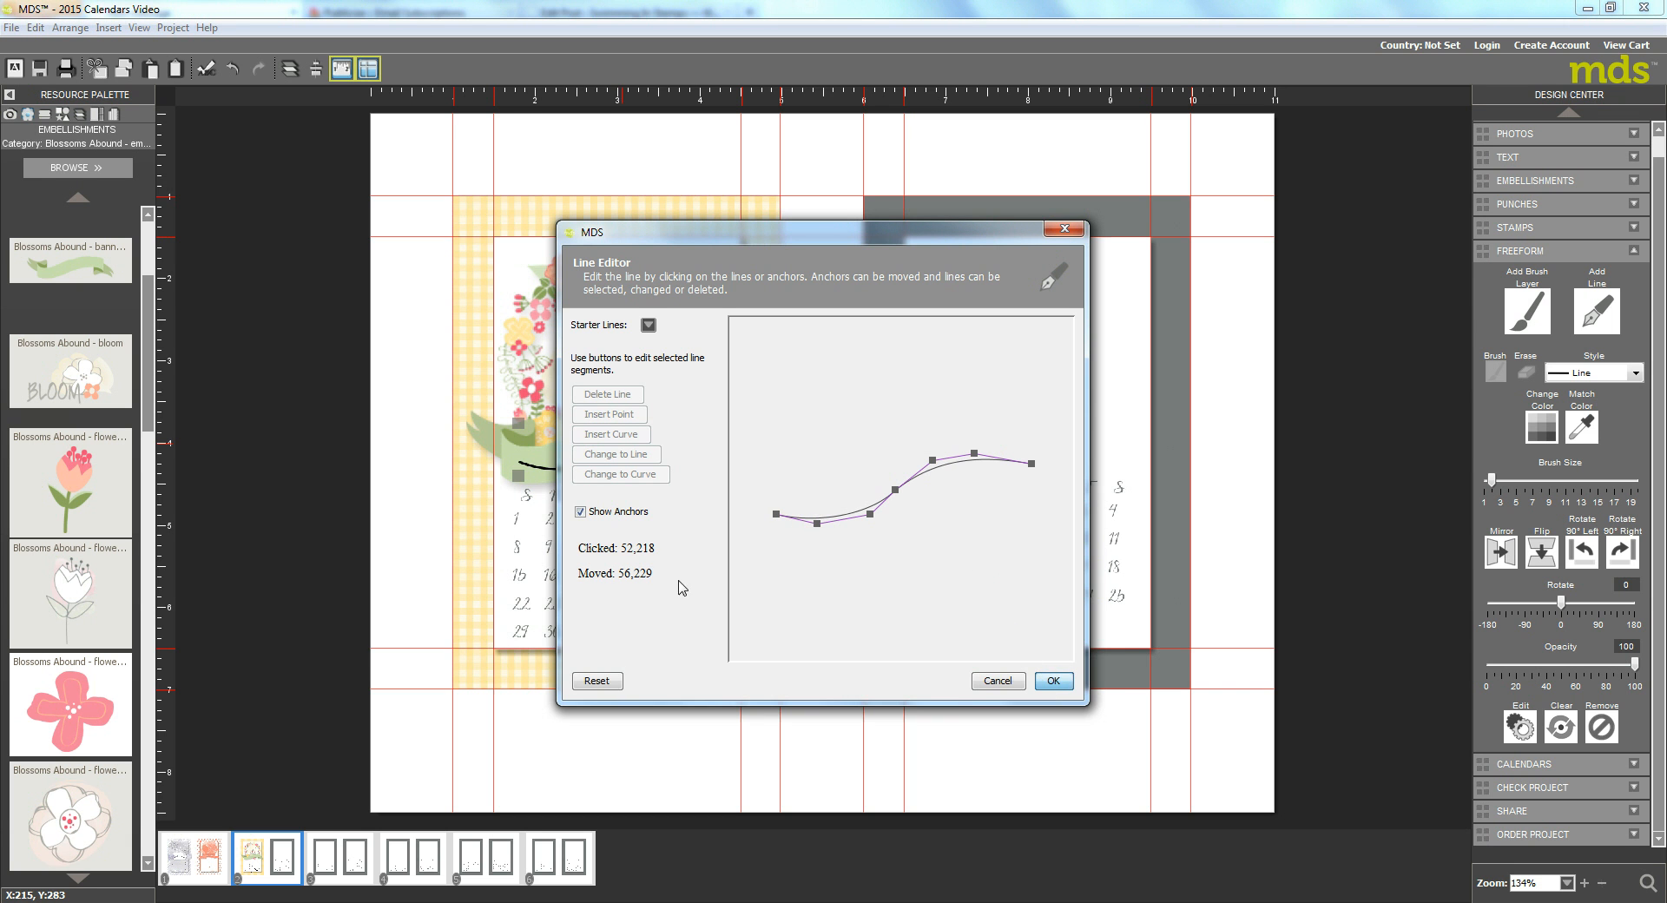
click(1052, 681)
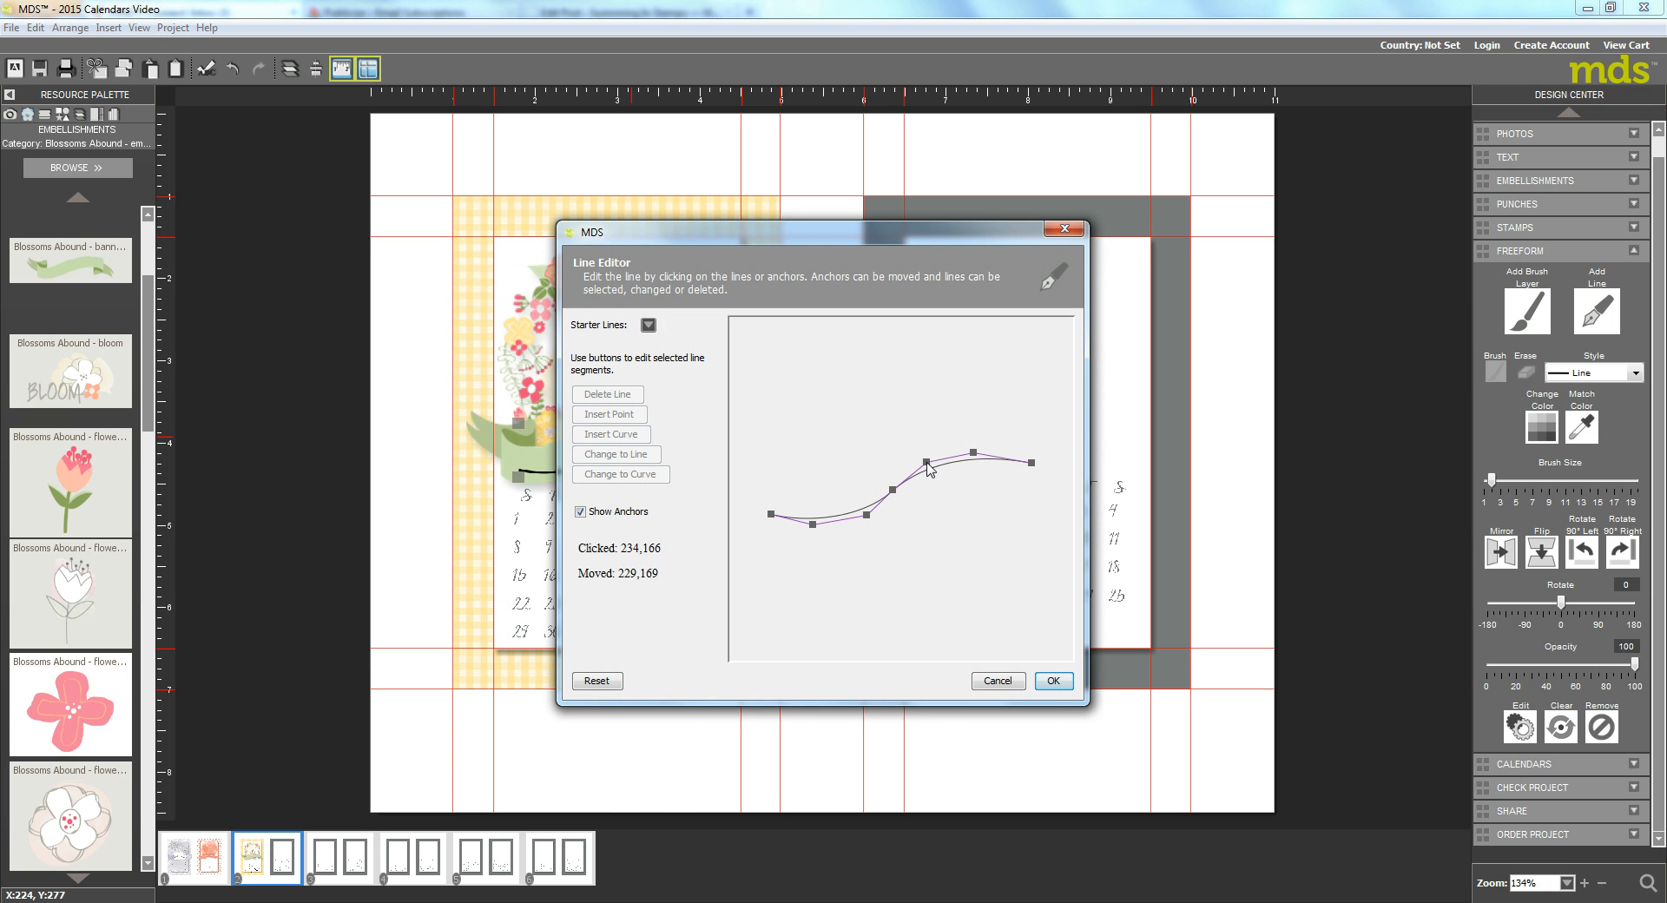
drag(927, 469, 976, 457)
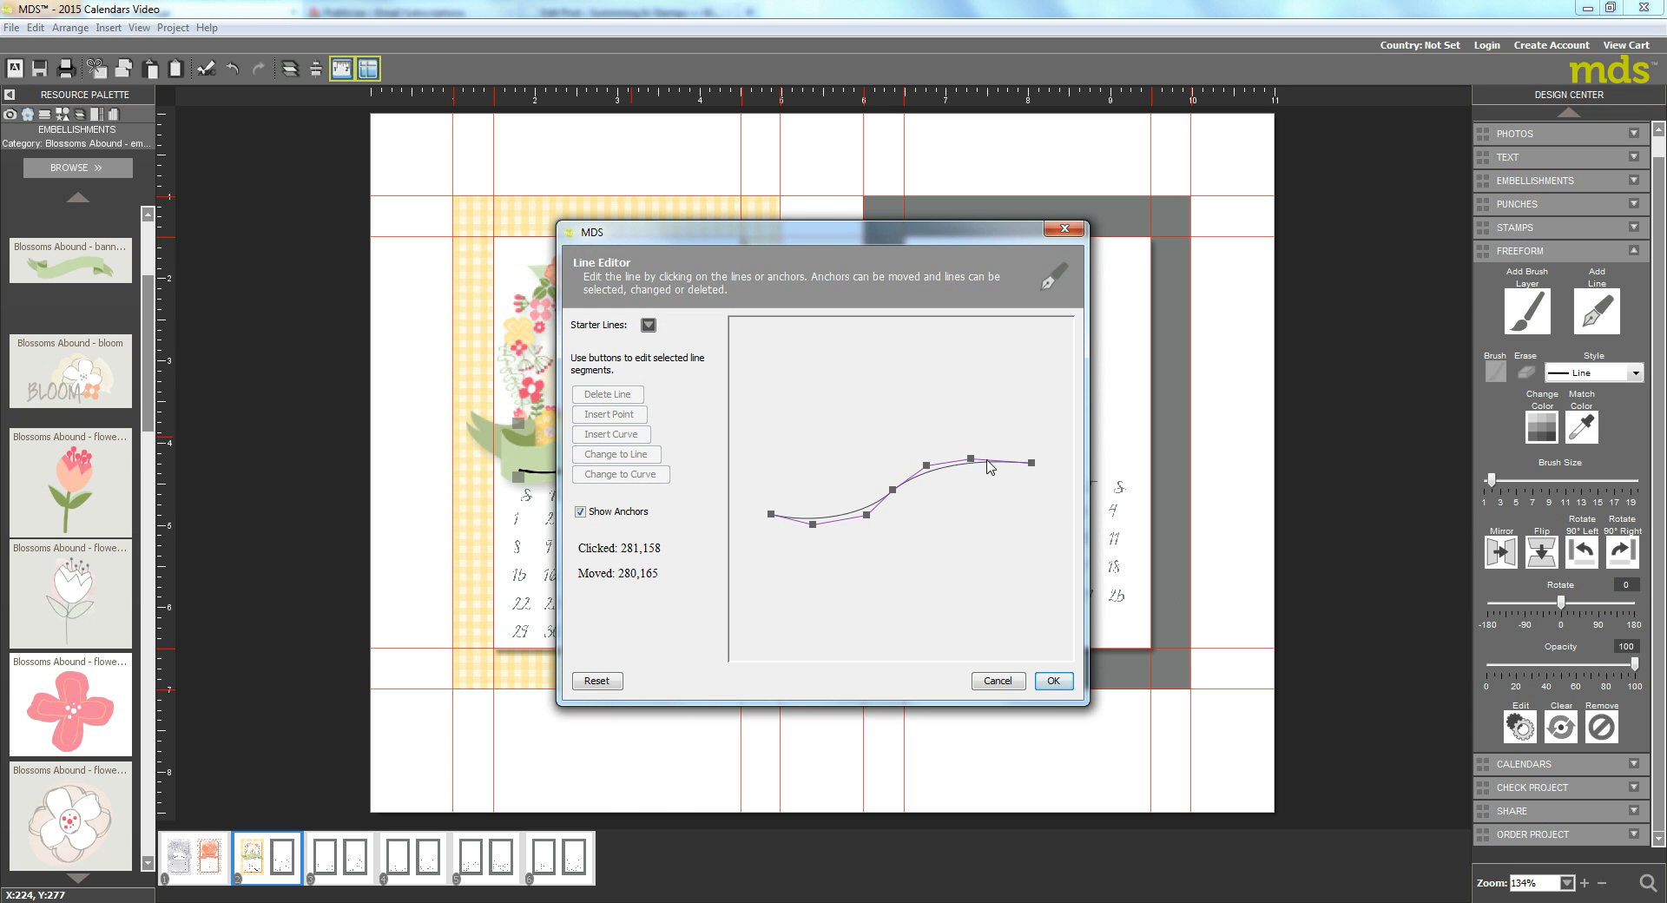
drag(987, 465, 1021, 471)
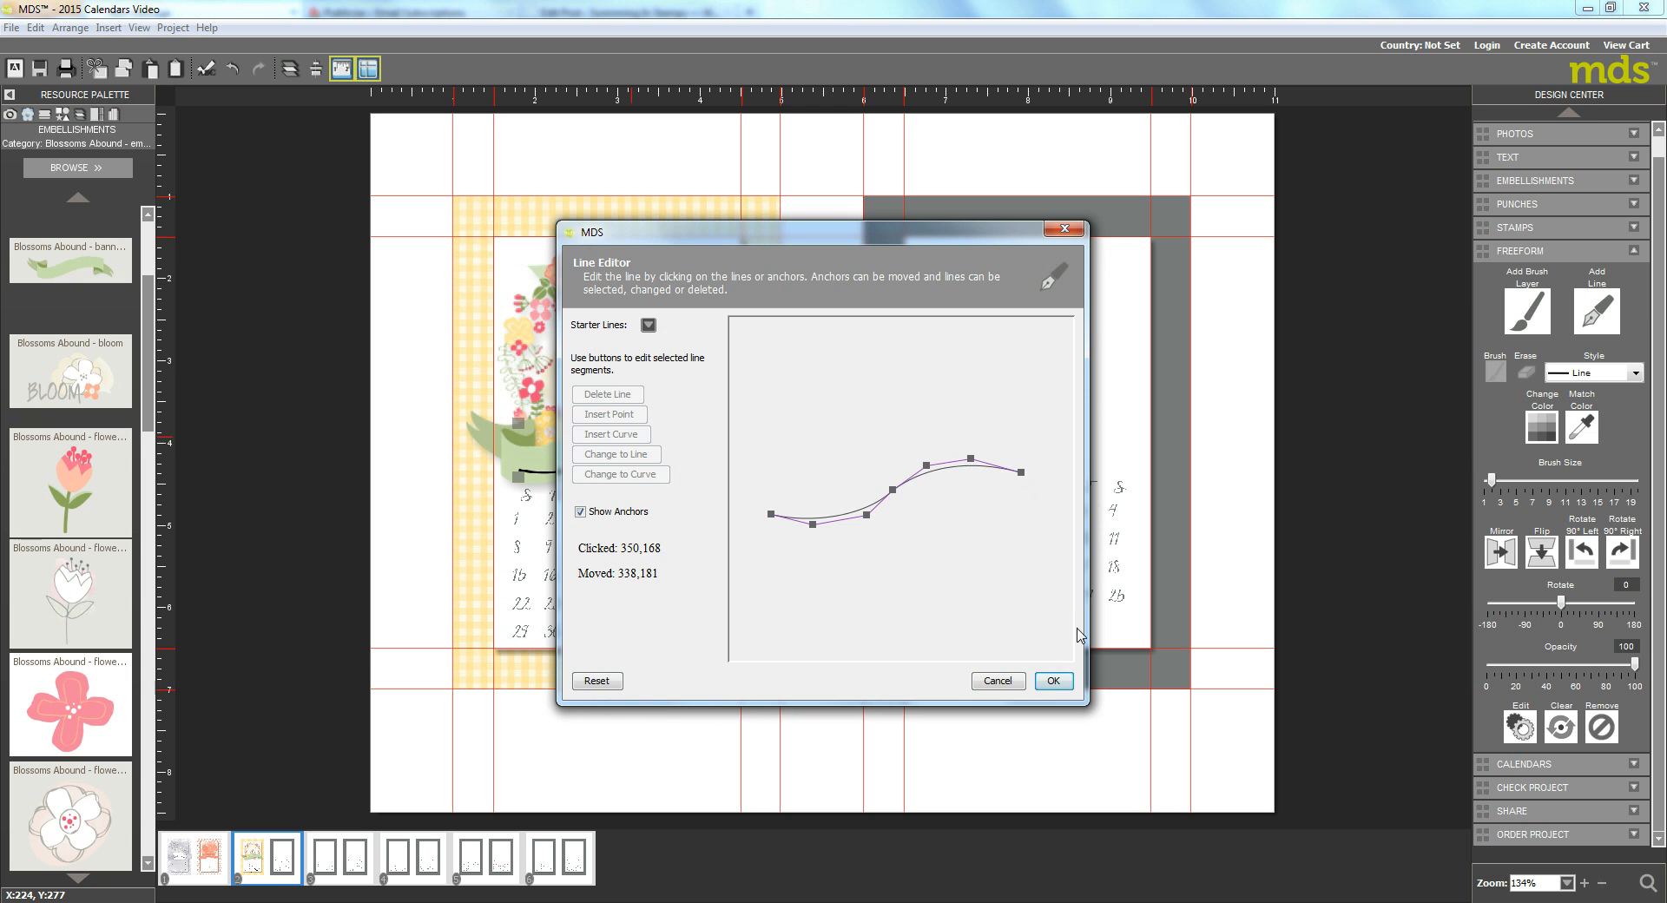
click(1052, 680)
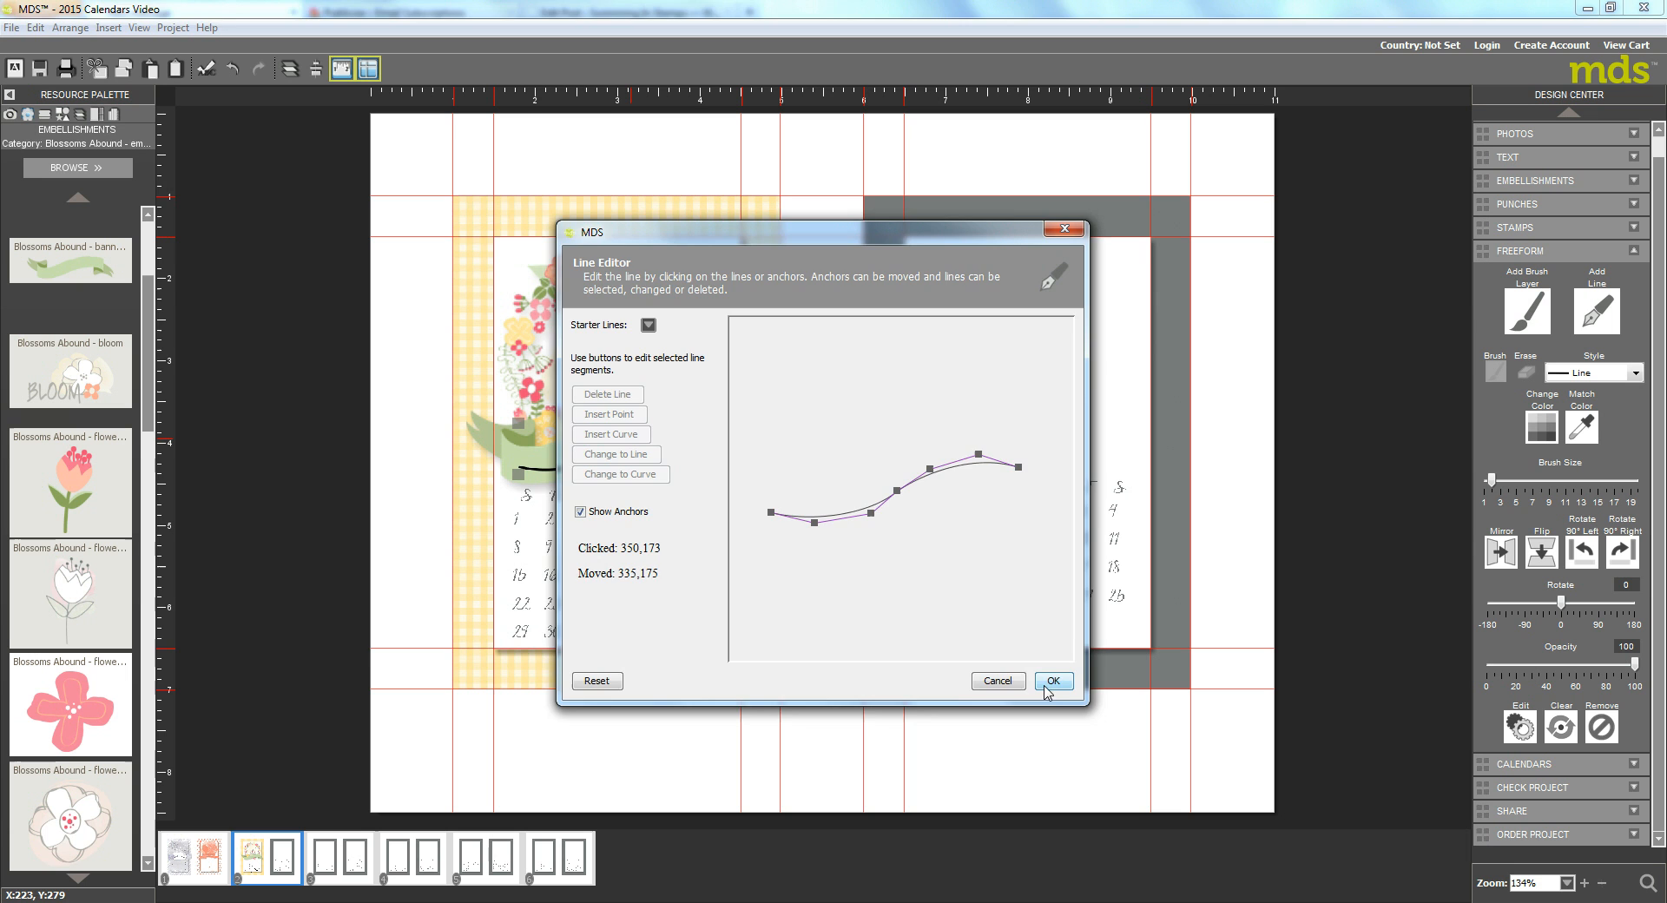
click(1052, 681)
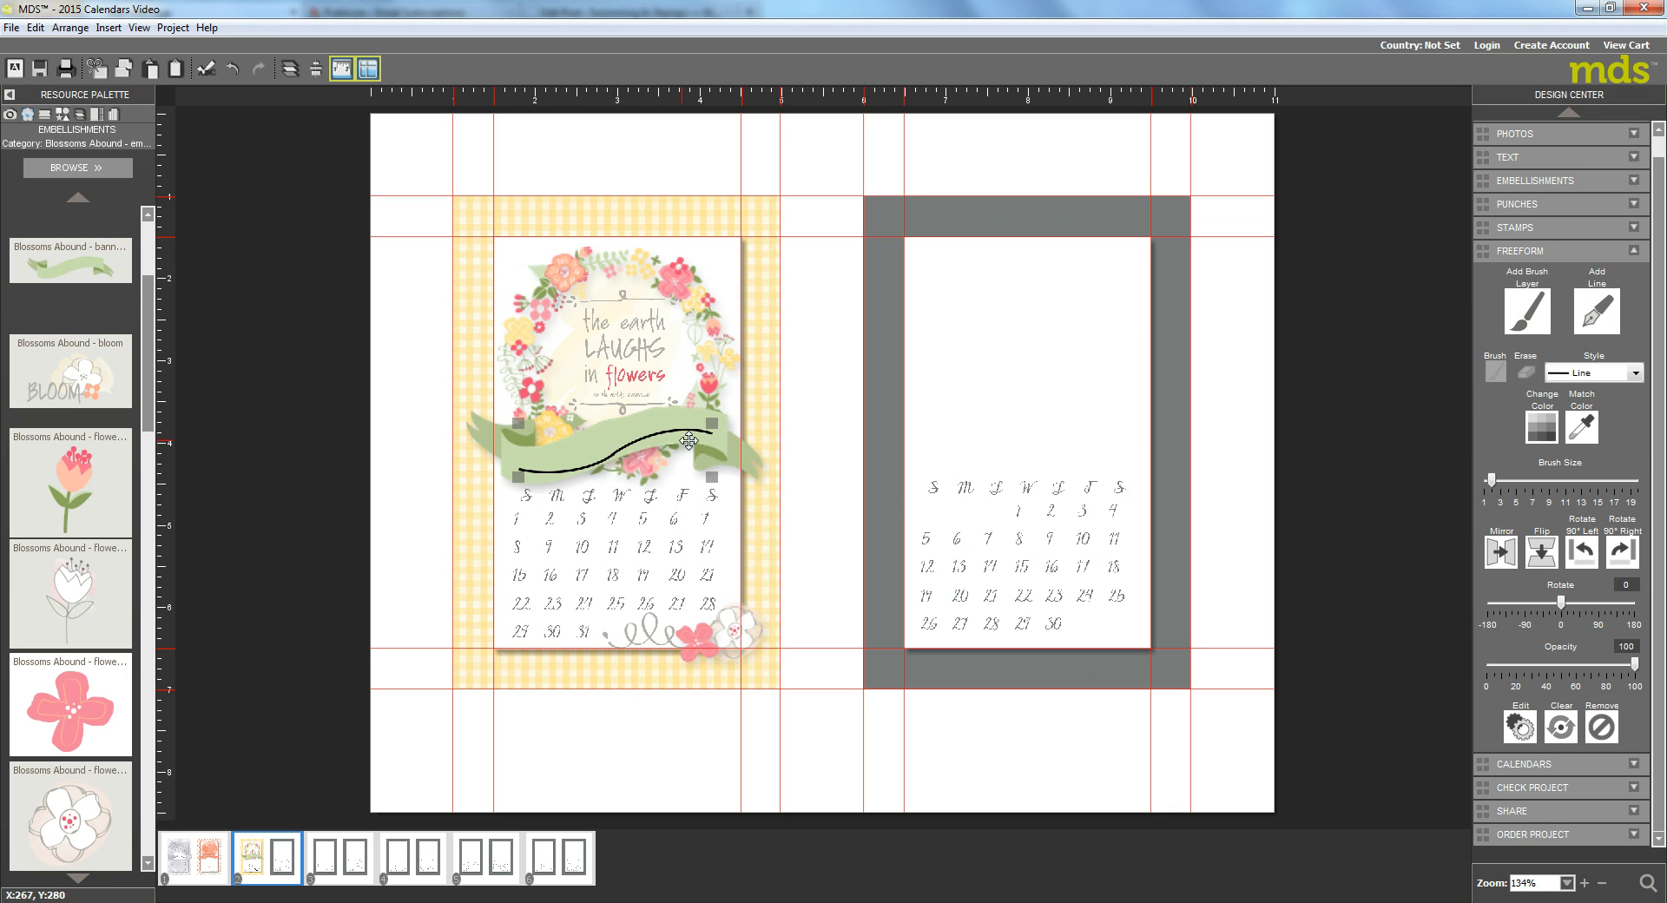
mouse_move(802, 373)
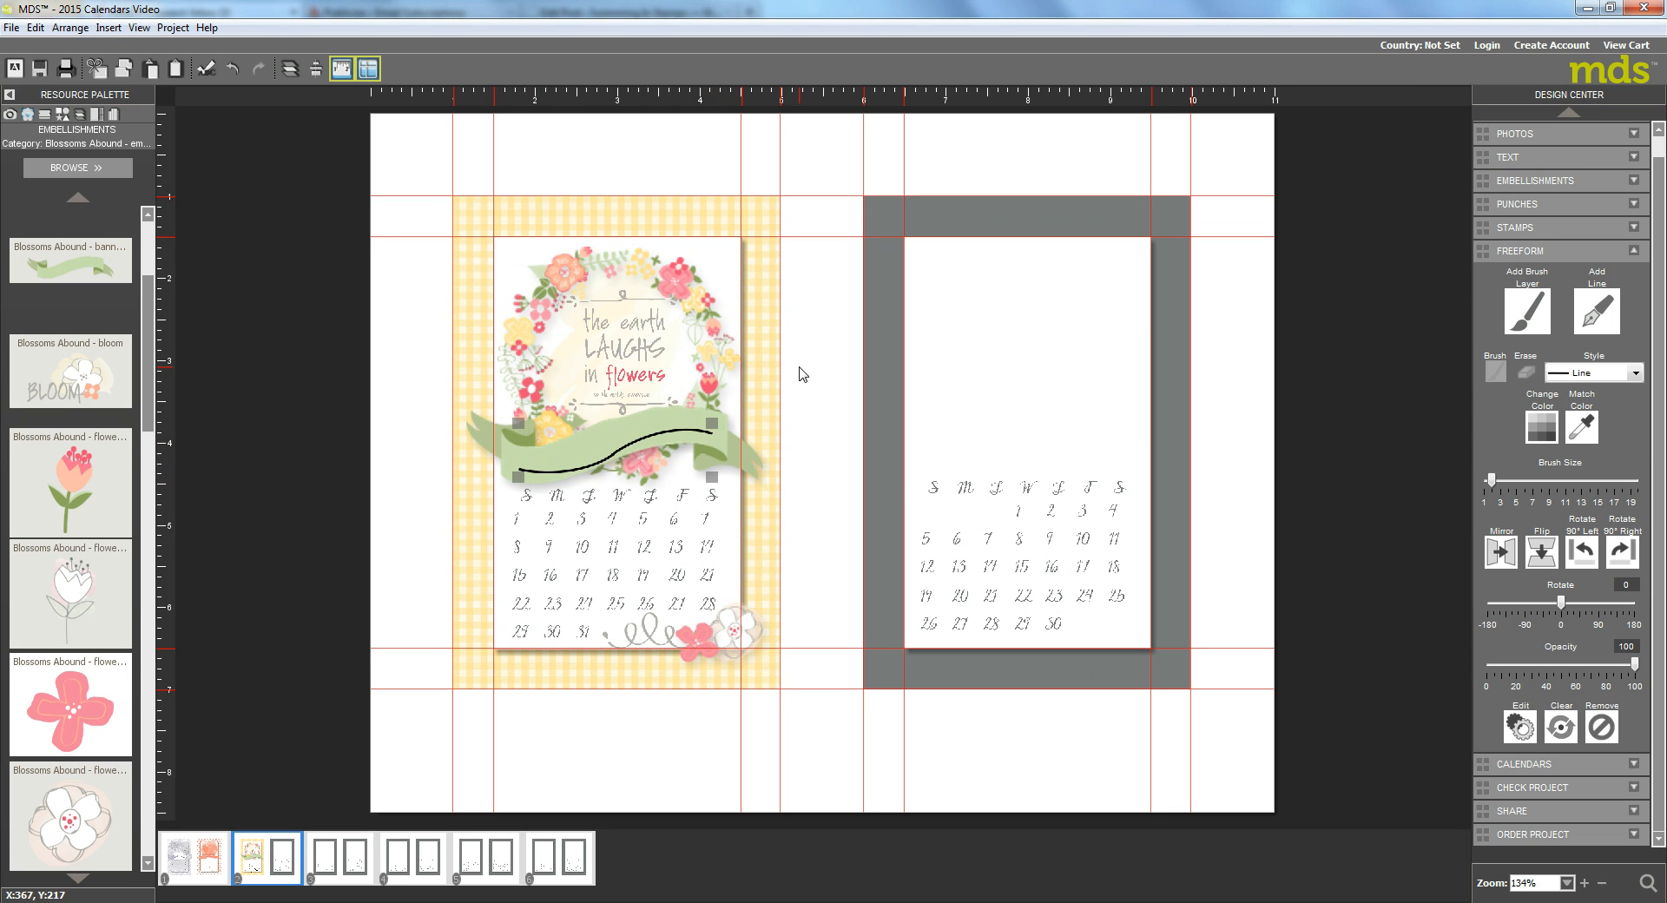
mouse_move(1470, 275)
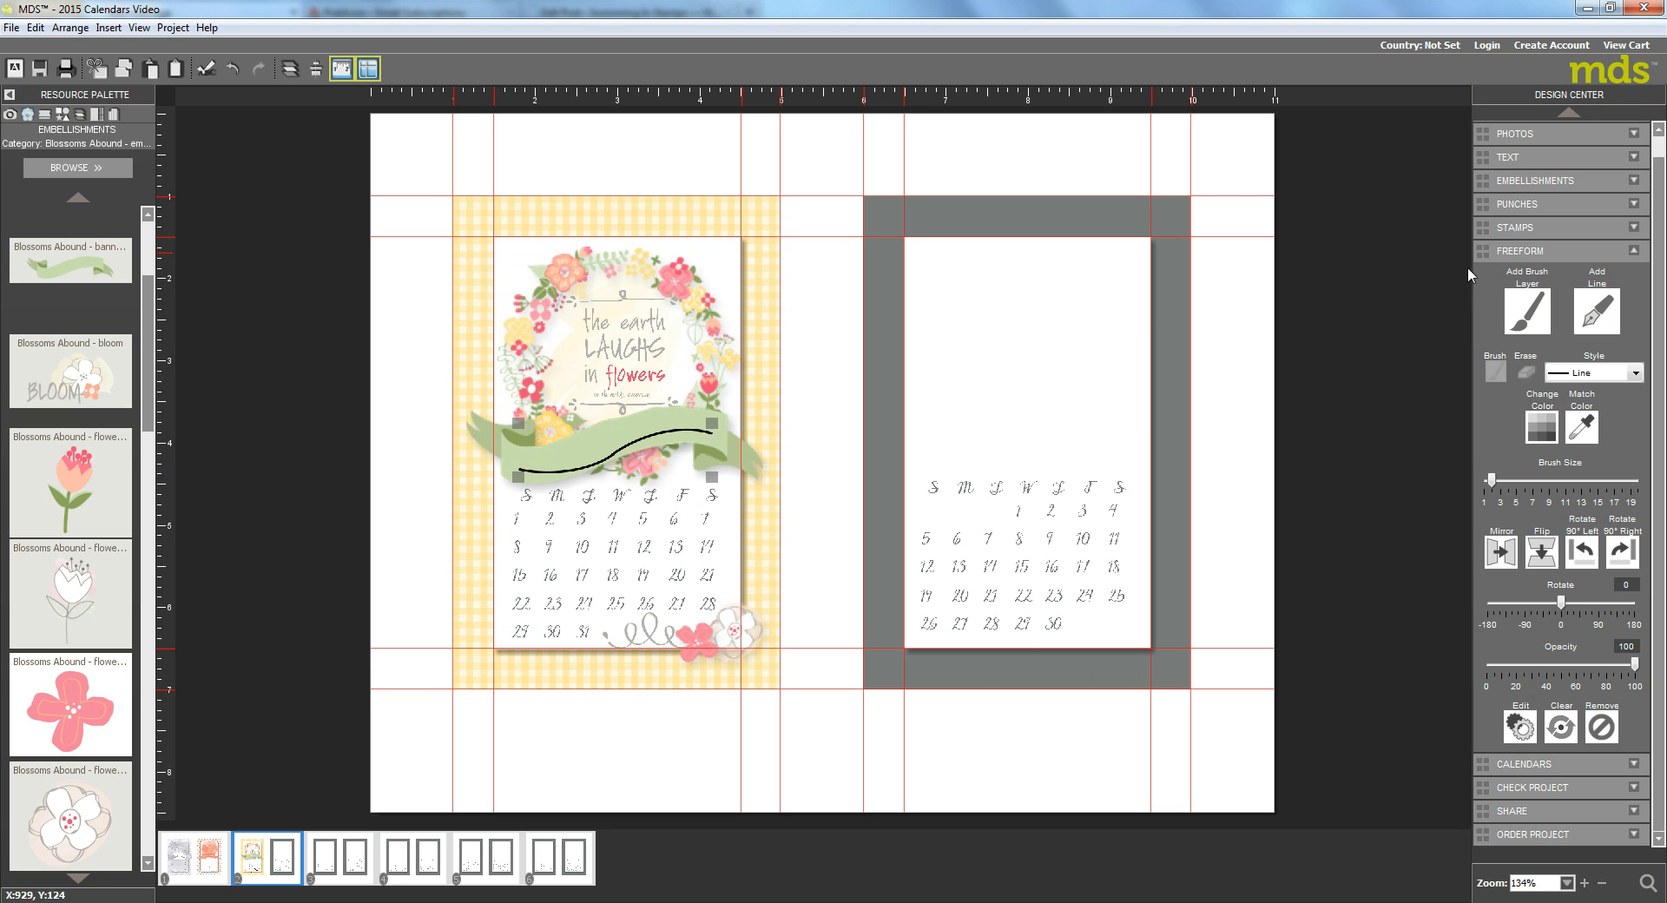
click(1507, 156)
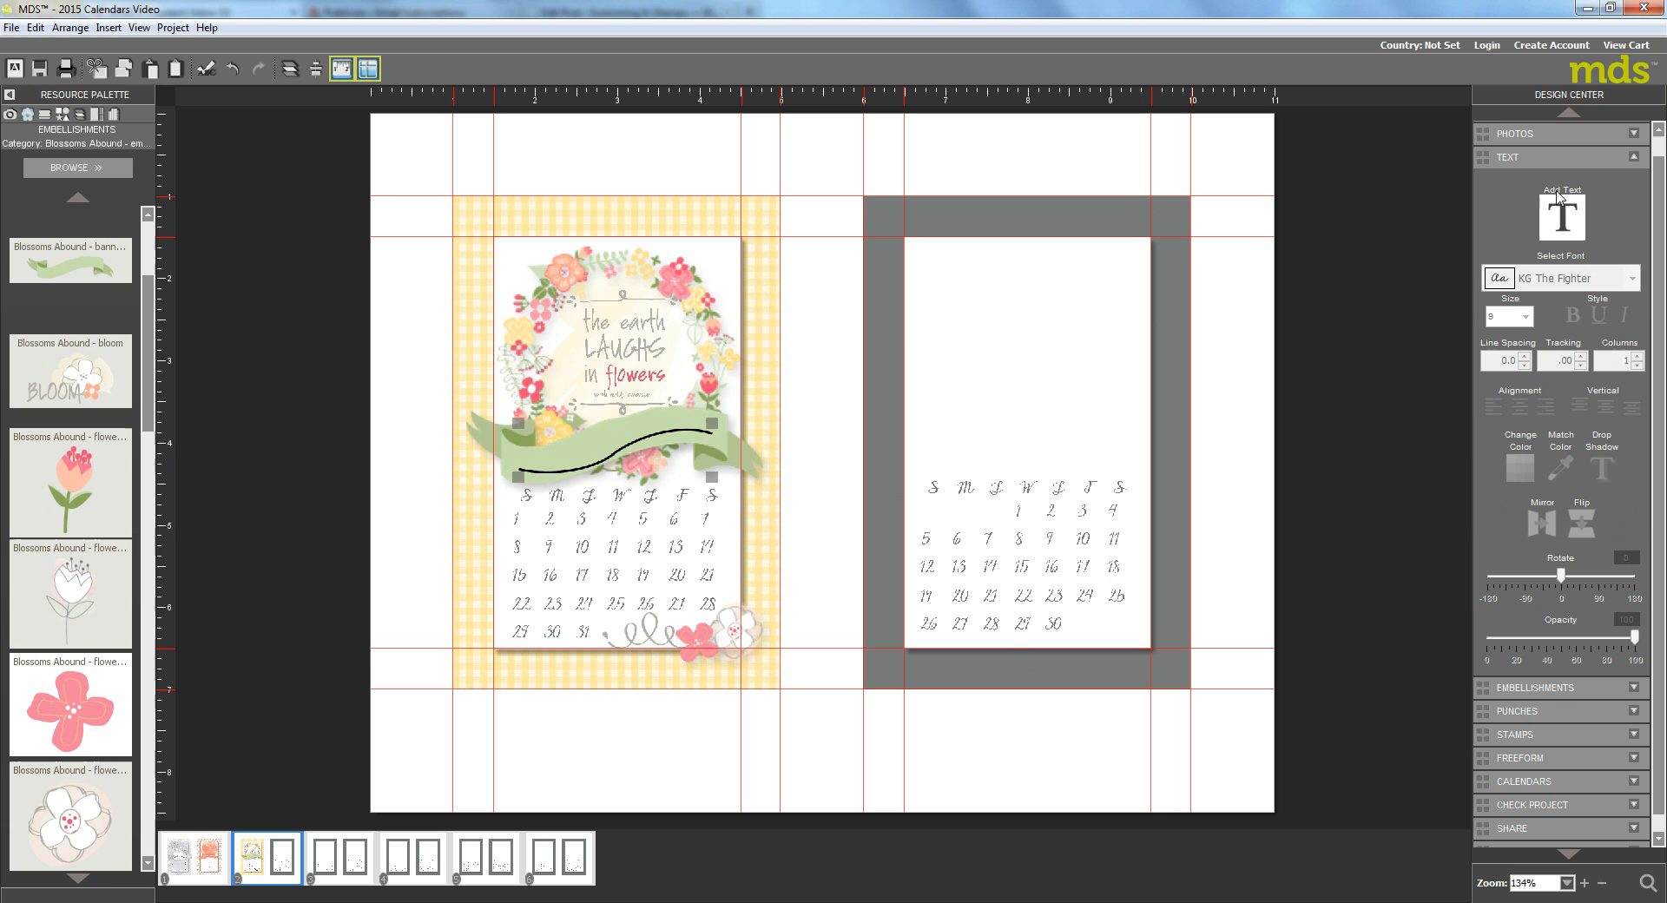
Step: Draw a text box beside the banner reading 'March March March' and bring up the font list
drag(708, 349, 944, 582)
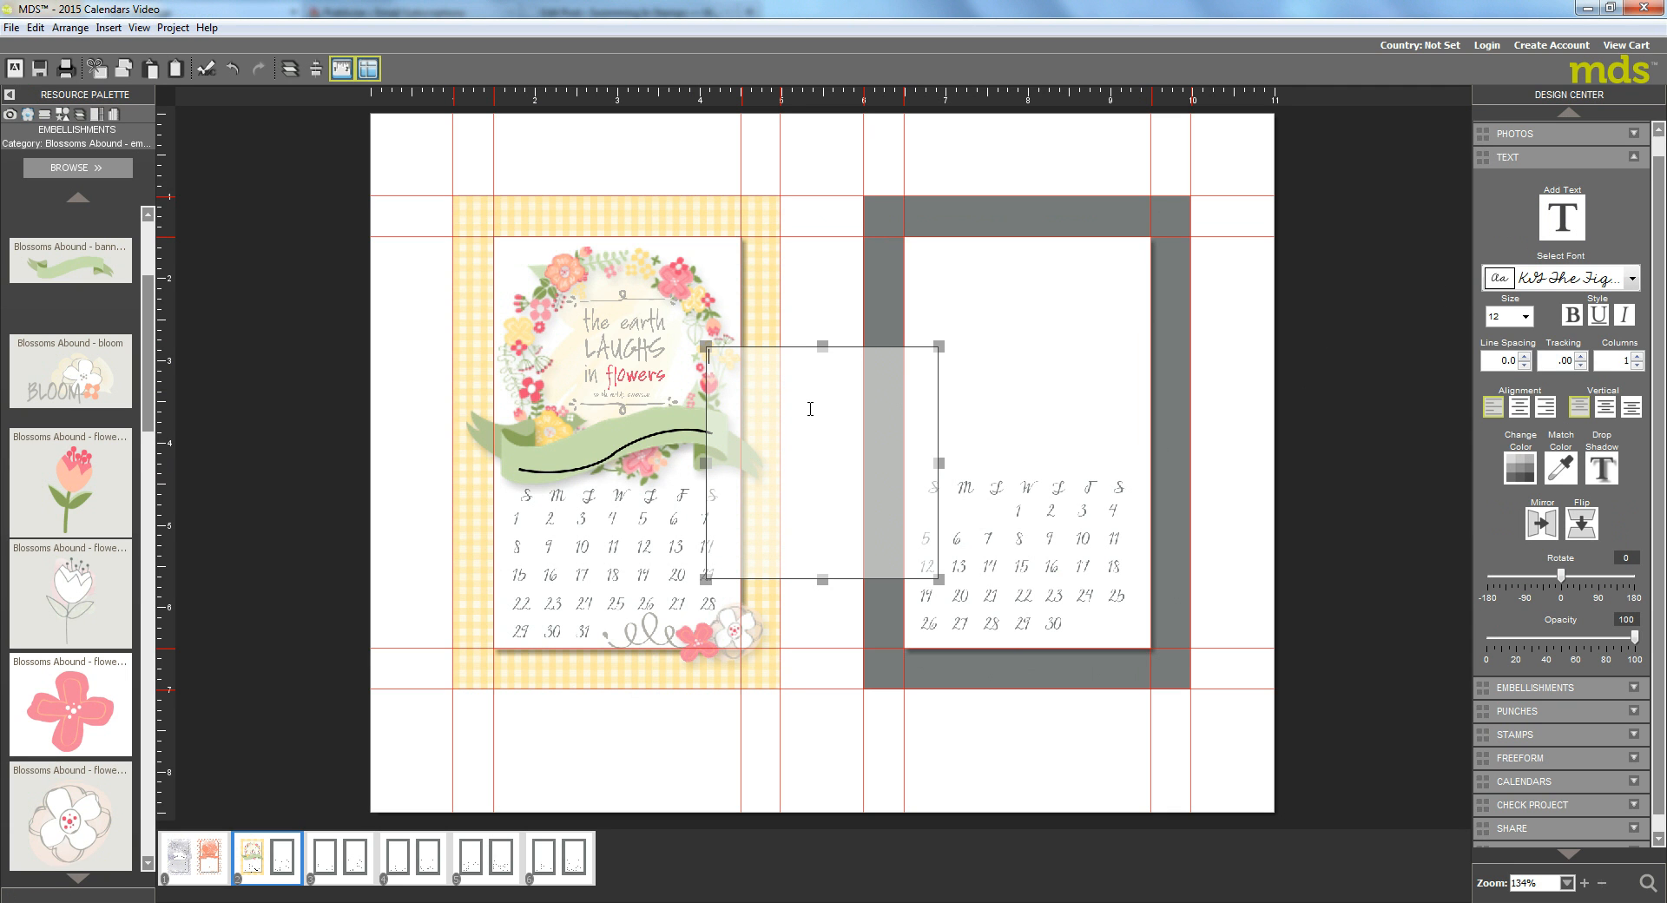
text(m)
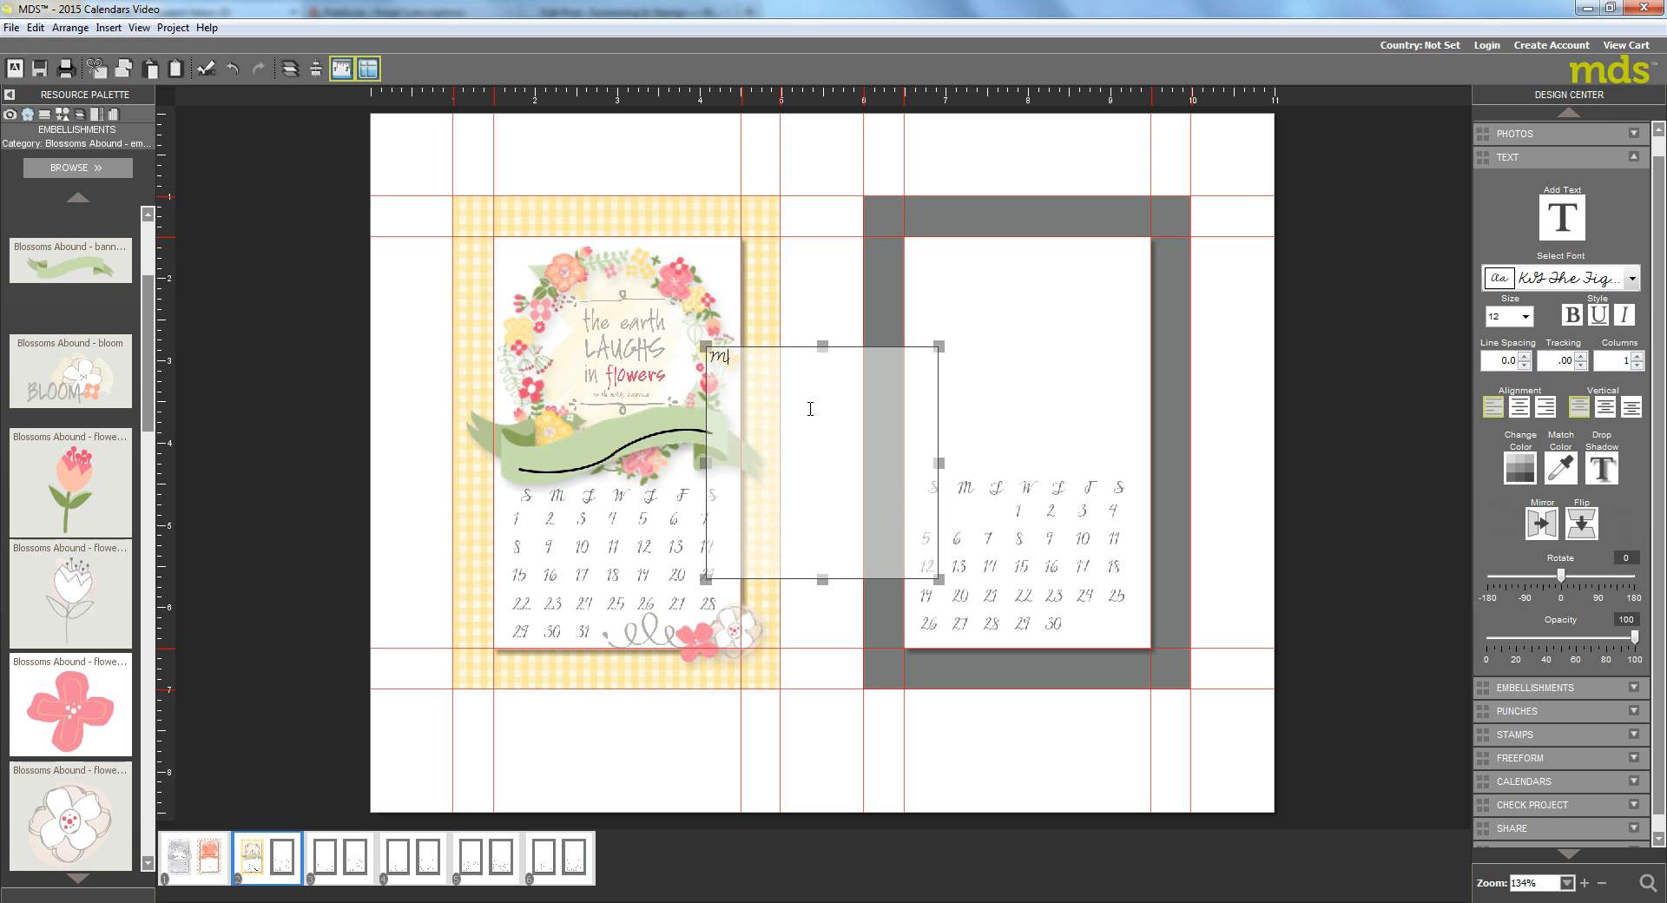
text(March)
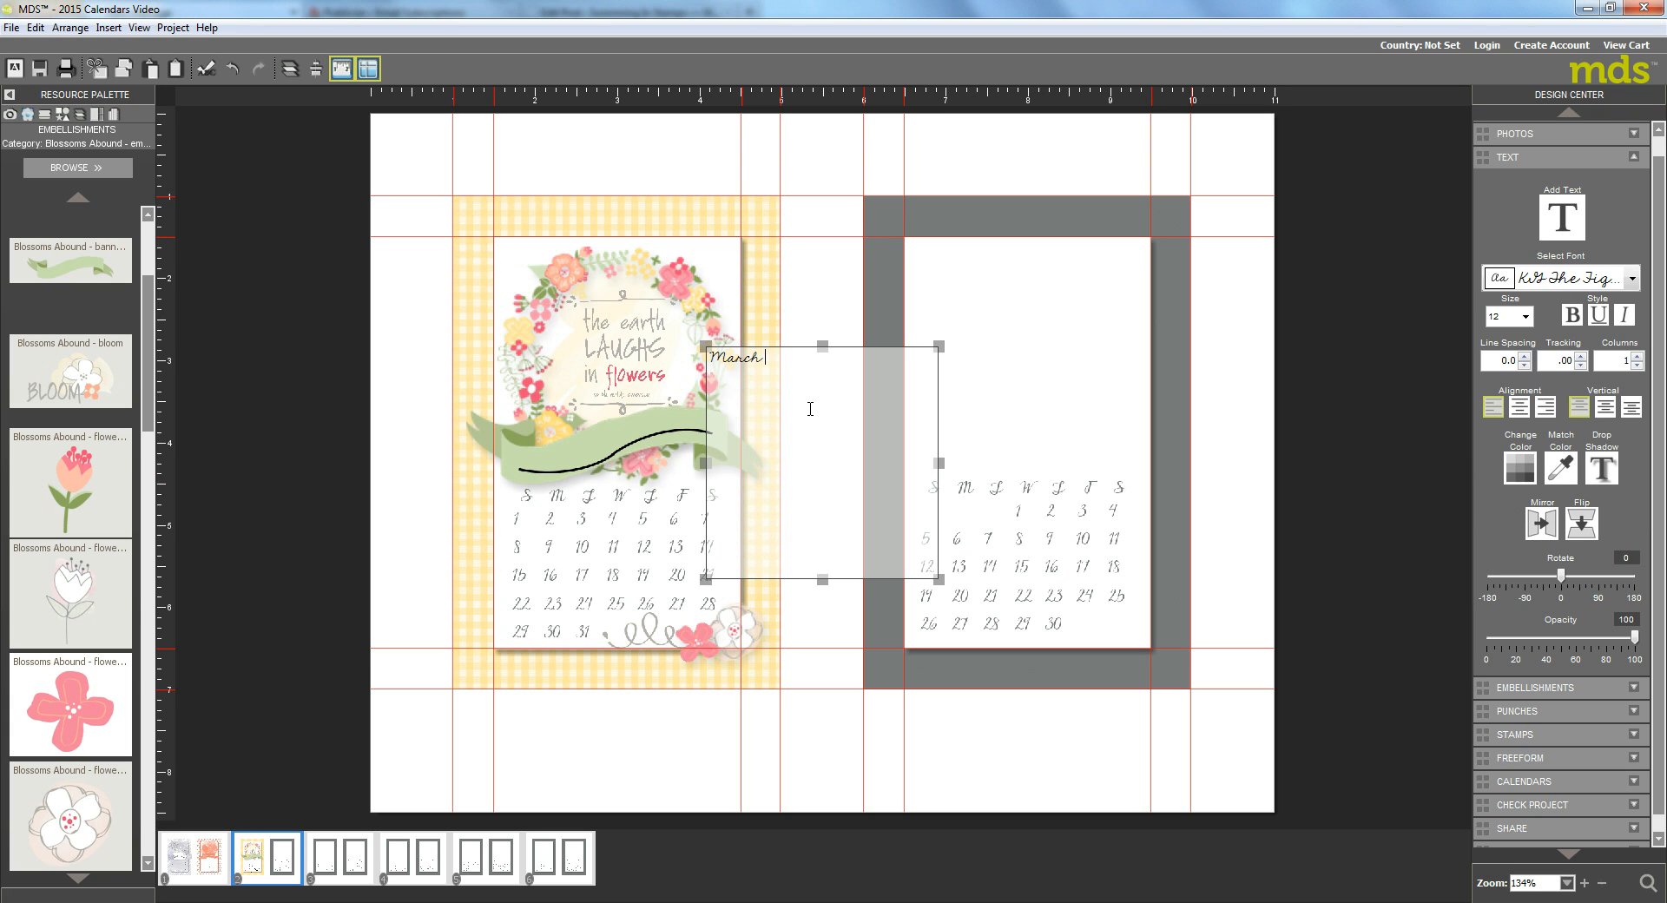
text(March March)
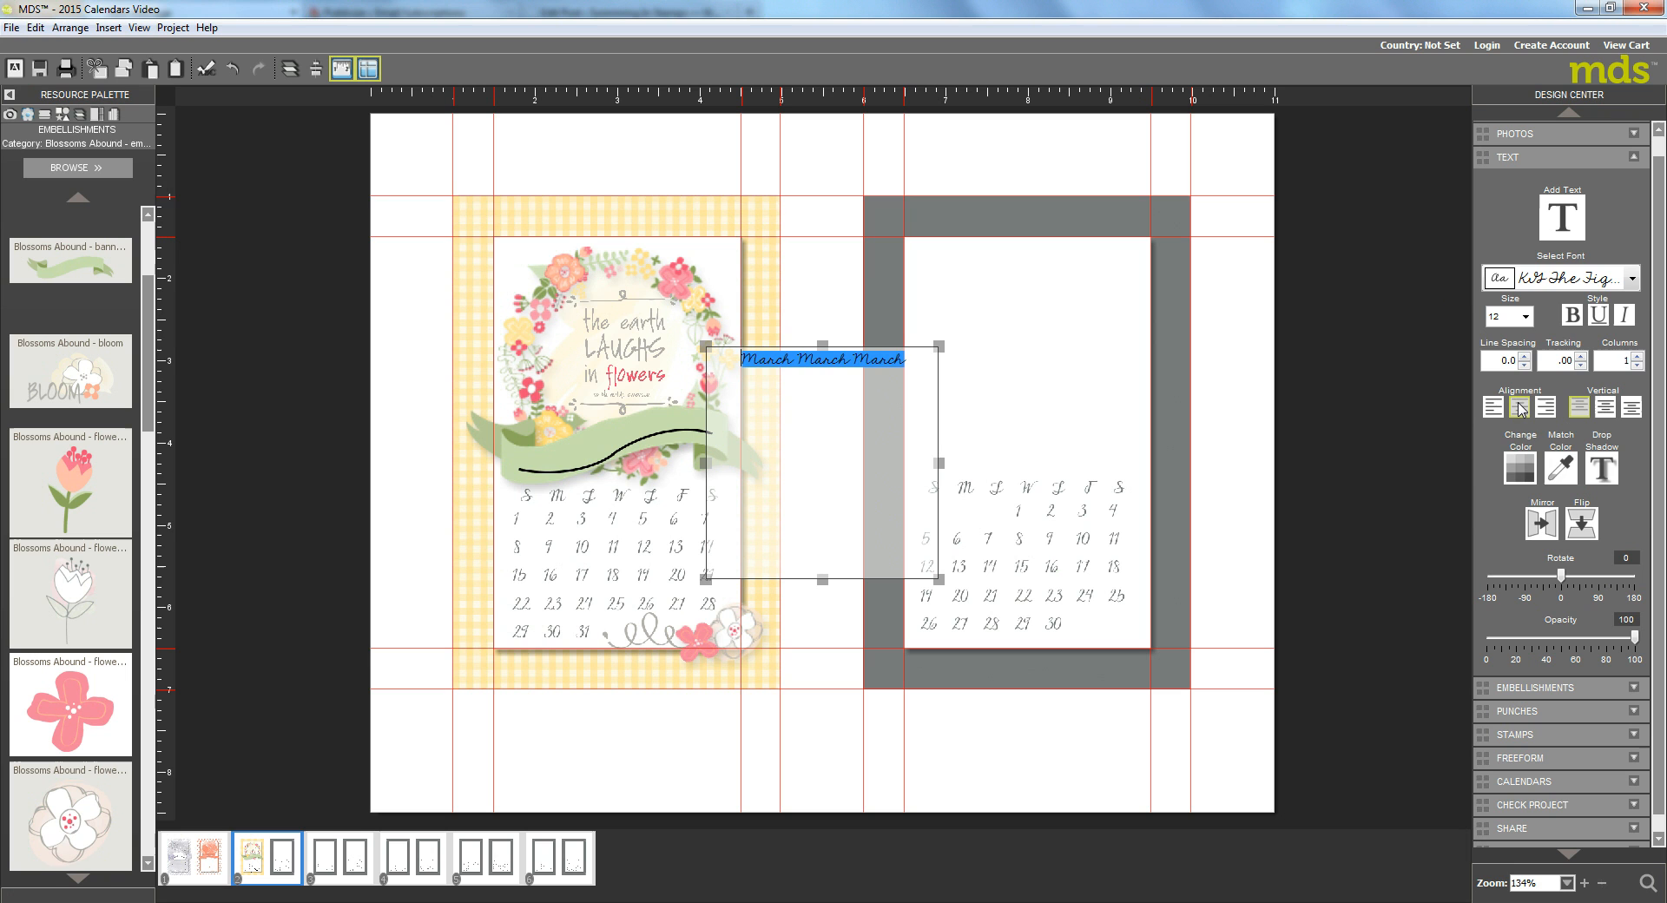
click(1632, 278)
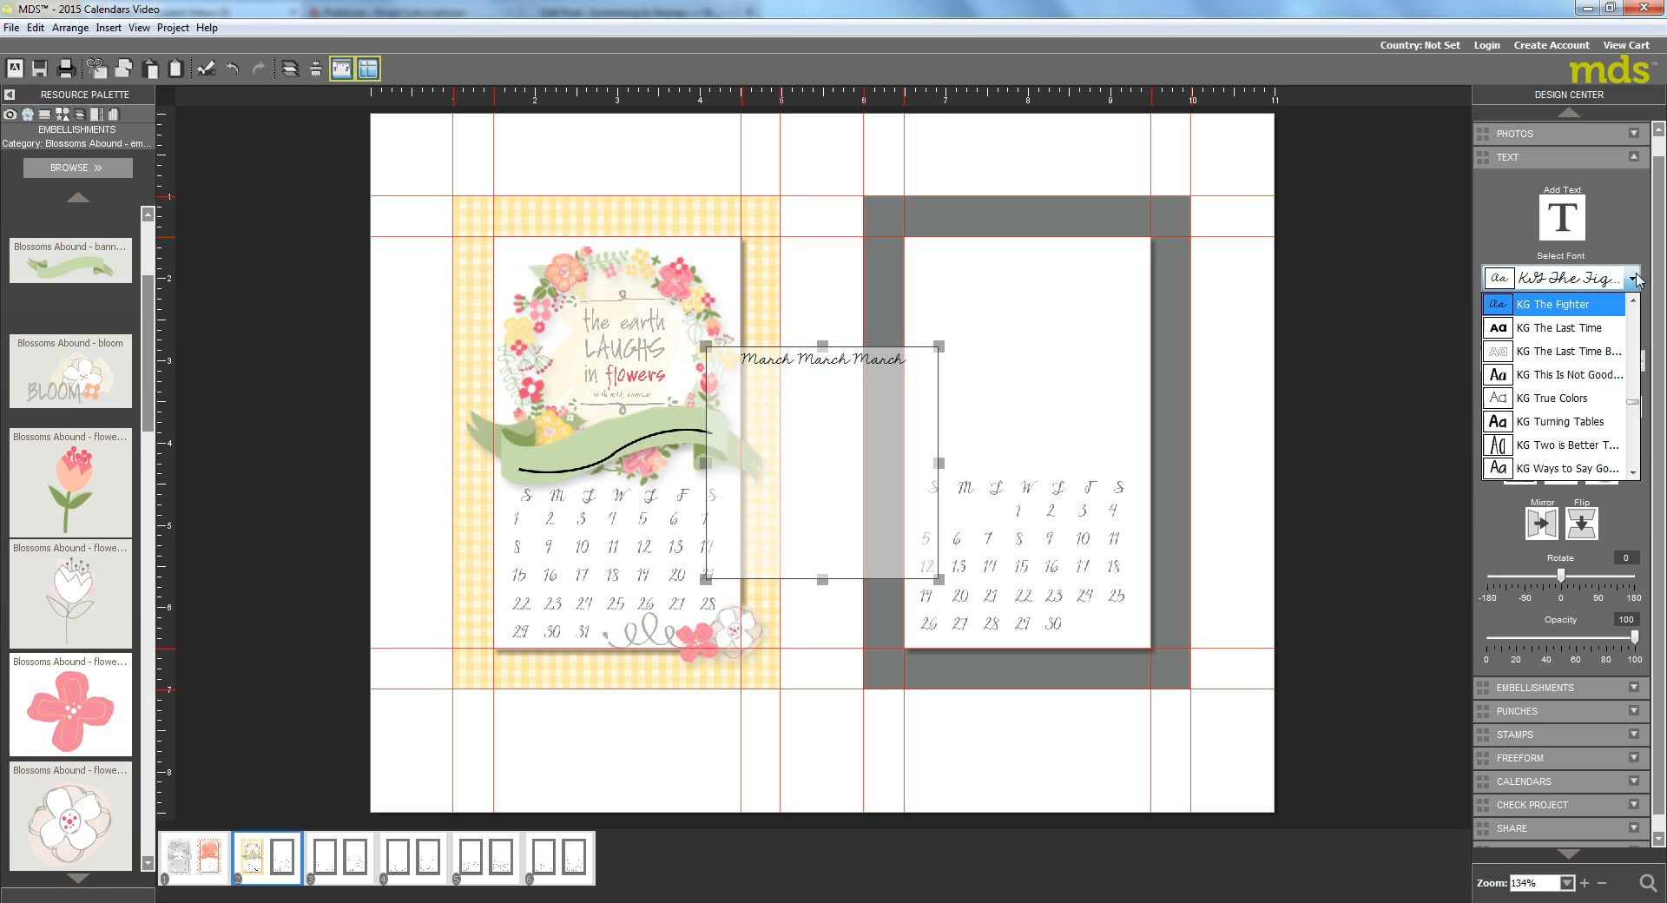